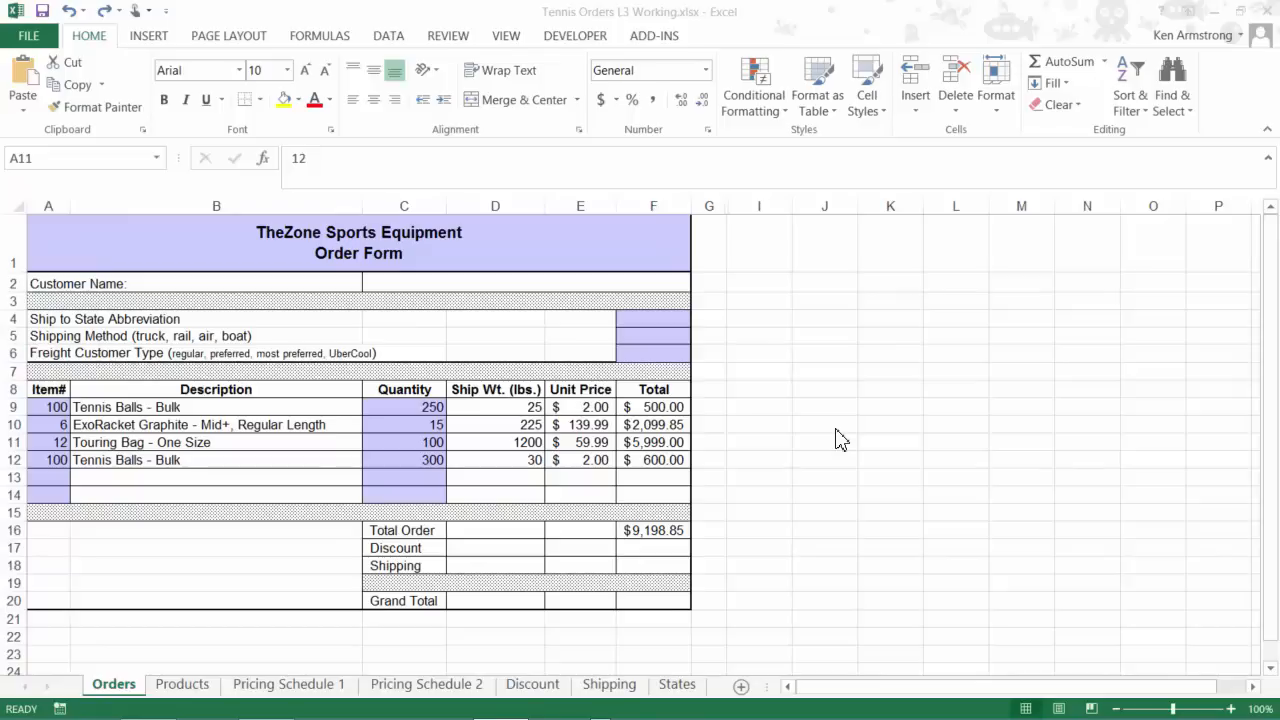
mouse_move(764, 482)
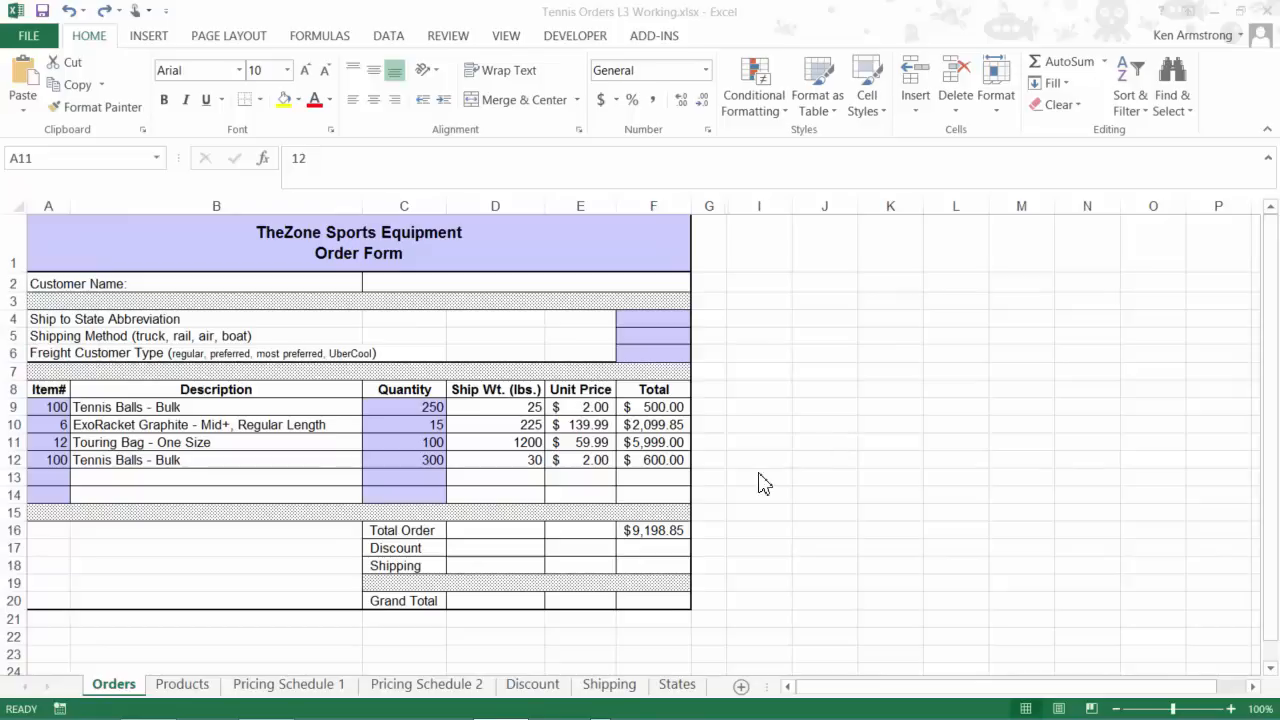
mouse_move(680, 552)
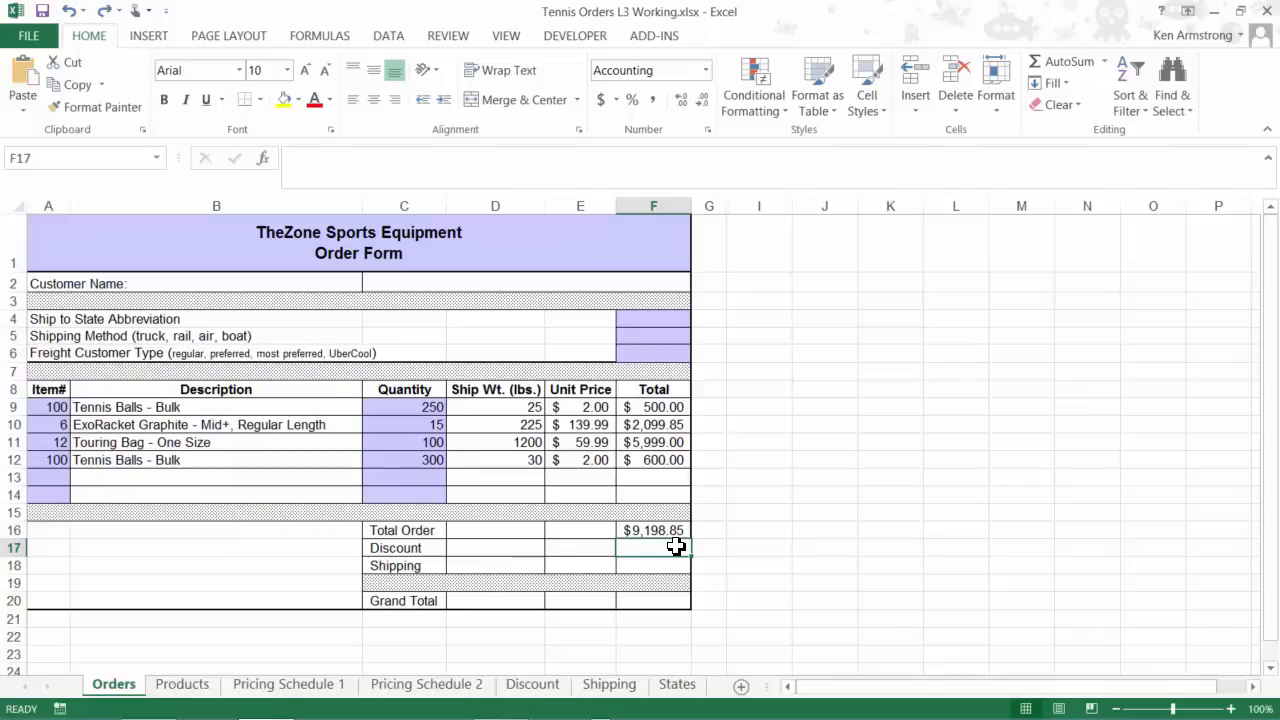
mouse_move(532, 716)
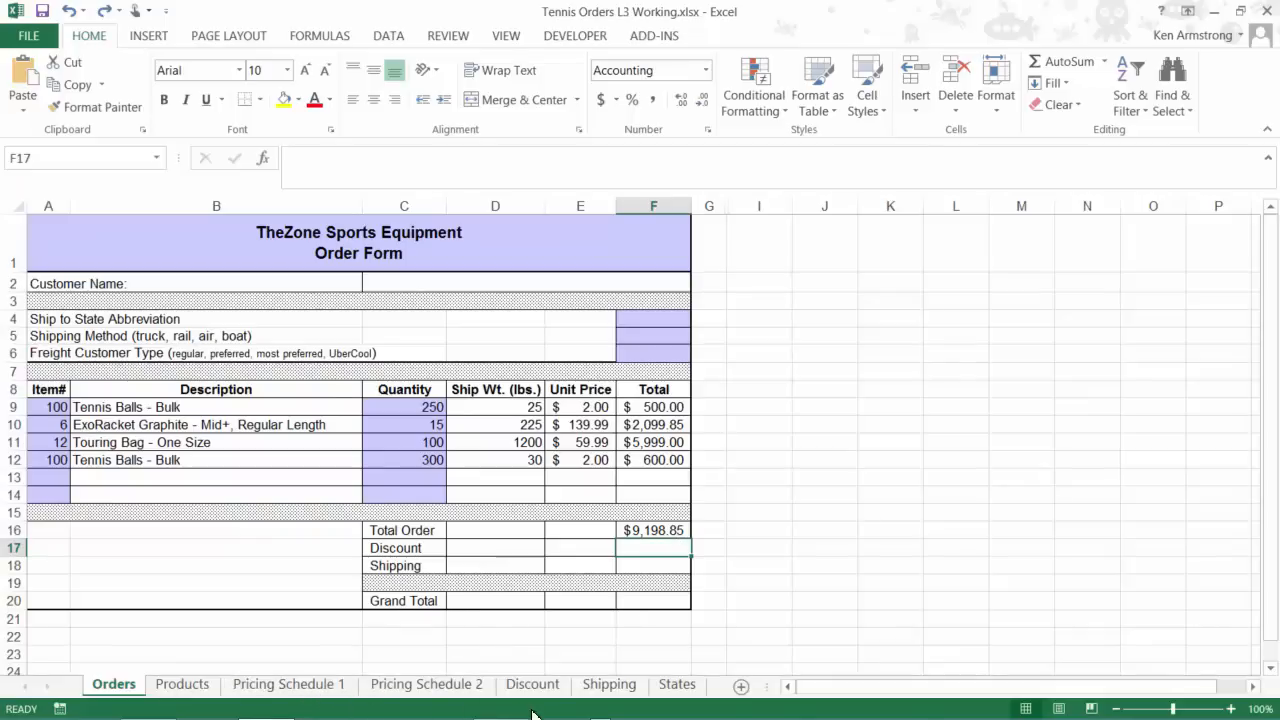
Review the Discounts table and return to the order form.
left_click(532, 684)
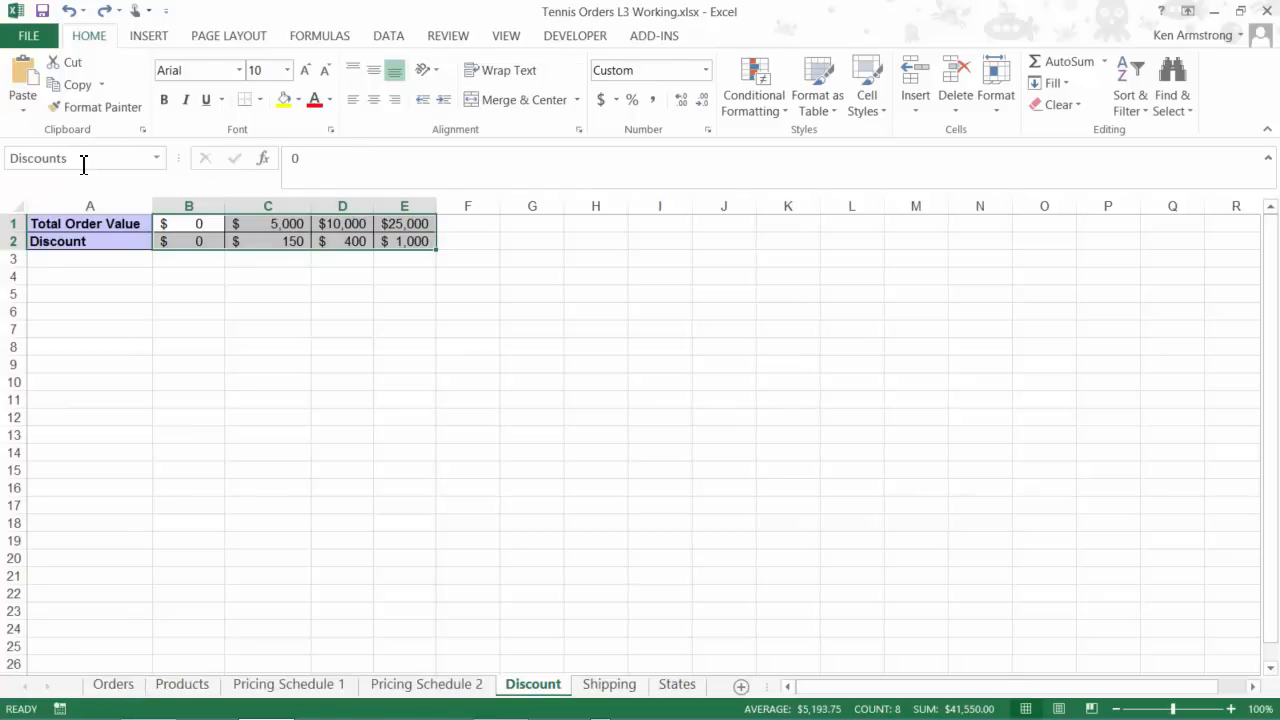
left_click(112, 684)
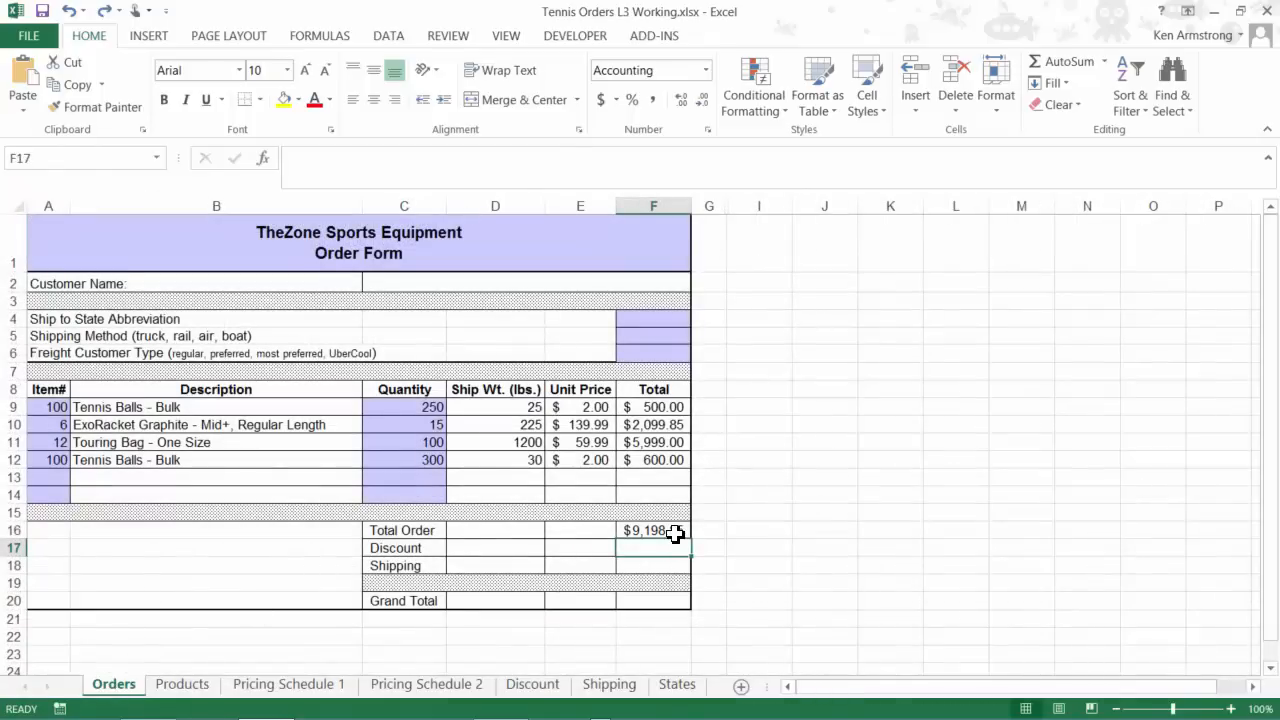
Enter =HLOOKUP(F16,Discounts,2,TRUE) in F17 so the discount shows $(150.00).
type("=hl")
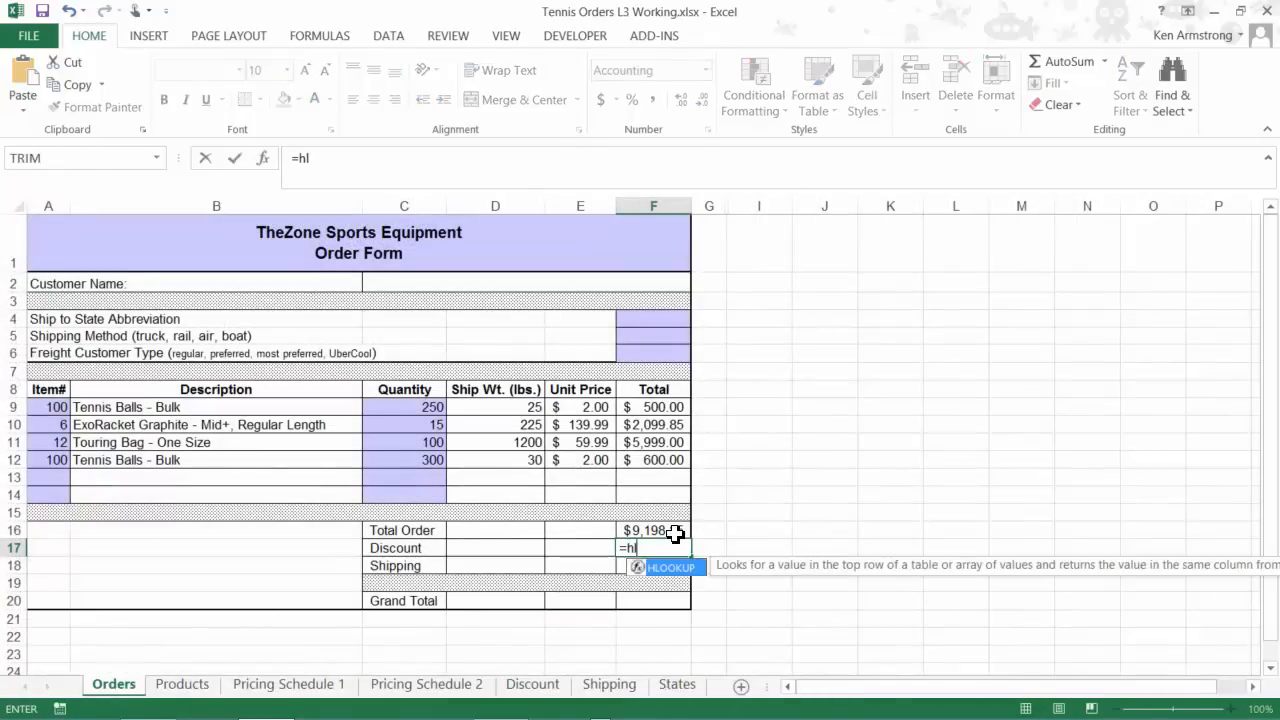
type("LOOKUP(")
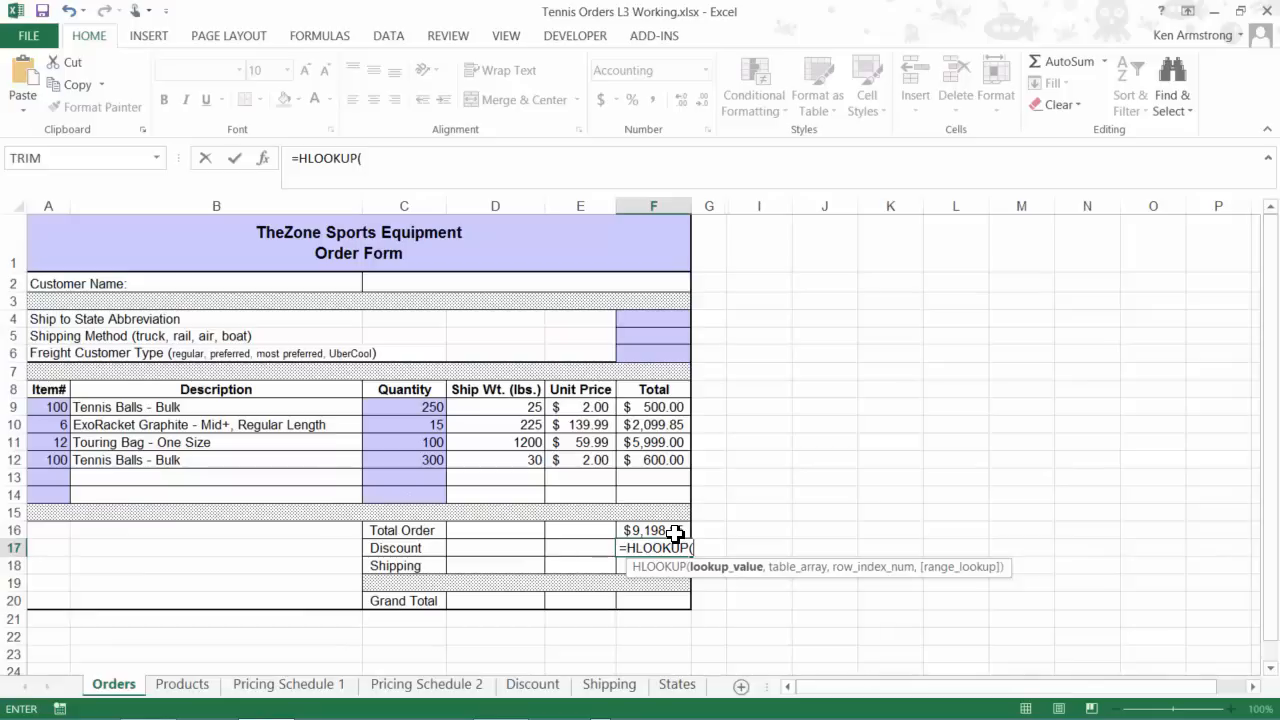
left_click(652, 530)
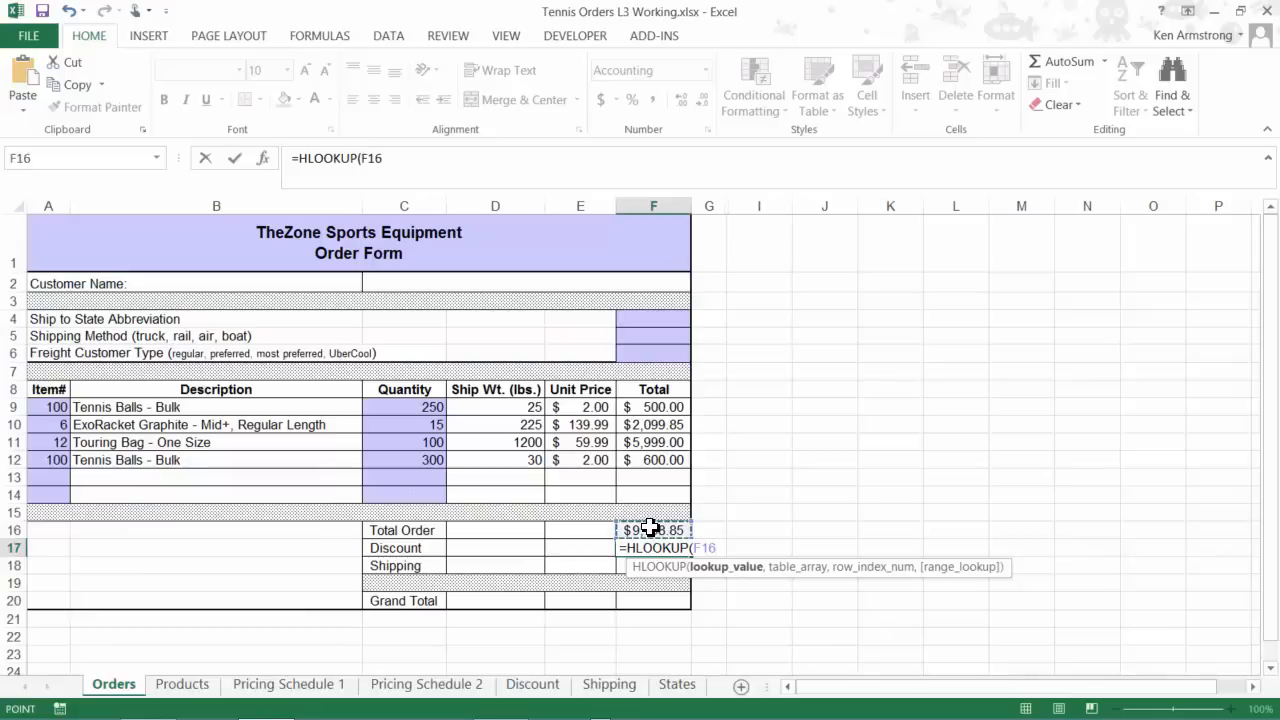
type(",d")
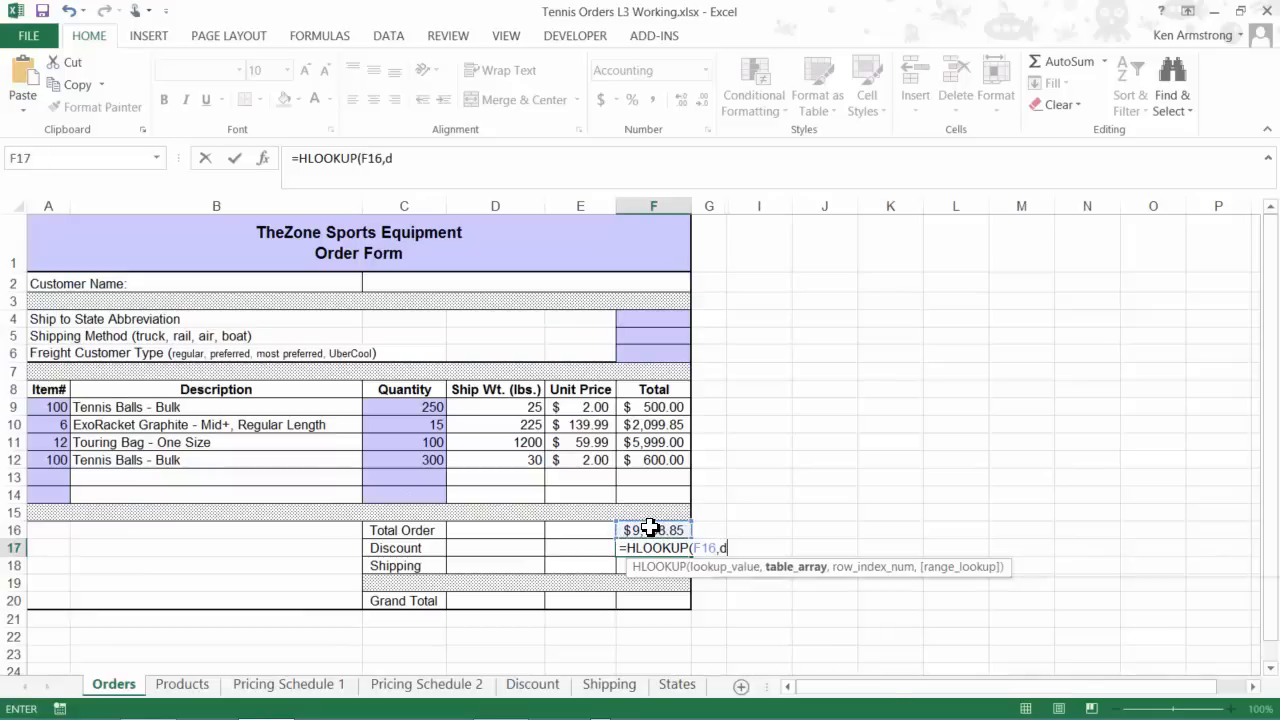
type("iscounts")
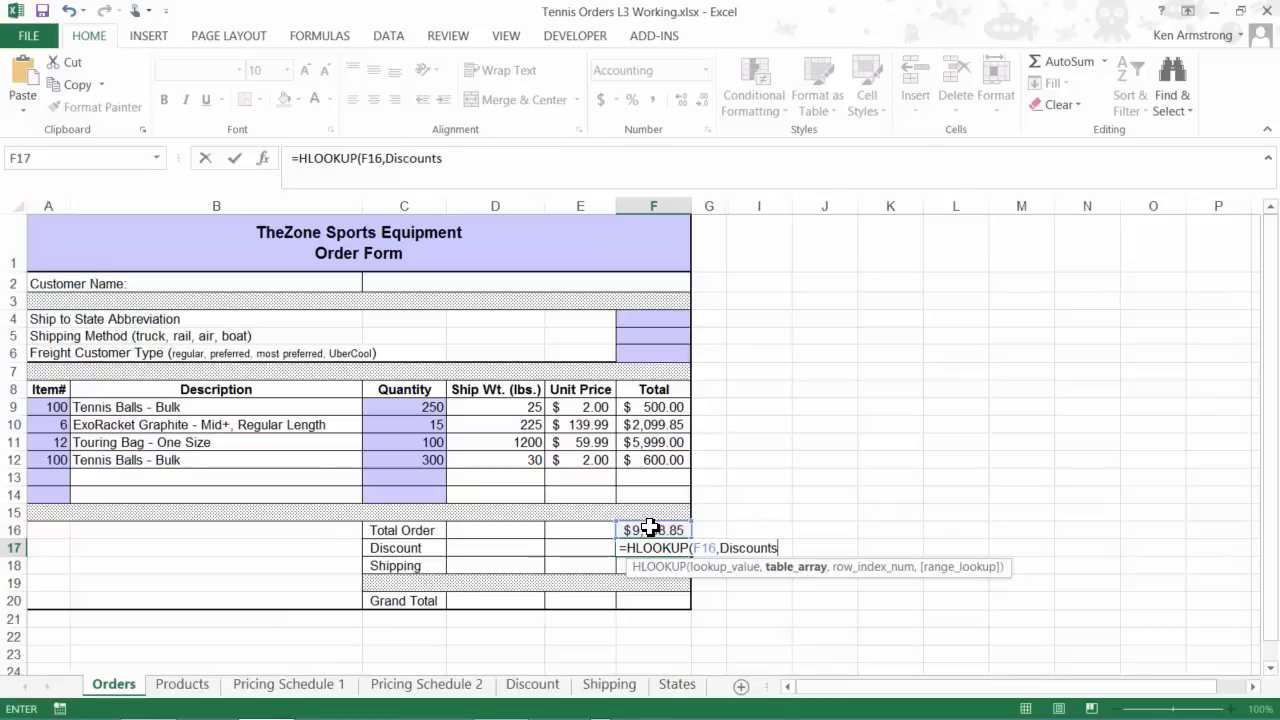
type("2,")
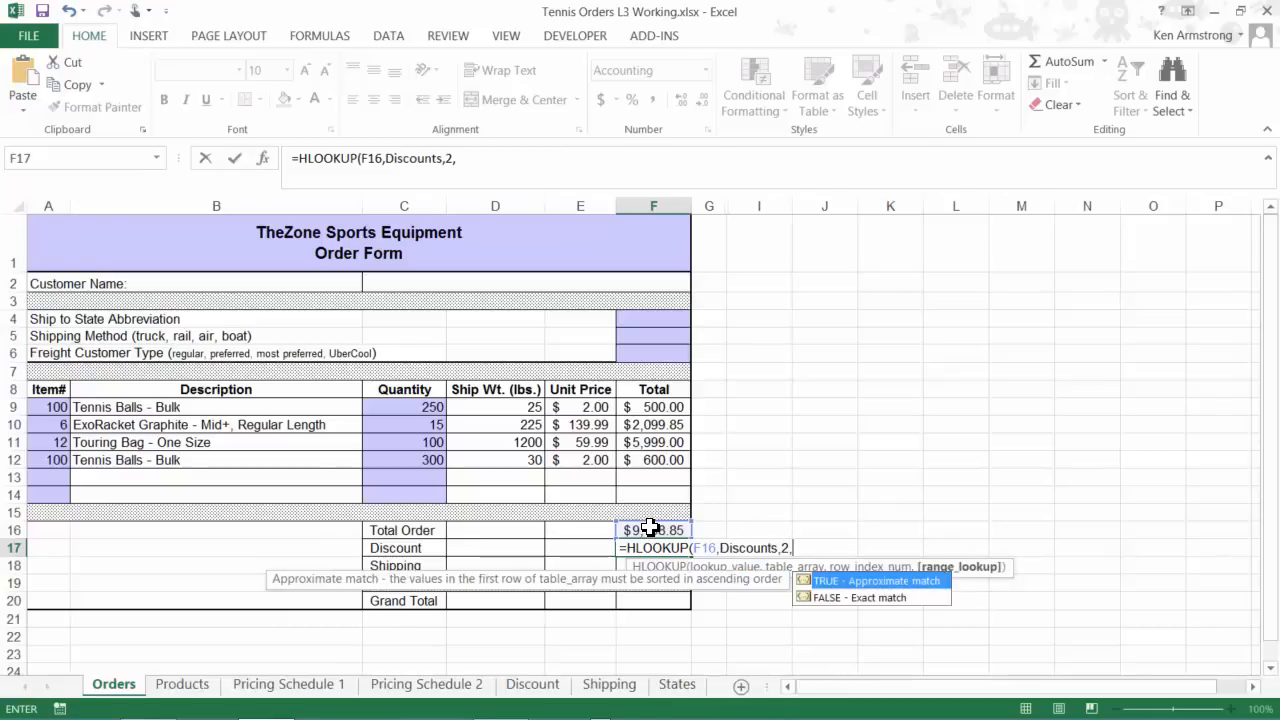
type("tr")
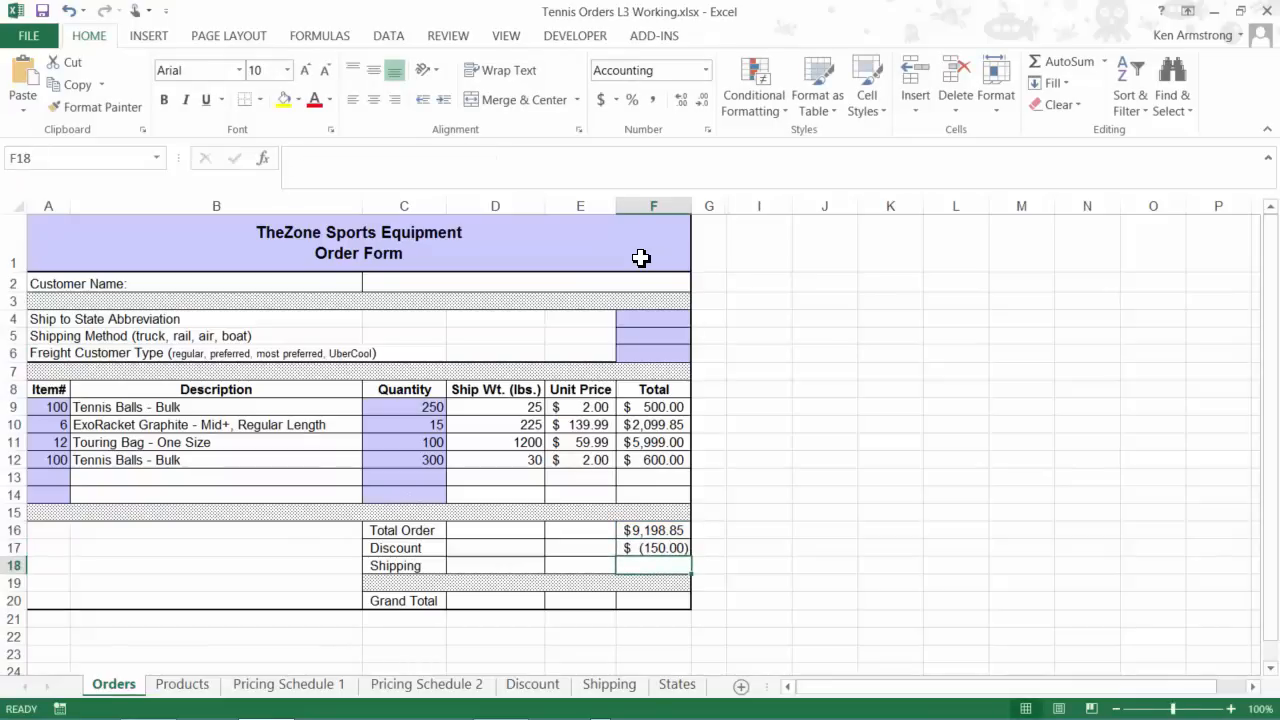
mouse_move(672, 564)
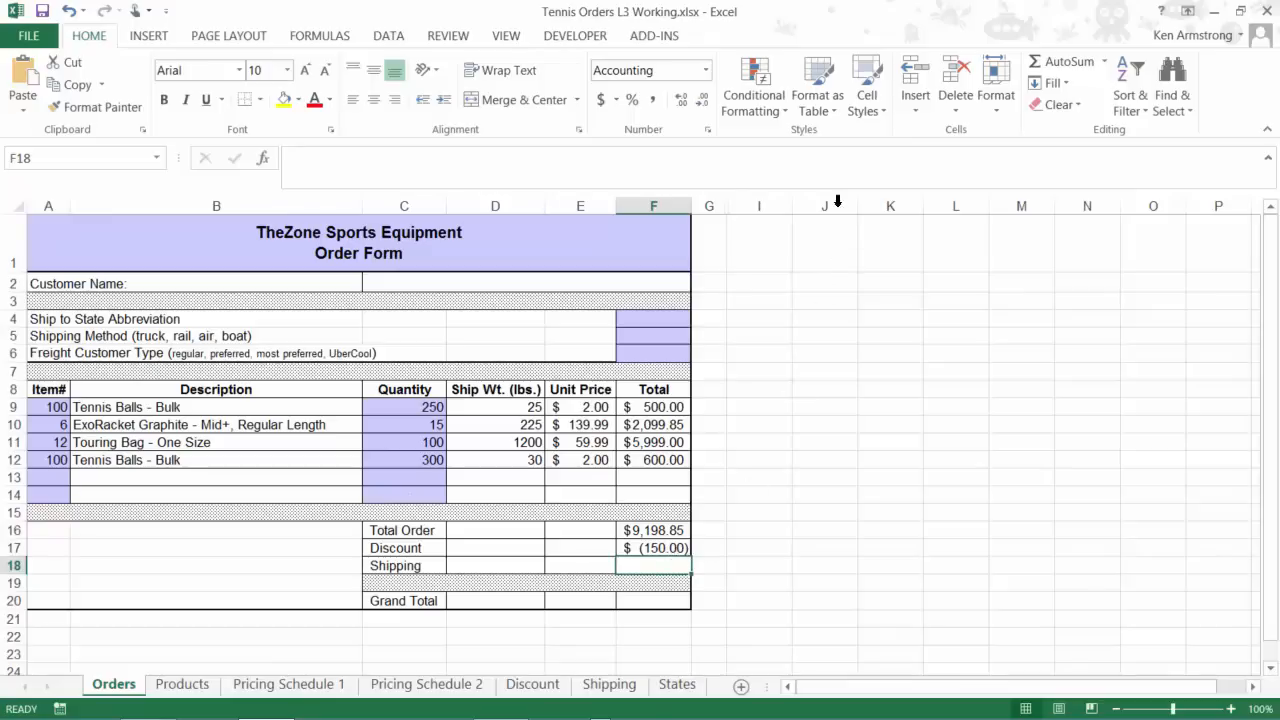
Enter GA as the ship-to state in F4 and go to the Shipping sheet.
type("GA")
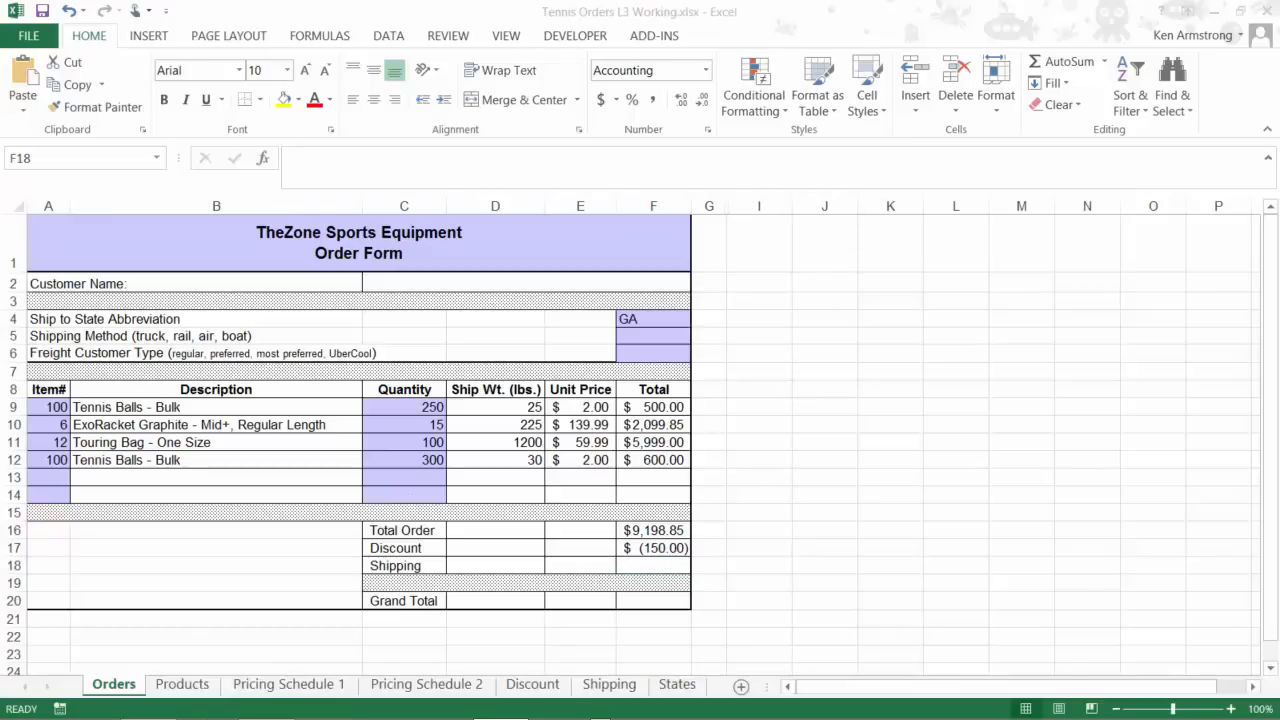
mouse_move(756, 524)
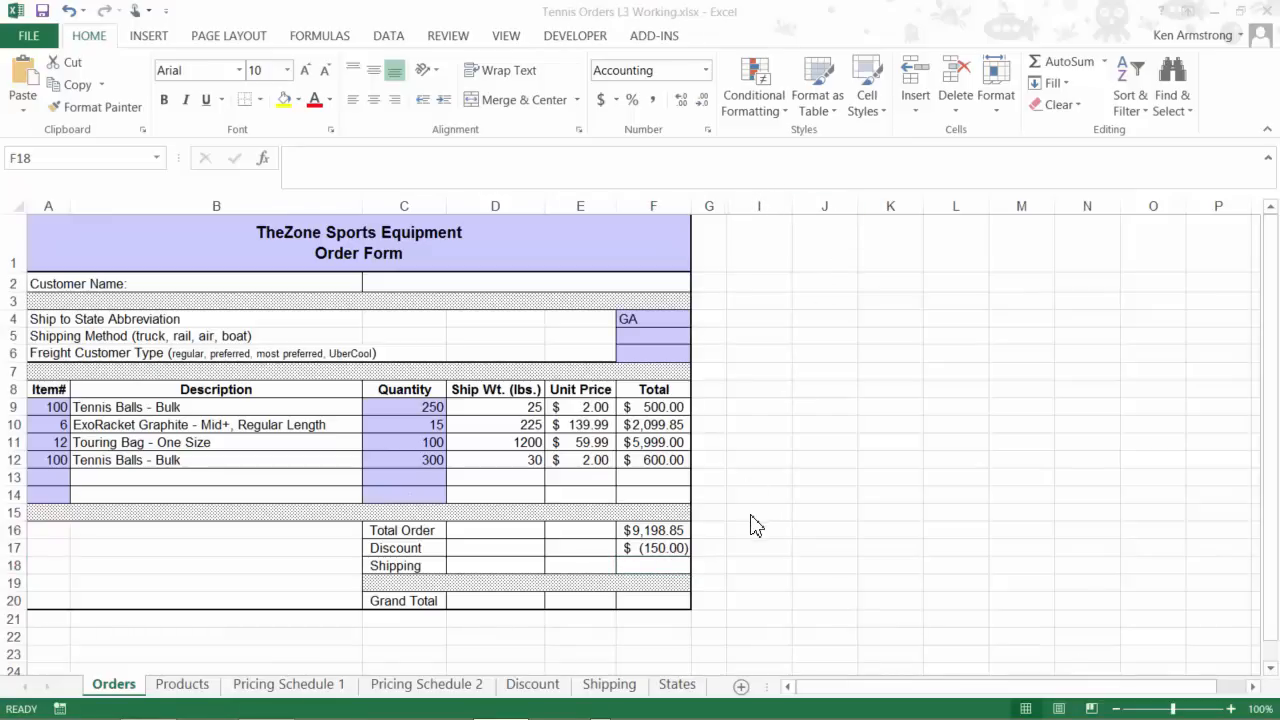
left_click(652, 564)
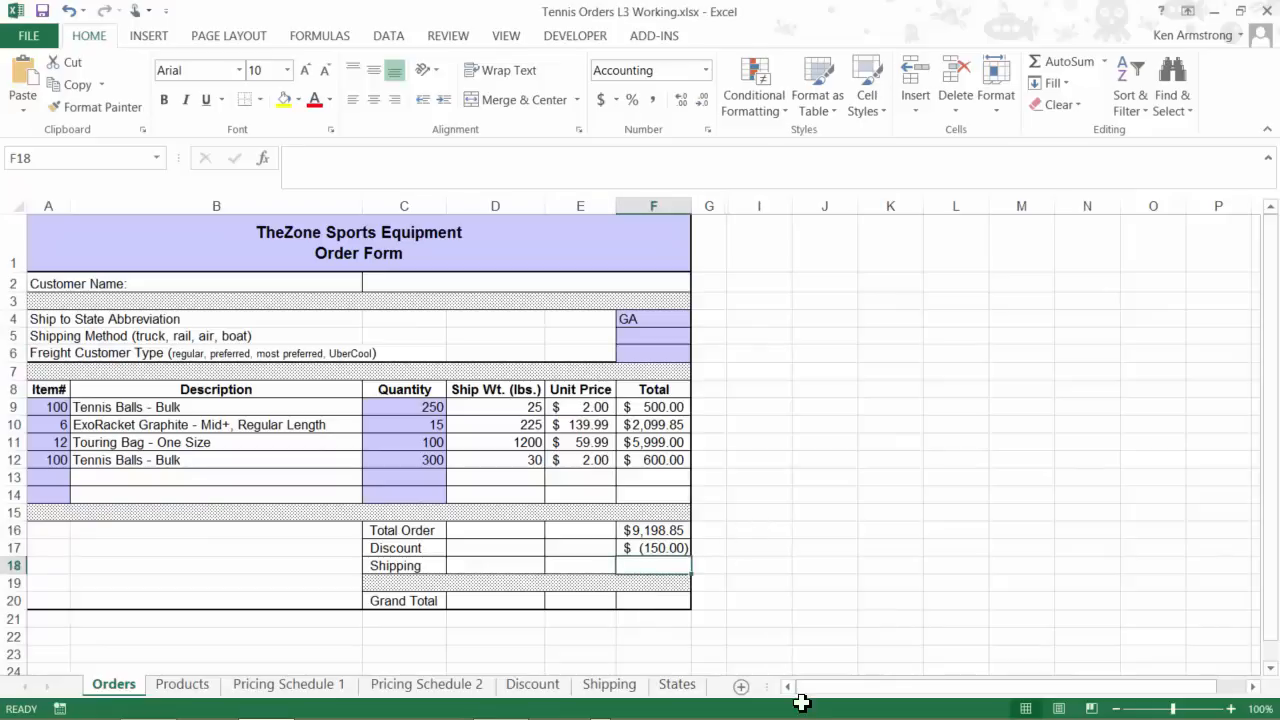
left_click(608, 684)
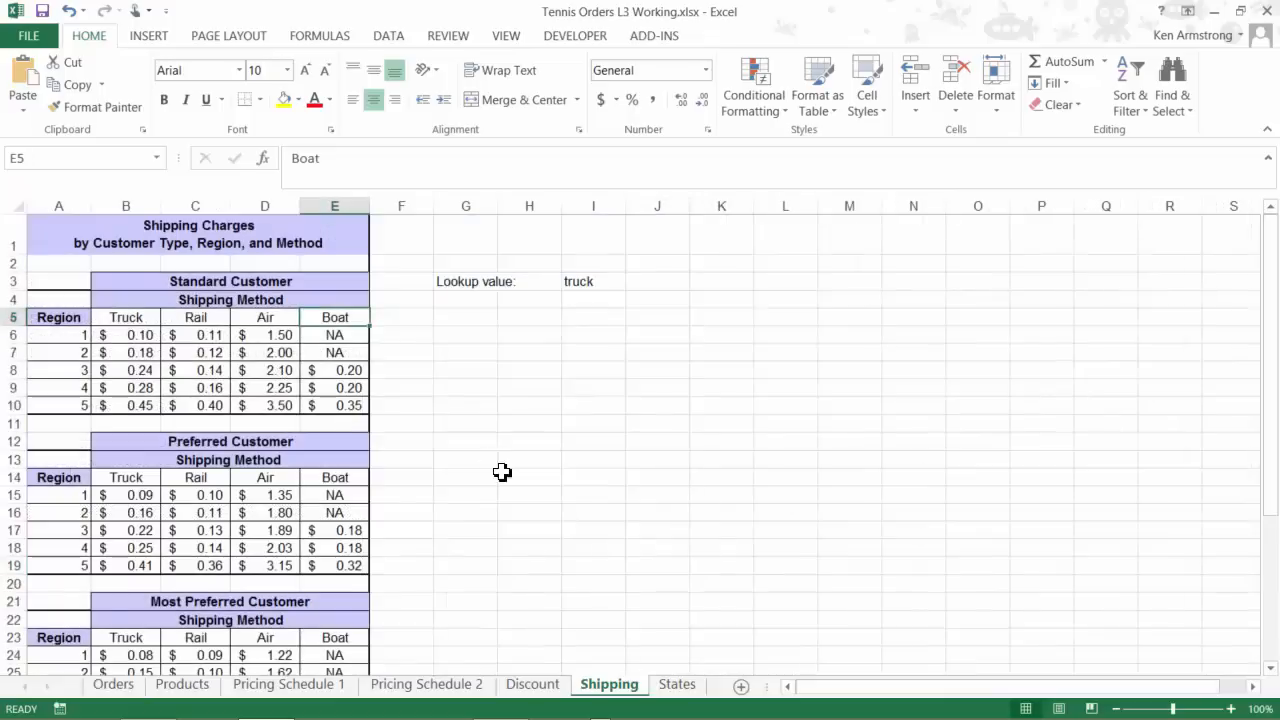
mouse_move(168, 420)
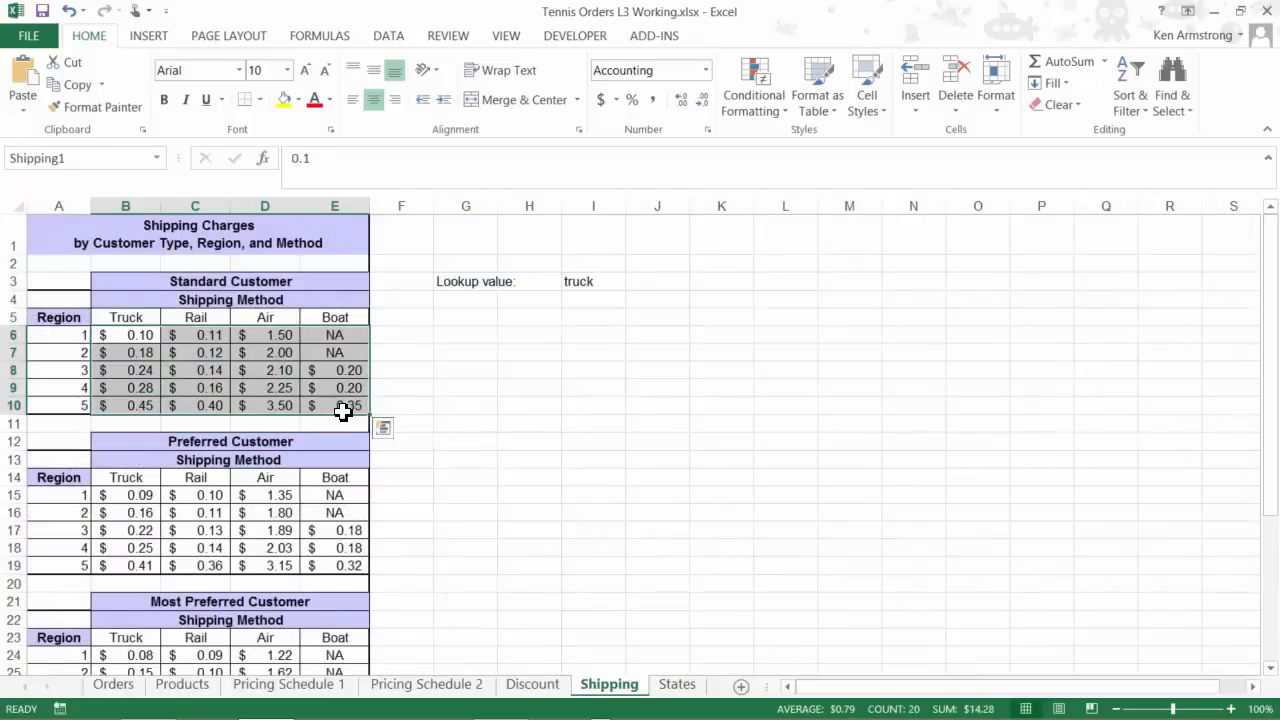
Review the Shipping rate tables, selecting the Truck–Boat method header row.
scroll("down", 3)
type("Uber Preferre Customer")
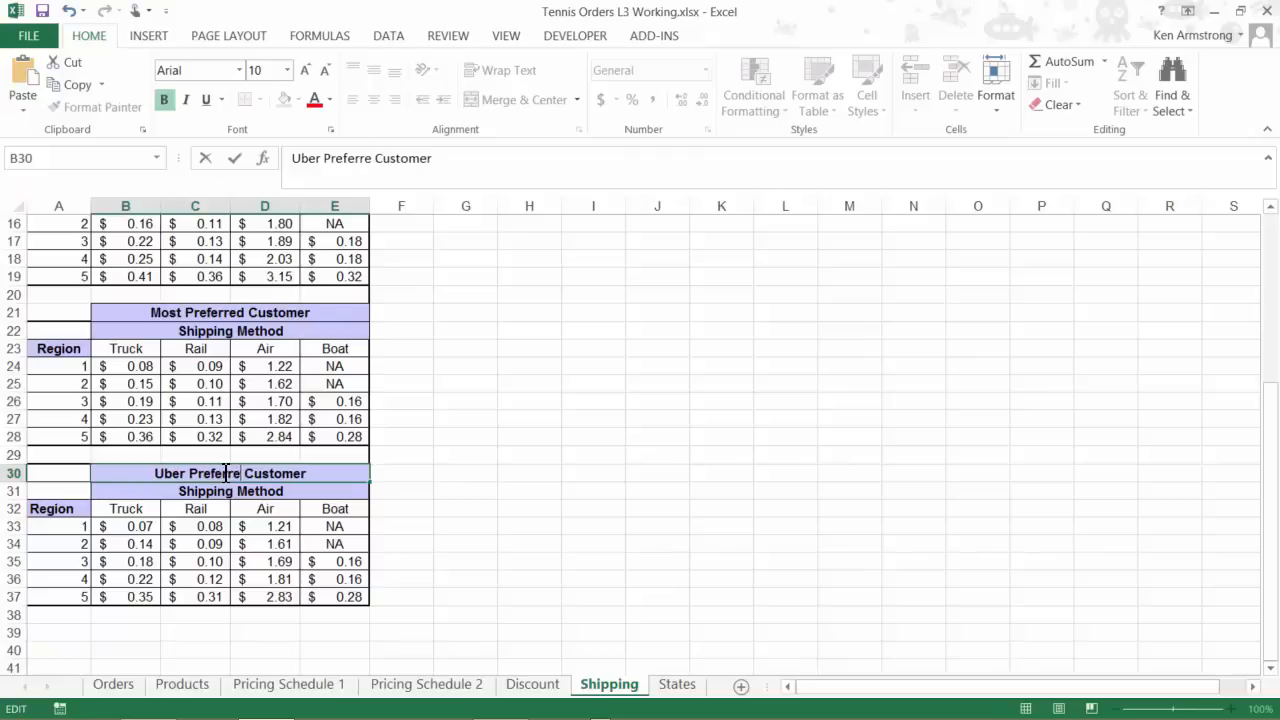
left_click(230, 490)
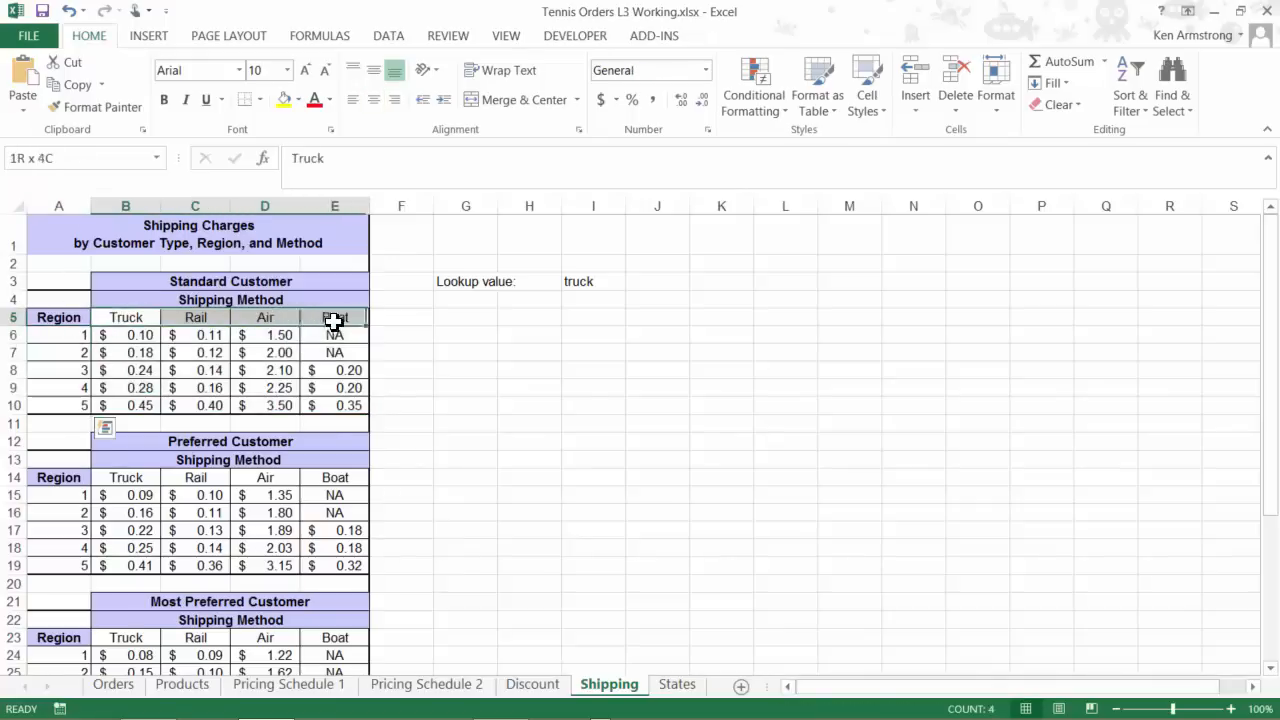
left_click(124, 336)
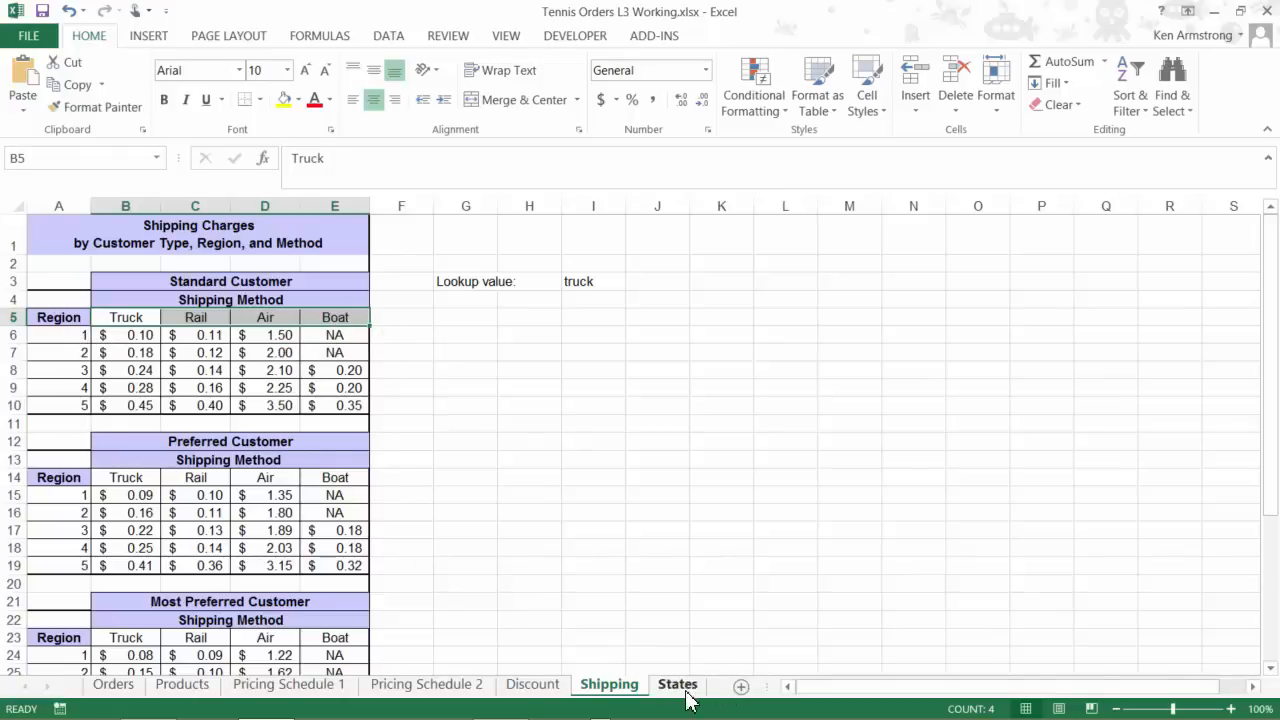
Examine the States sheet's abbreviation, region and region-number columns.
left_click(676, 684)
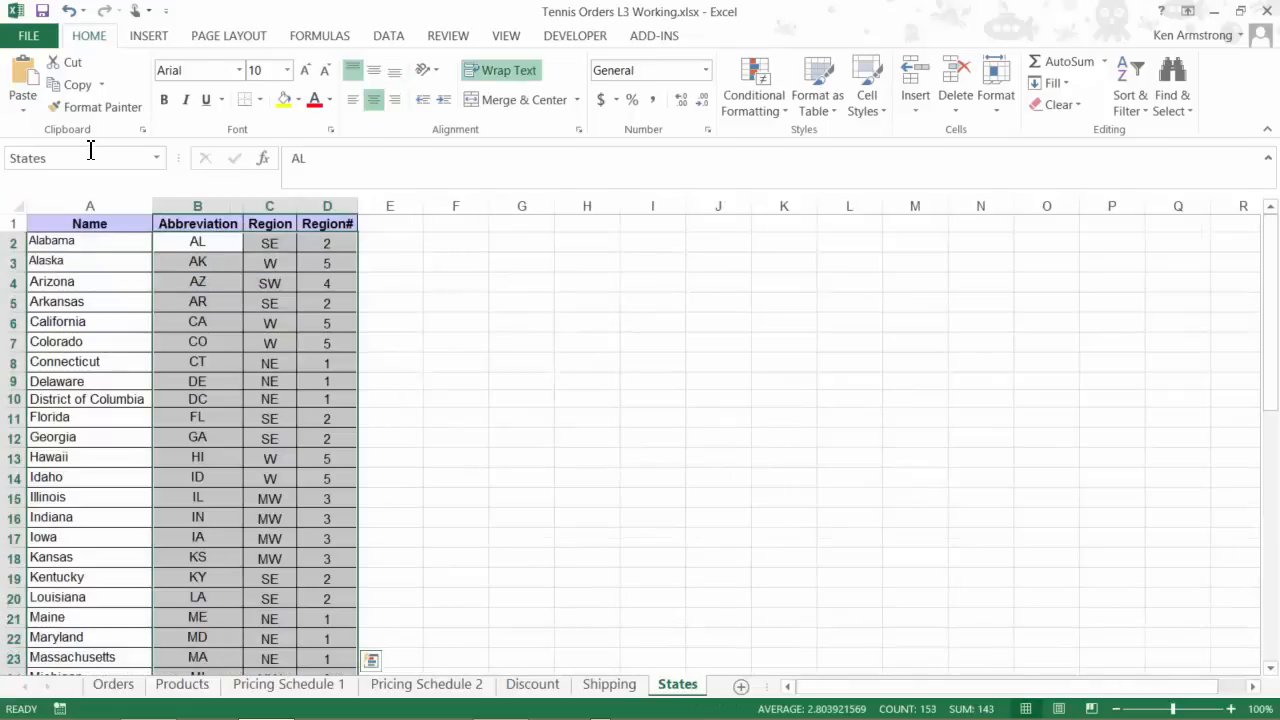
left_click(196, 206)
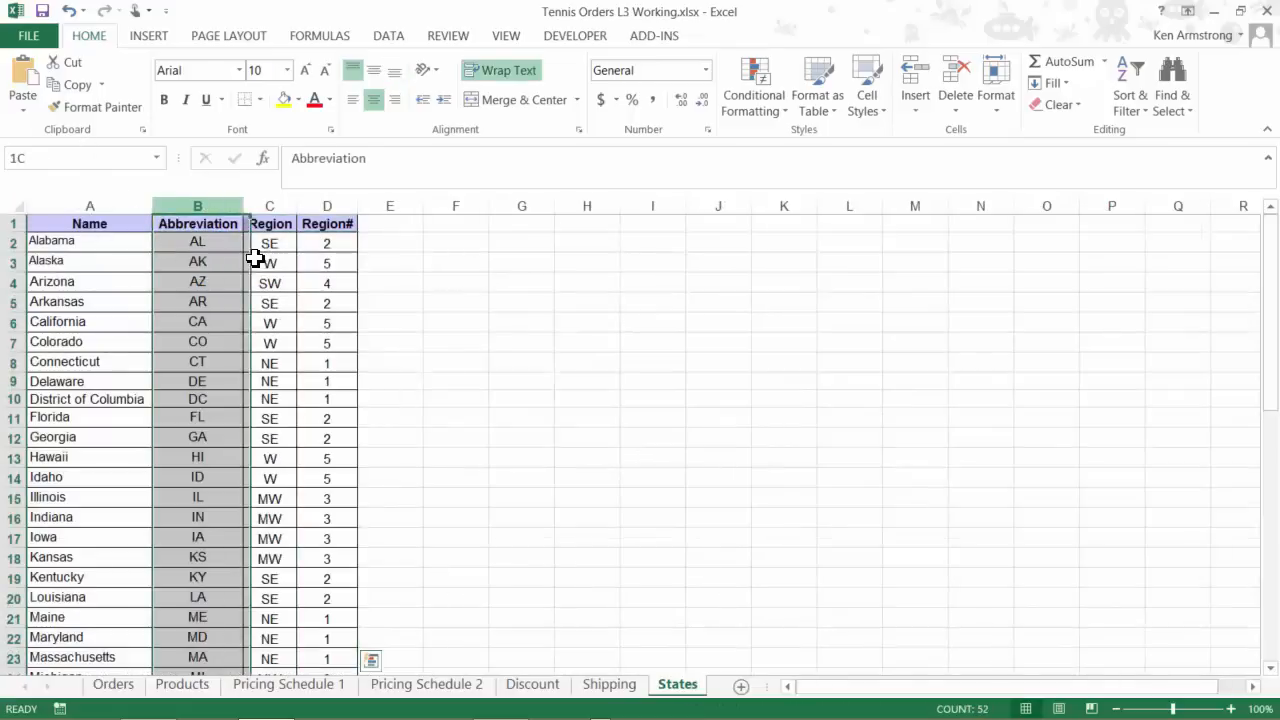
left_click(268, 242)
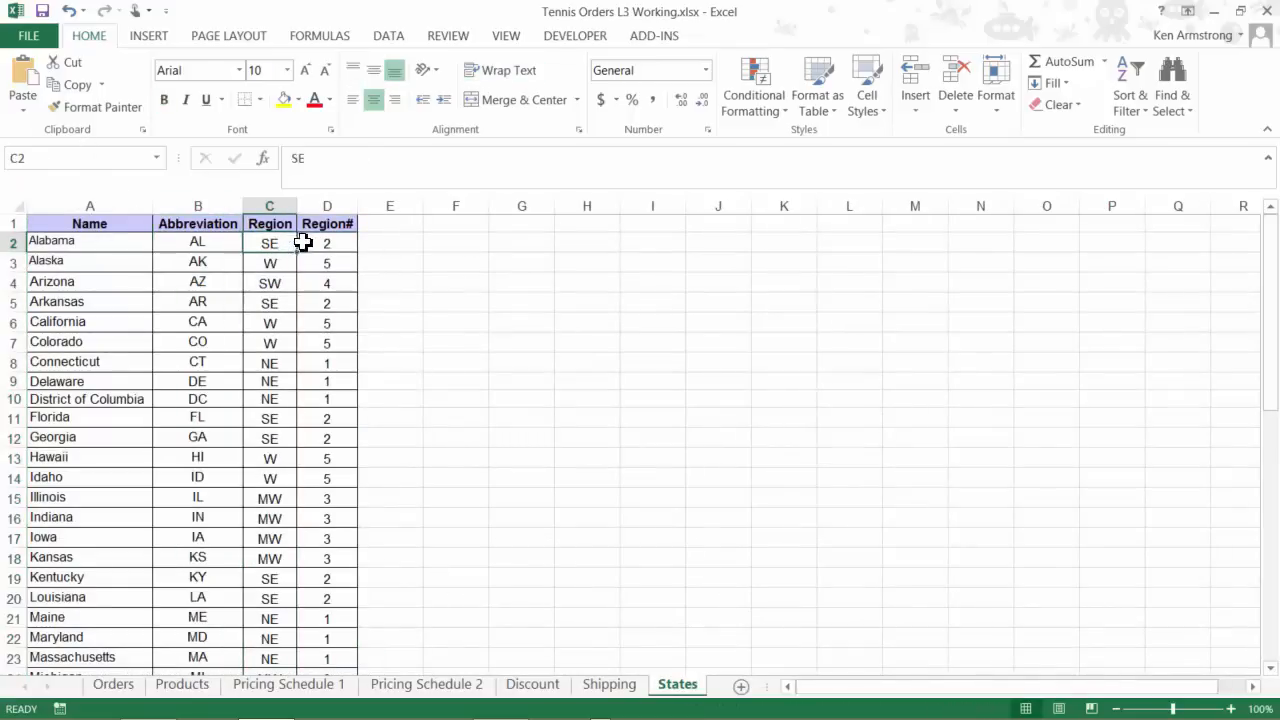
left_click(328, 242)
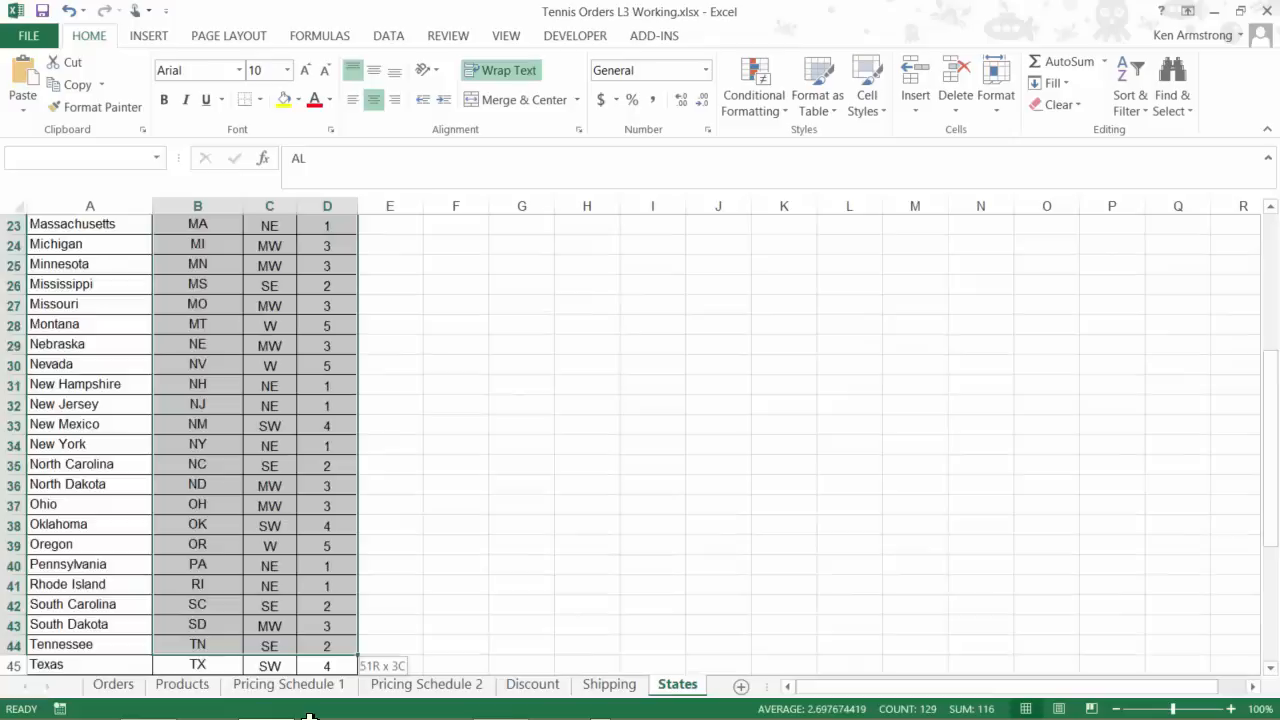
scroll("down", 3)
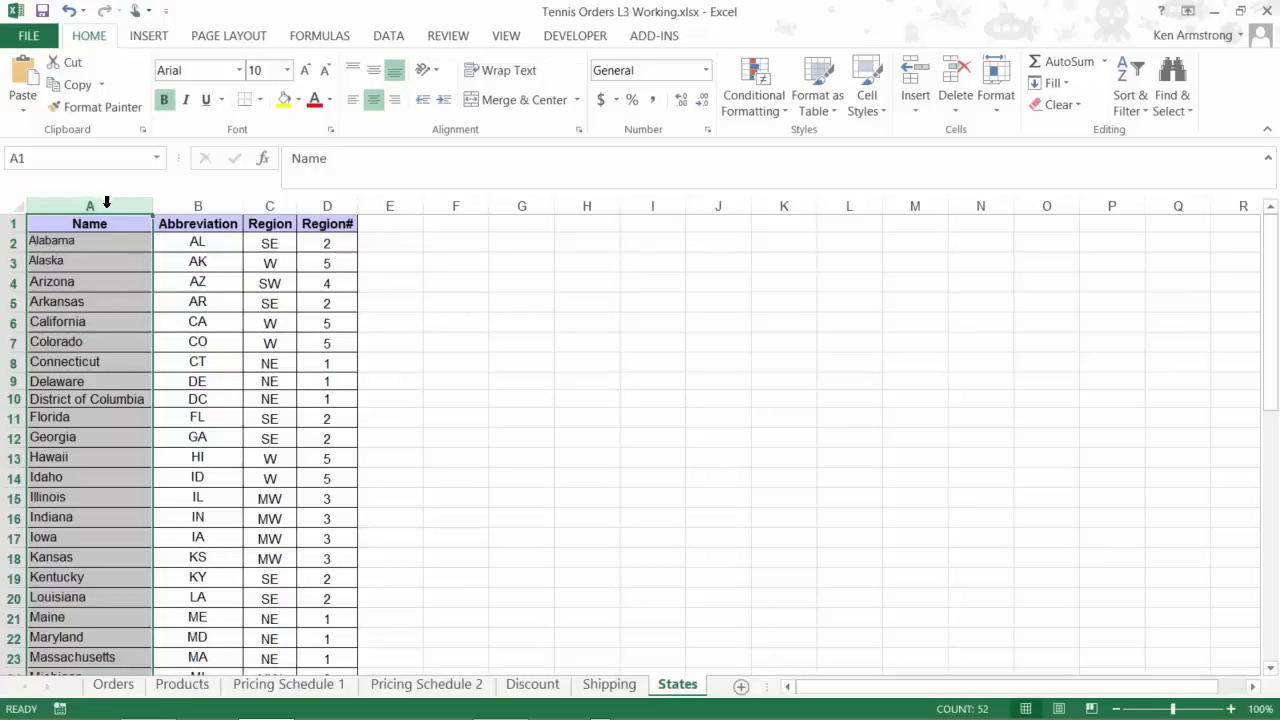
Confirm GA on the order form, then select B2:D52 and verify its name States.
left_click(112, 684)
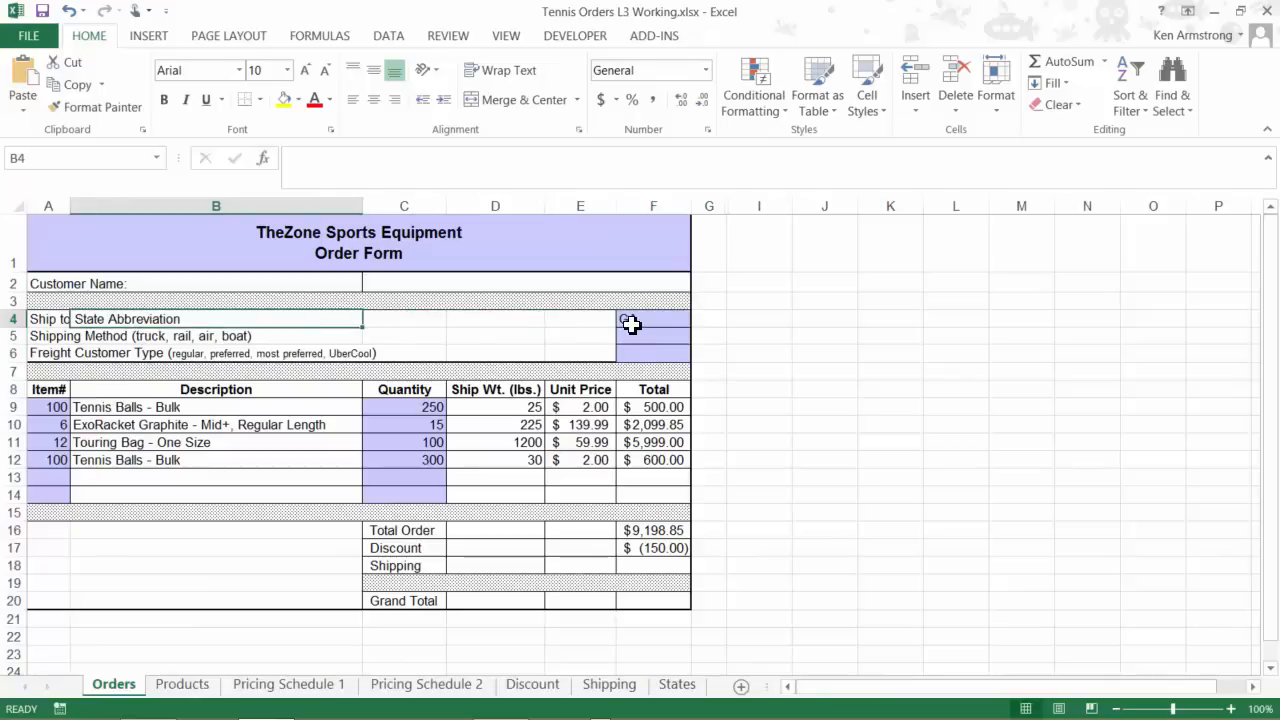
type("GA")
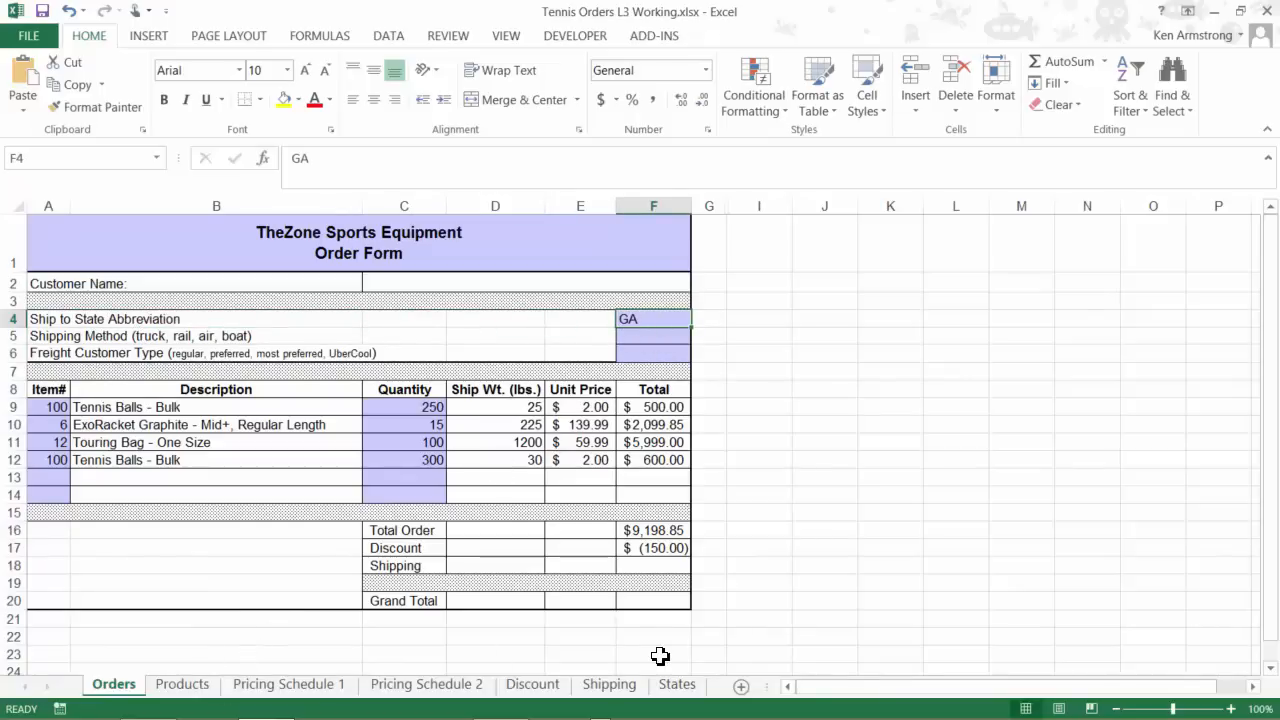
left_click(676, 684)
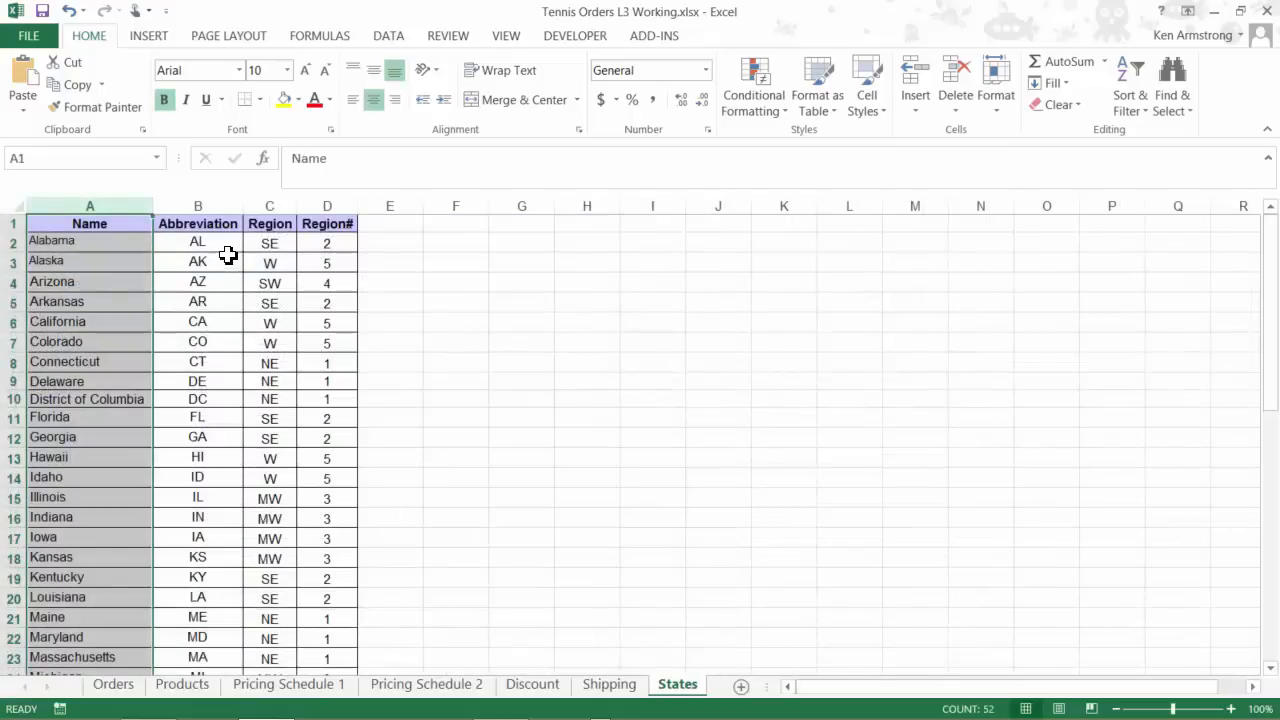
left_click_drag(196, 242, 196, 498)
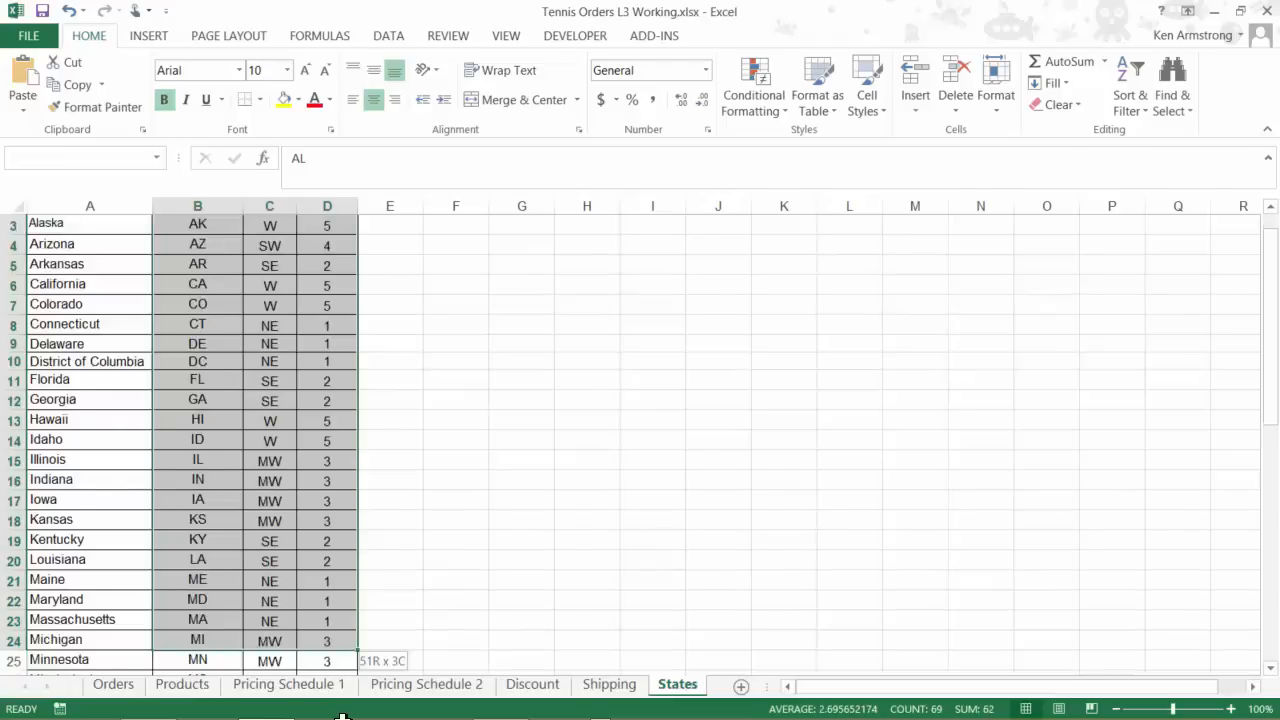
scroll("down", 3)
type("States")
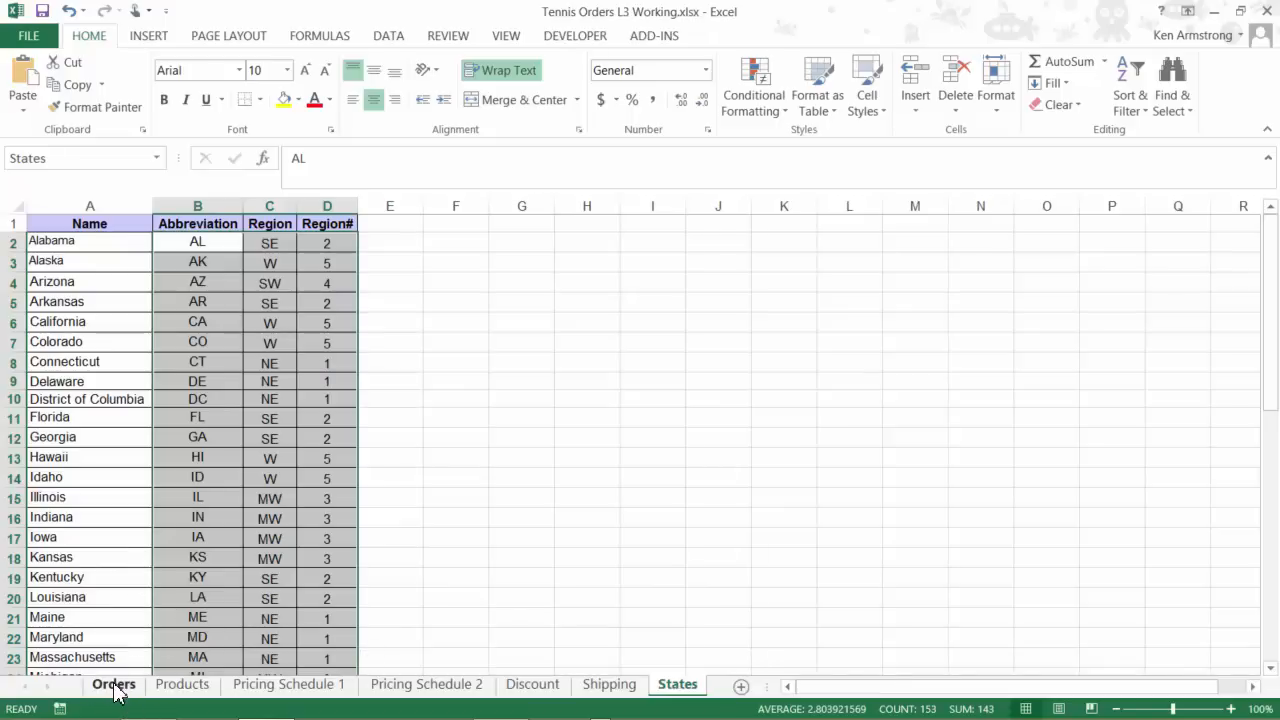
mouse_move(638, 688)
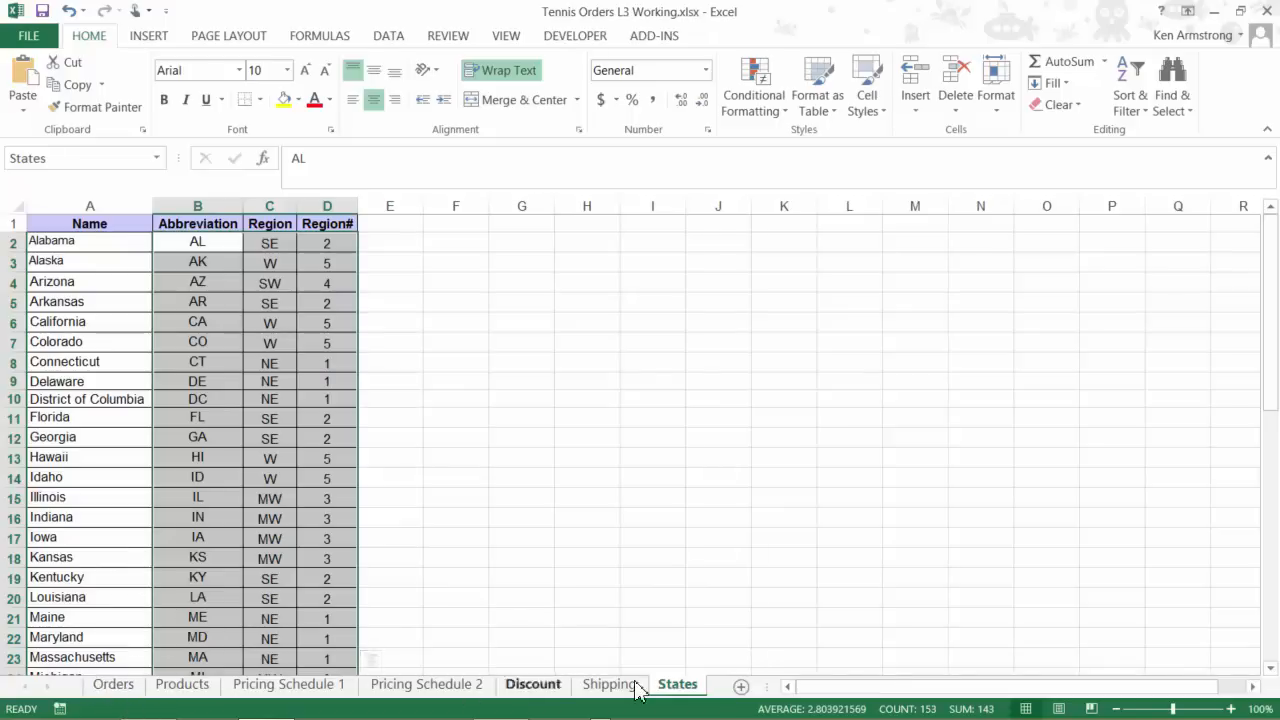
Review the Shipping sheet's rates and method headings across customer tables.
left_click(608, 684)
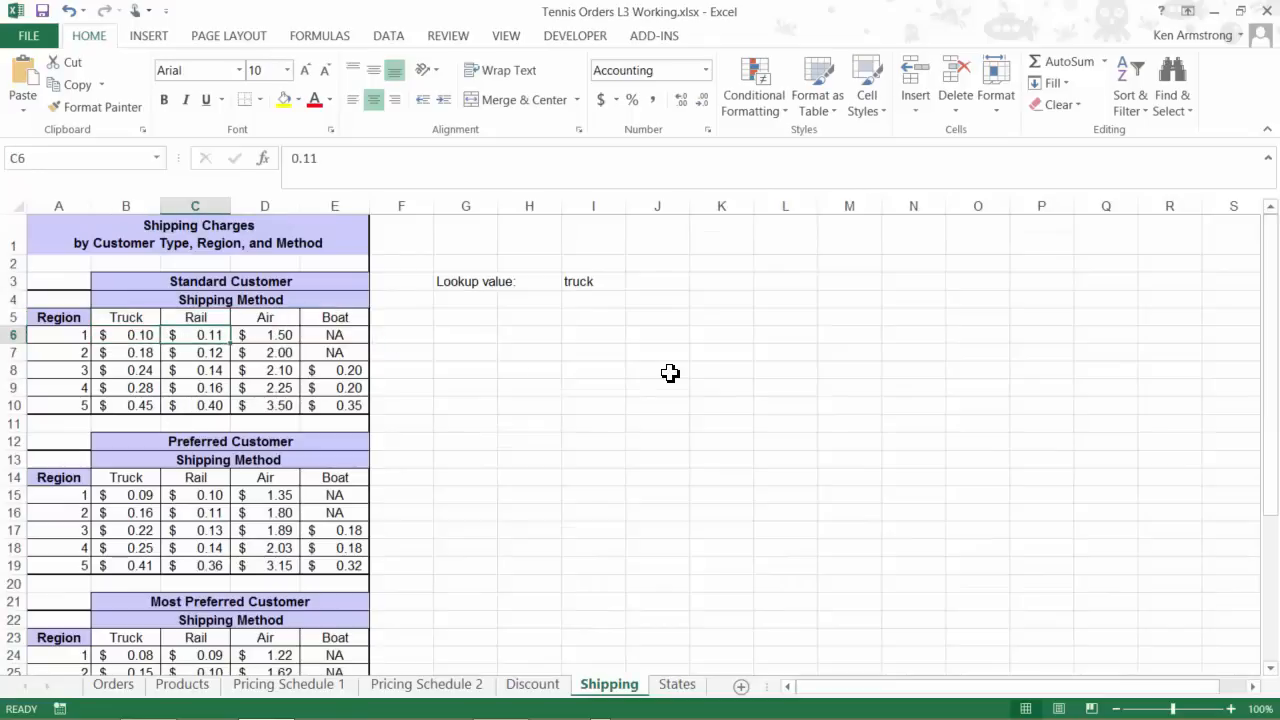
left_click(264, 336)
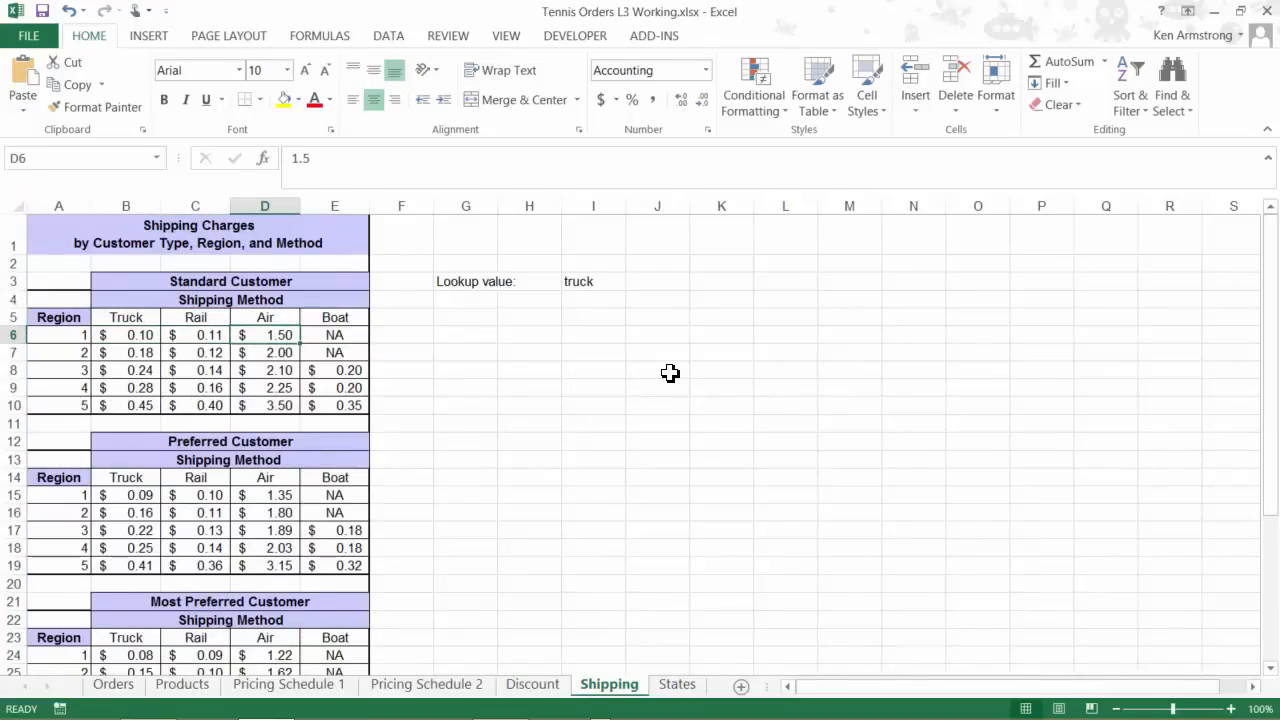
left_click(334, 370)
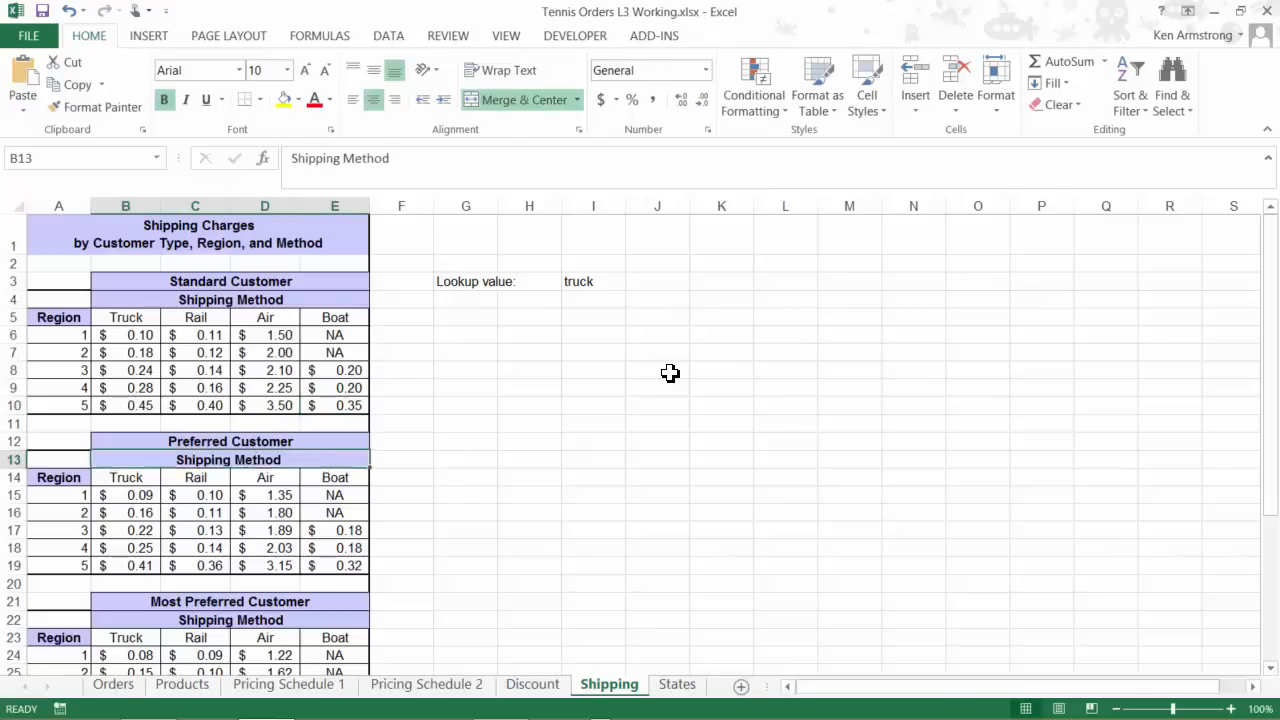
left_click(336, 530)
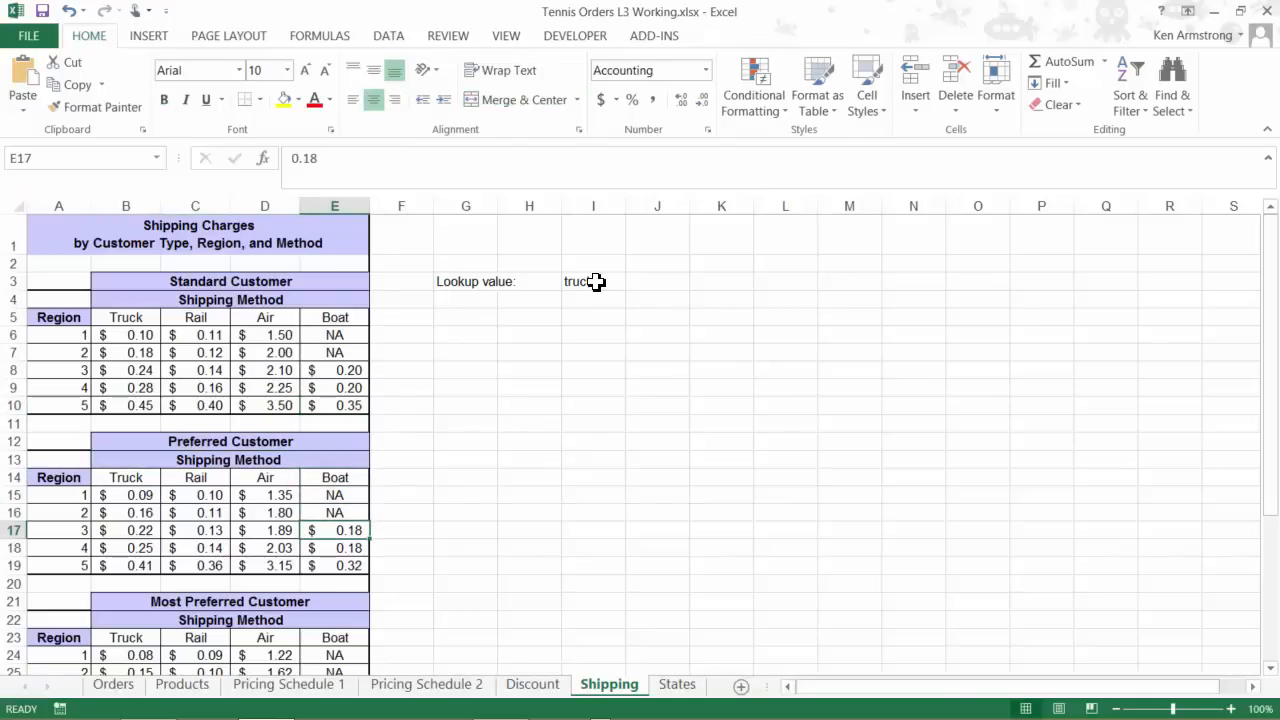
mouse_move(86, 364)
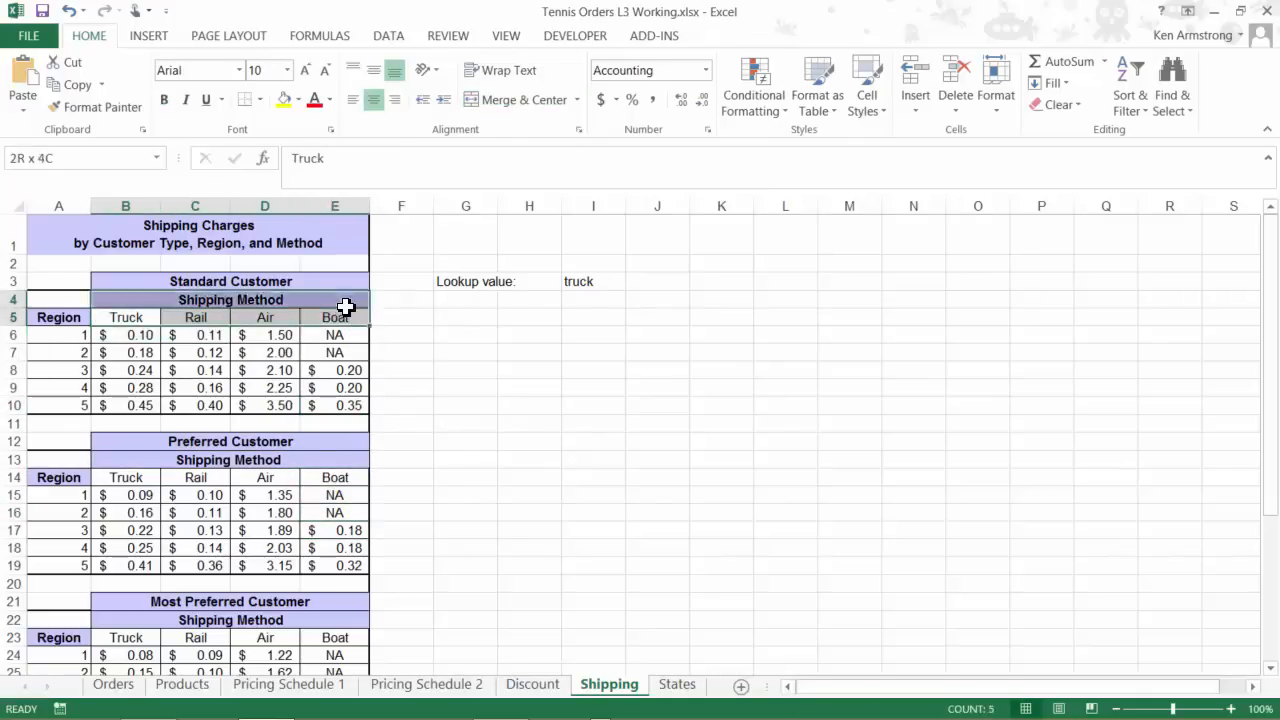
left_click(124, 336)
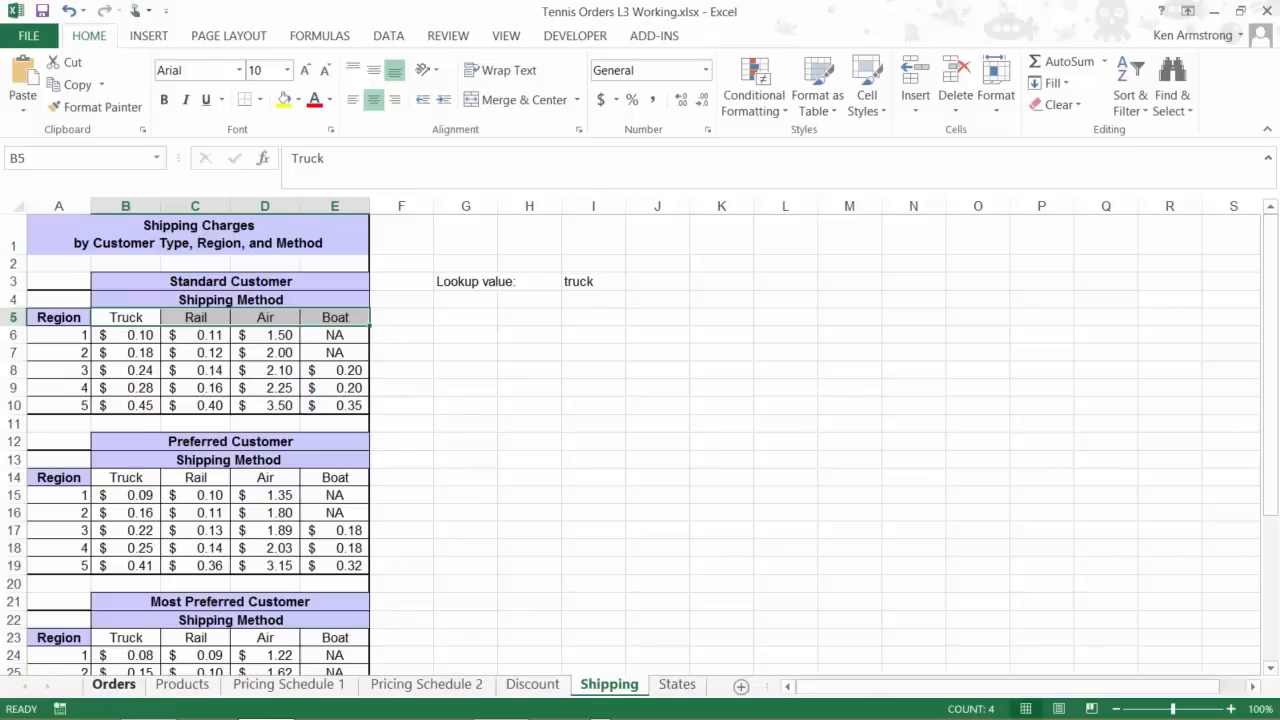
Return to the Orders sheet and select a cell beside the Index sandbox notes.
left_click(112, 684)
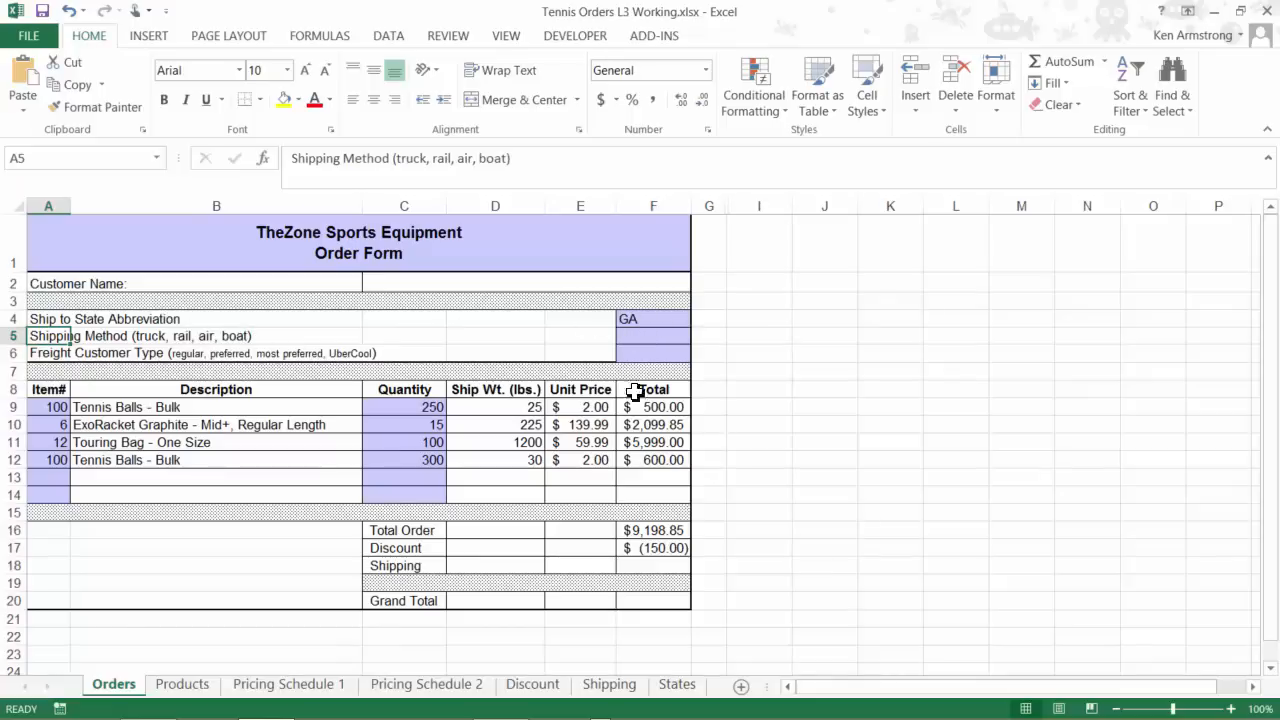
left_click(760, 336)
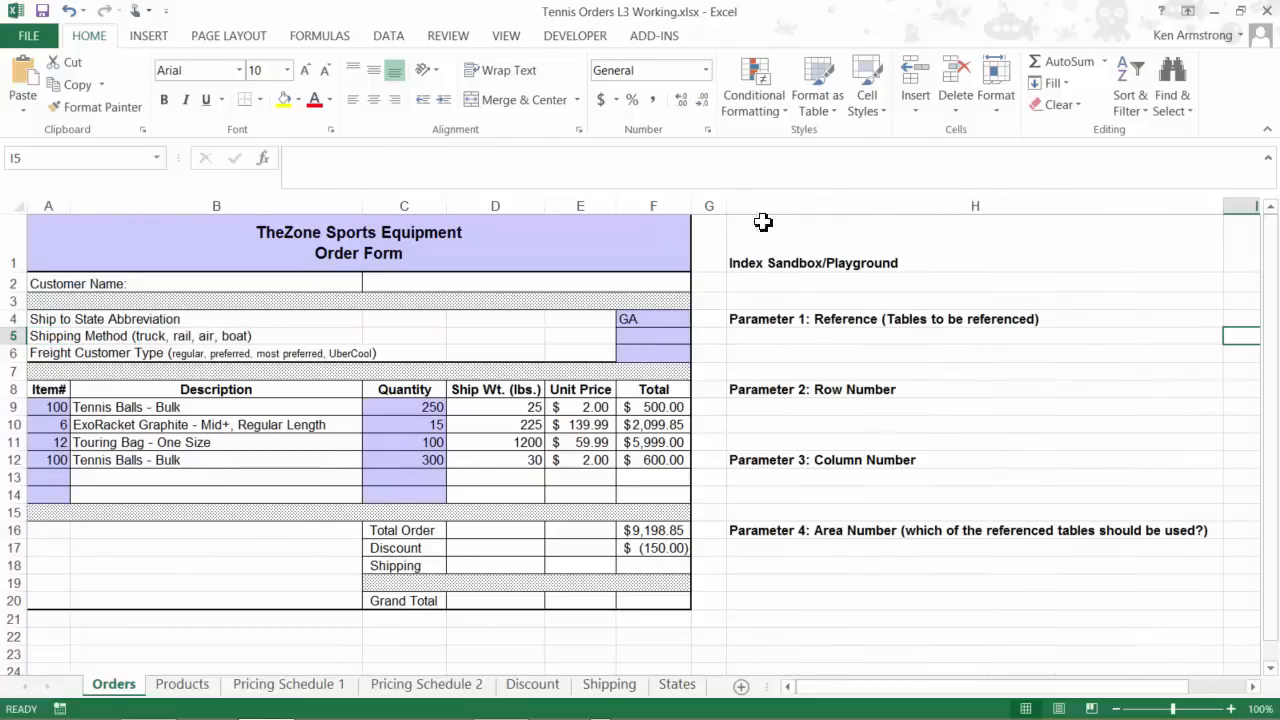
left_click(974, 282)
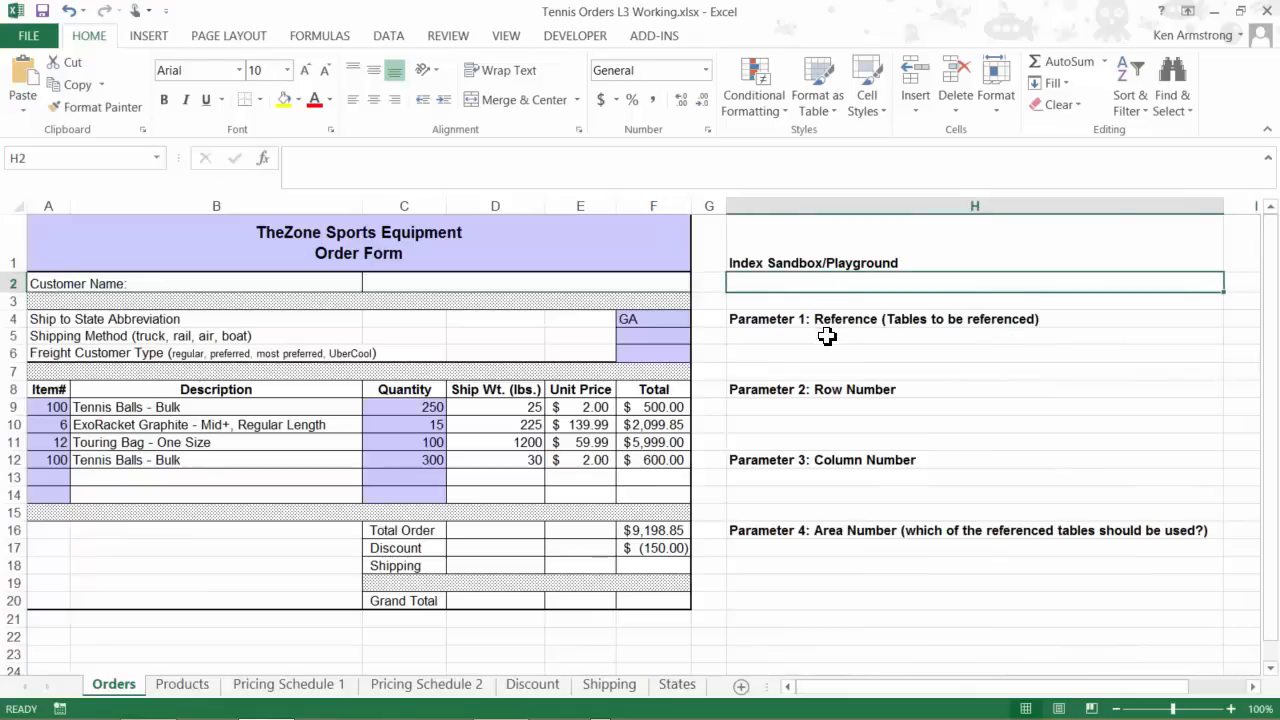
left_click(828, 336)
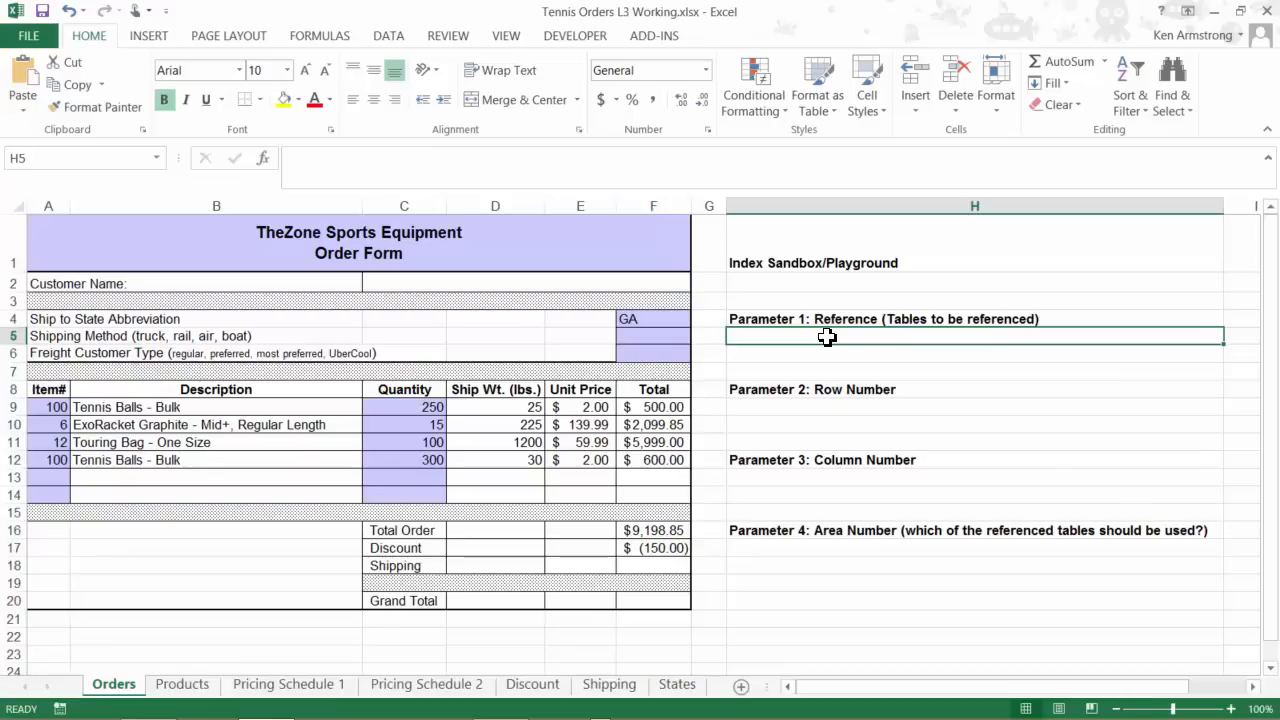
type("(sh")
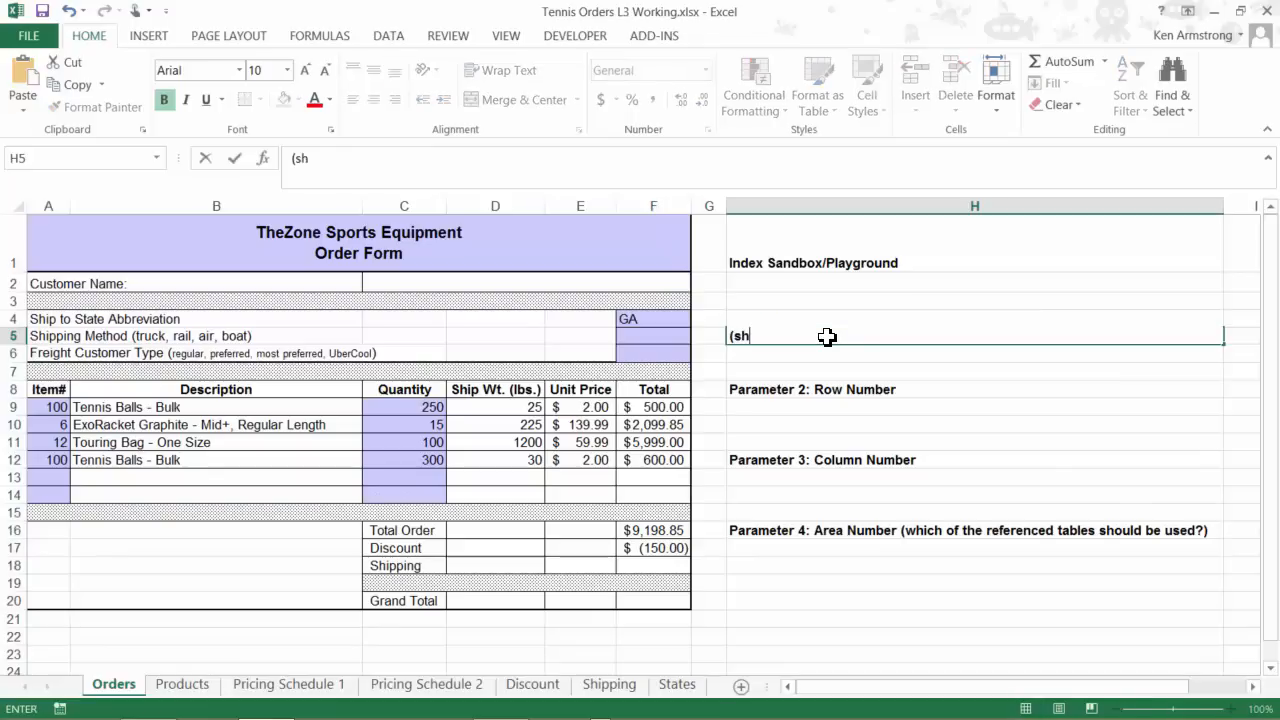
type("ipping")
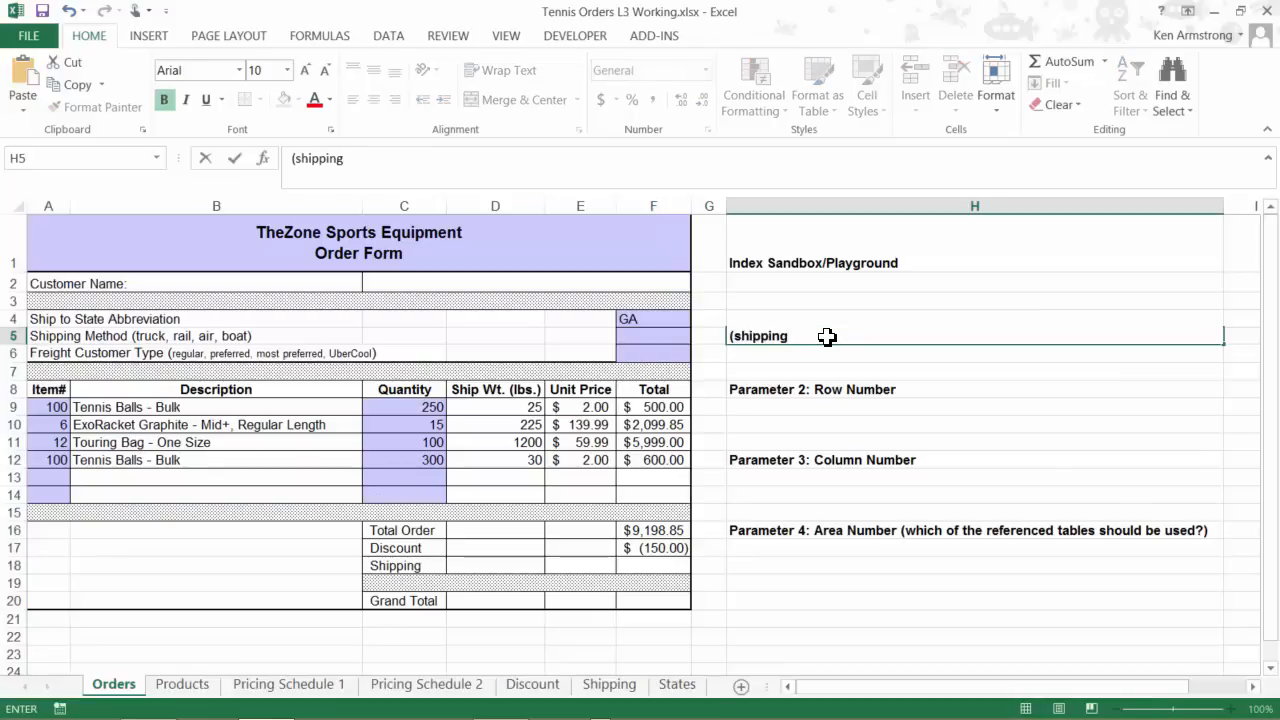
type("1, shippi")
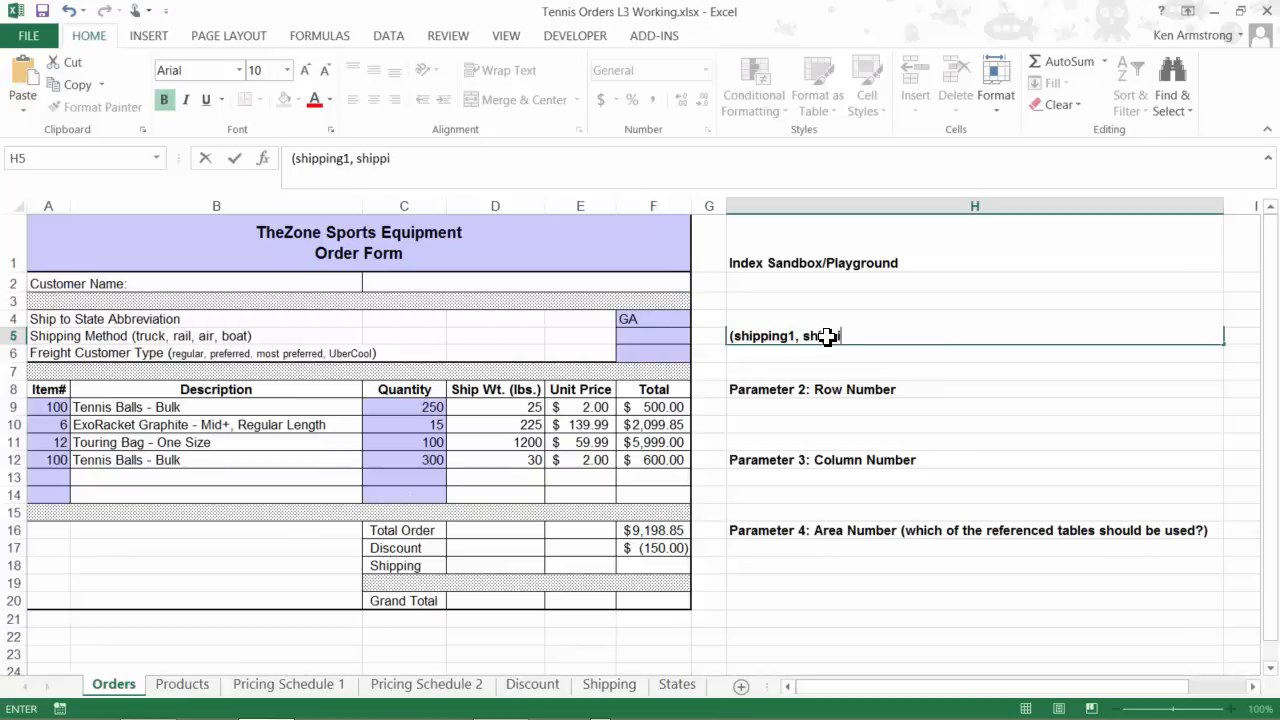
key("backspace")
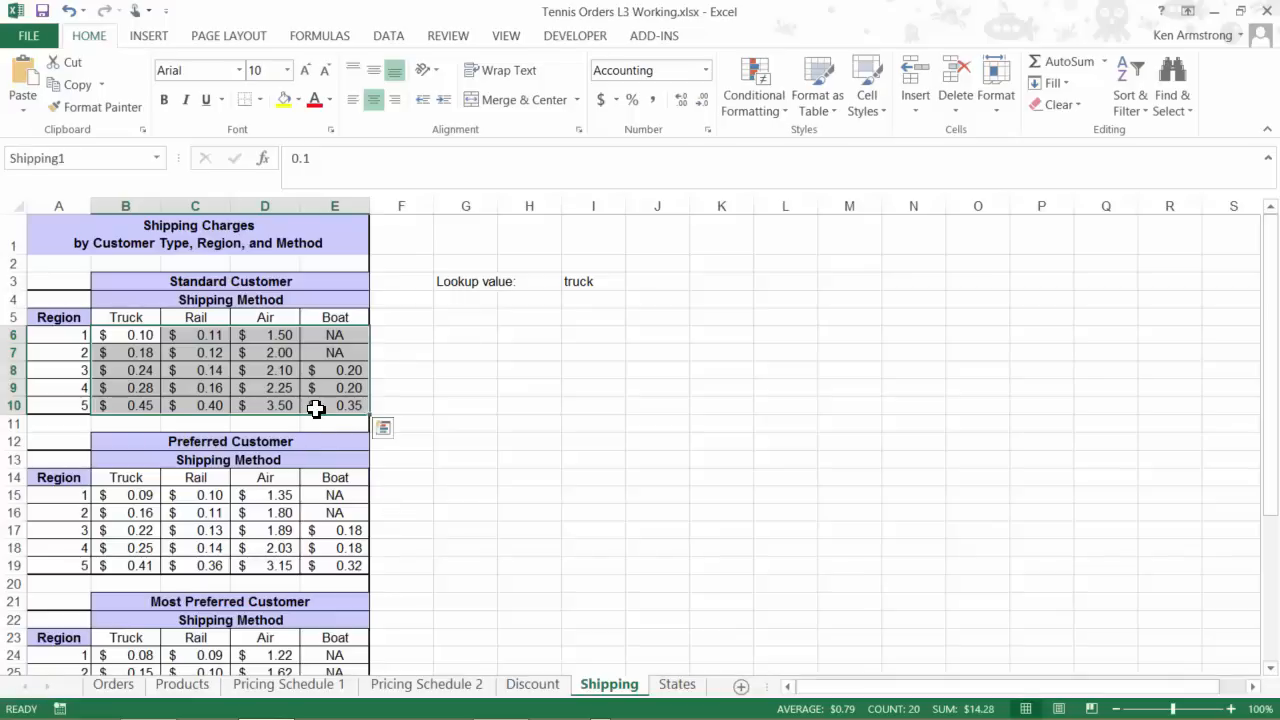
mouse_move(312, 404)
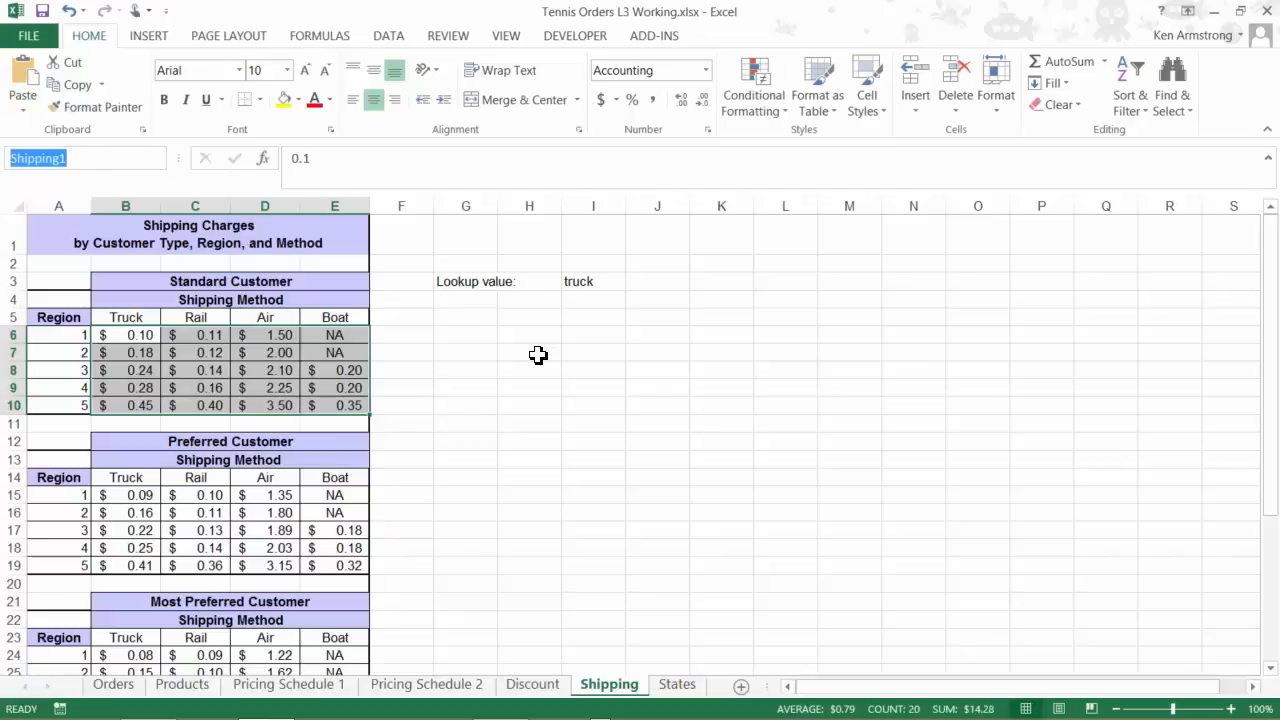
Show the Formulas ribbon on the Shipping sheet with Shipping1 named B6:E10.
left_click(320, 36)
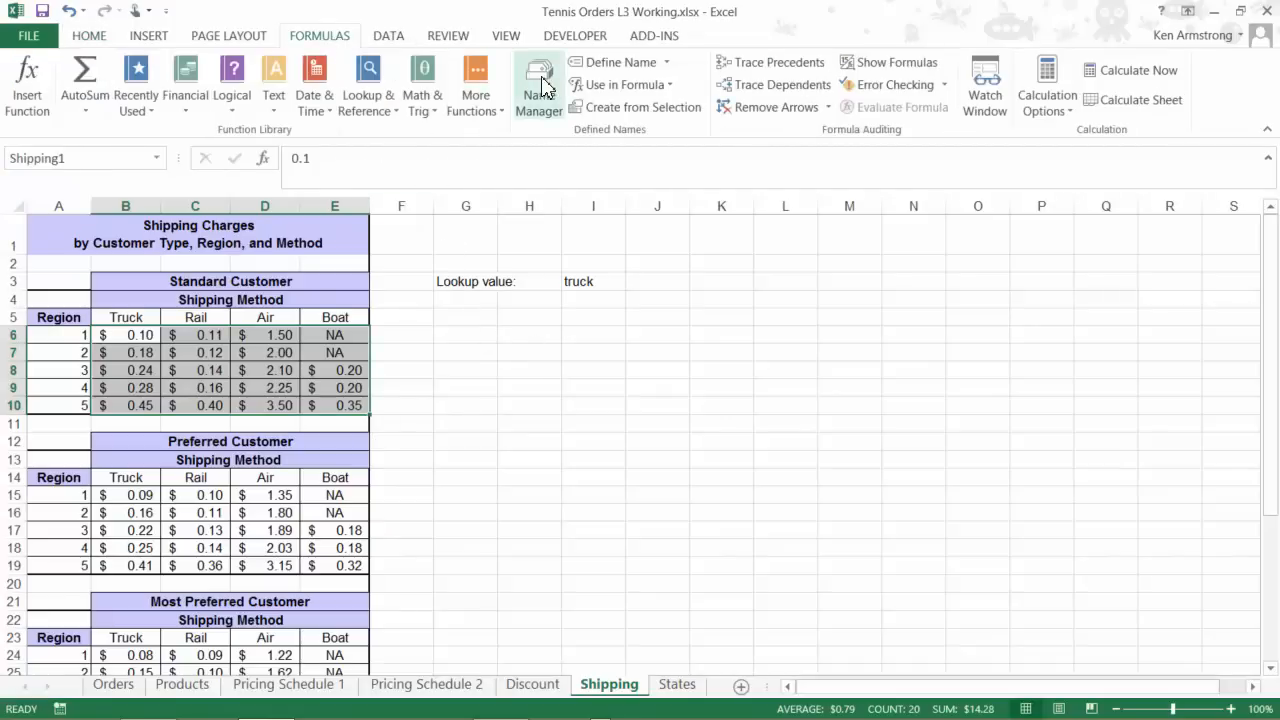
left_click(538, 84)
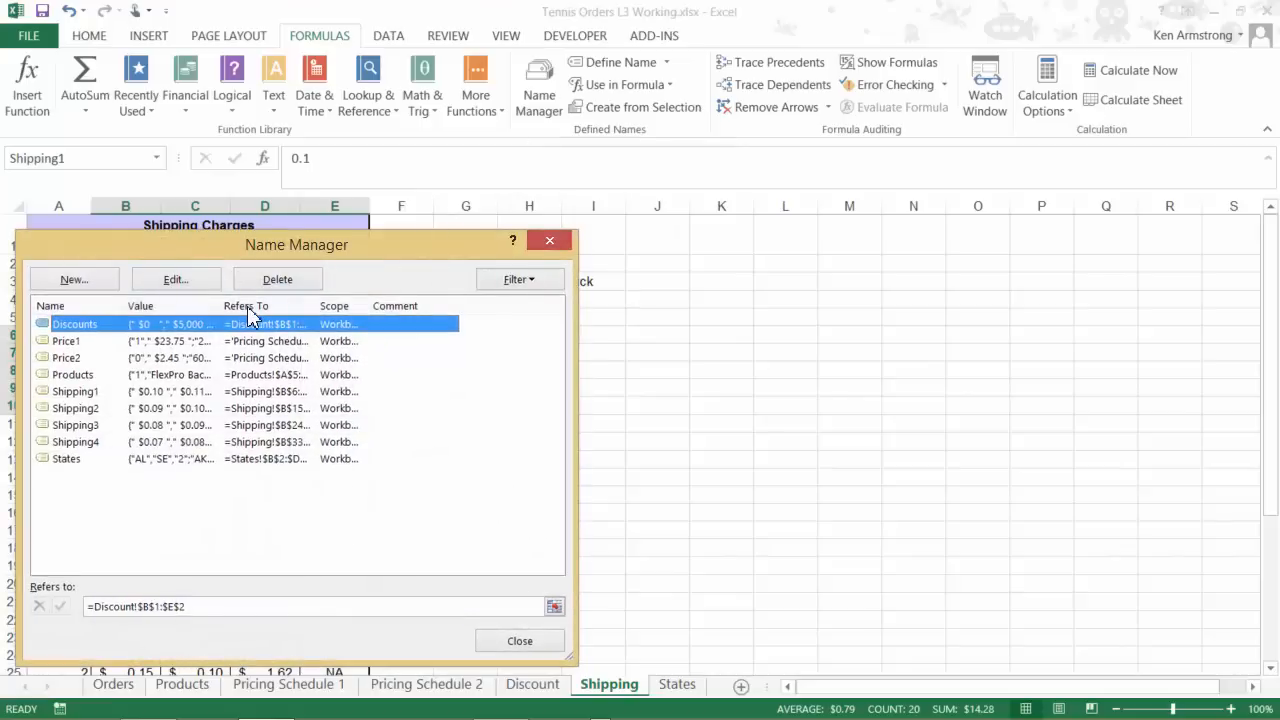
mouse_move(330, 306)
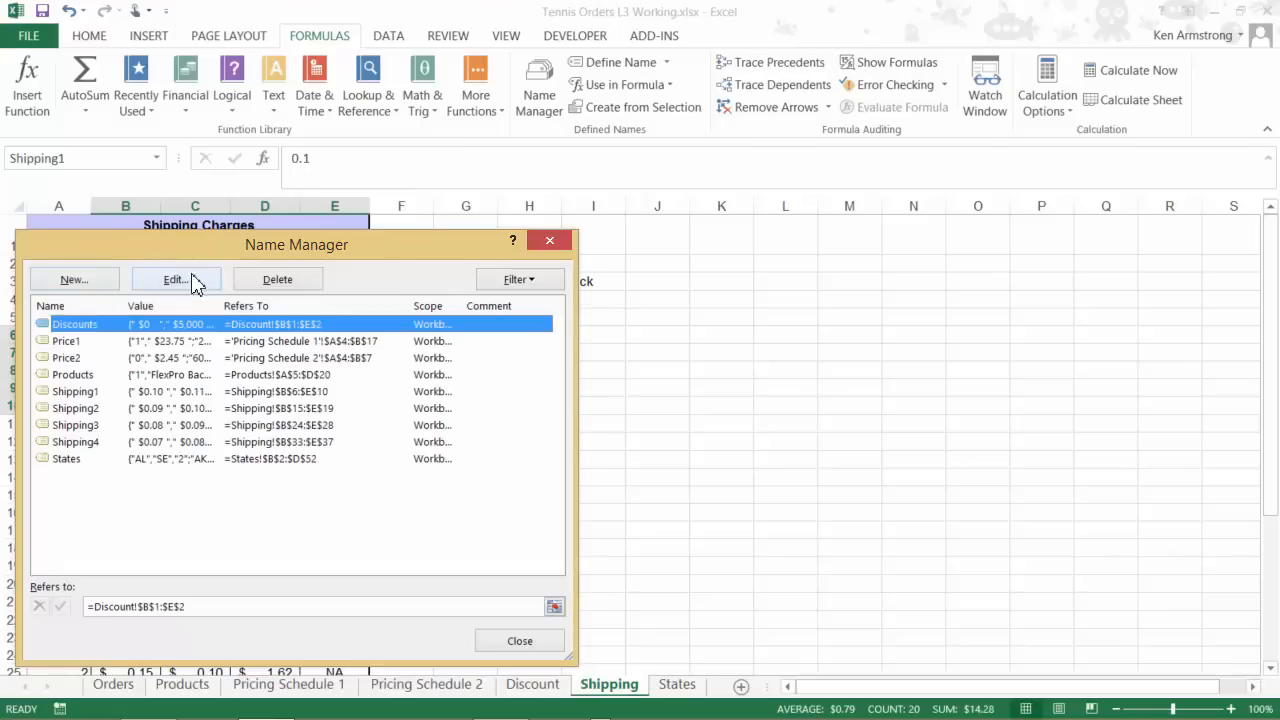
mouse_move(132, 452)
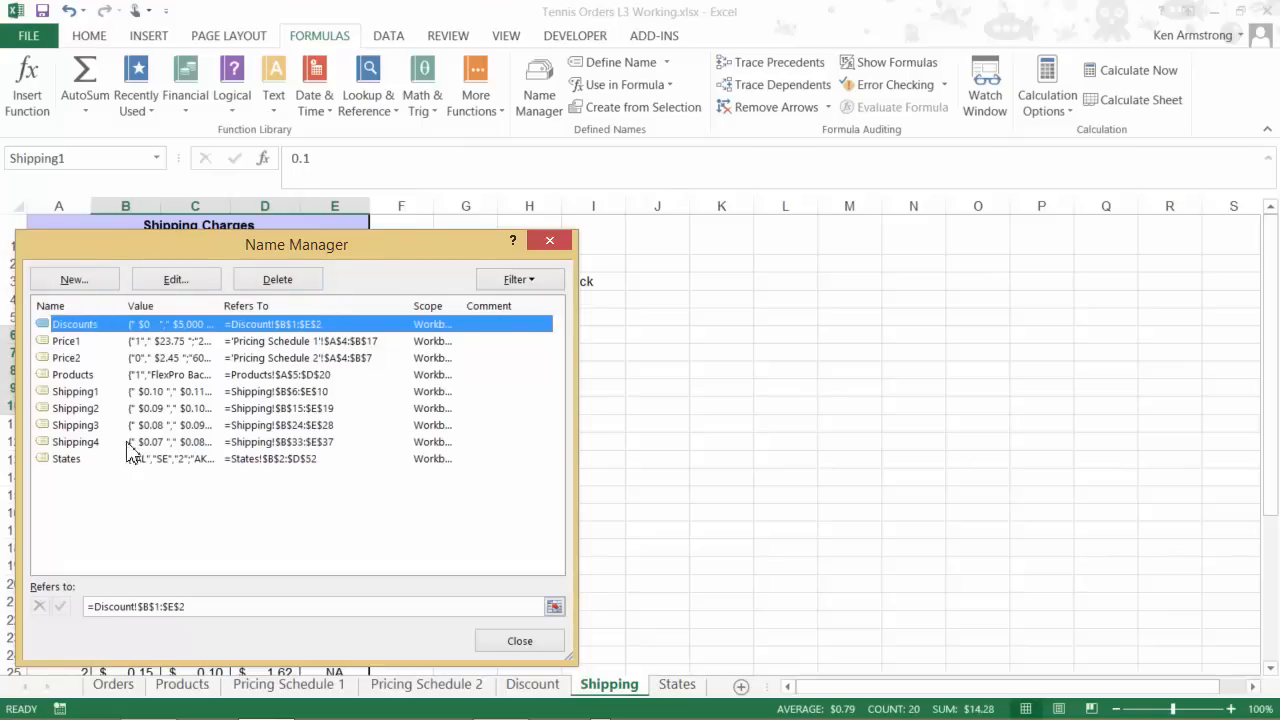
mouse_move(80, 452)
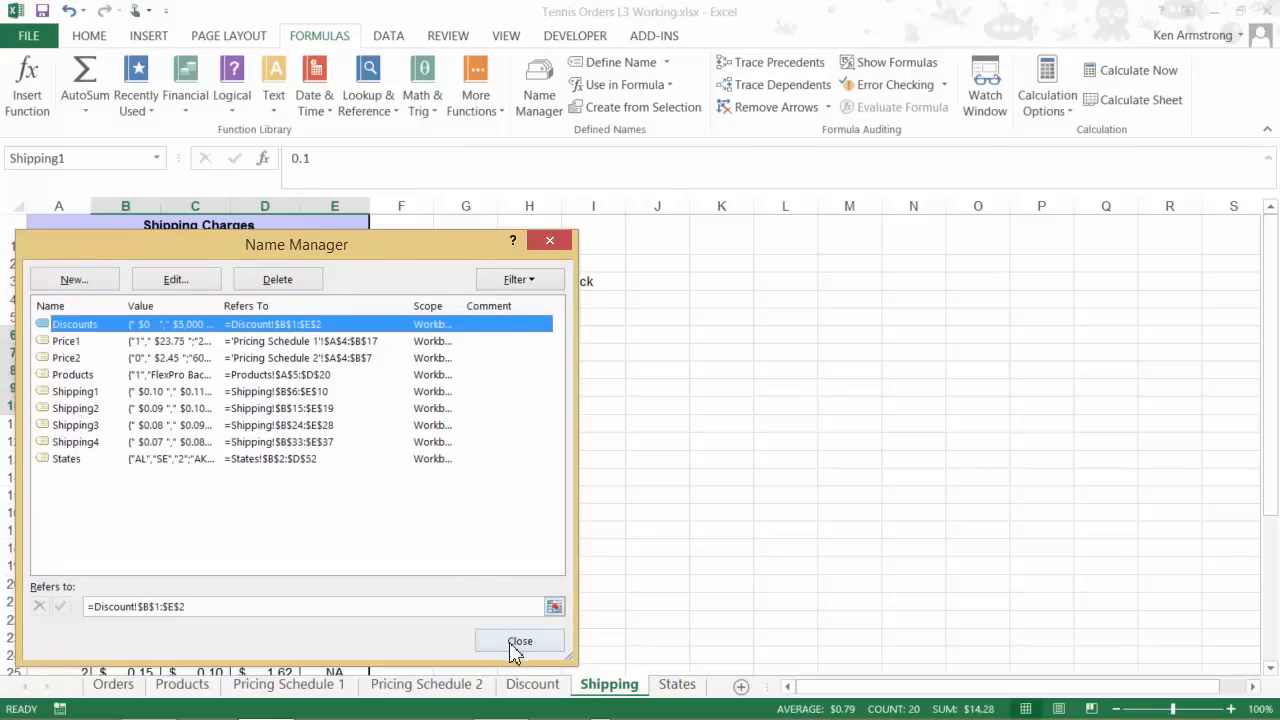
left_click(520, 640)
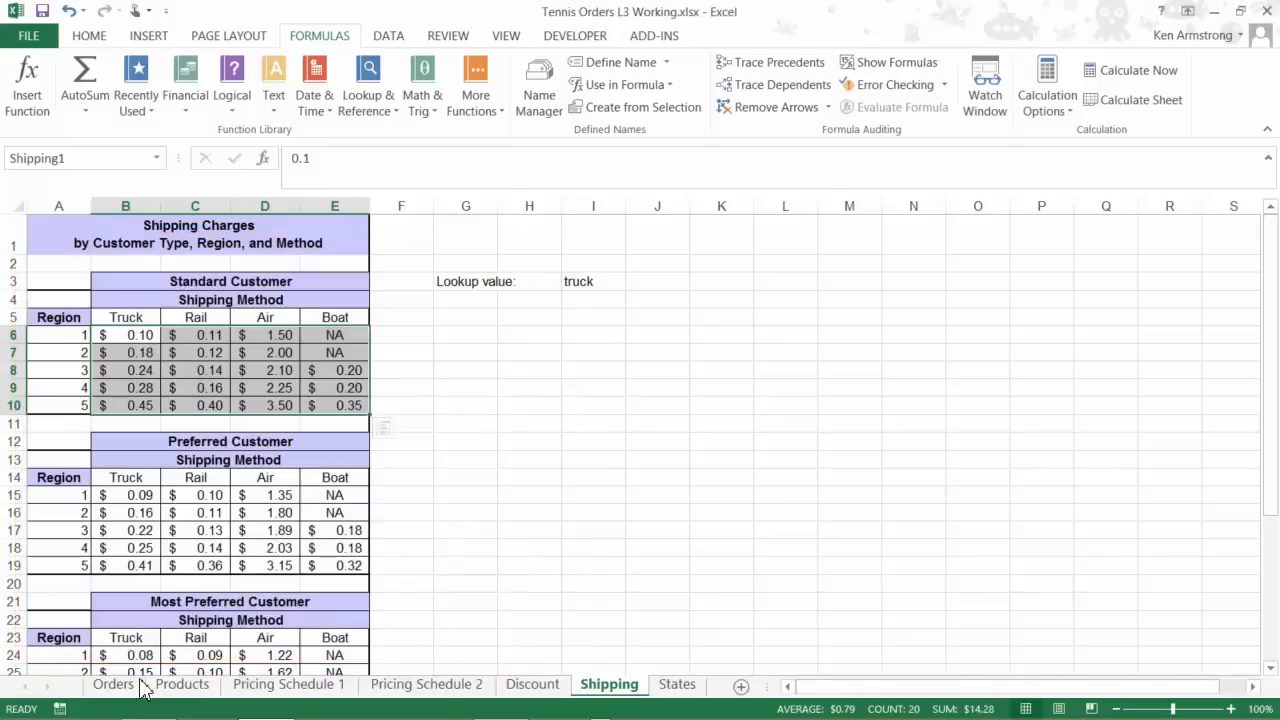
List (shipping1, shipping2, shipping3, shipping4) under Parameter 1 in H6.
left_click(112, 684)
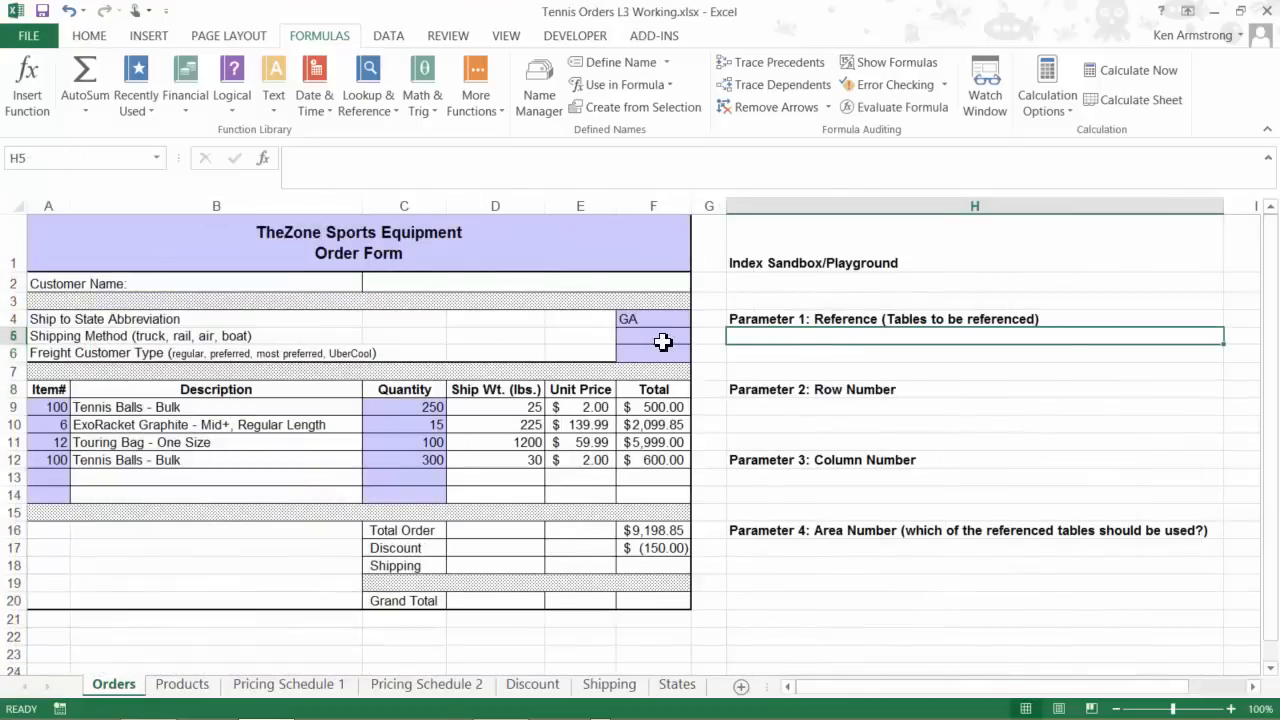
mouse_move(790, 336)
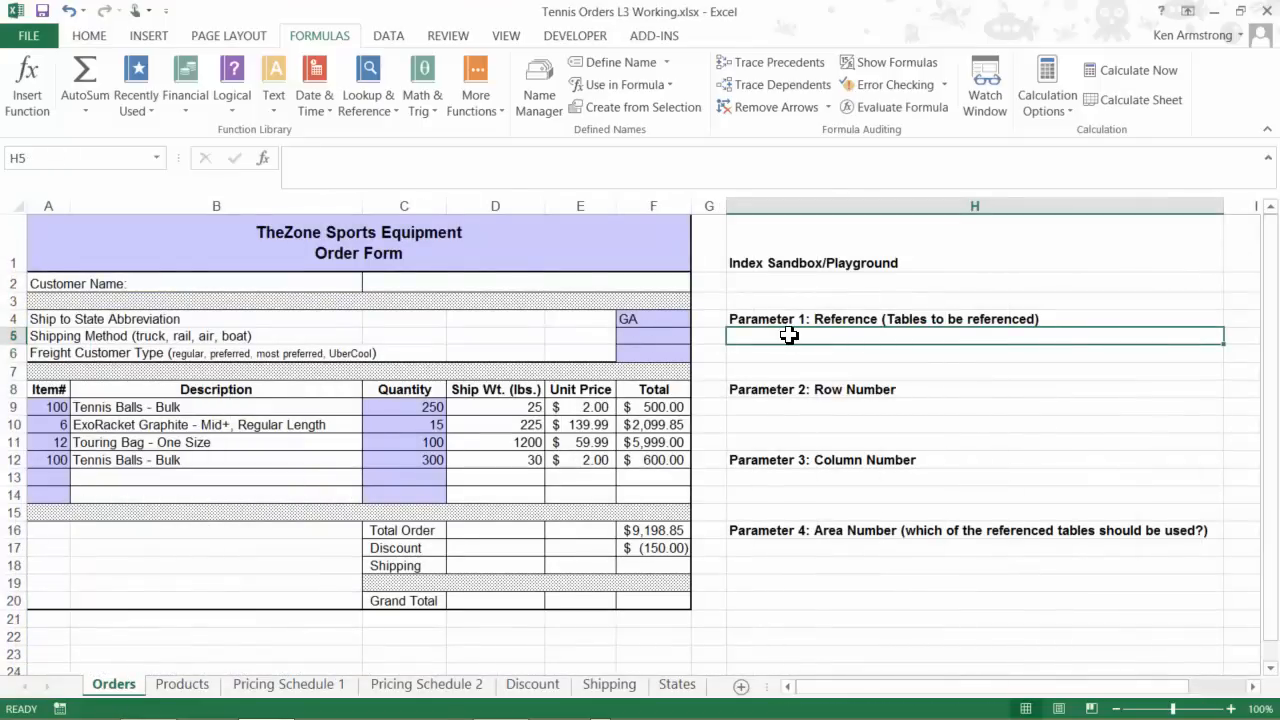
type("(shipping")
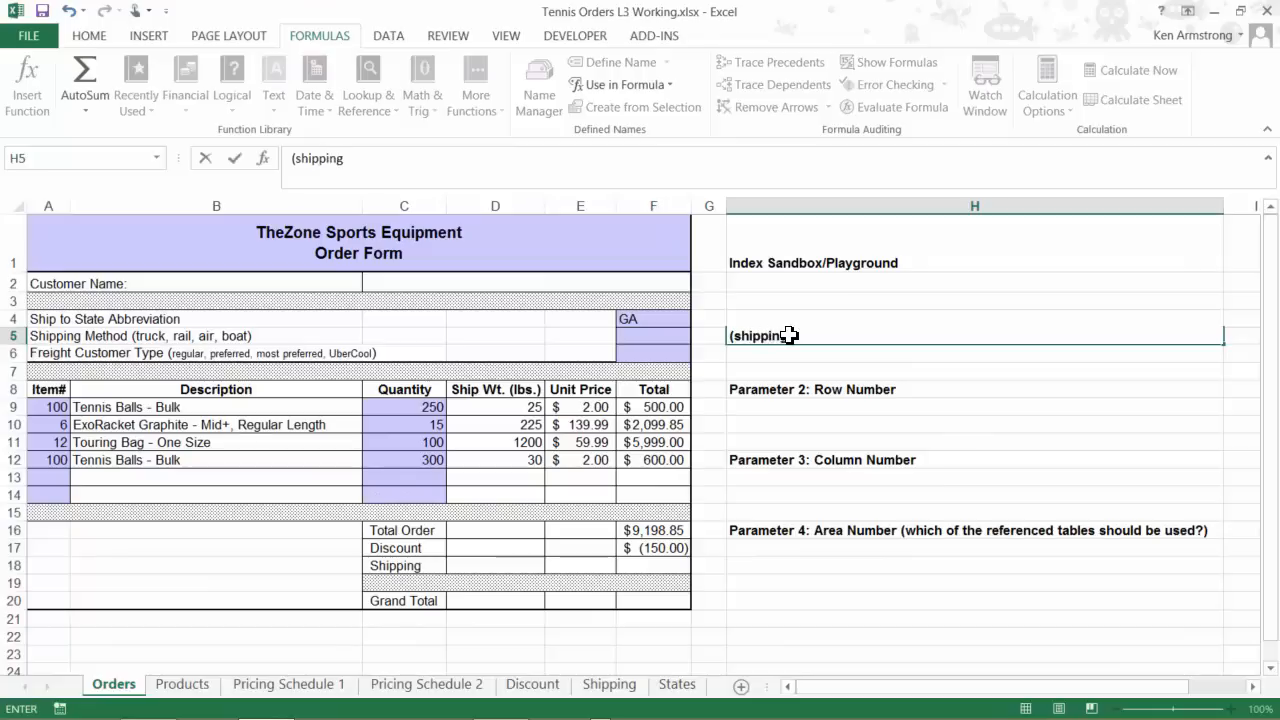
type("1, shipping2,")
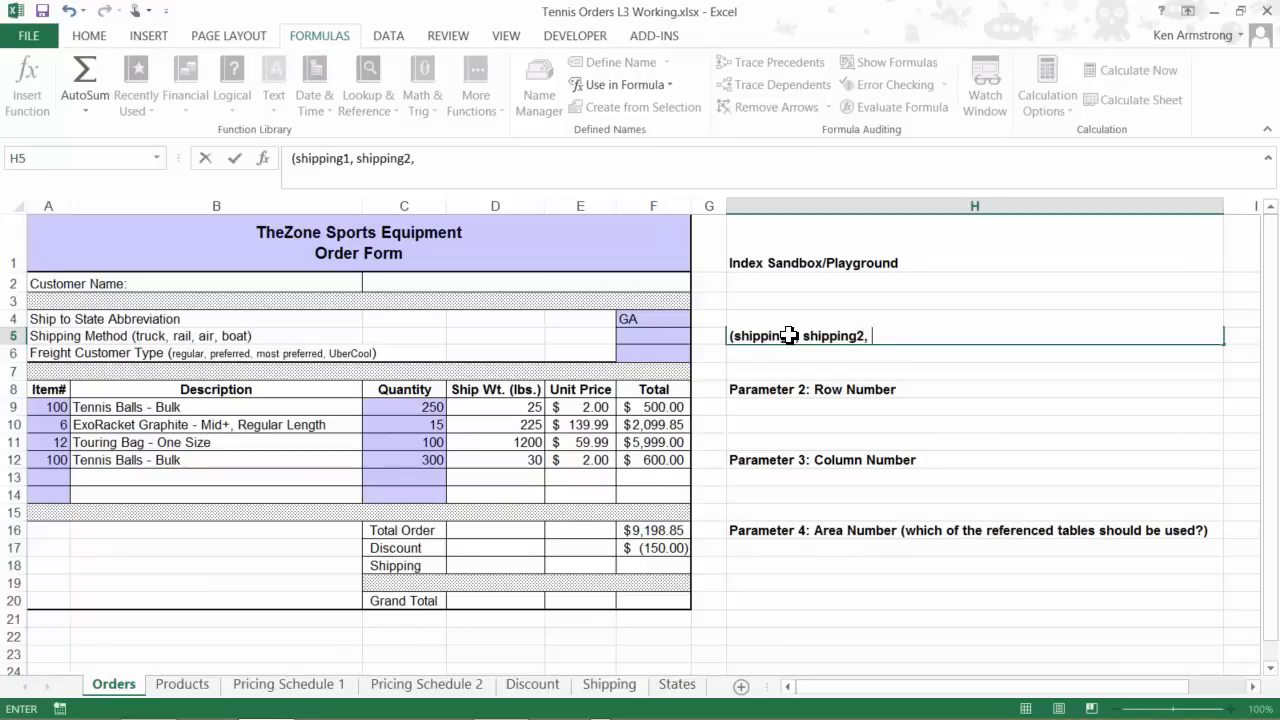
type("shipping")
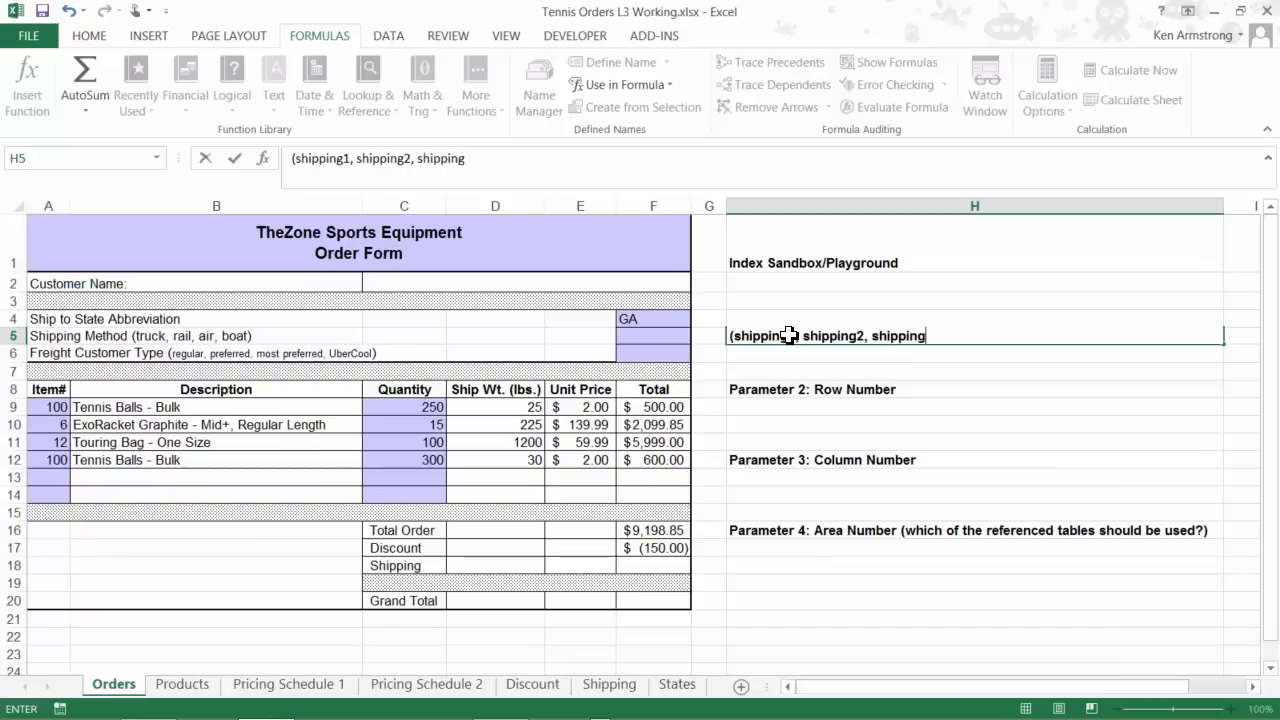
type("3, shipping4")
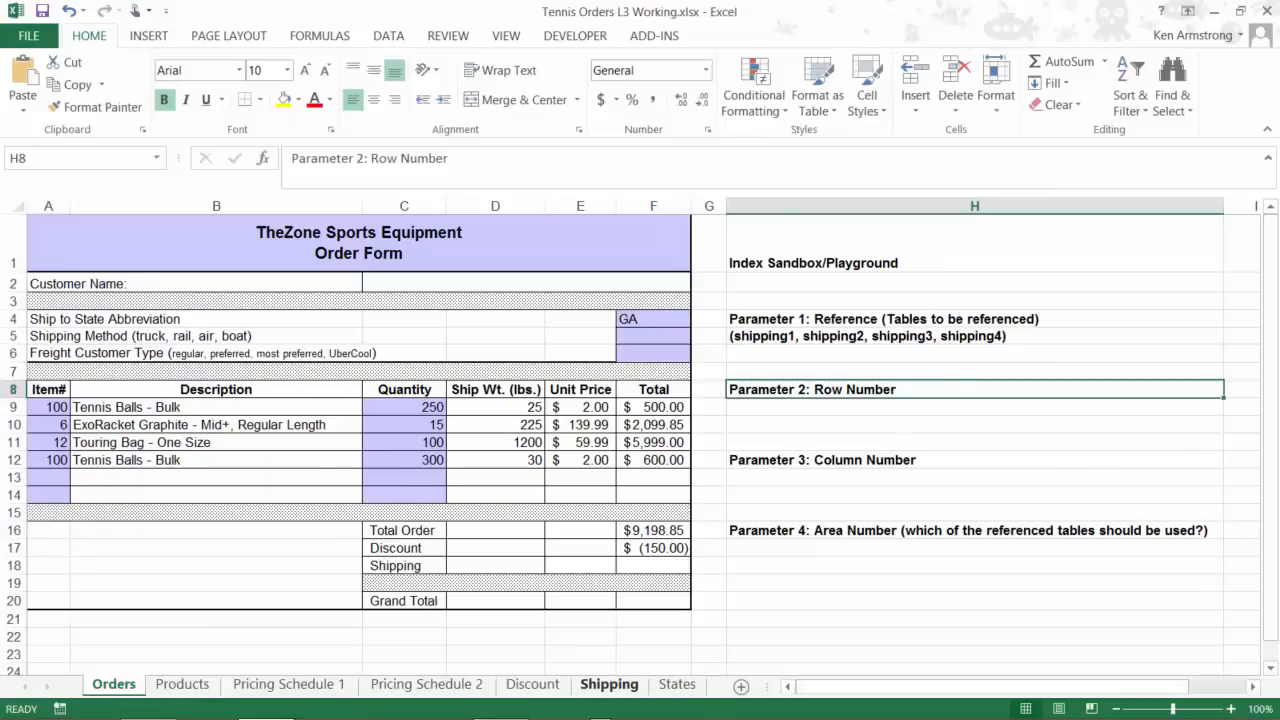
Select H9 below Row Number, then go back to the Shipping sheet.
left_click(974, 408)
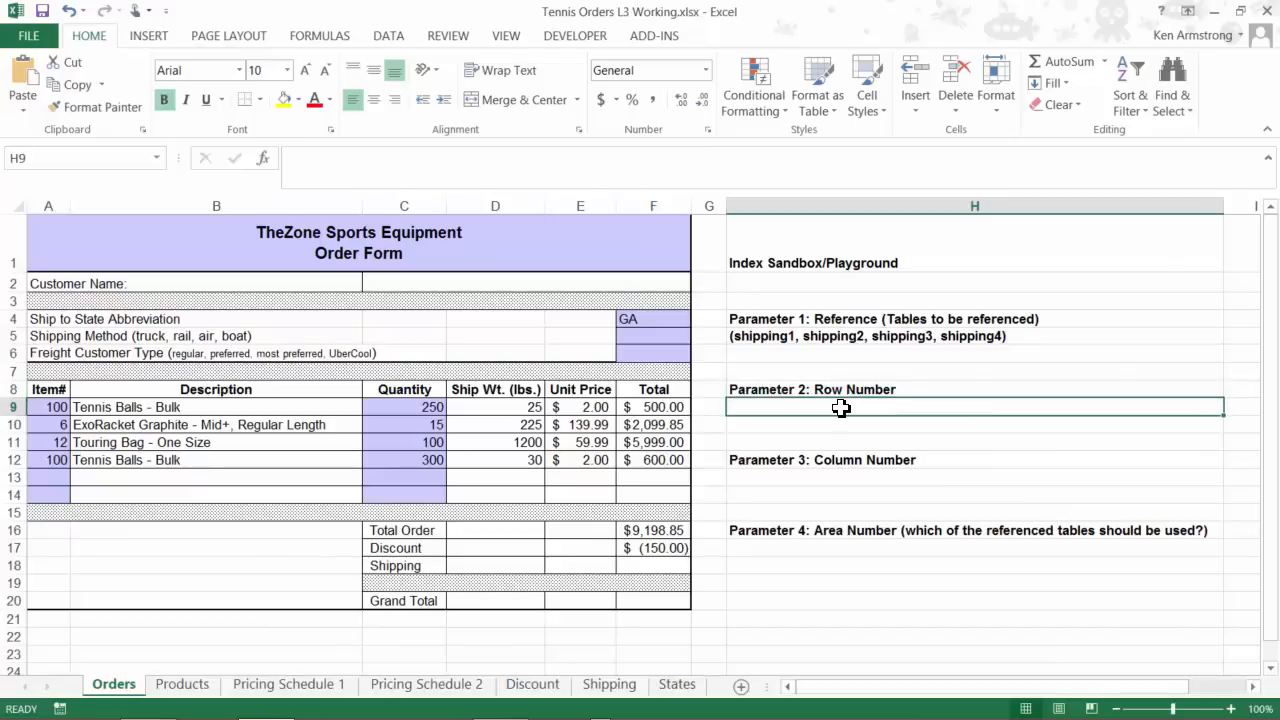
left_click(608, 684)
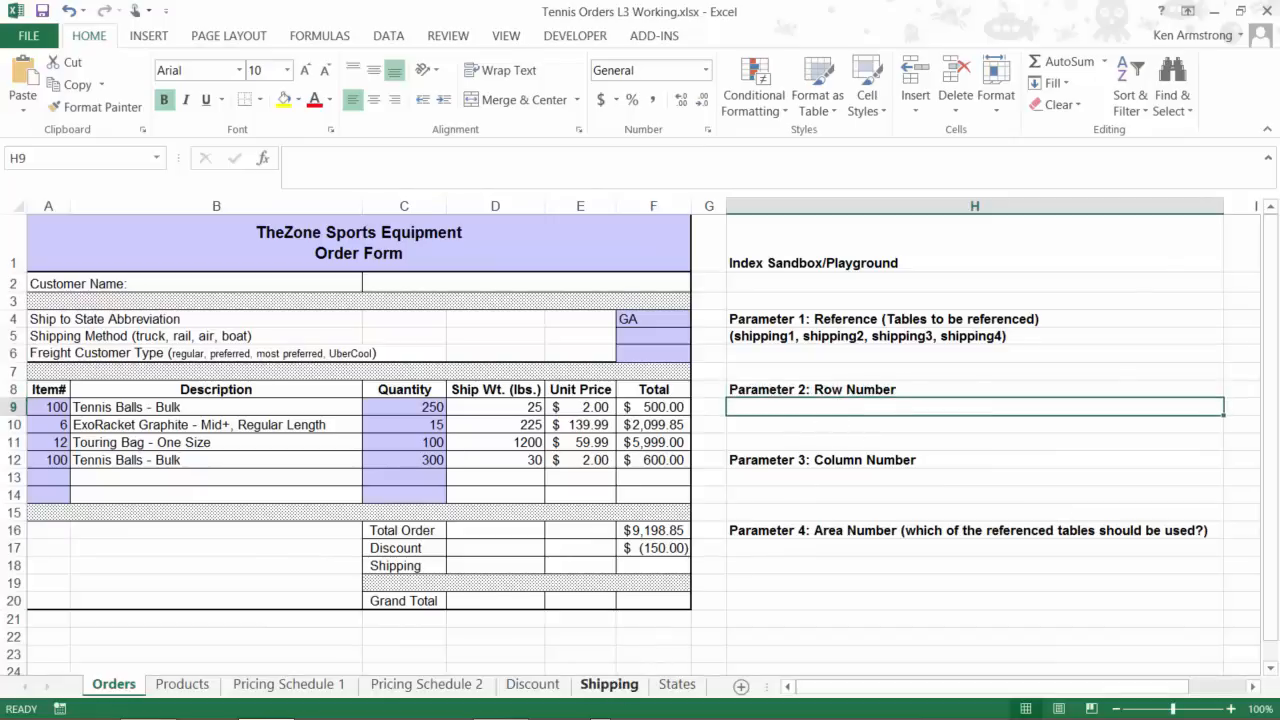
left_click(608, 684)
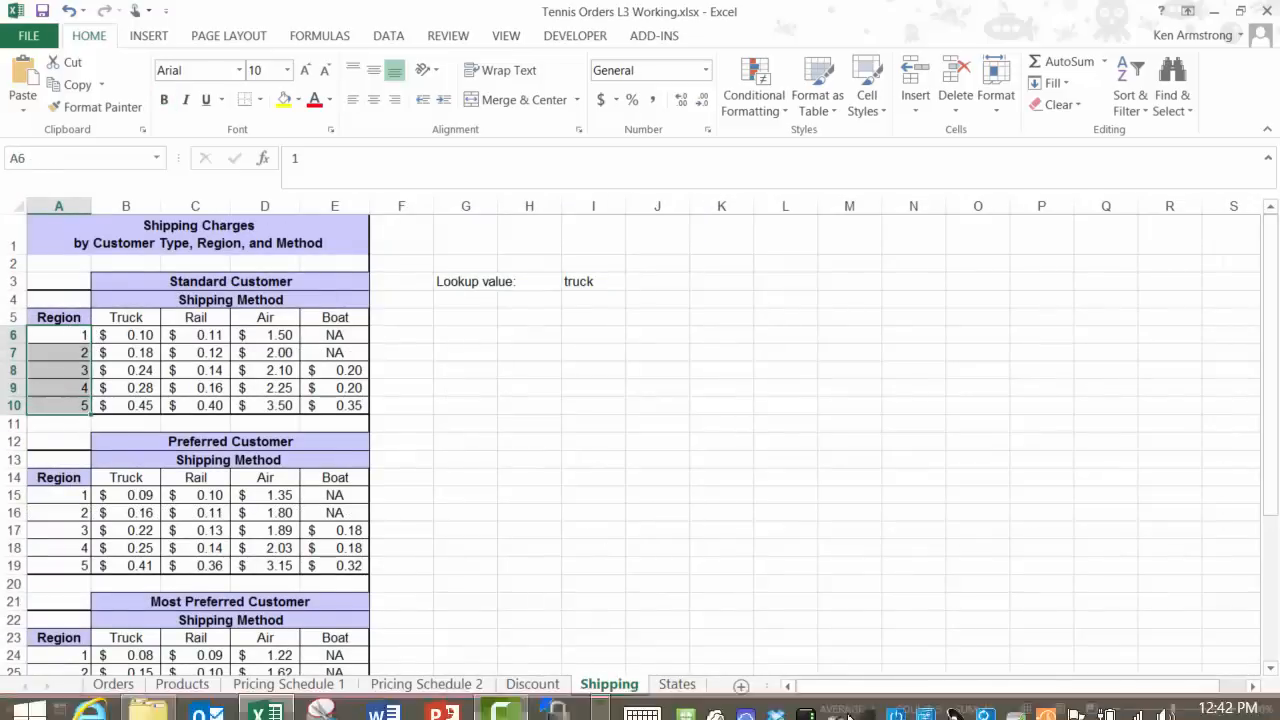
left_click(676, 684)
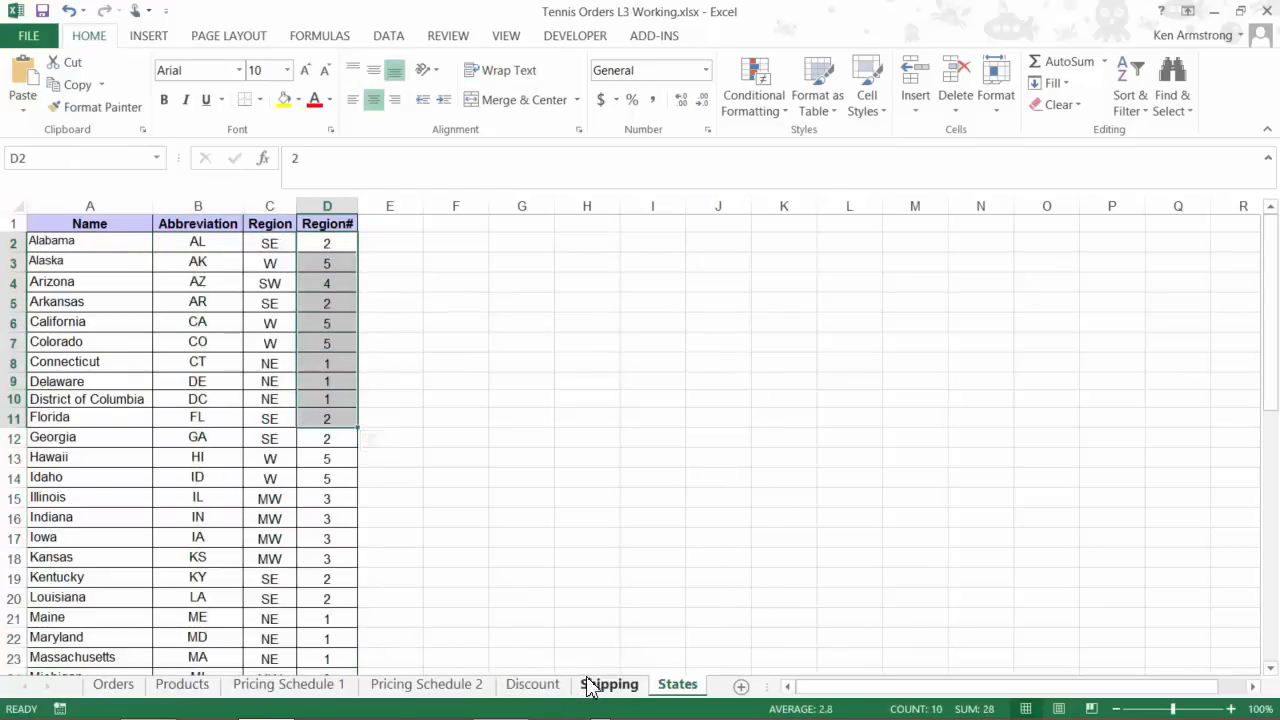
left_click(608, 684)
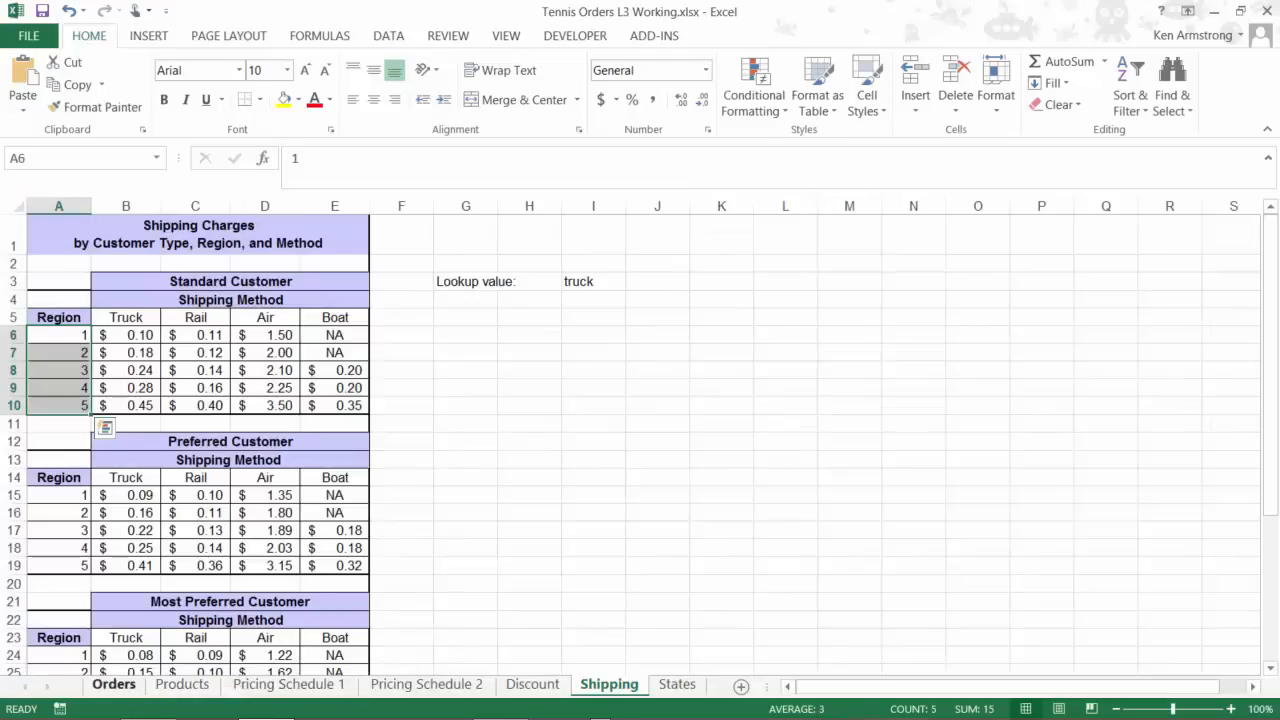
left_click(112, 684)
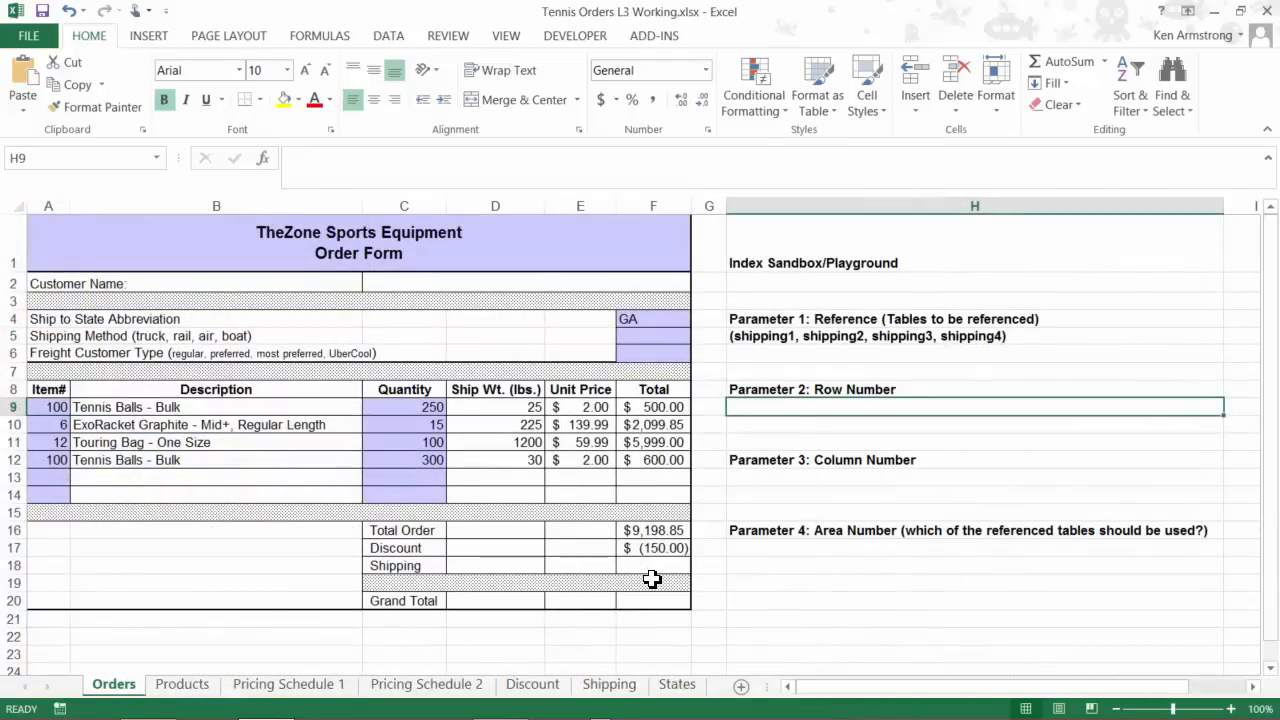
mouse_move(838, 404)
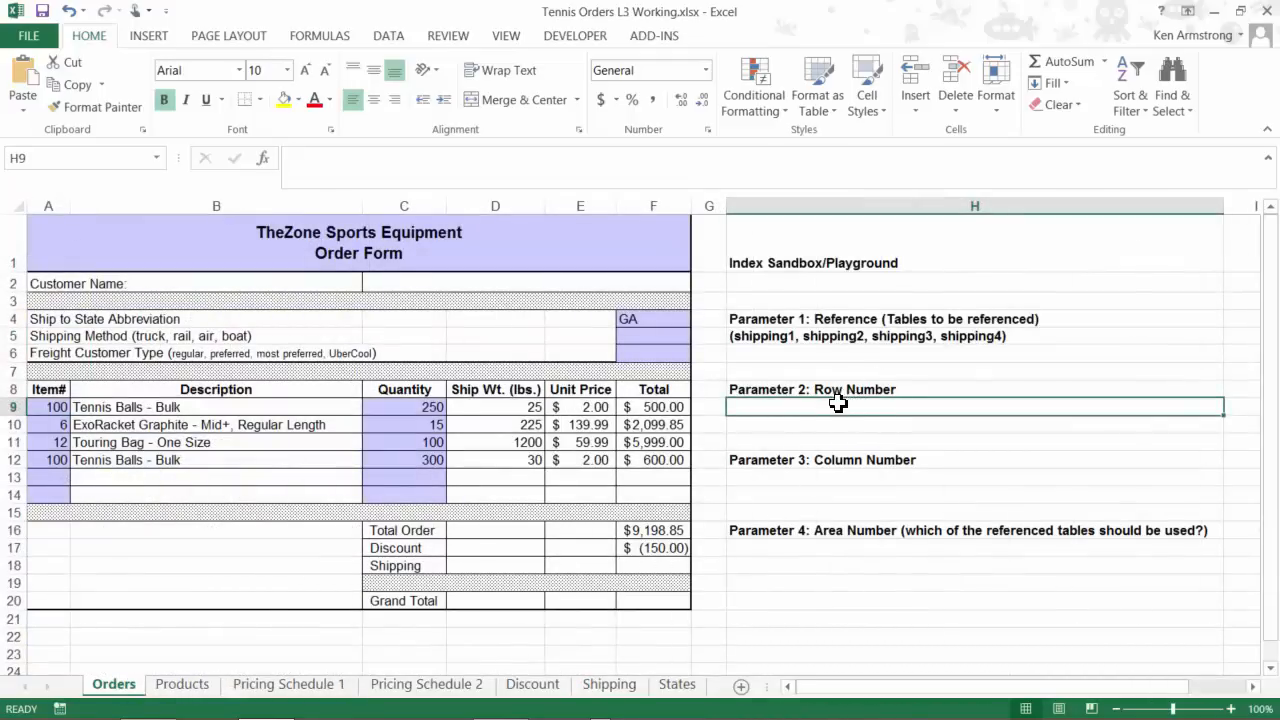
Enter =VLOOKUP(F4,States,3,FALSE) in H9, returning region row number 2 for GA.
type("=")
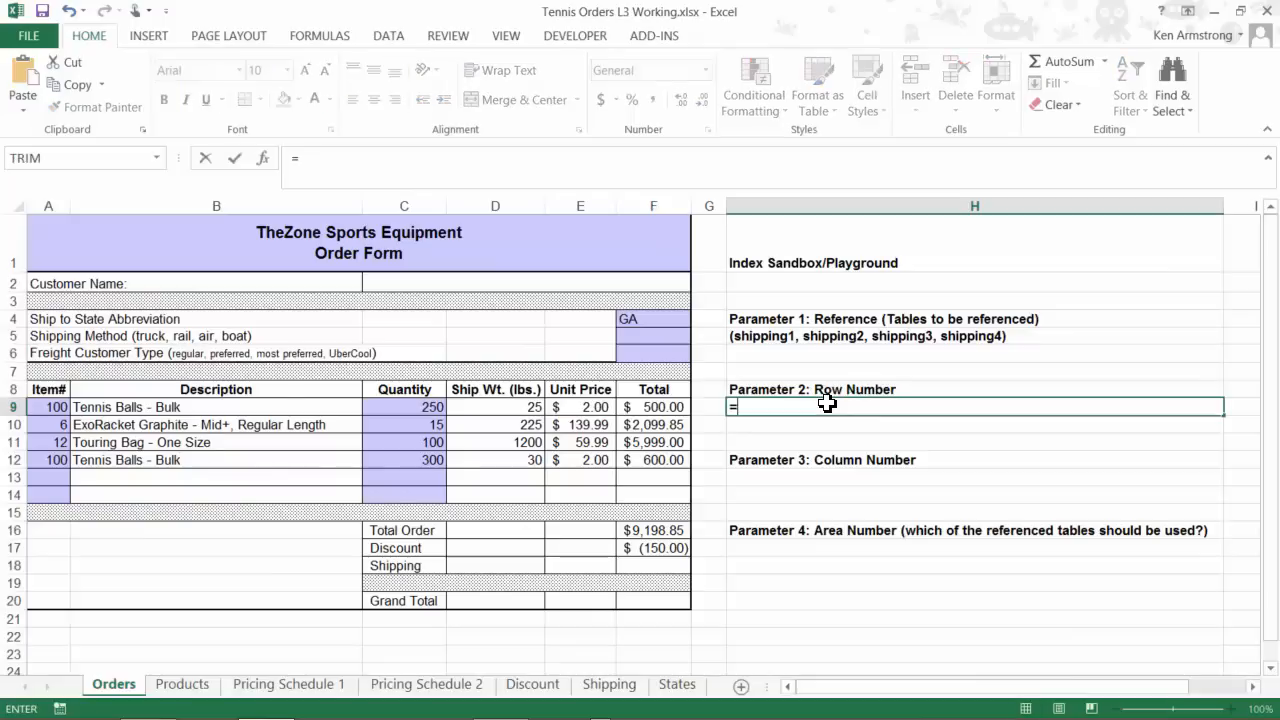
type("v")
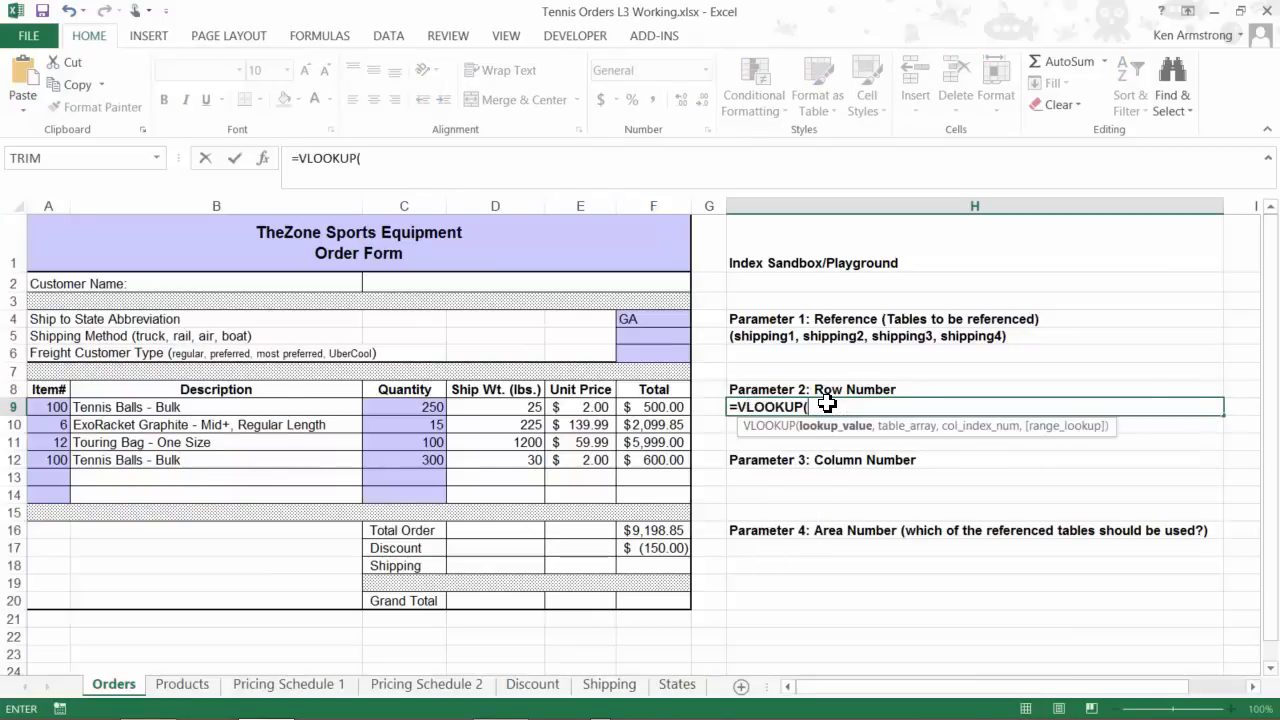
mouse_move(784, 384)
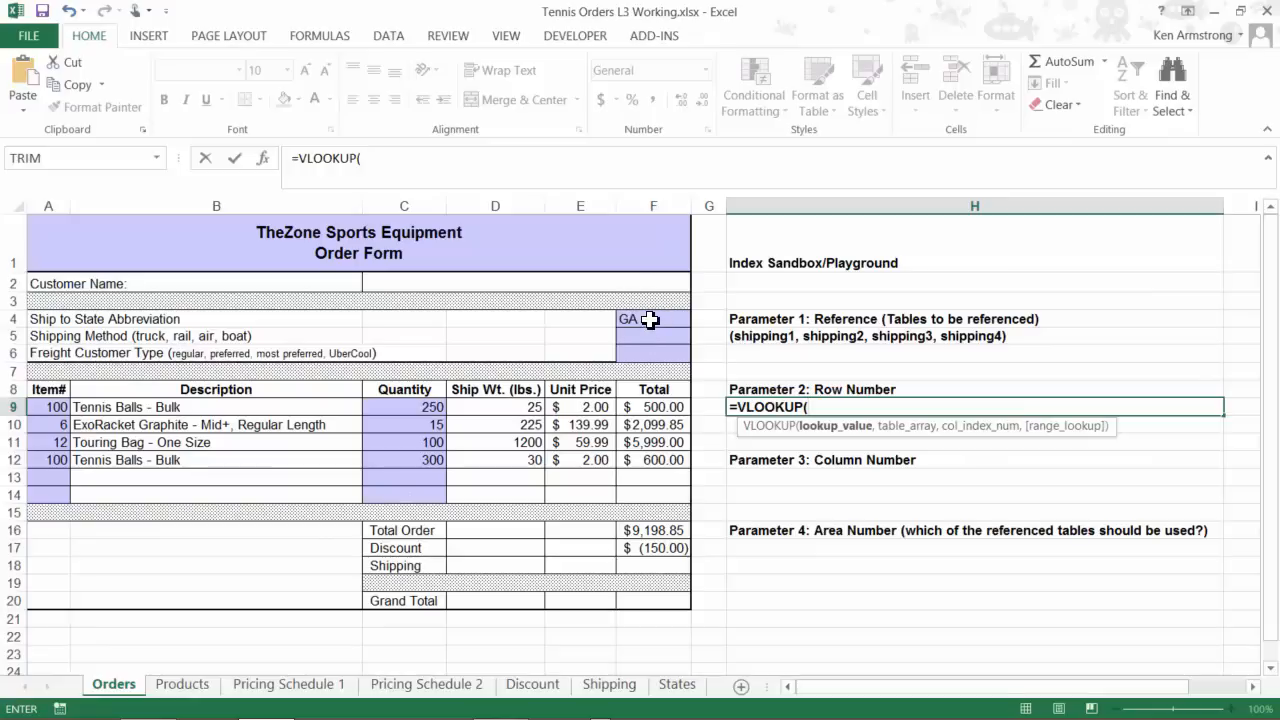
left_click(652, 318)
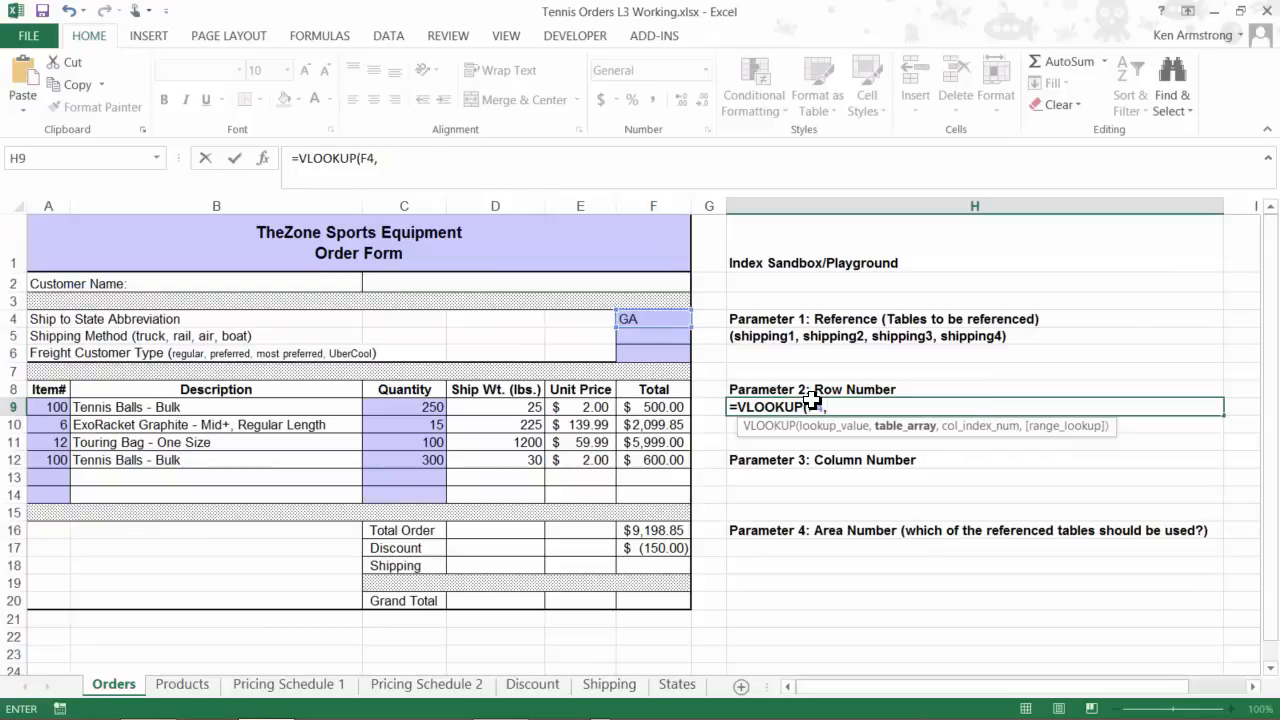
type("s")
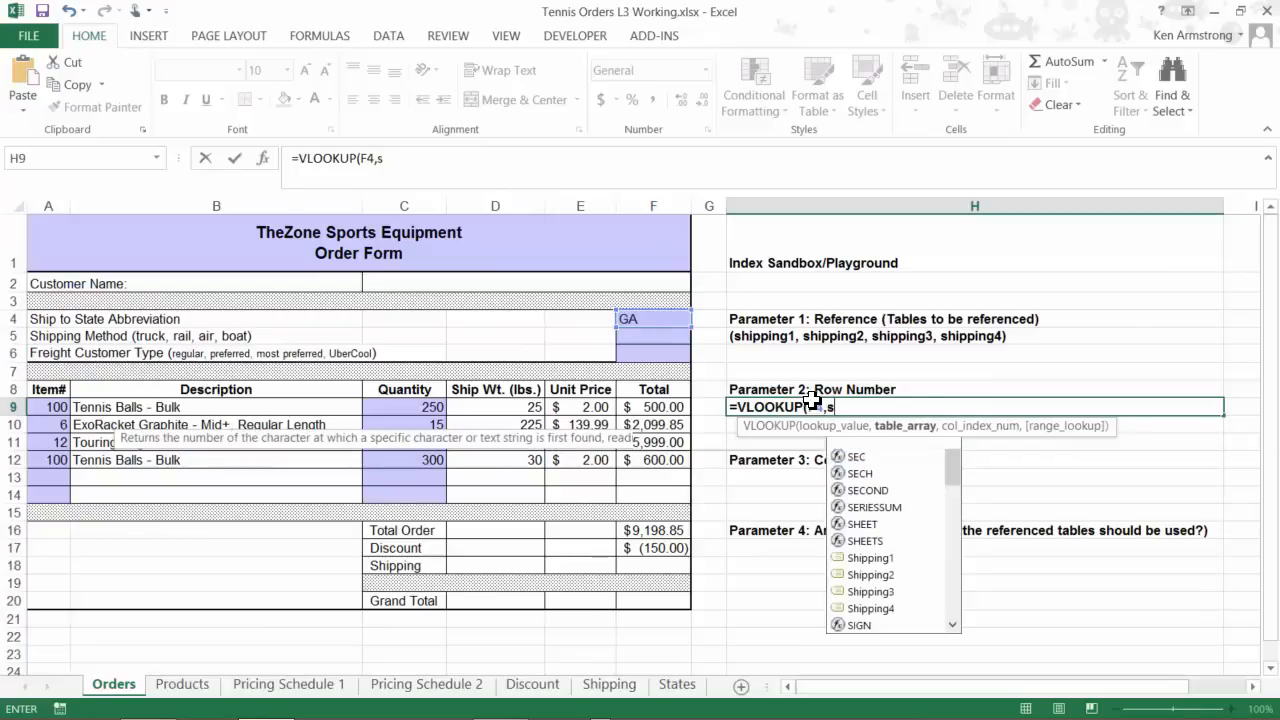
type("tate")
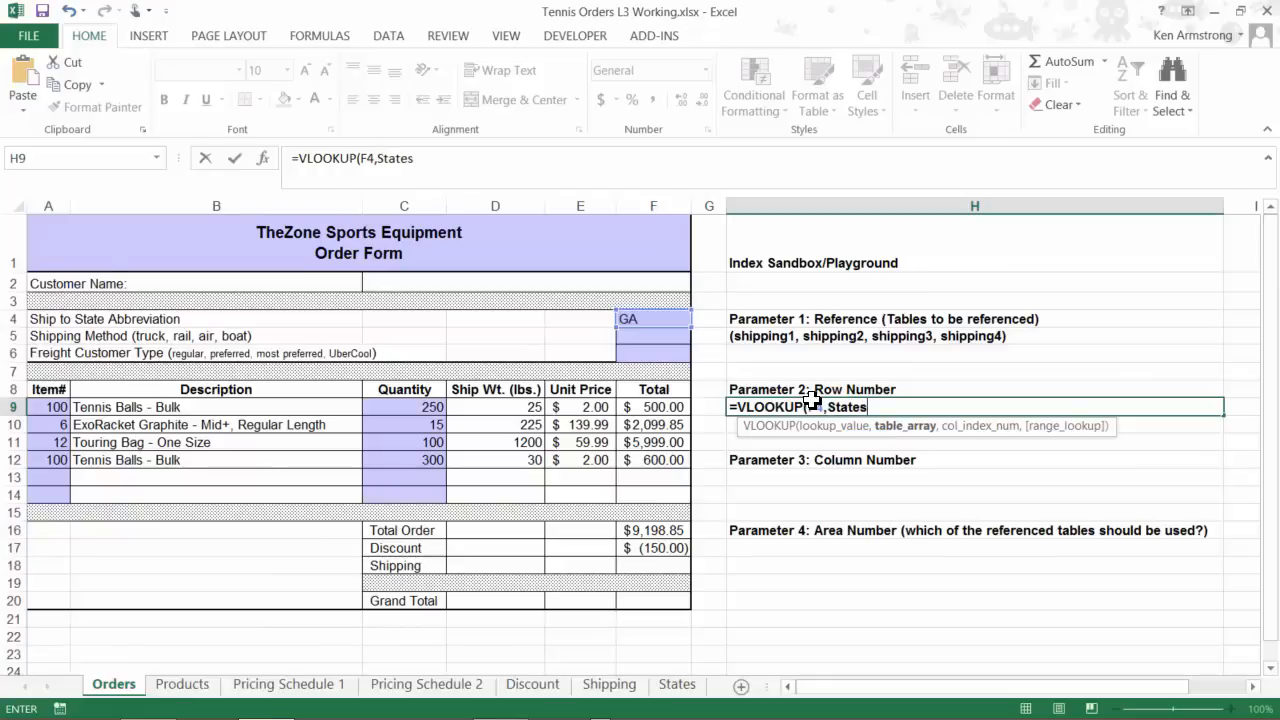
type(",")
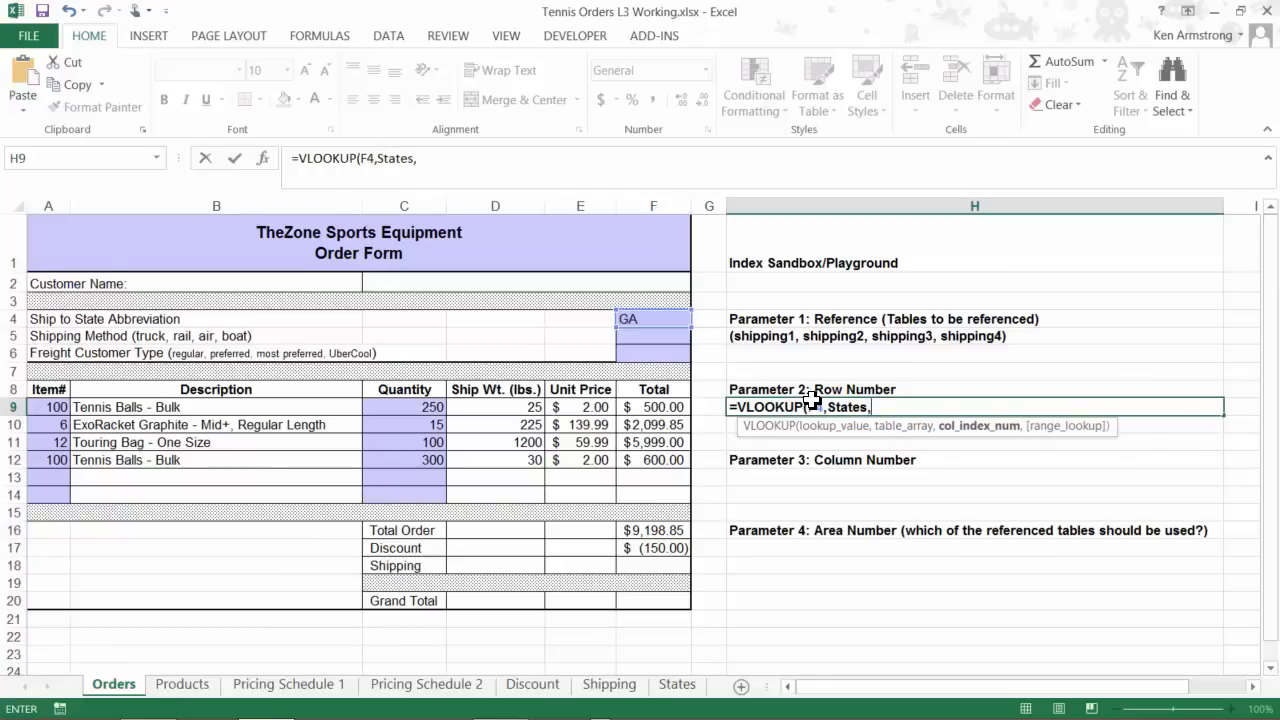
type("3,")
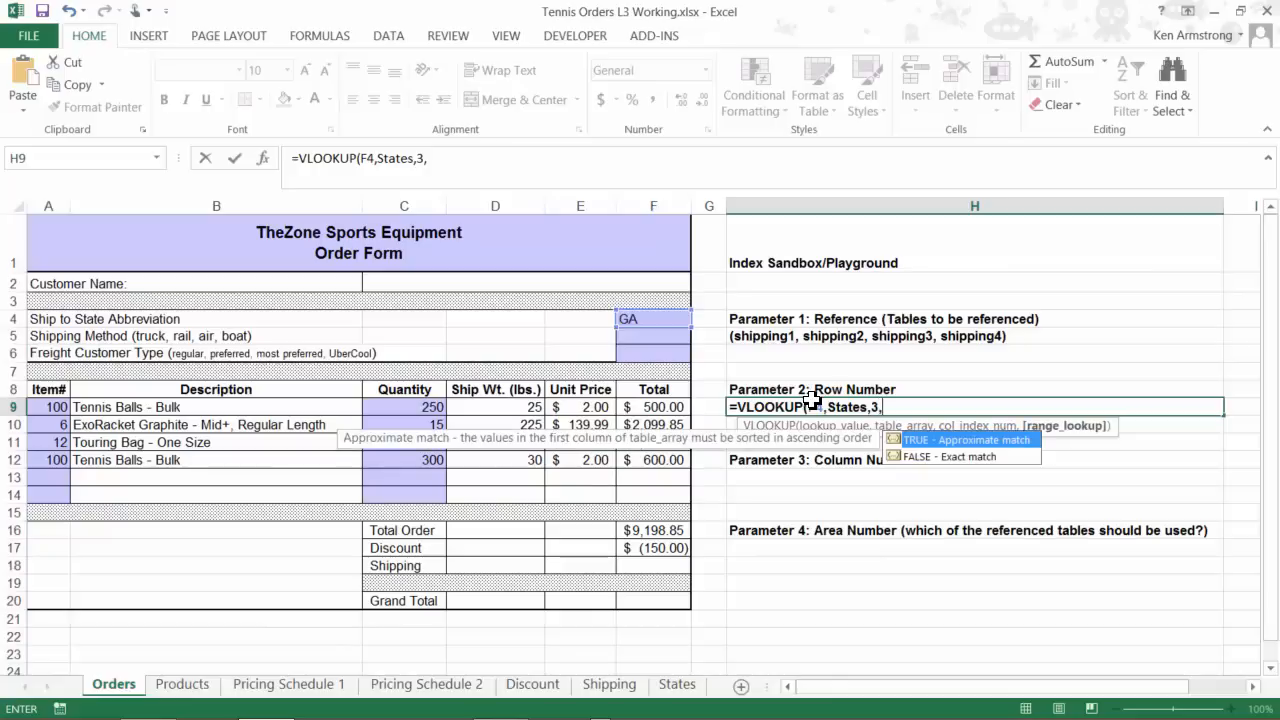
type("FALSE")
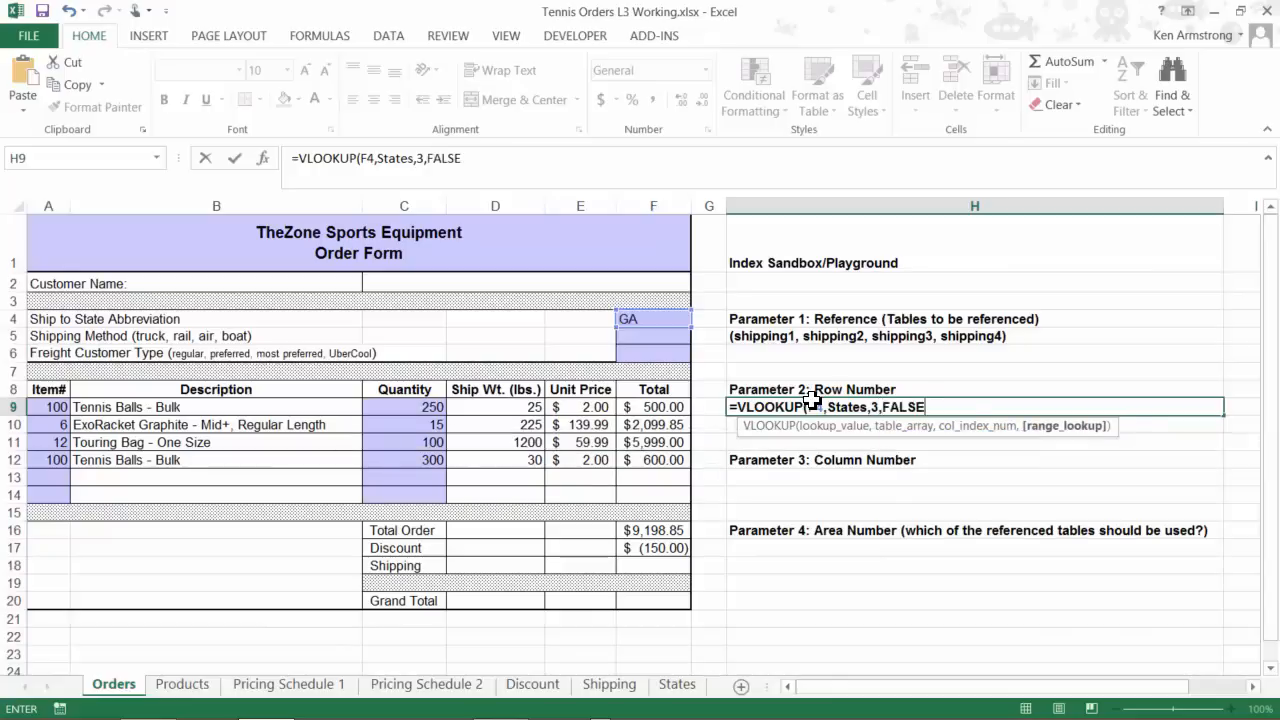
type(")")
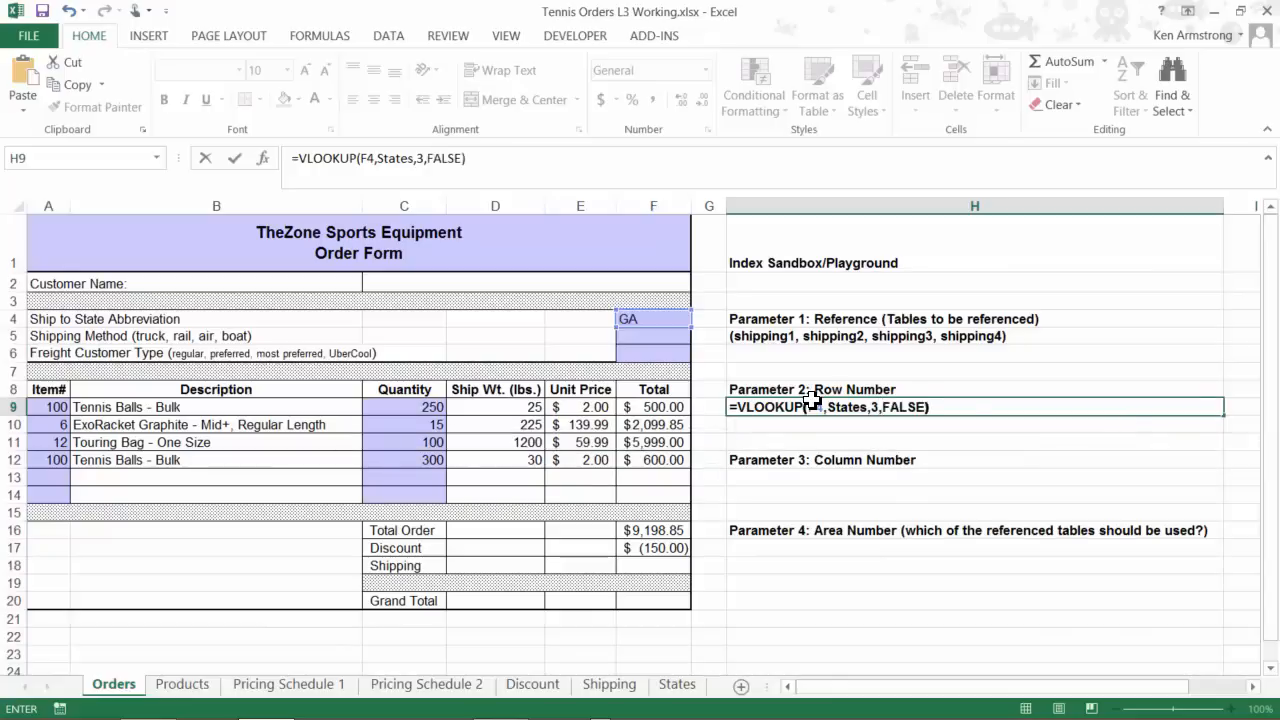
type("2")
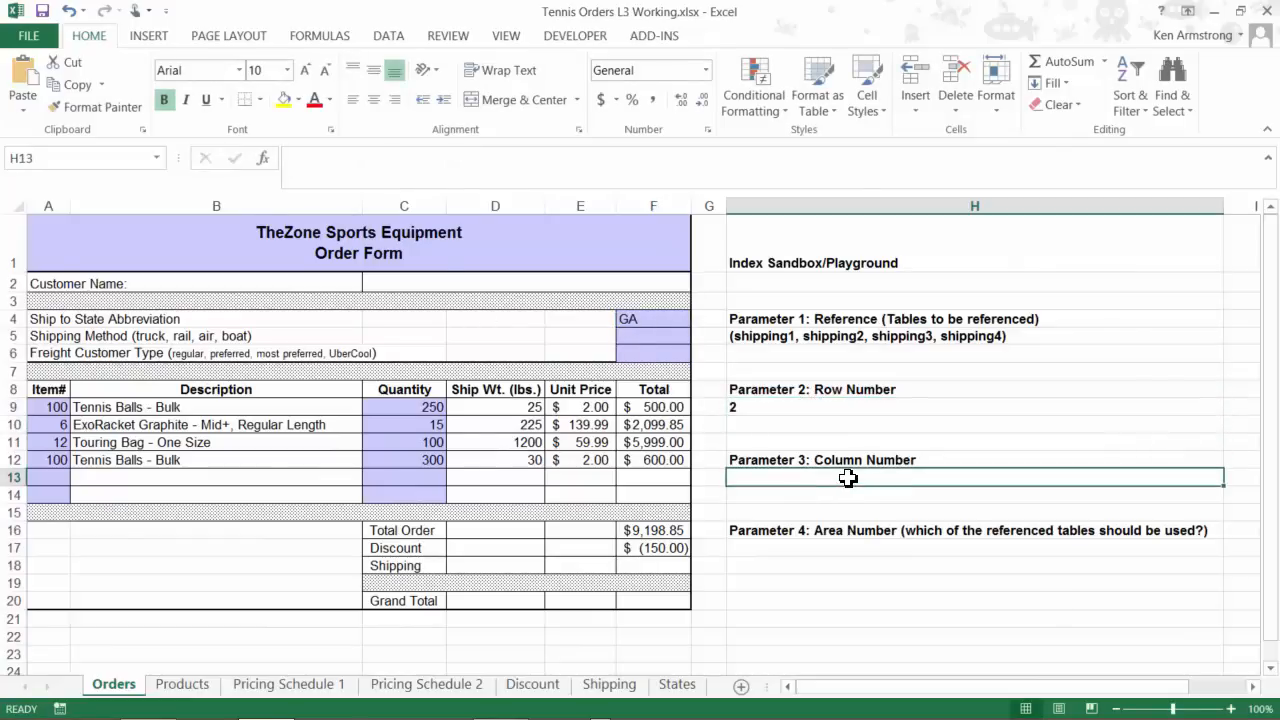
mouse_move(876, 480)
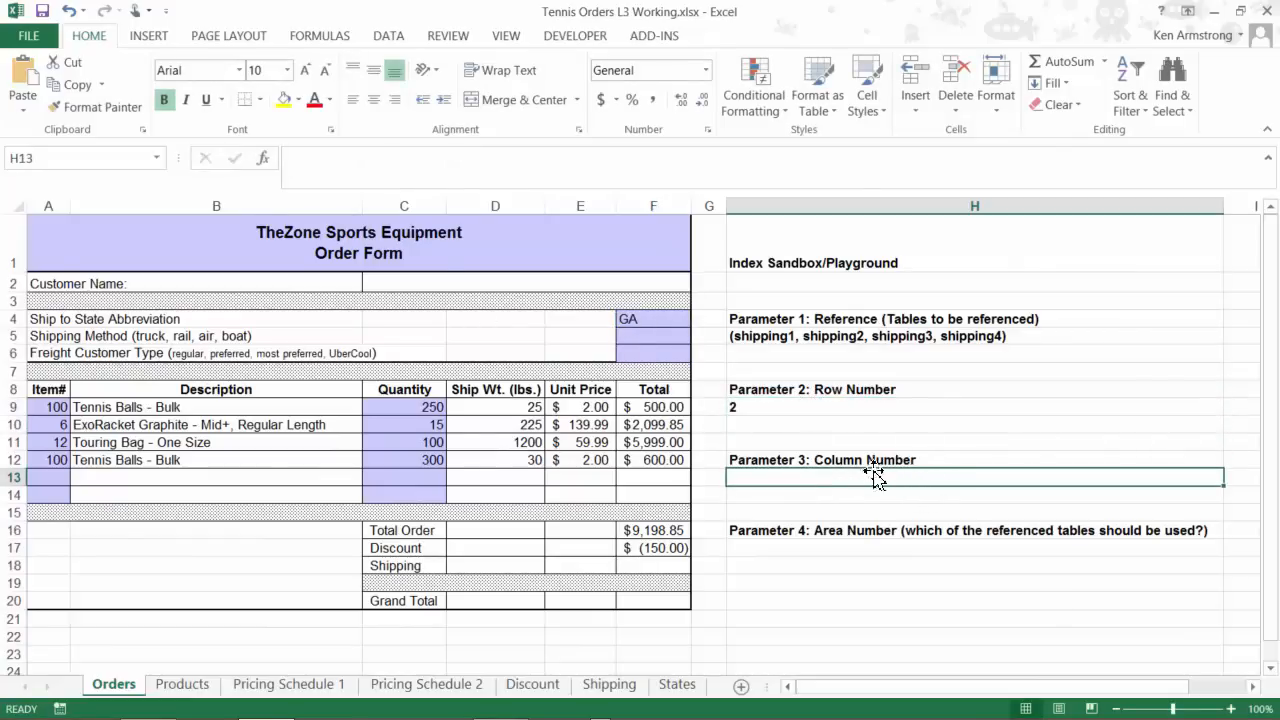
mouse_move(550, 668)
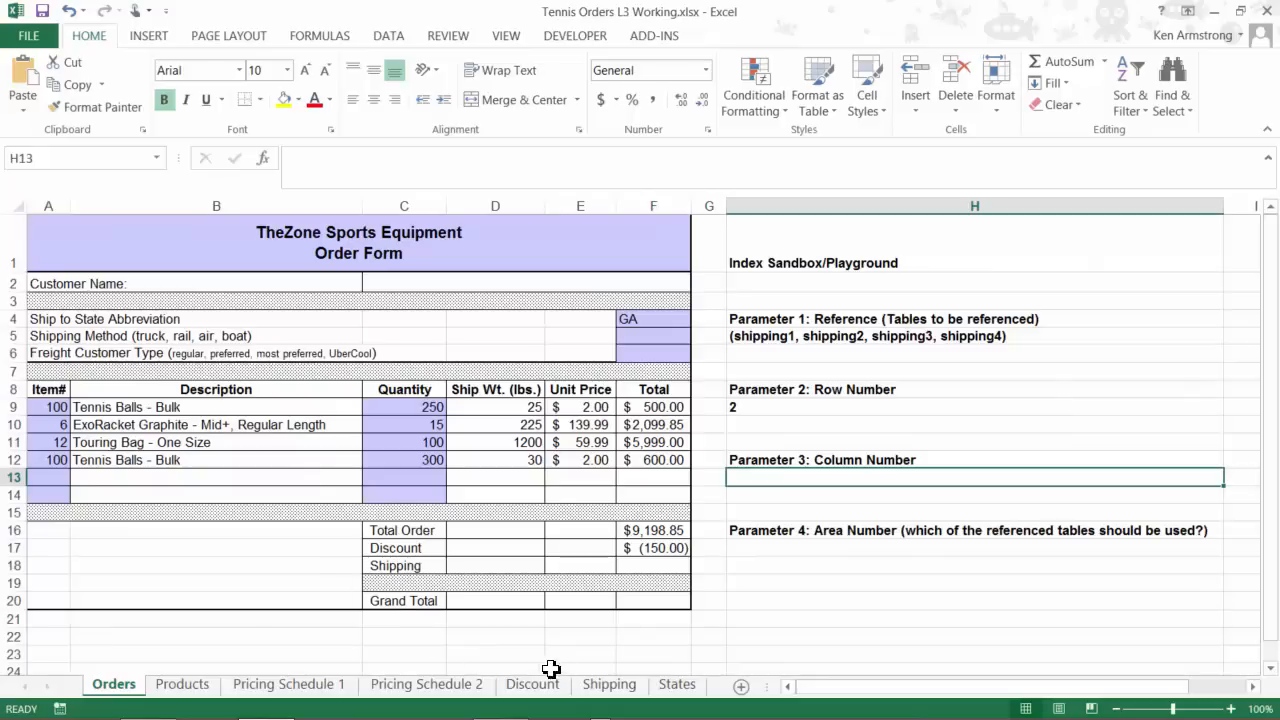
mouse_move(548, 648)
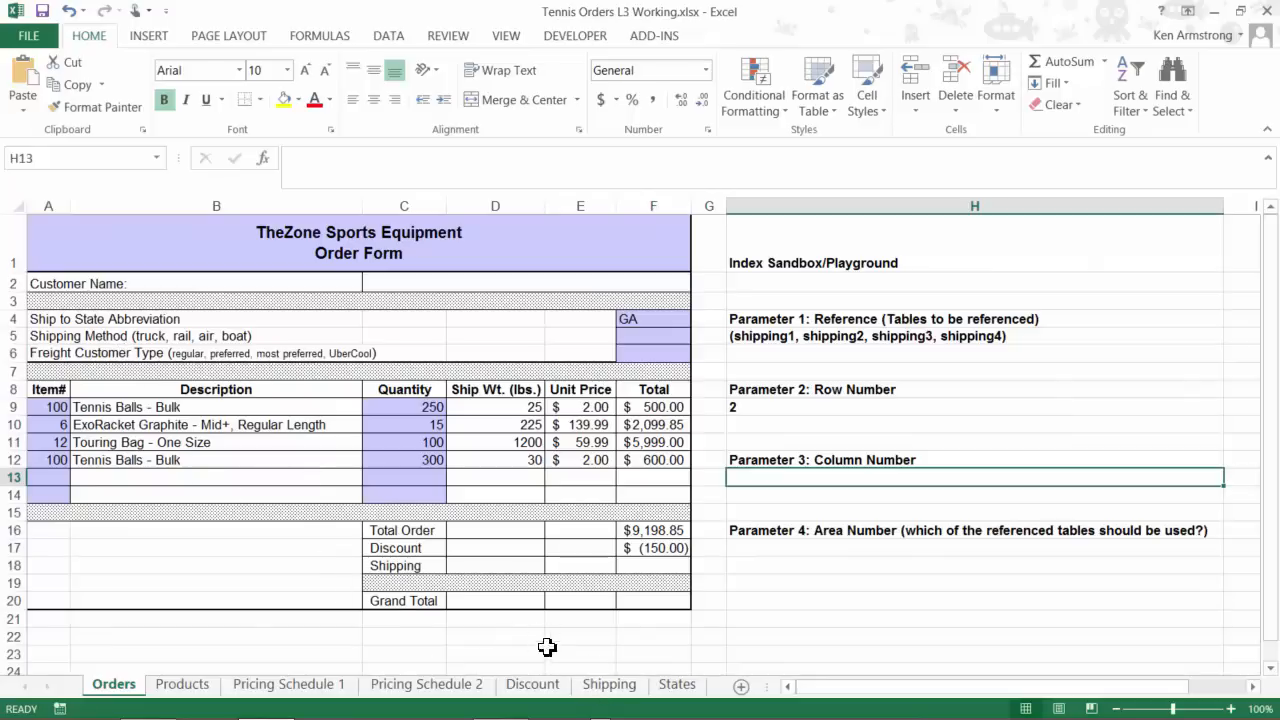
Check the Shipping tables again and select the Shipping Method row on the order form.
left_click(608, 684)
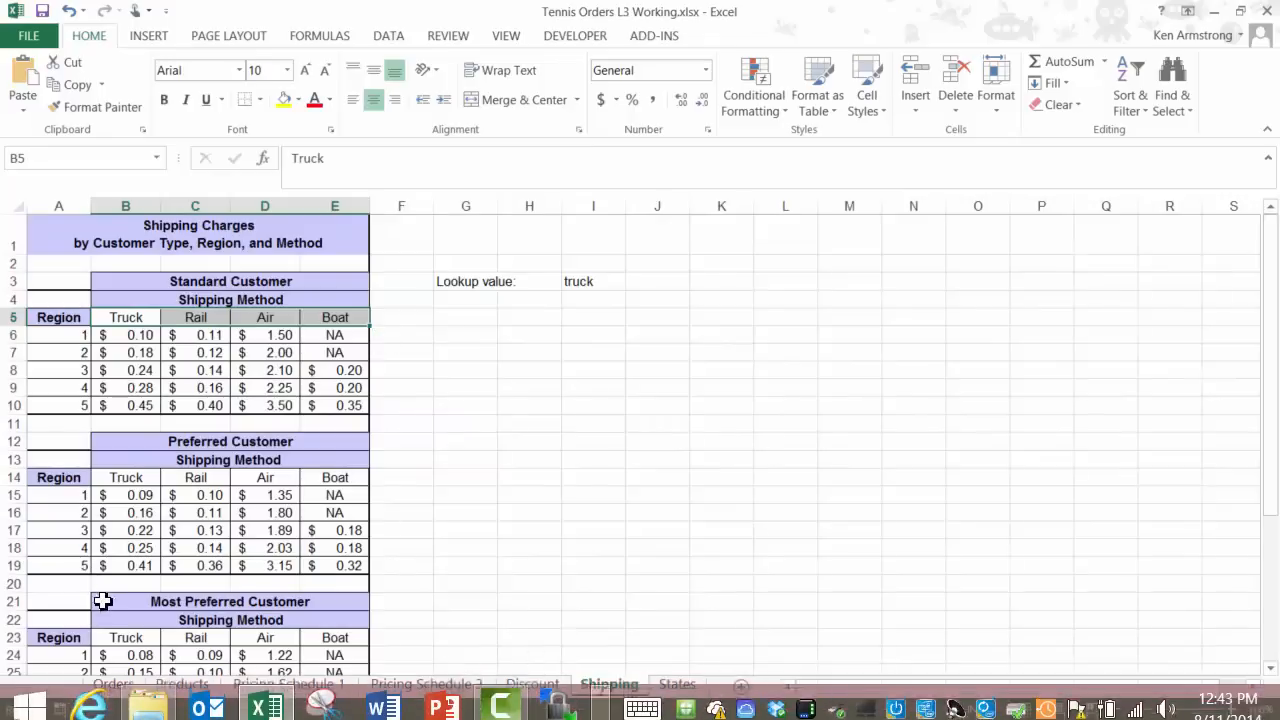
left_click(112, 684)
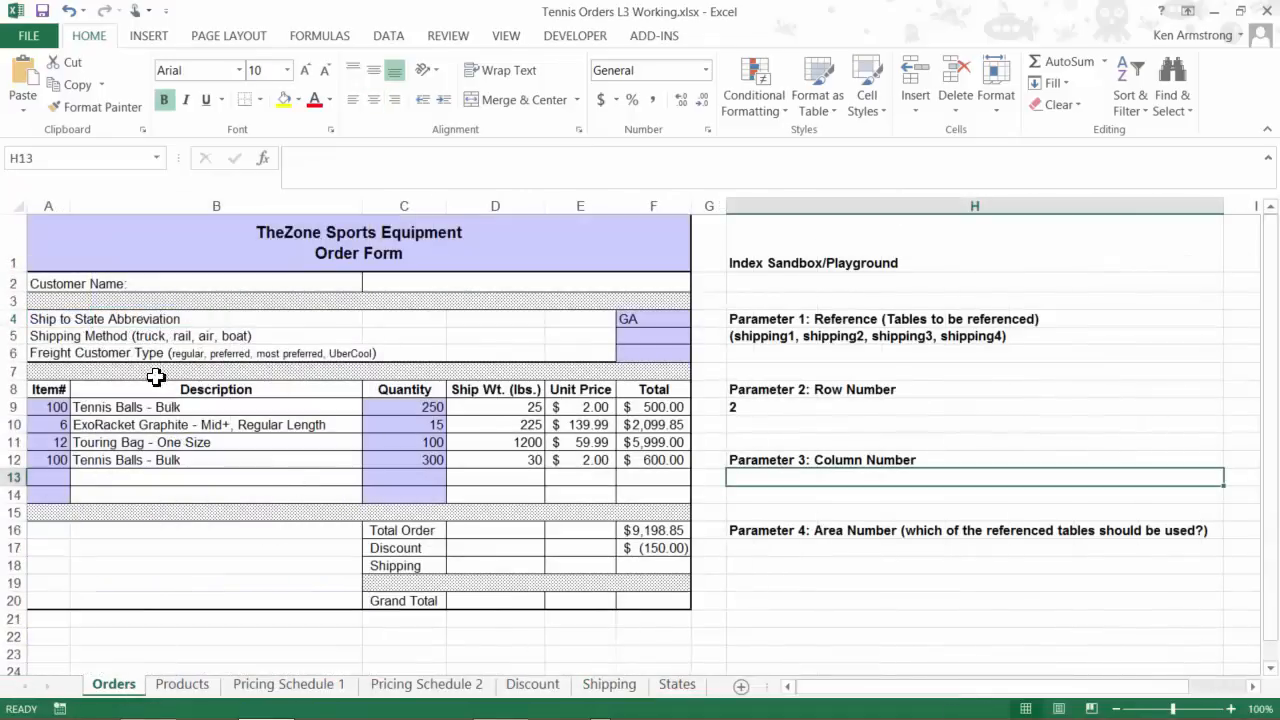
left_click(56, 336)
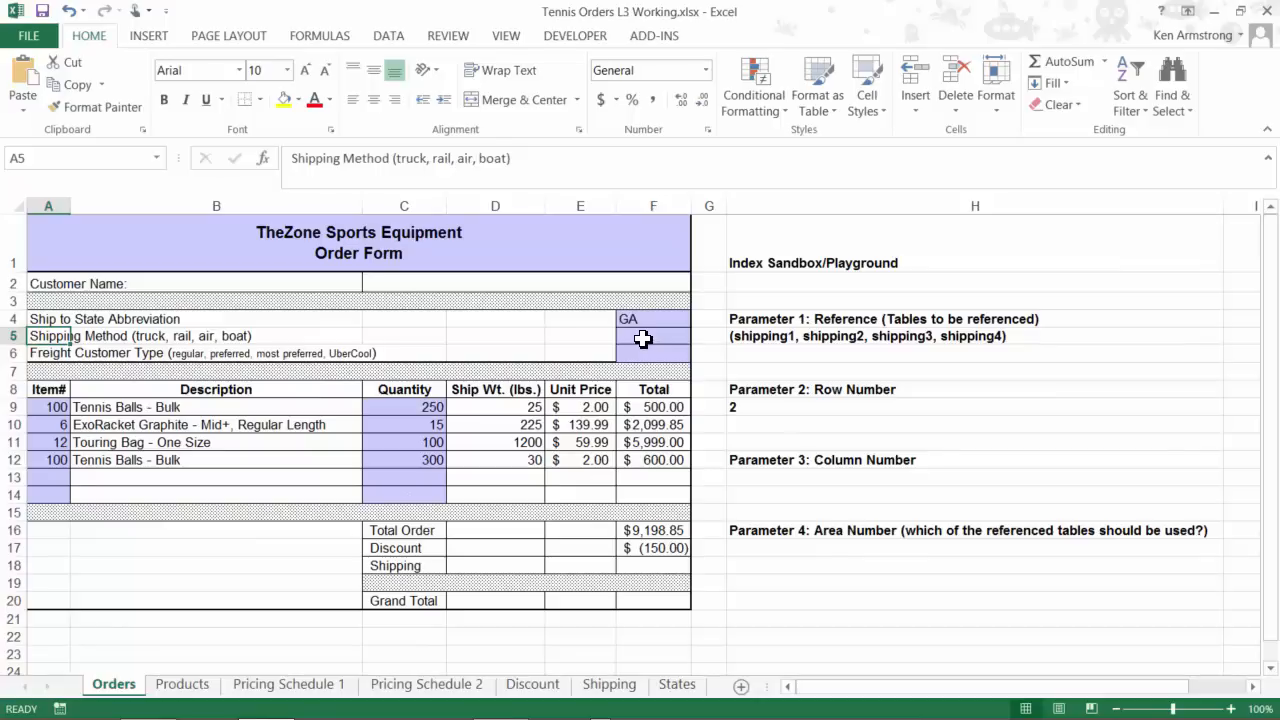
Enter truck as the order form's shipping method.
type("truck")
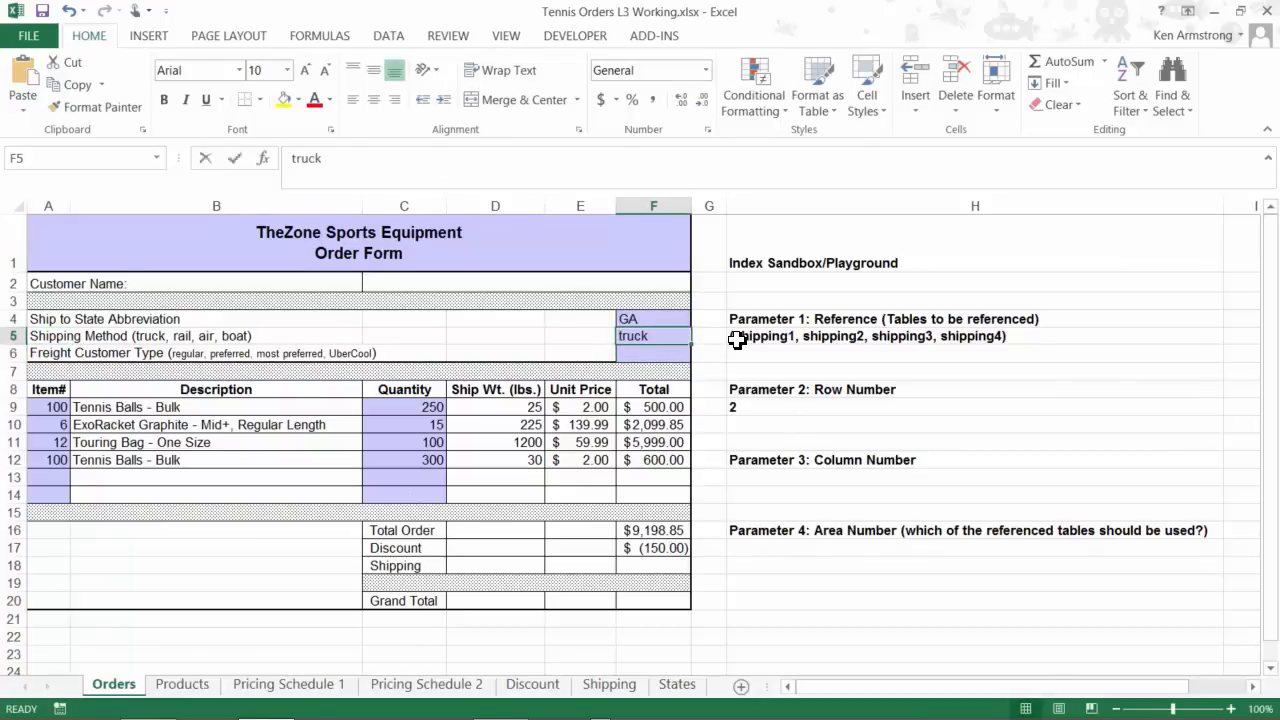
type("???")
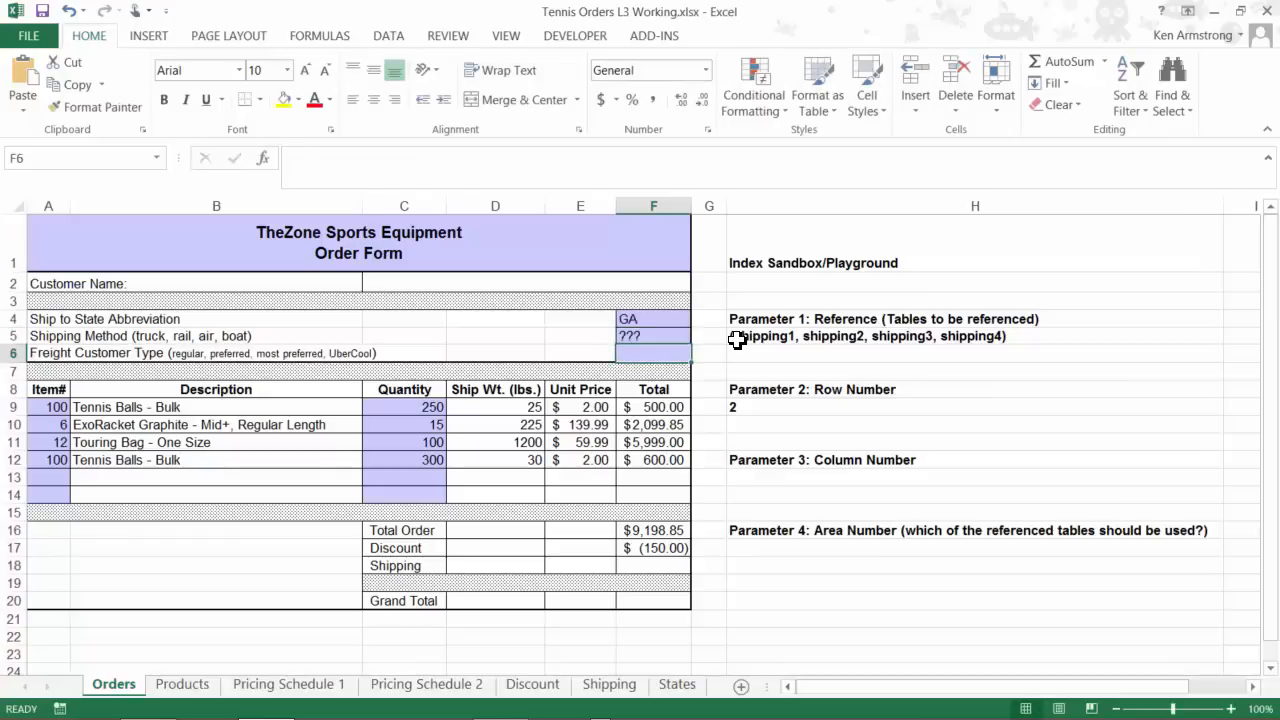
type("truck")
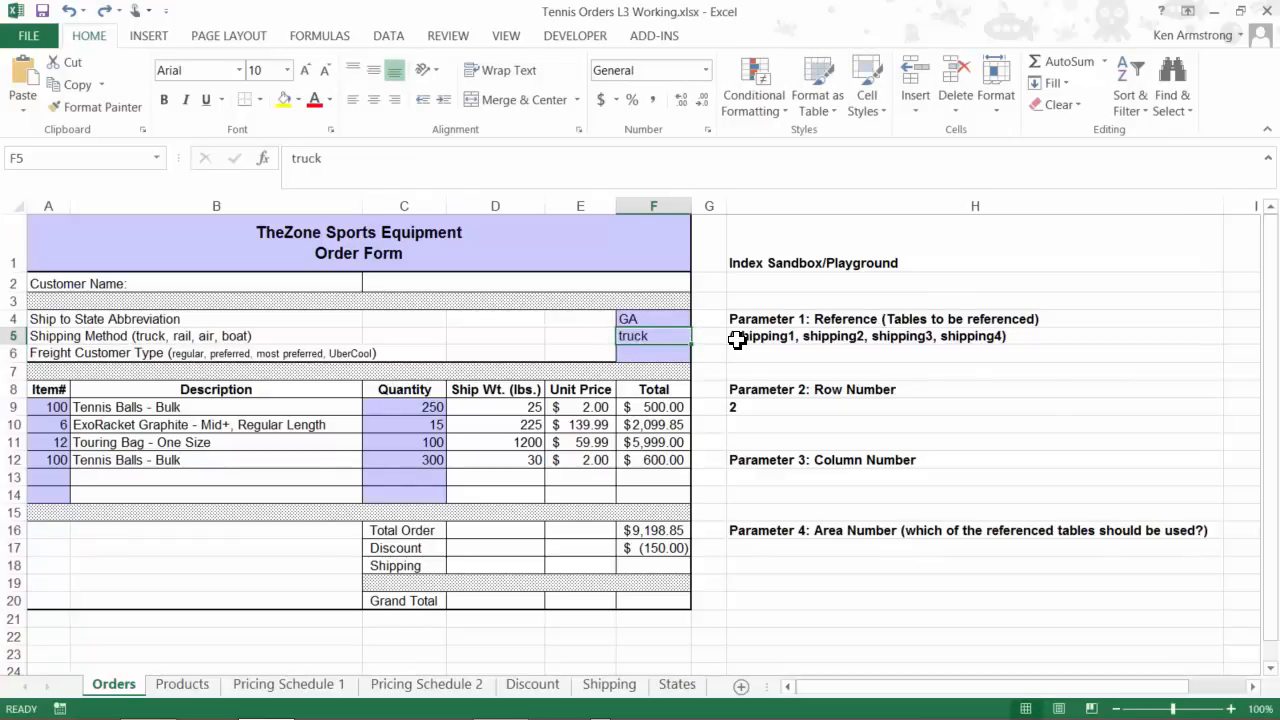
left_click(652, 352)
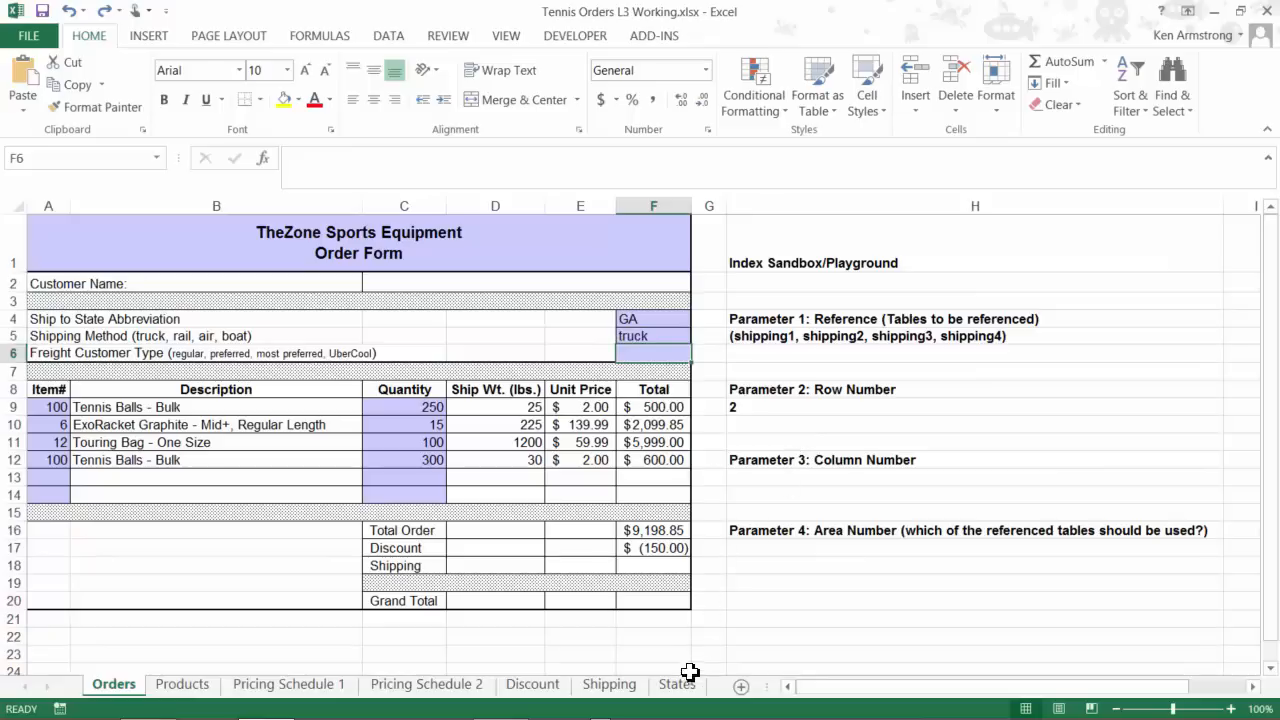
Start a MATCH test in Shipping I4 using I3 as the lookup value.
left_click(608, 684)
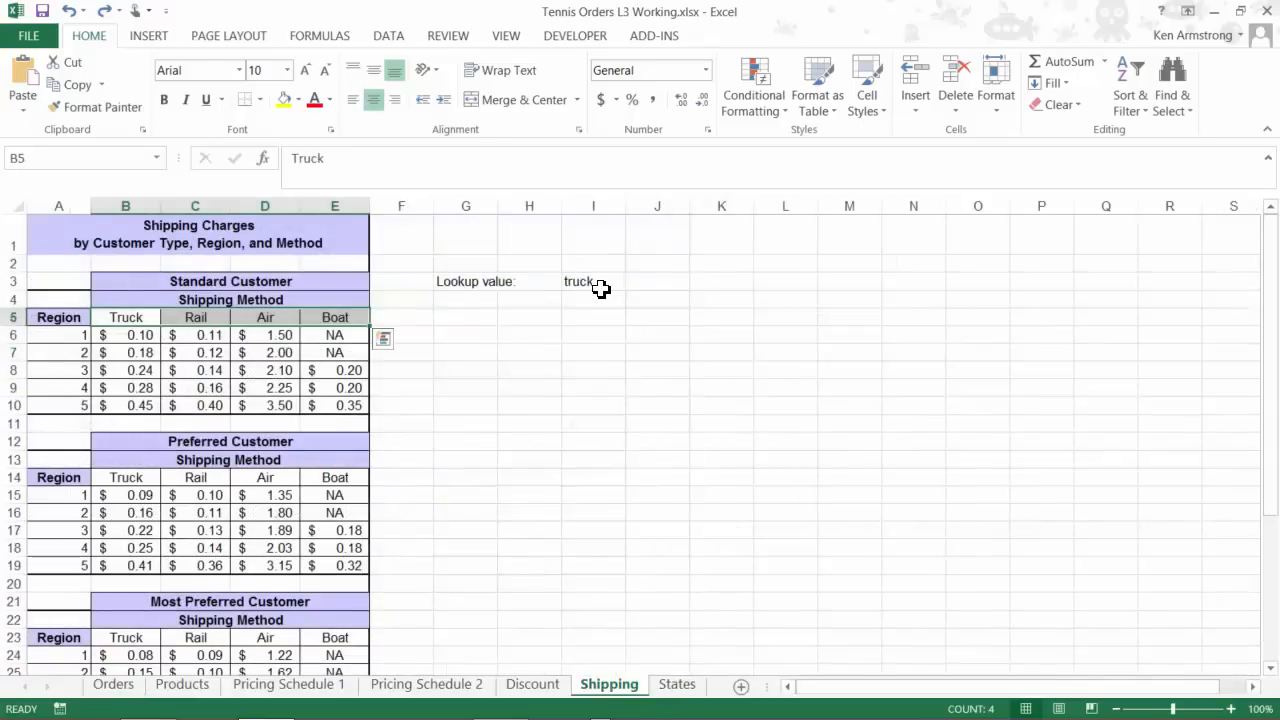
left_click(592, 300)
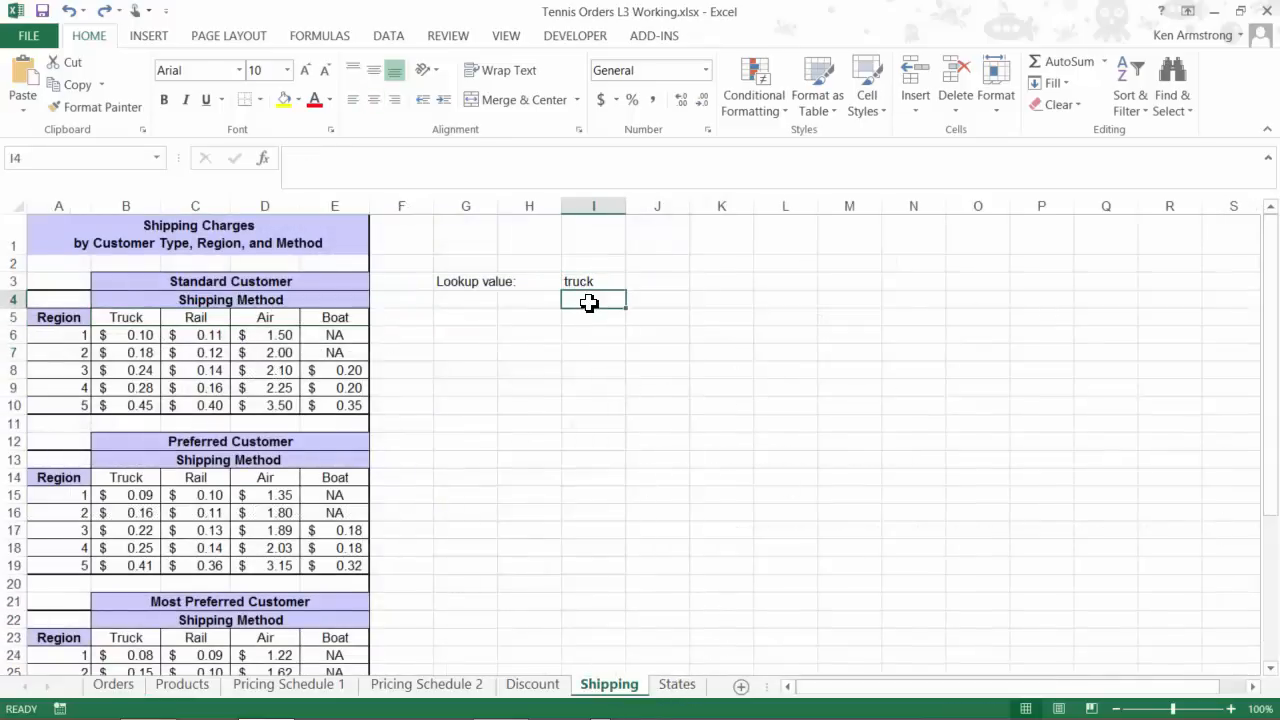
type("=match")
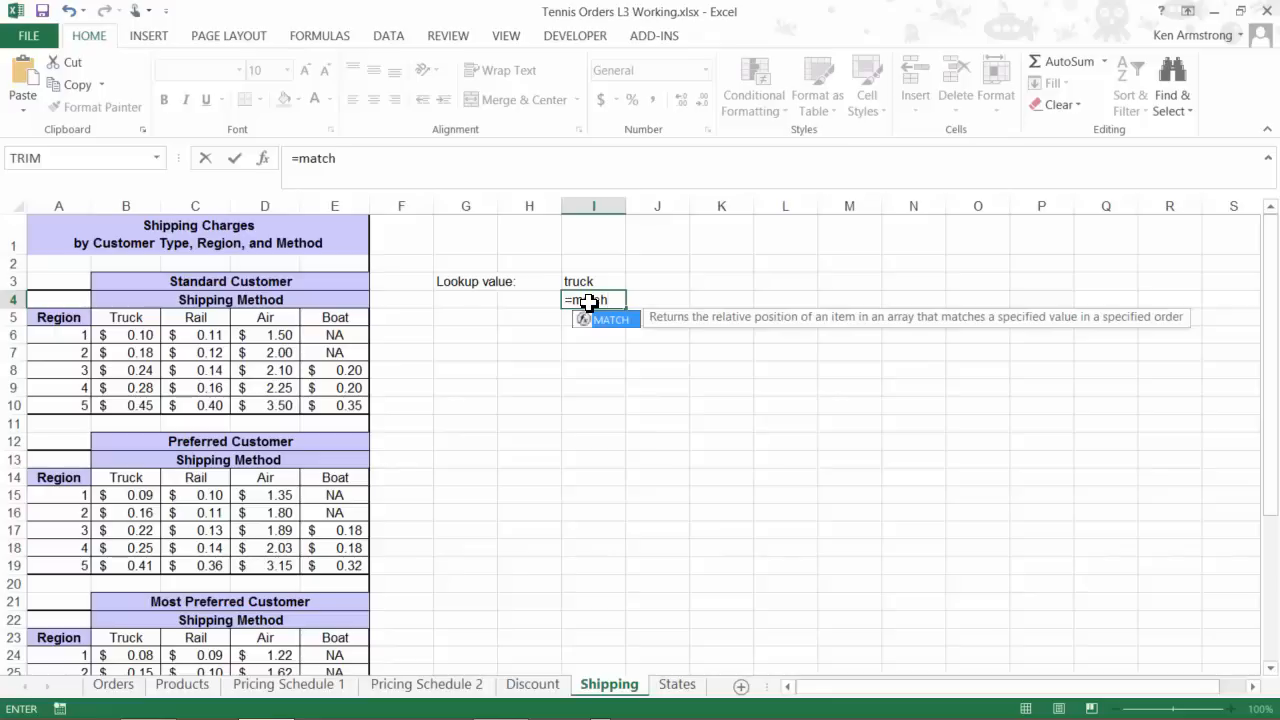
mouse_move(904, 348)
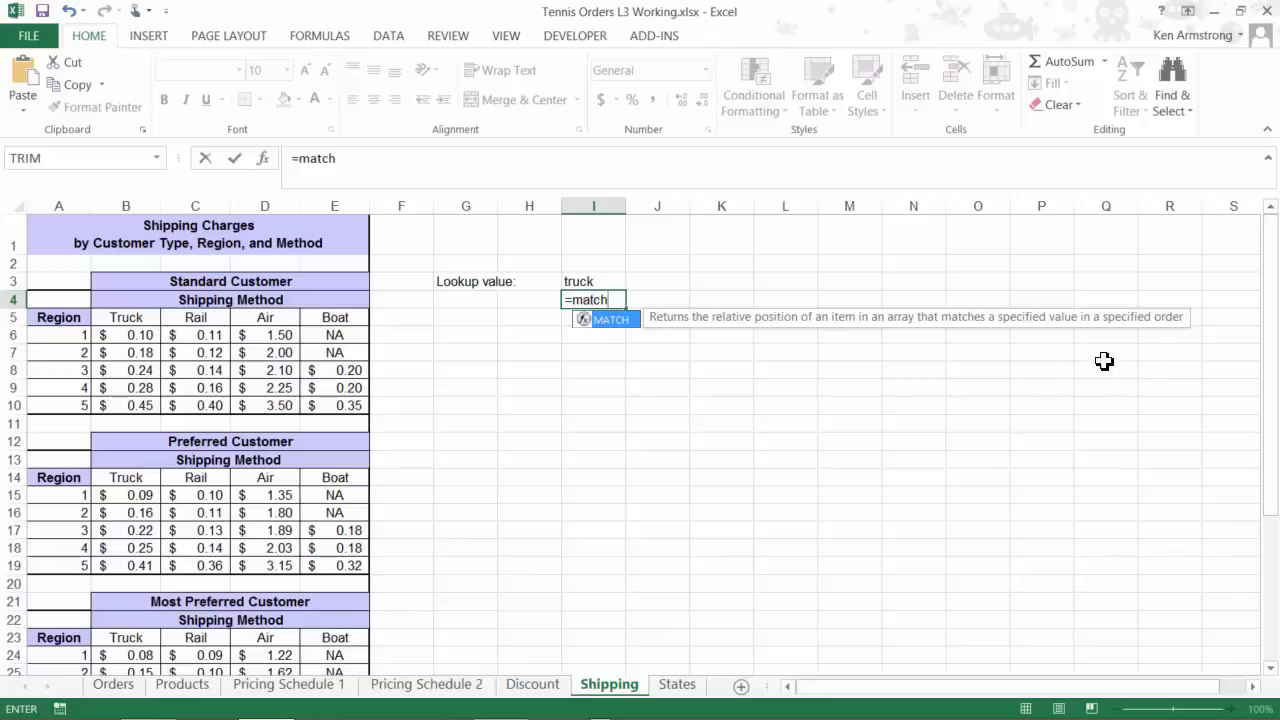
mouse_move(816, 396)
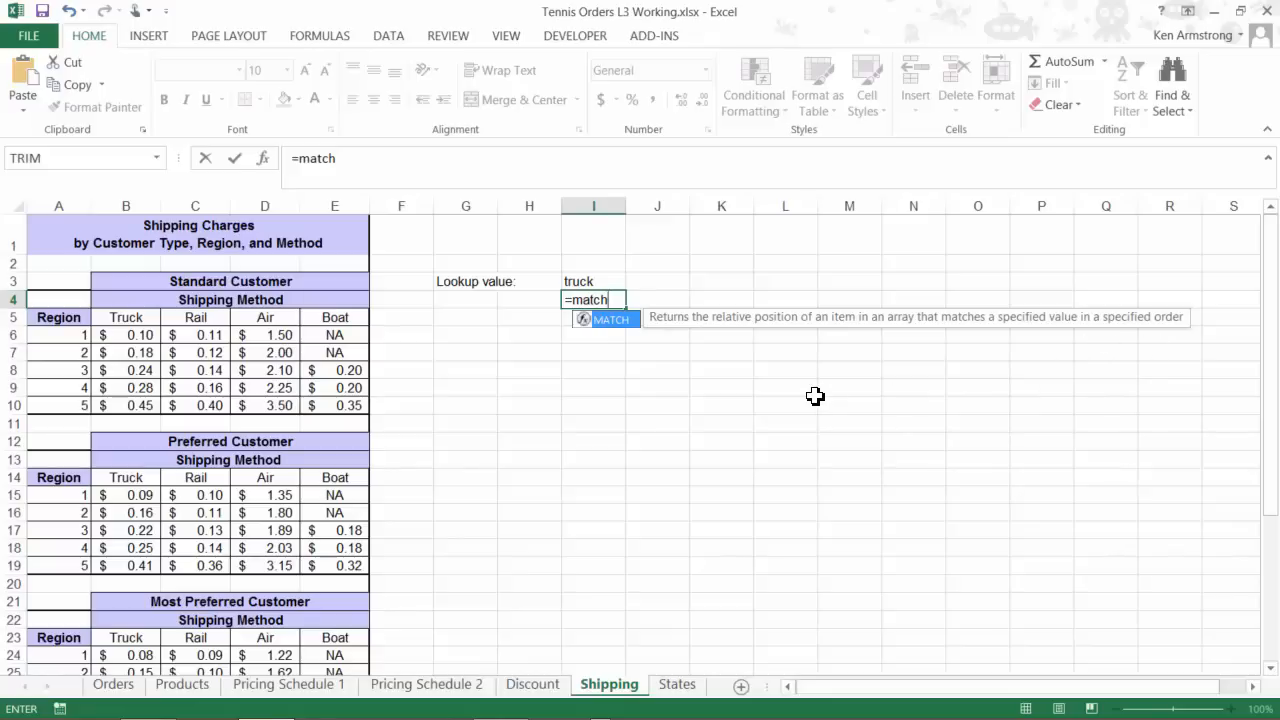
type("(")
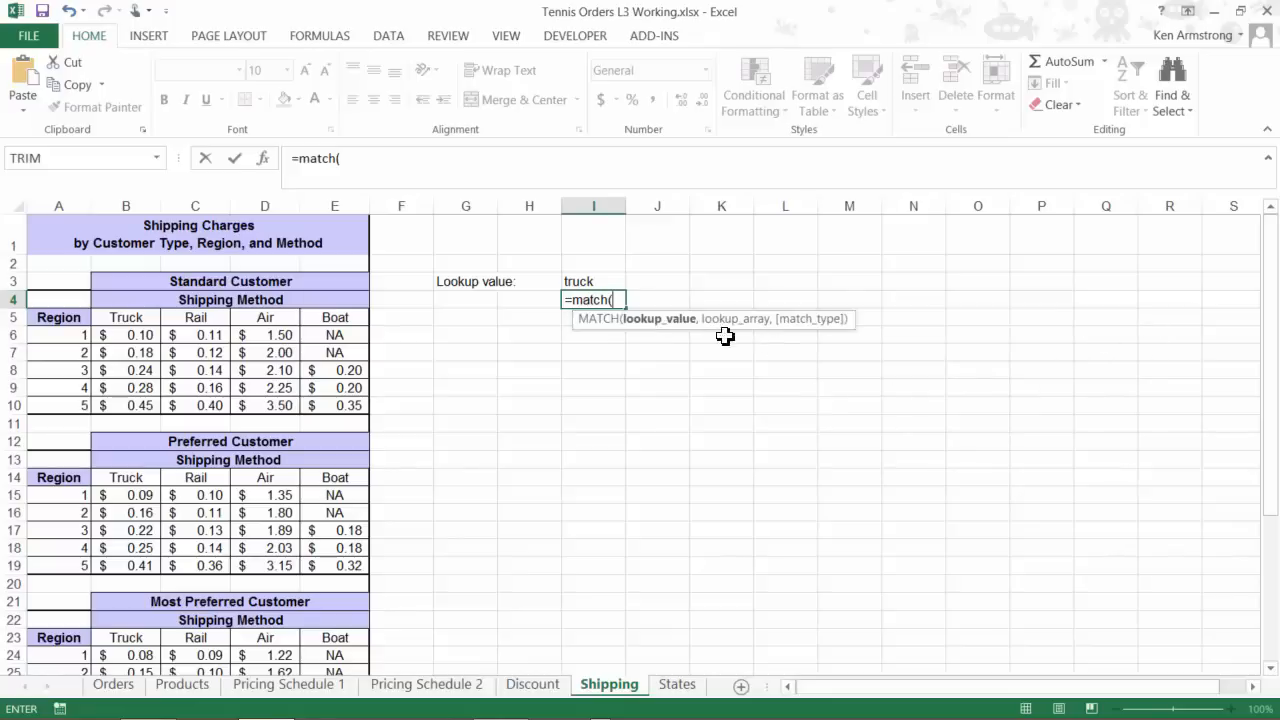
mouse_move(592, 280)
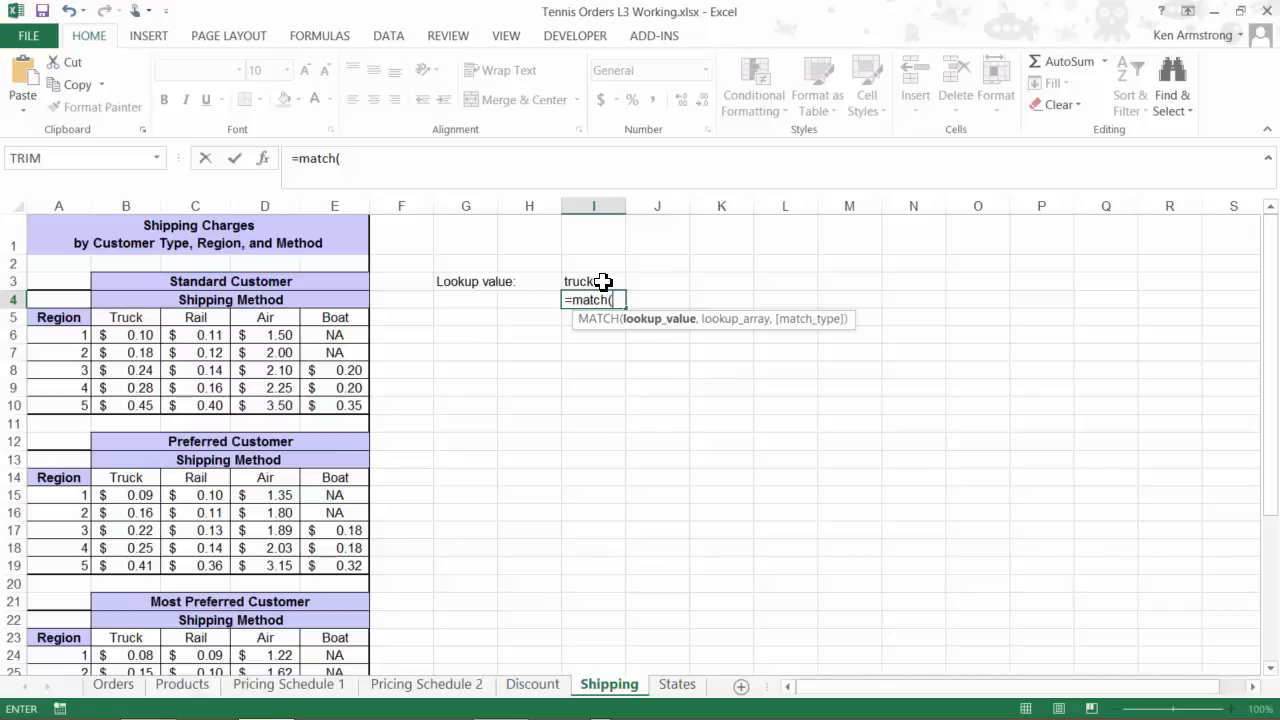
left_click(576, 280)
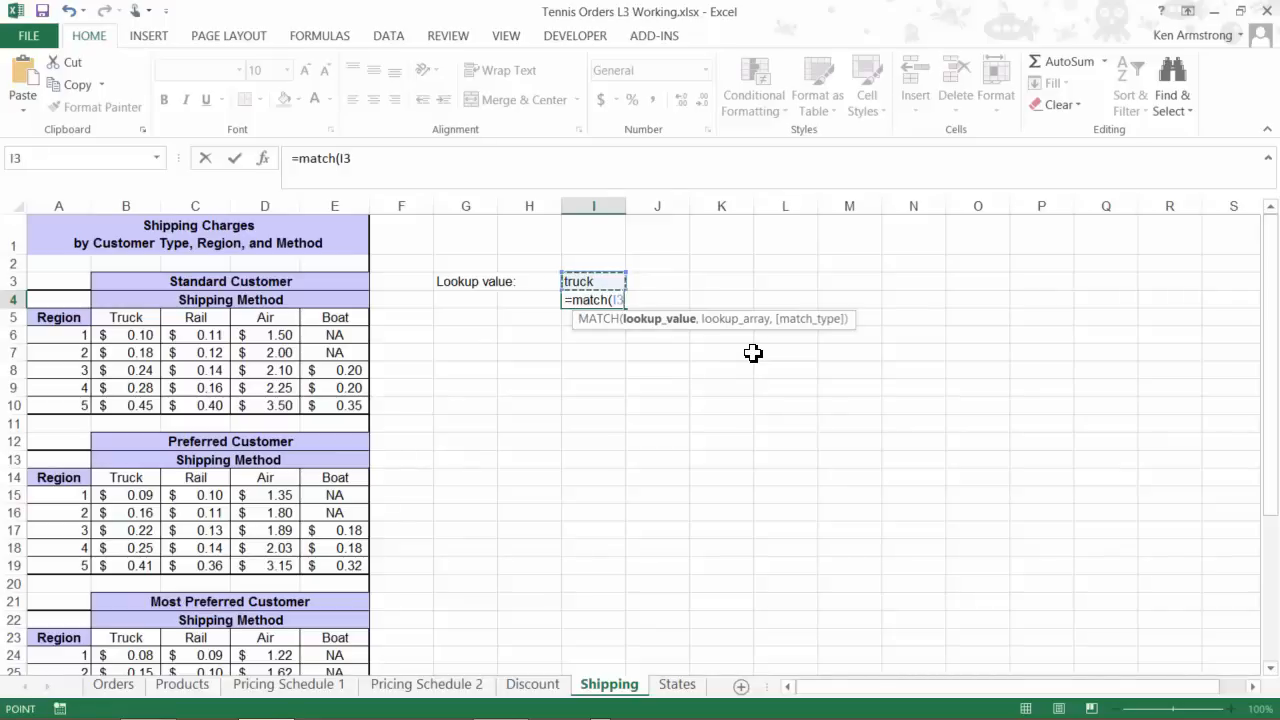
type(",")
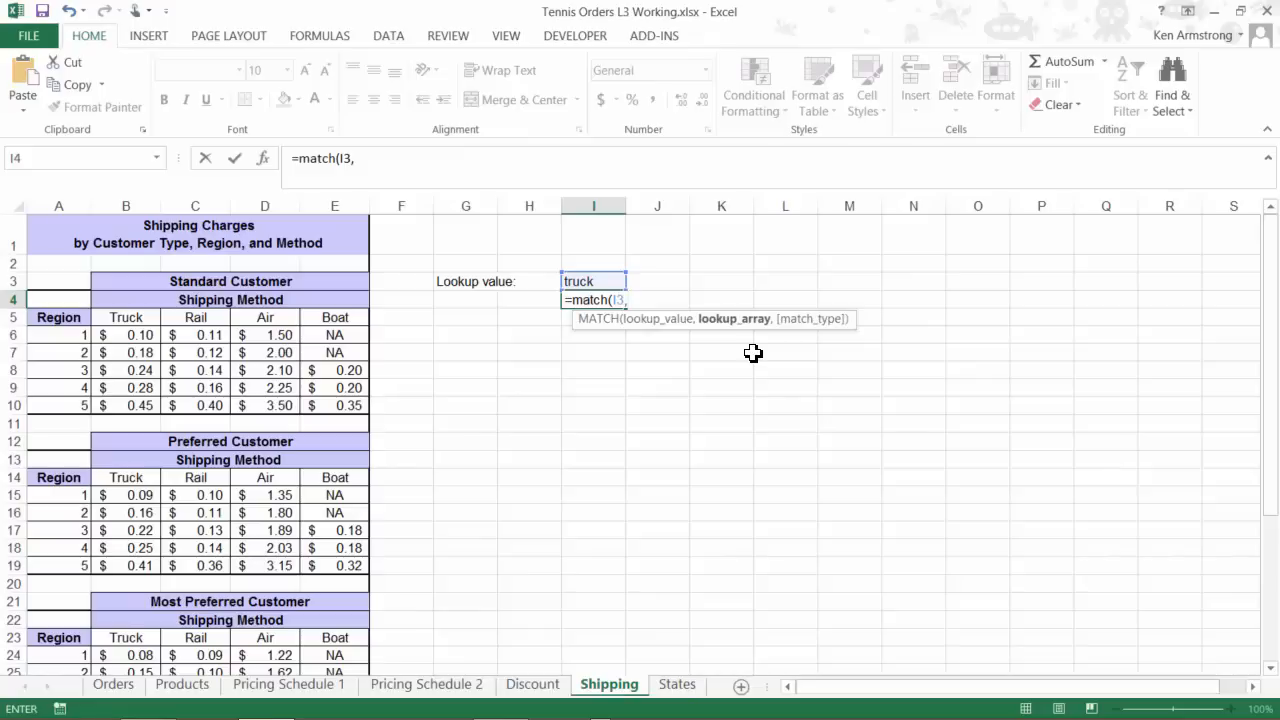
mouse_move(588, 284)
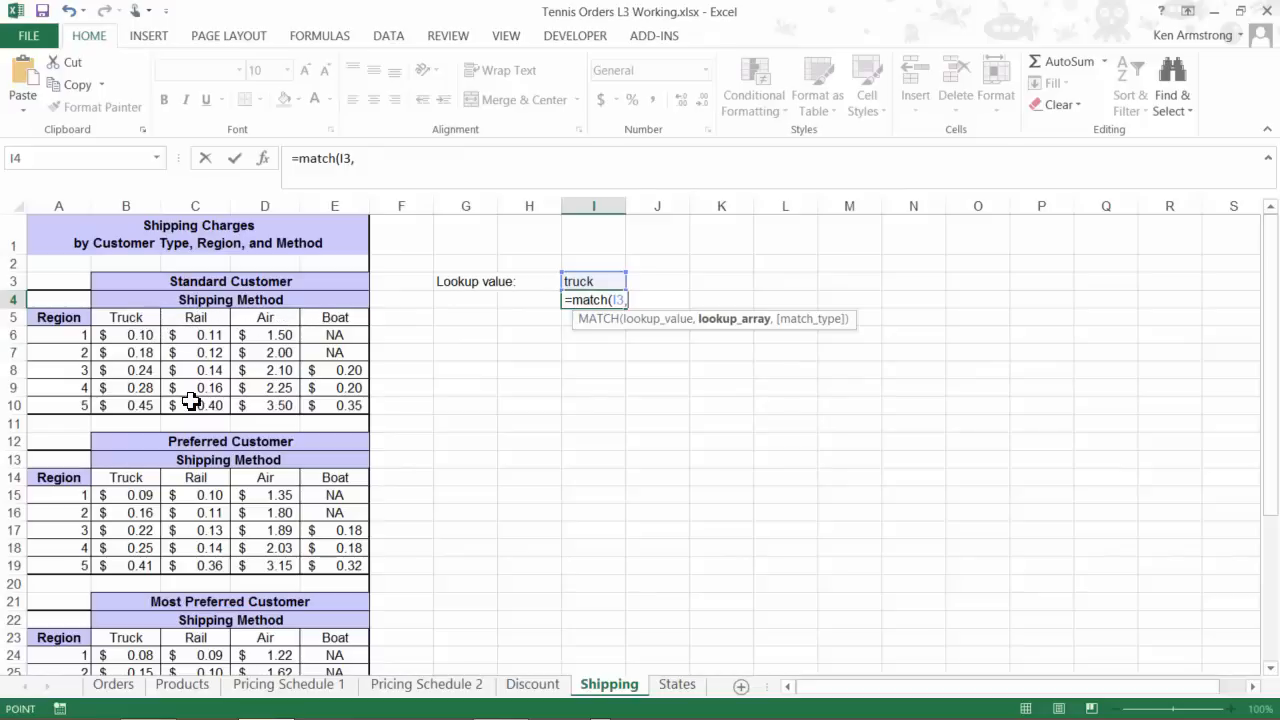
Complete =MATCH(I3,B14:E14,0) against the method headings, returning 1 for truck.
left_click_drag(126, 316, 336, 316)
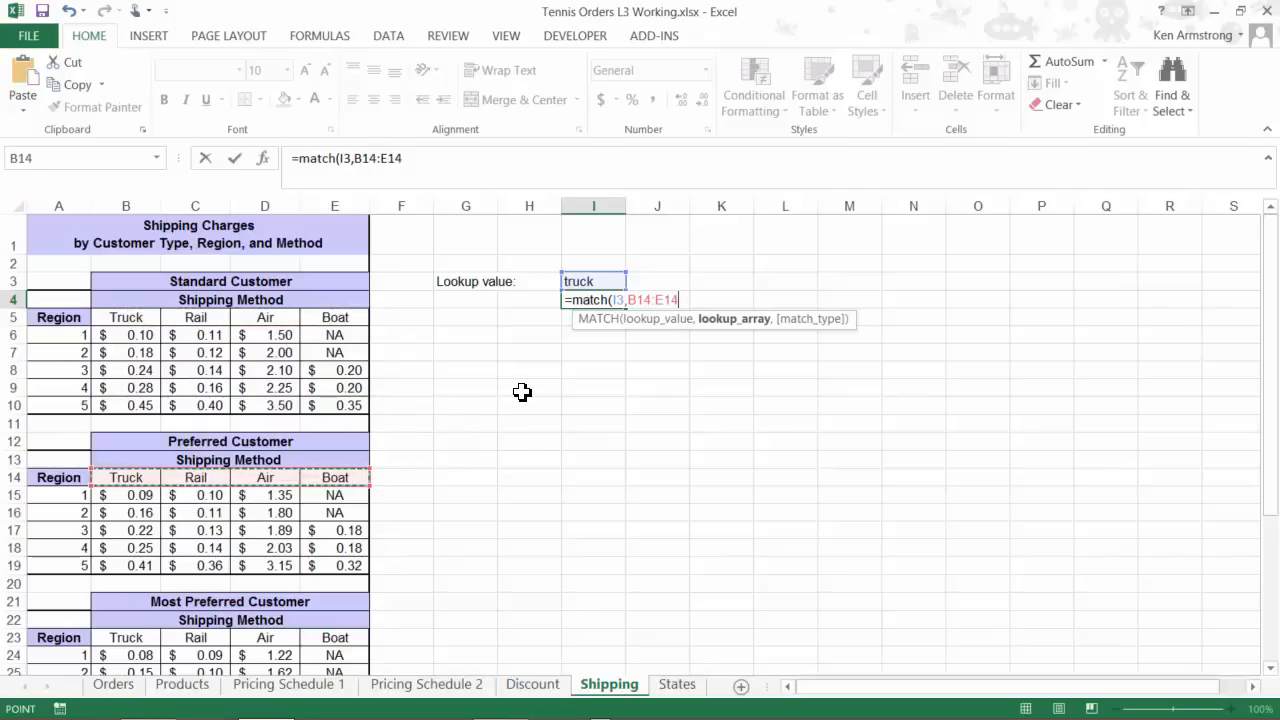
type(",")
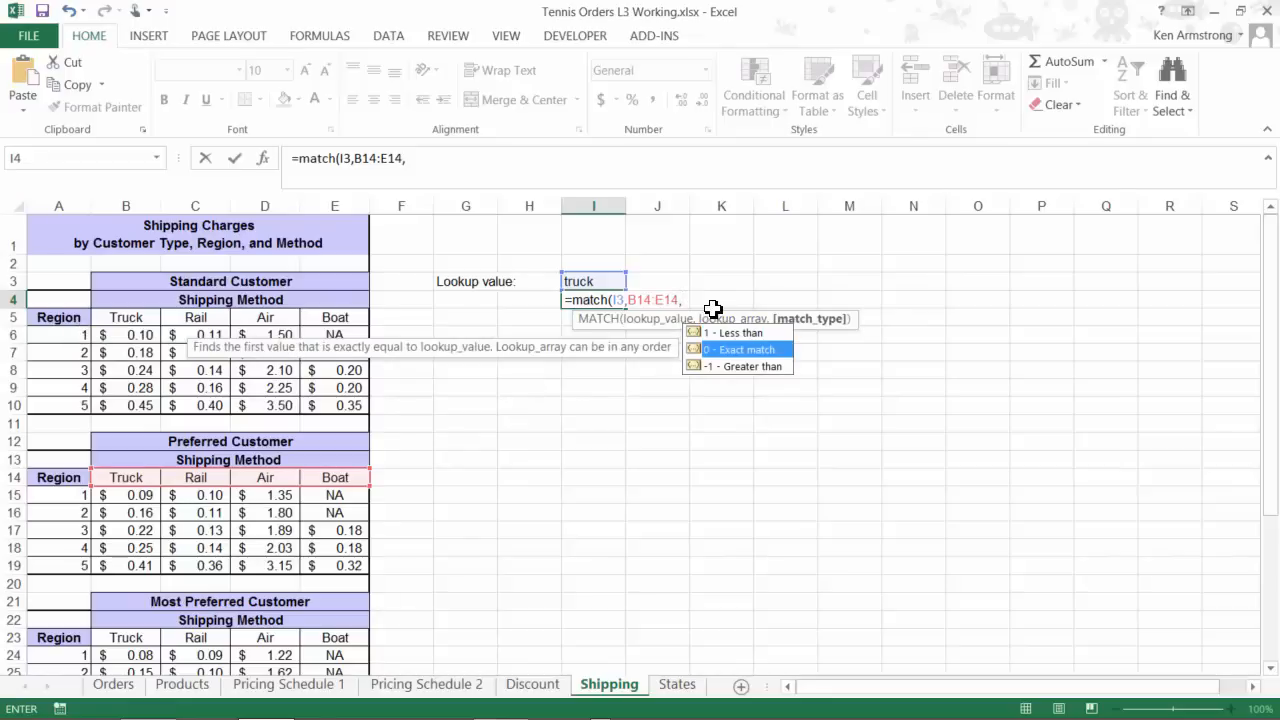
mouse_move(680, 348)
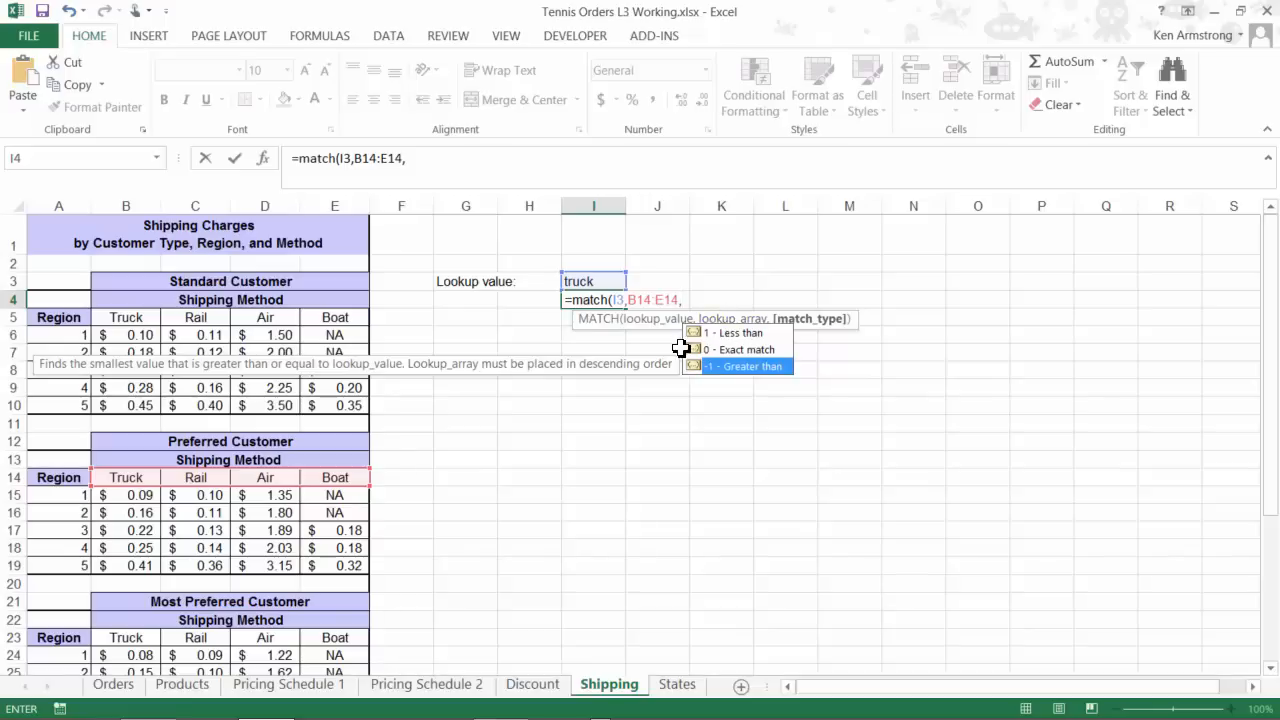
mouse_move(730, 360)
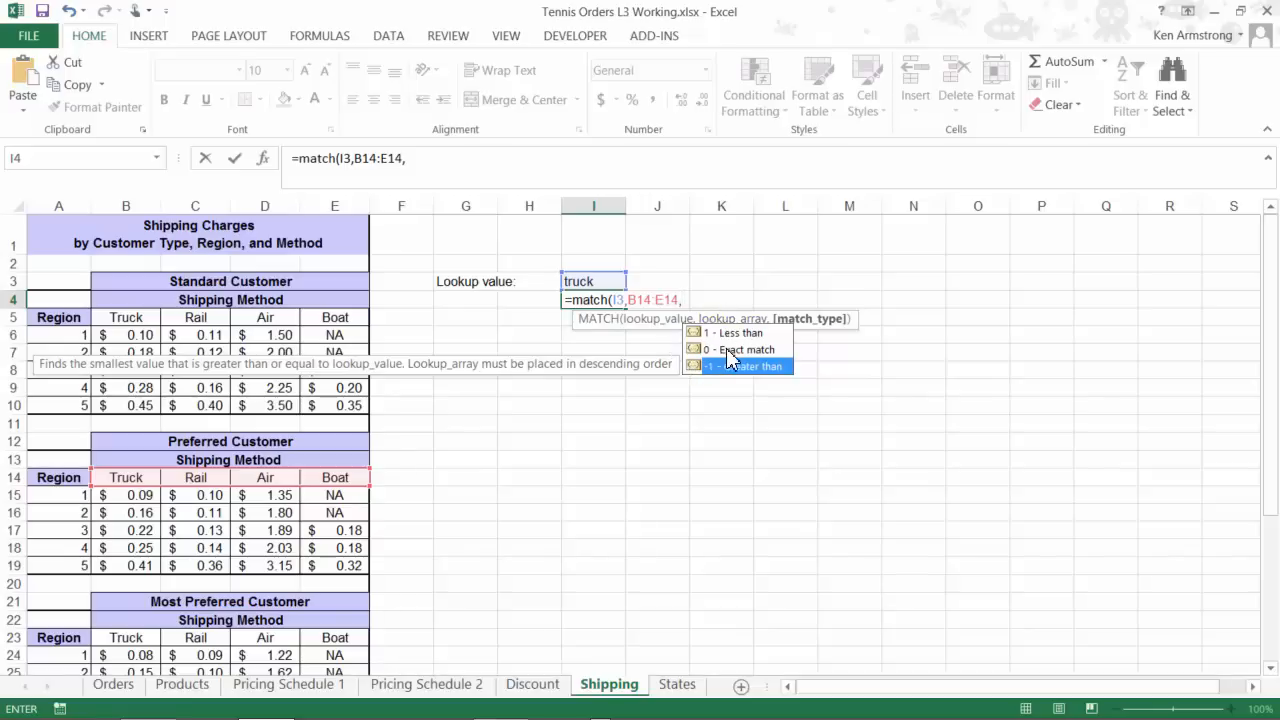
type("0")
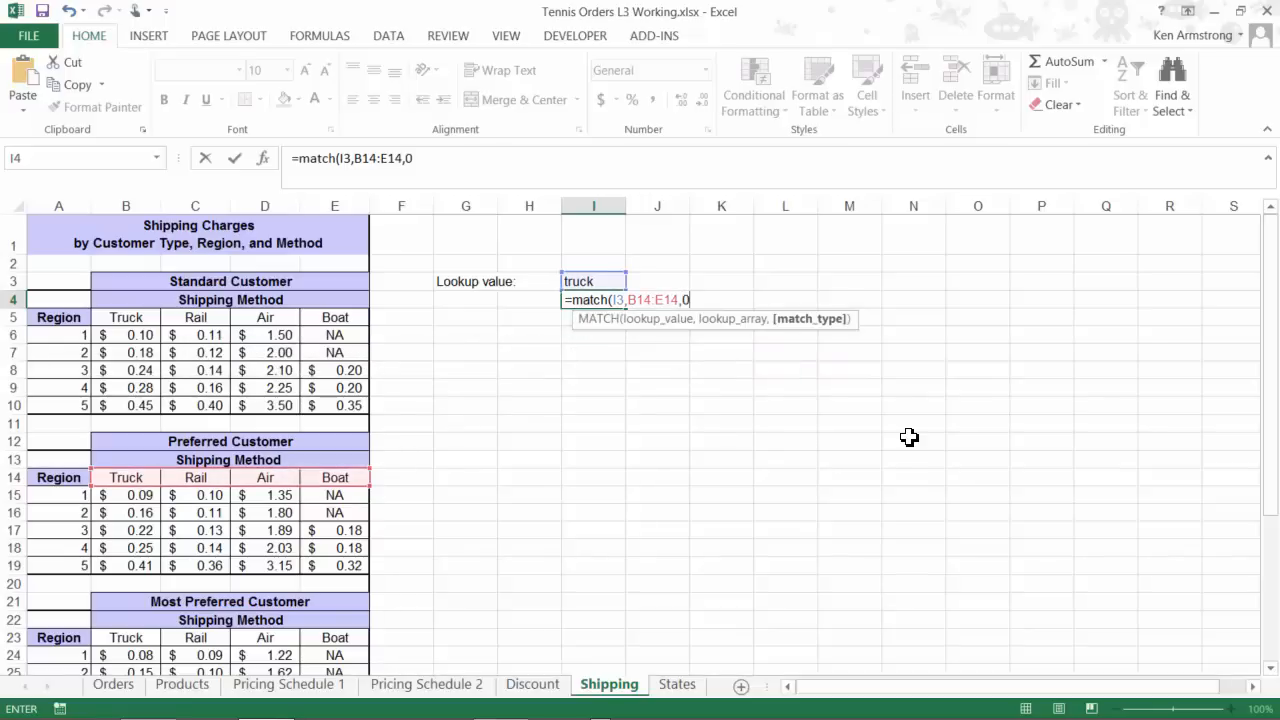
mouse_move(728, 350)
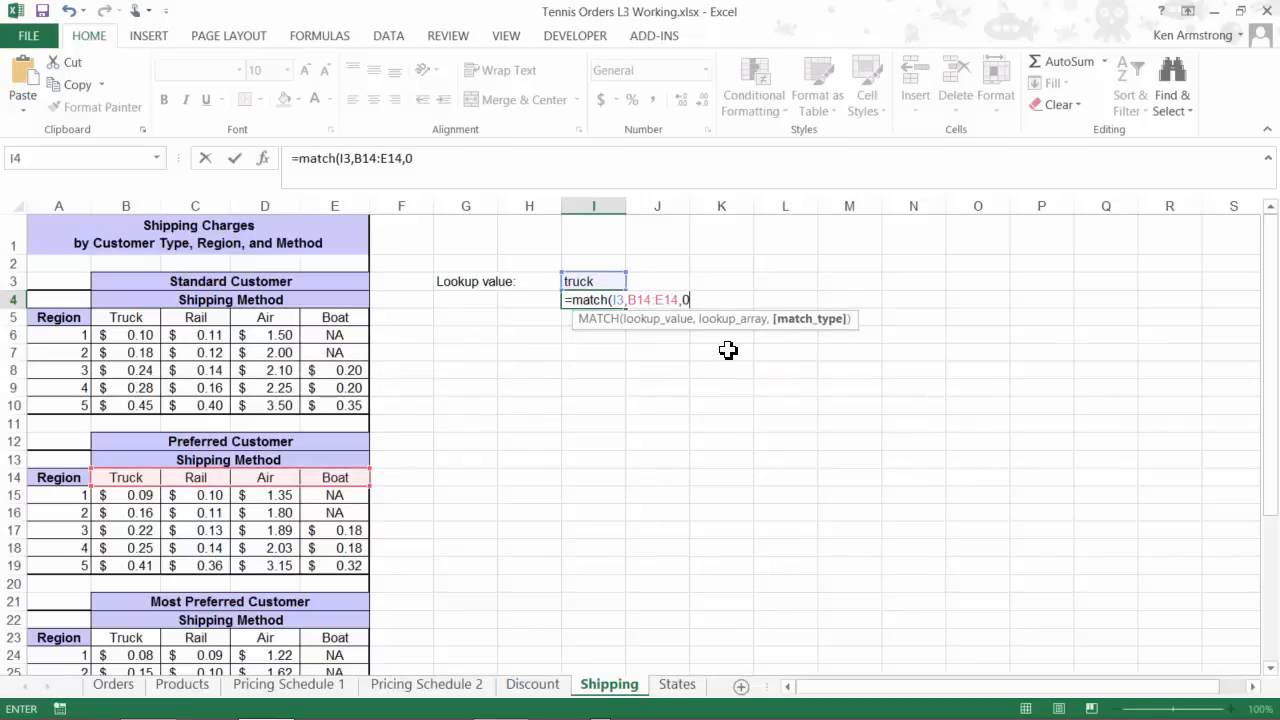
type(")")
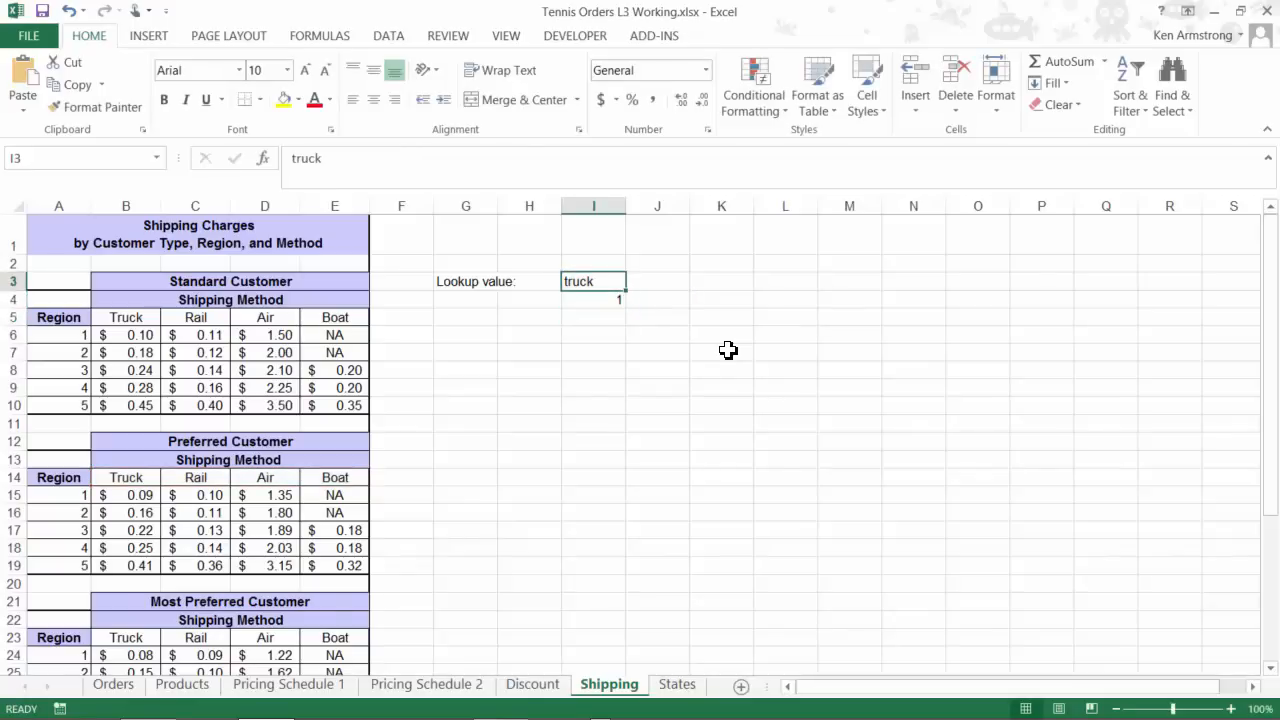
Test I3 with boat (4), fido (#N/A), then air (3) in the MATCH result.
type("boat")
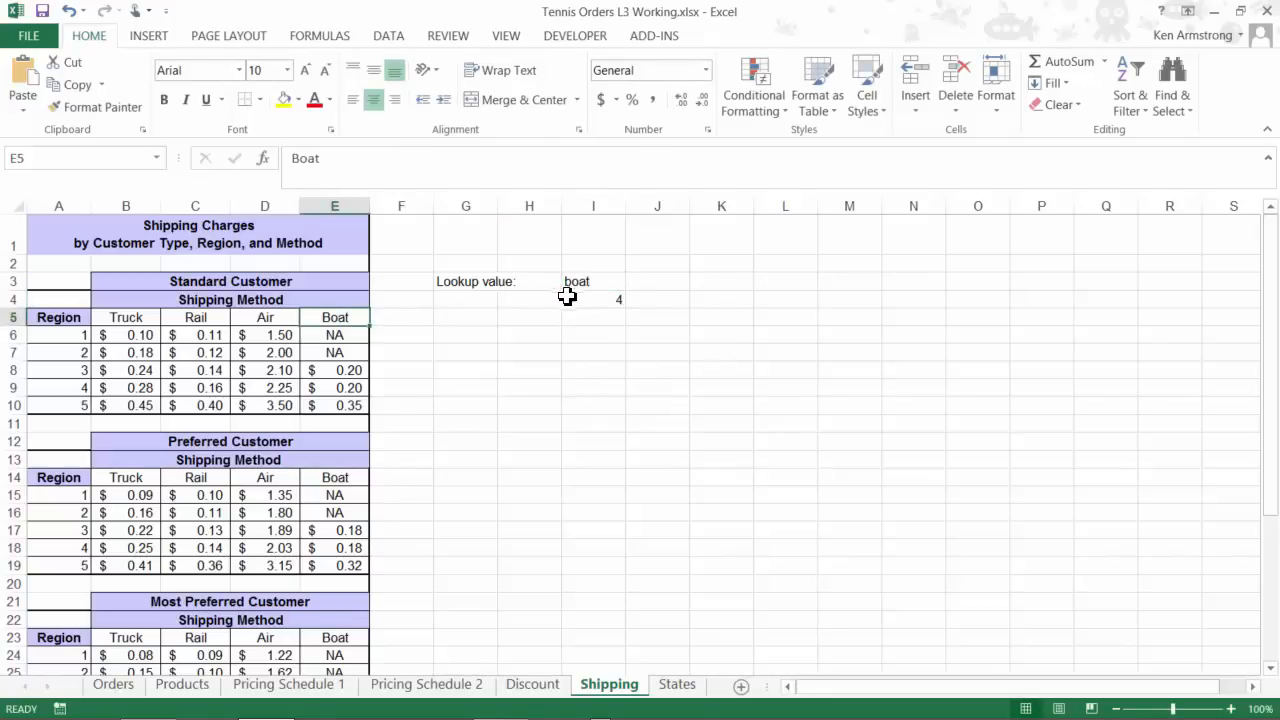
left_click(592, 280)
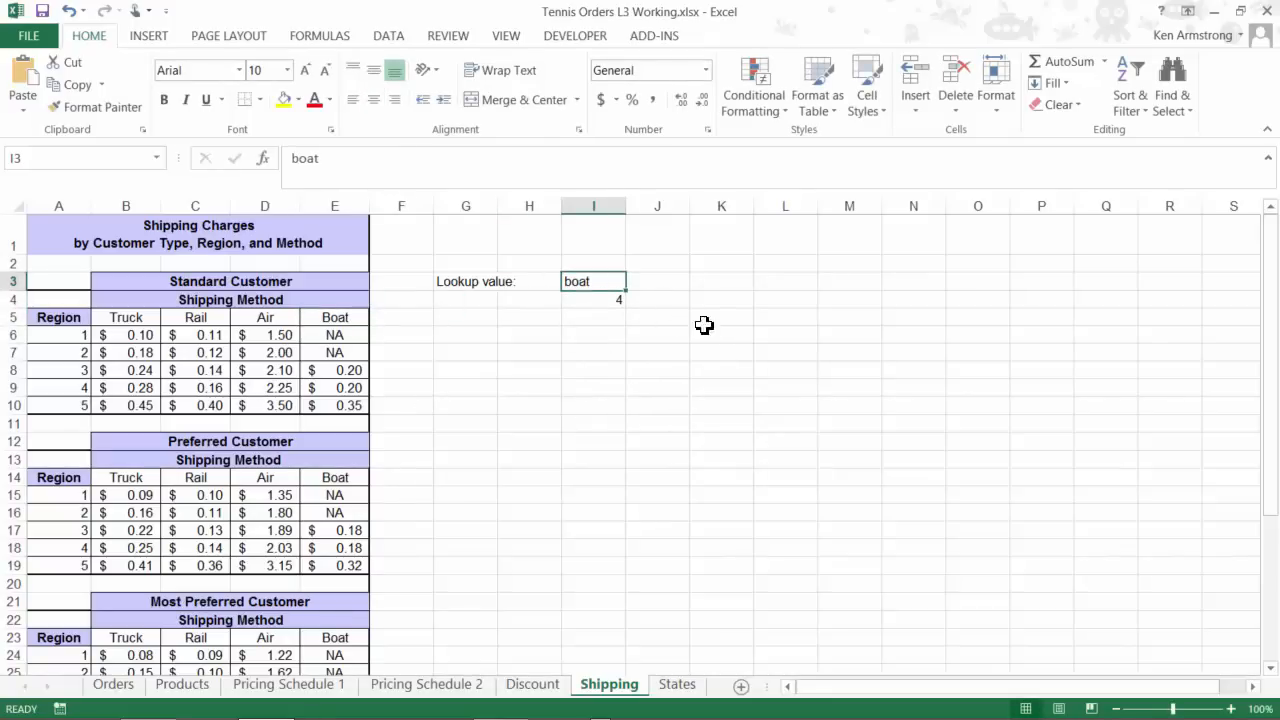
mouse_move(712, 328)
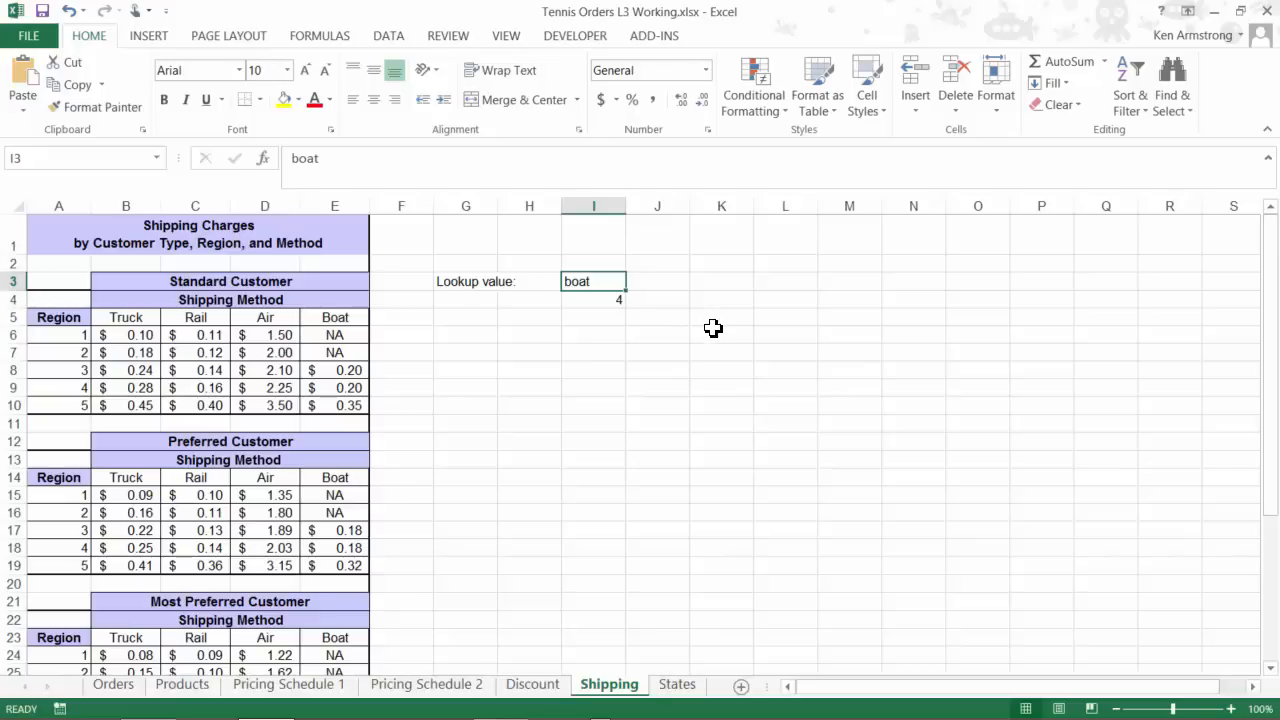
type("fido")
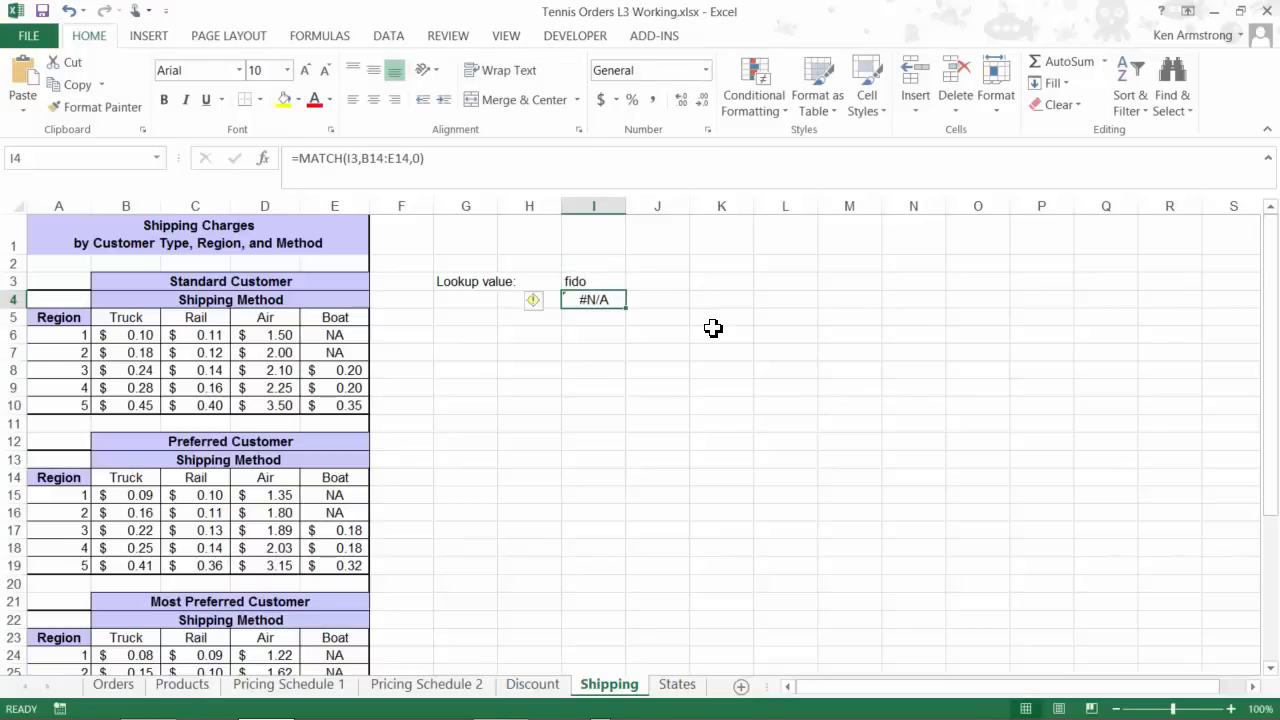
type("air")
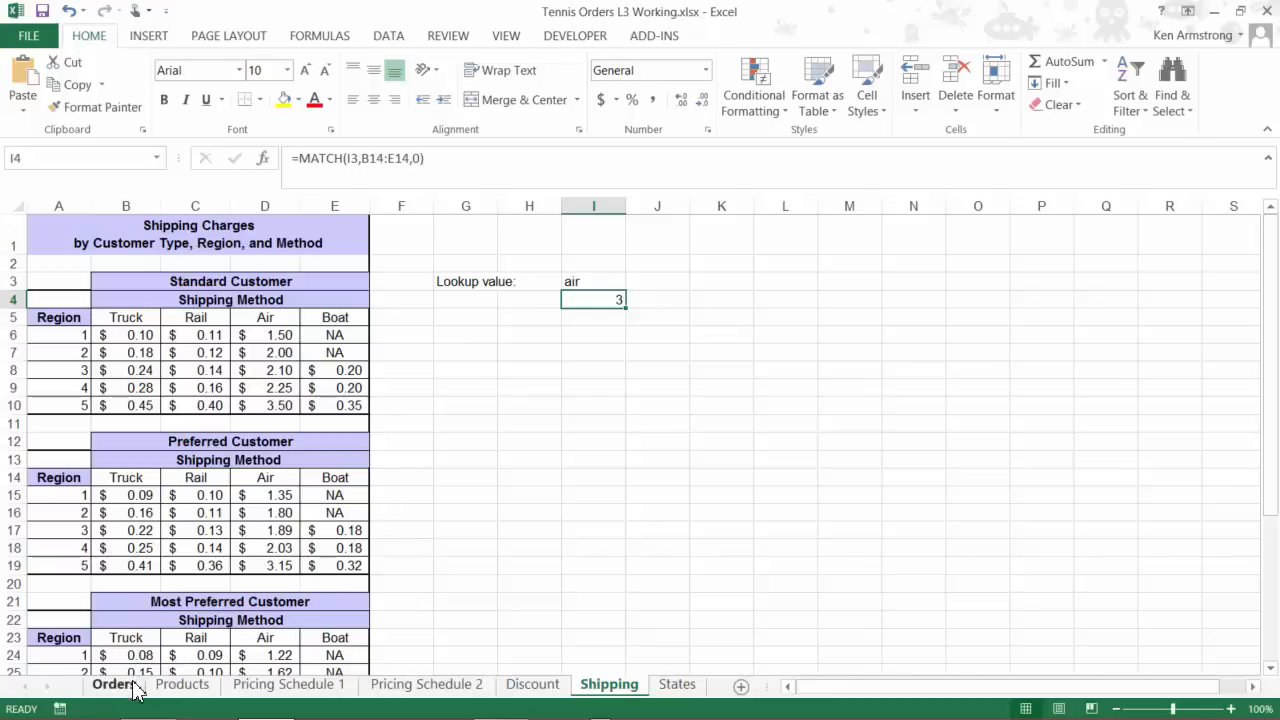
Enter =MATCH(F5,Shipping!B5:E5,0) in H13 so the column number shows 2 for rail.
left_click(112, 684)
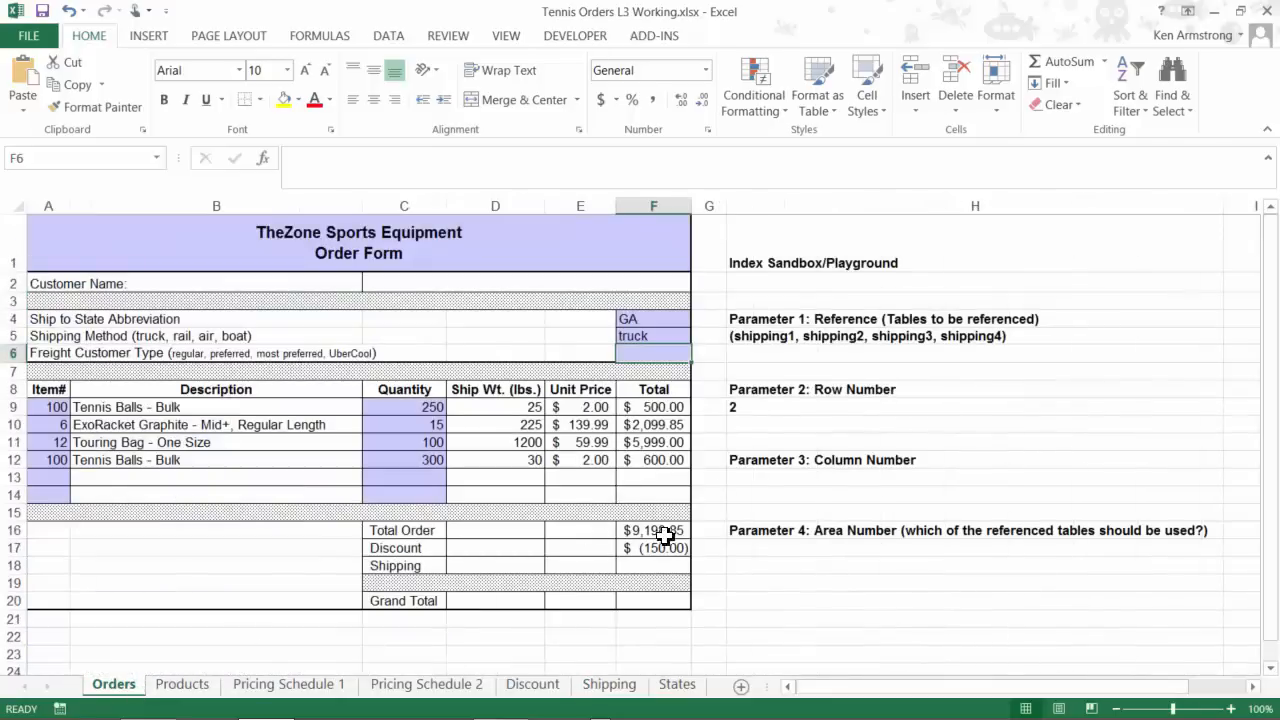
left_click(976, 476)
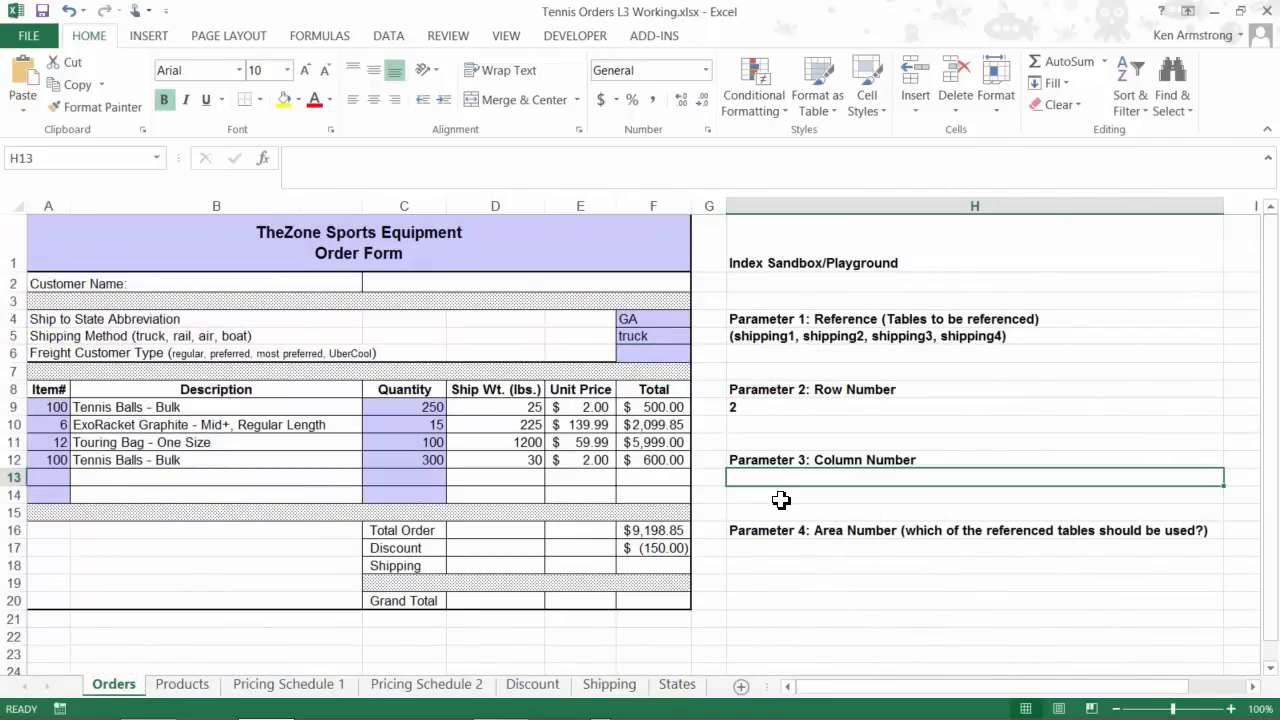
type("=match")
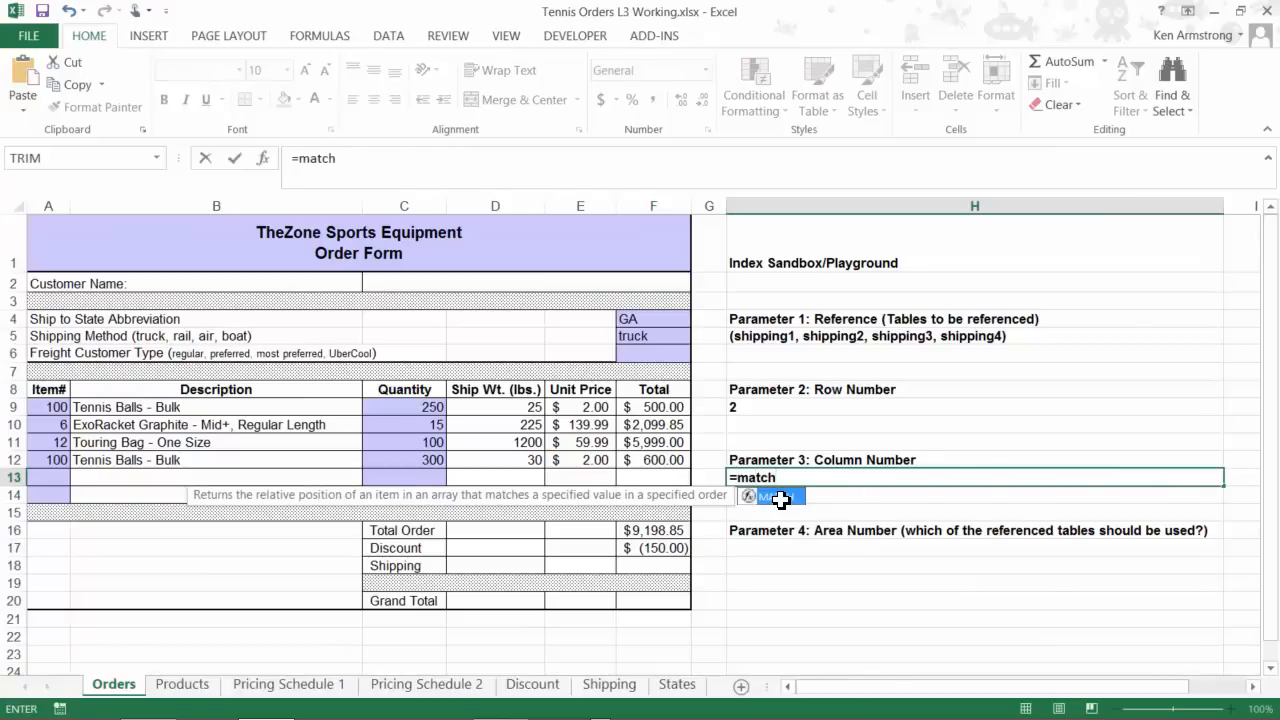
type("(")
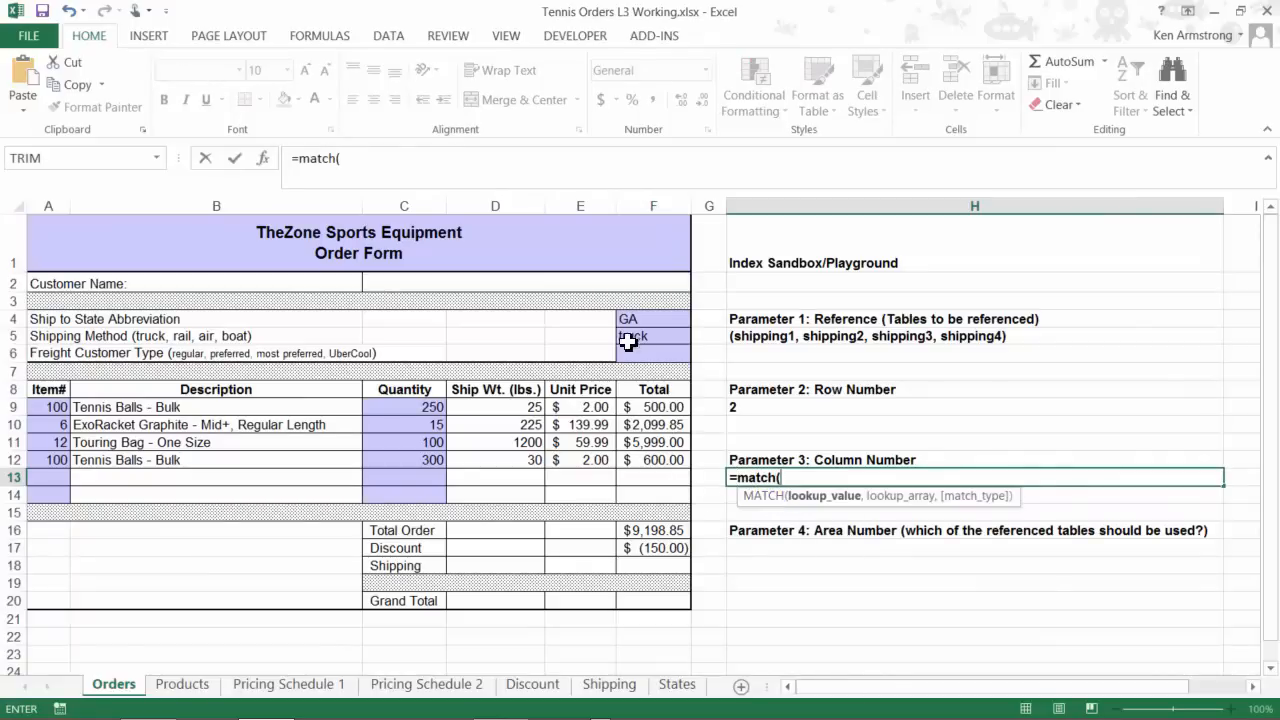
left_click(652, 336)
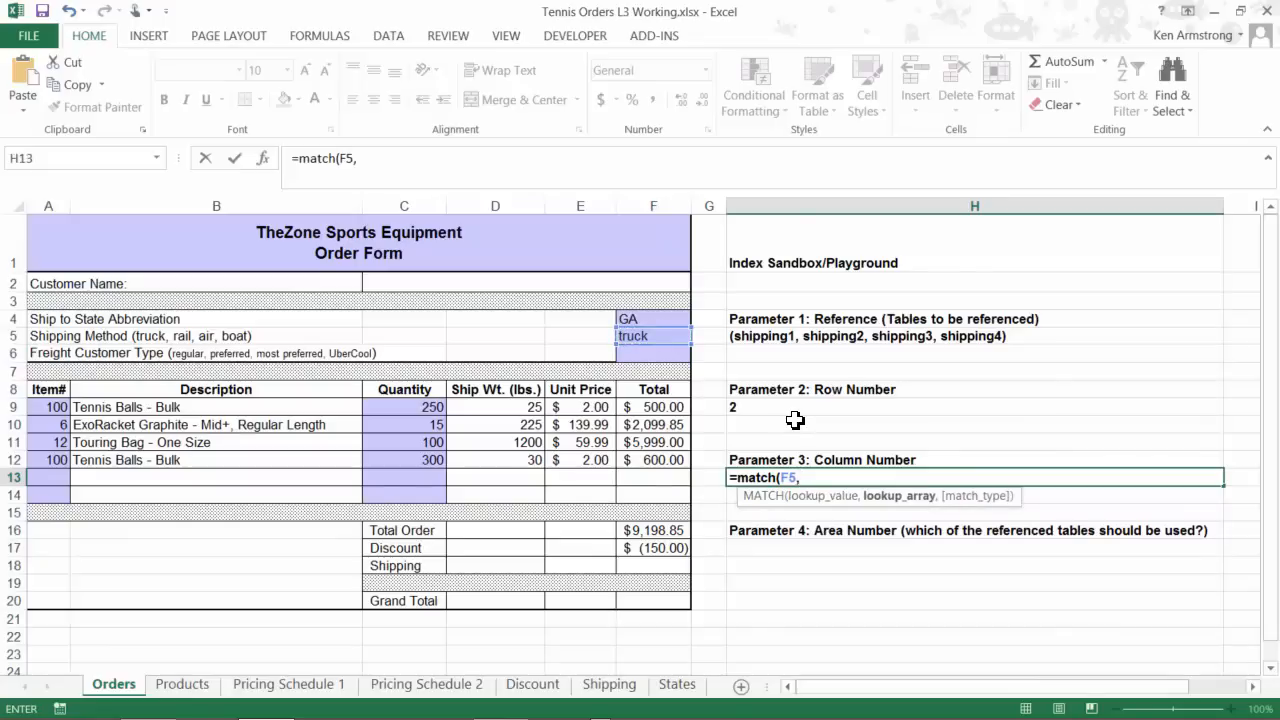
left_click(608, 684)
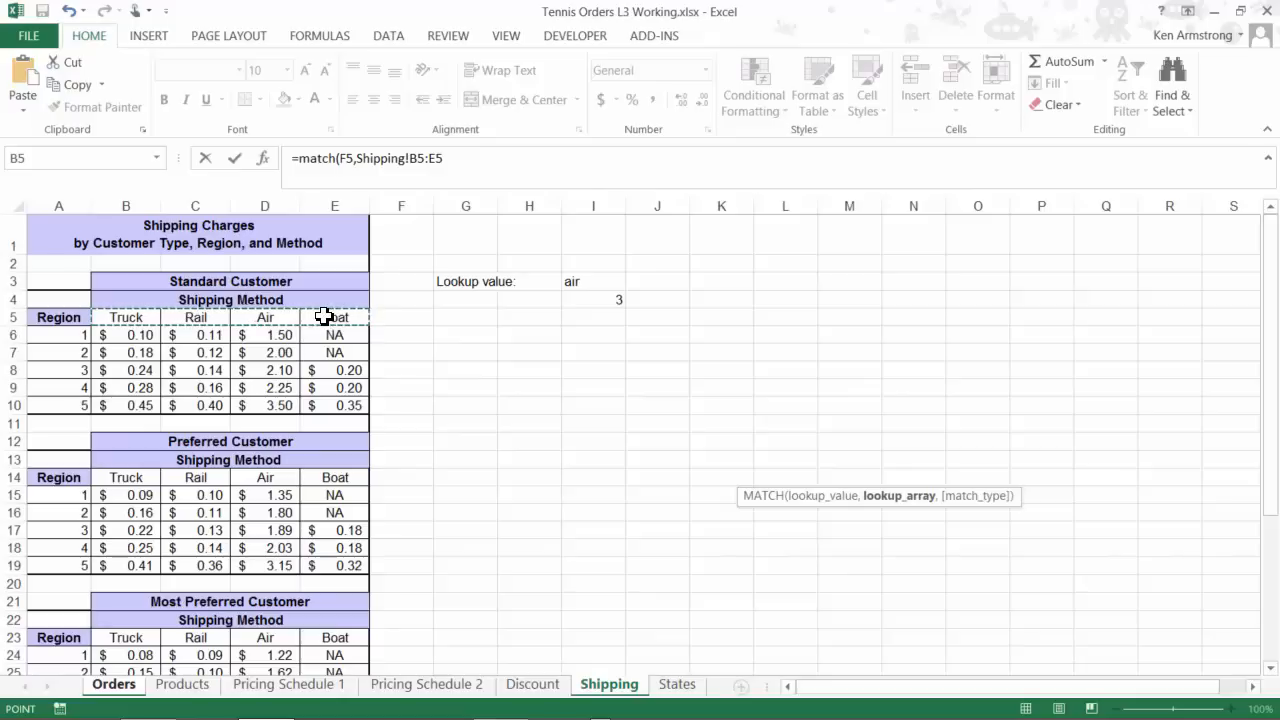
type(",0")
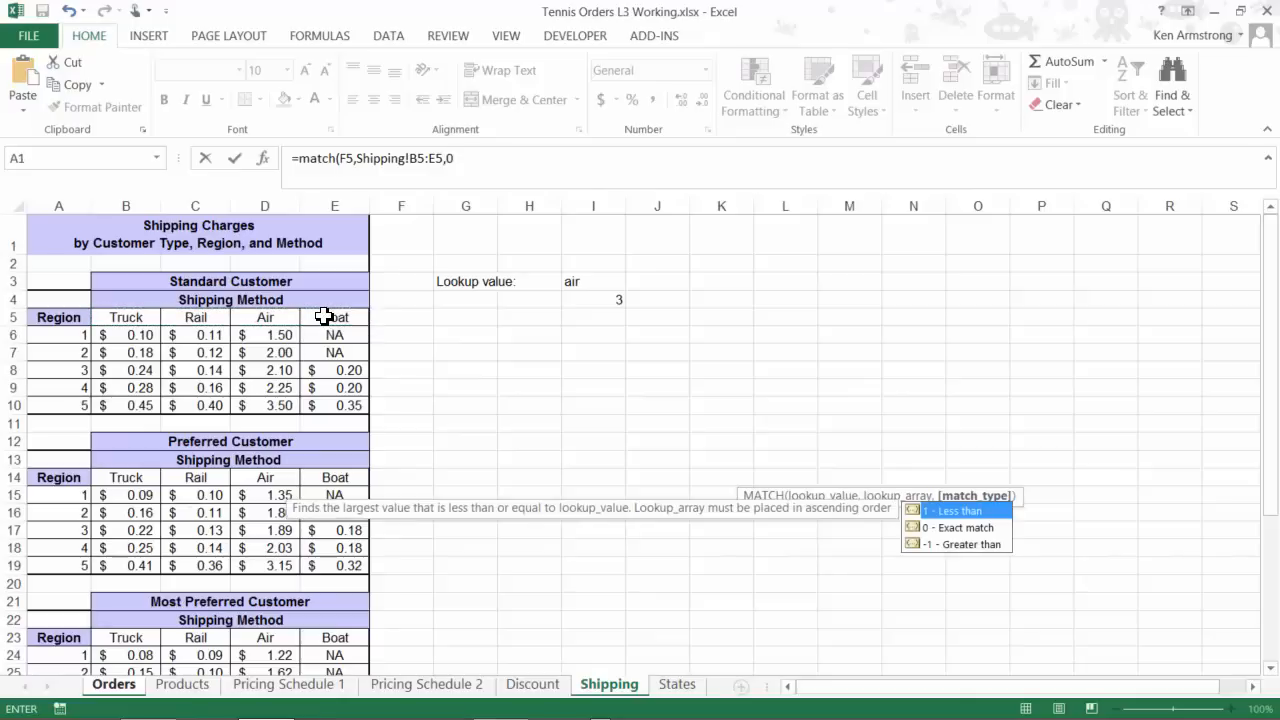
left_click(112, 684)
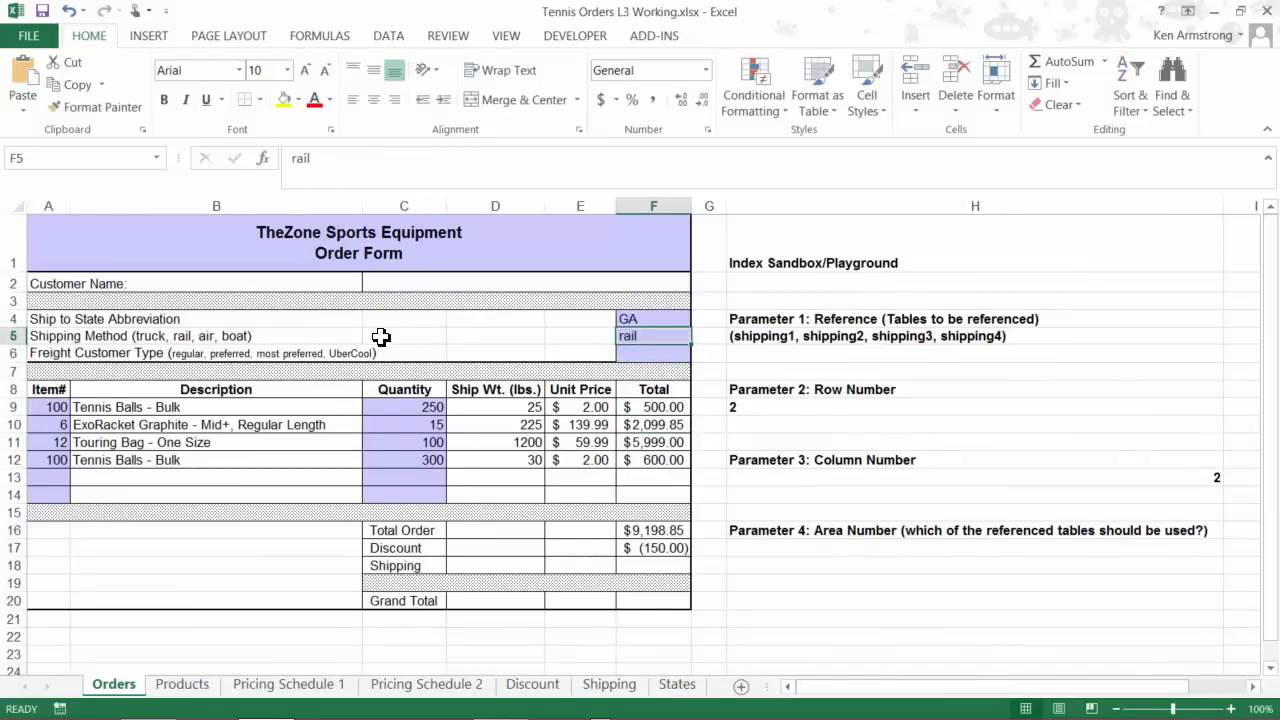
Begin editing the Freight Customer Type label to replace UberCool with UberPreferred.
left_click(976, 476)
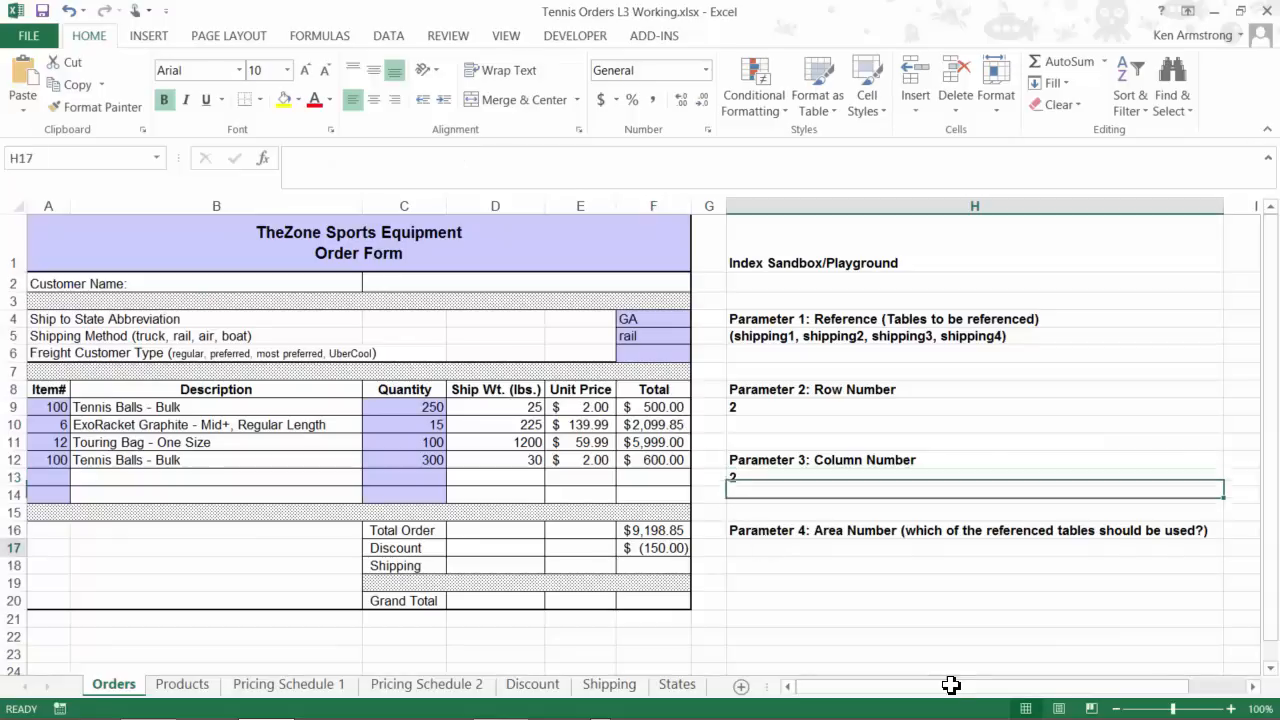
left_click(974, 548)
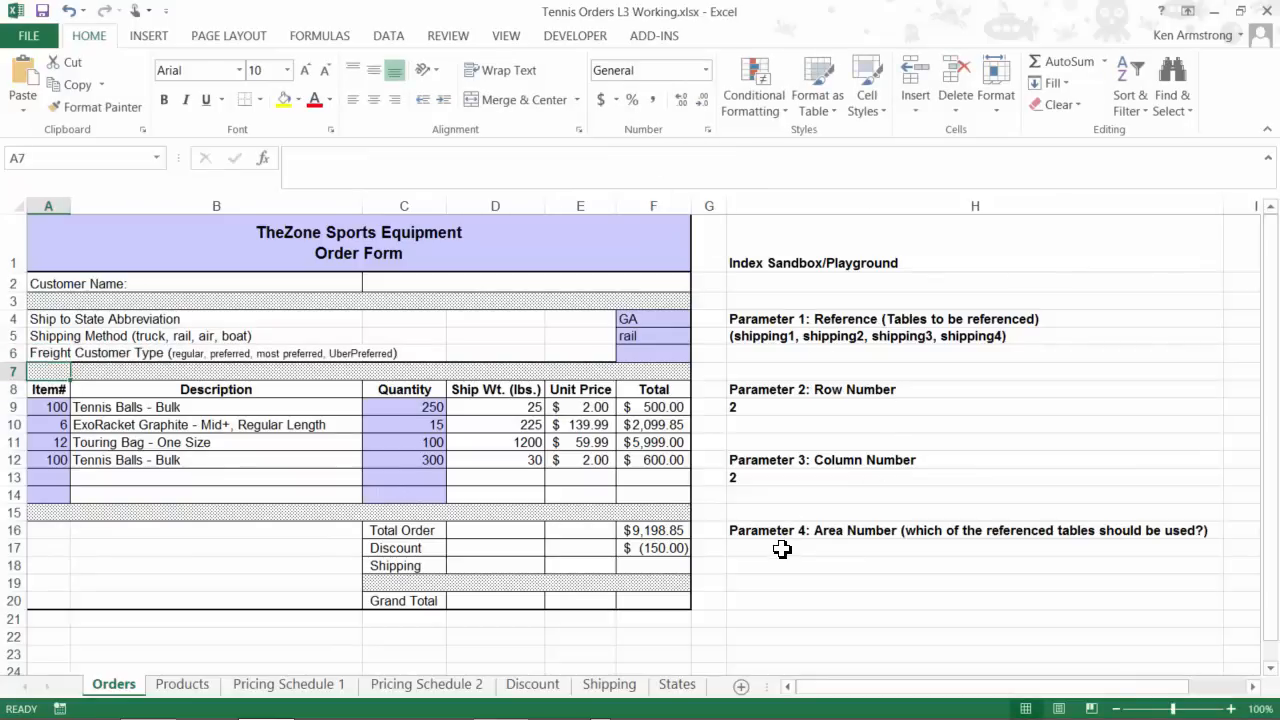
mouse_move(652, 674)
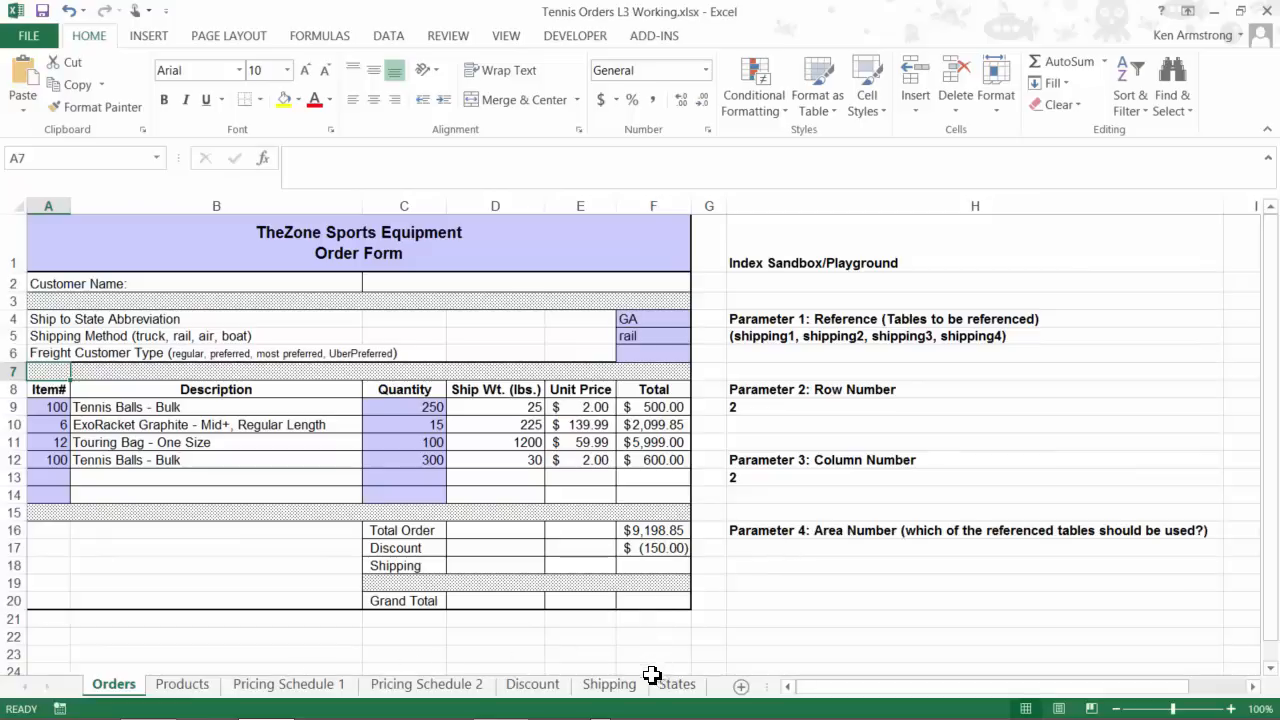
left_click(608, 684)
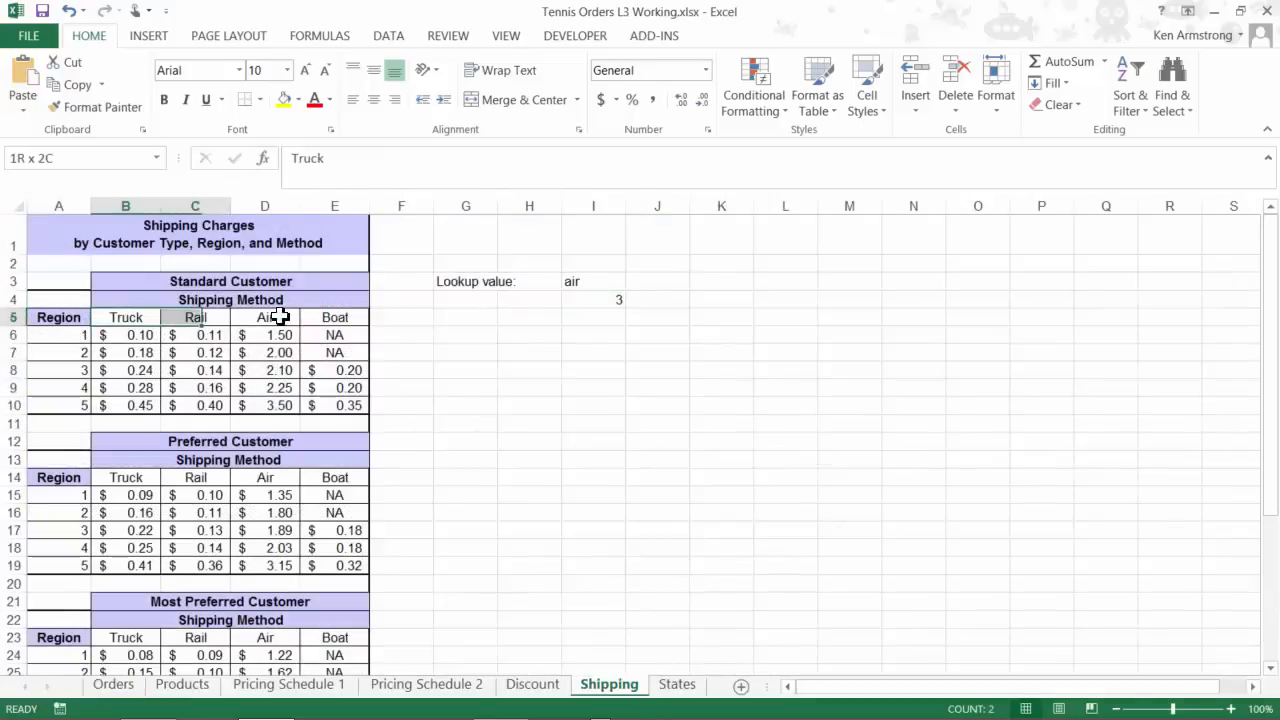
left_click(124, 316)
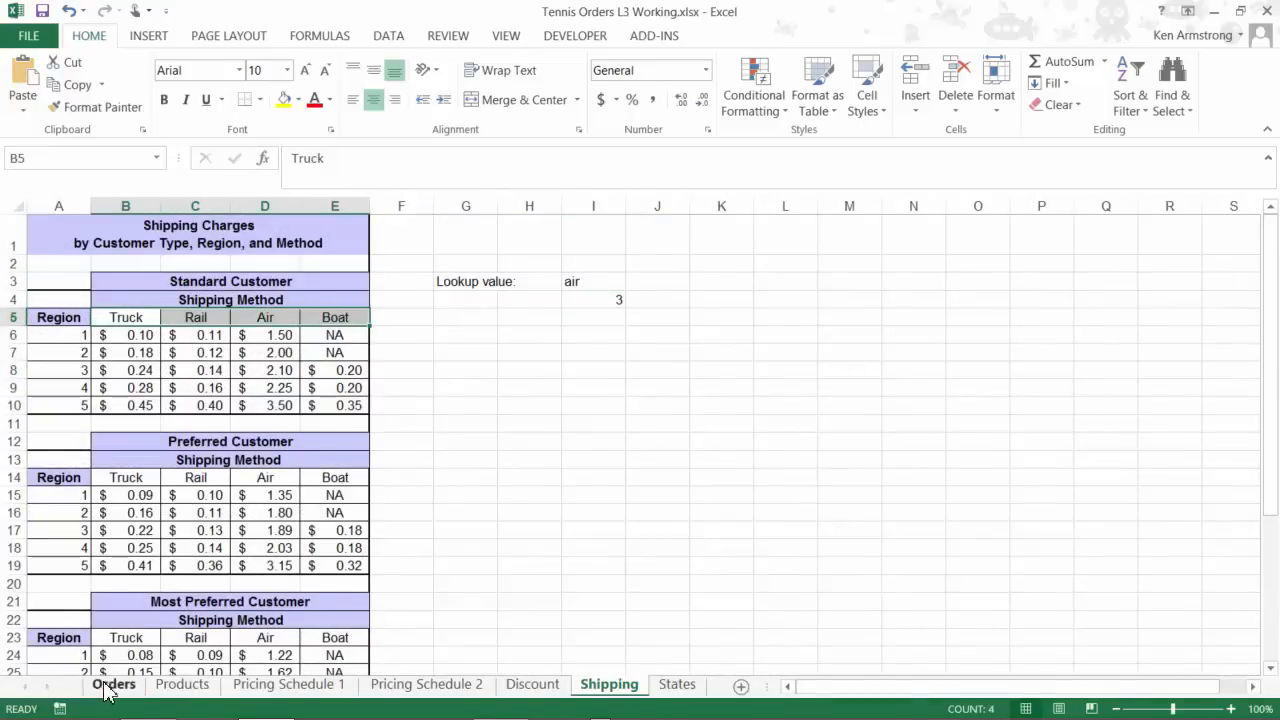
left_click(112, 684)
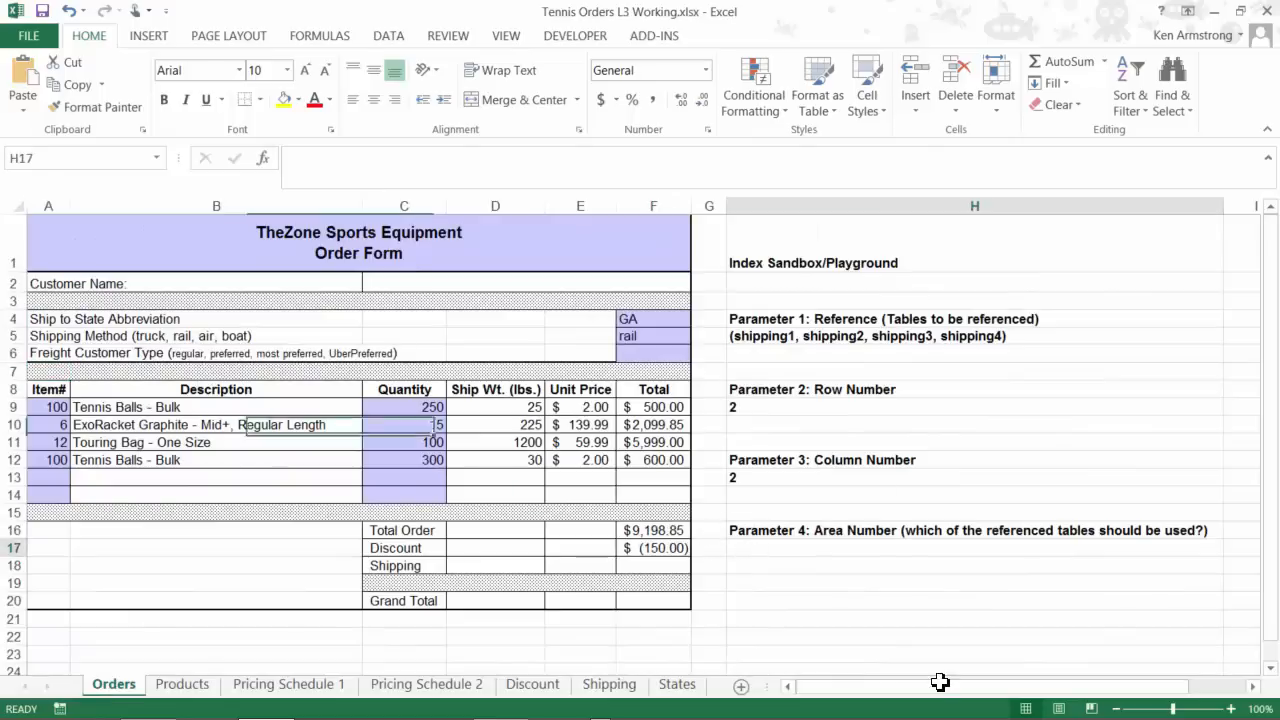
left_click(976, 548)
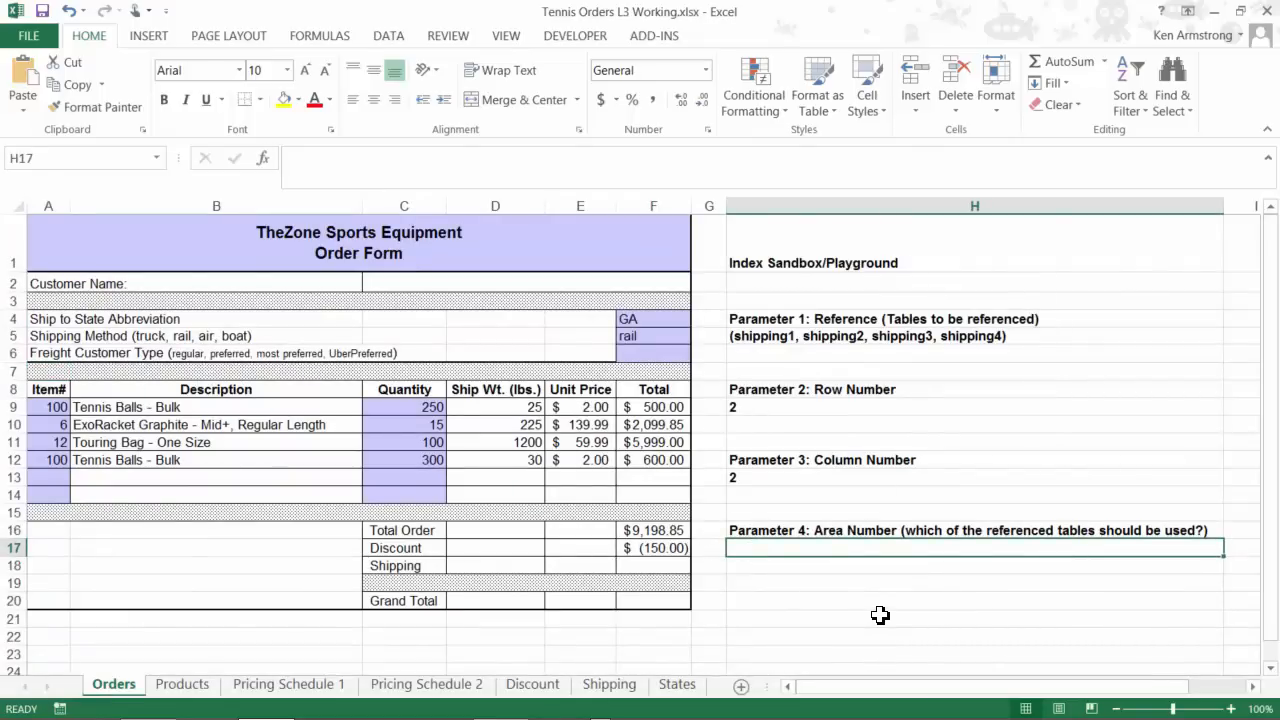
Start =MATCH(F6,{"regular","preferred", in H17 with the freight customer type as lookup value.
type("=match(")
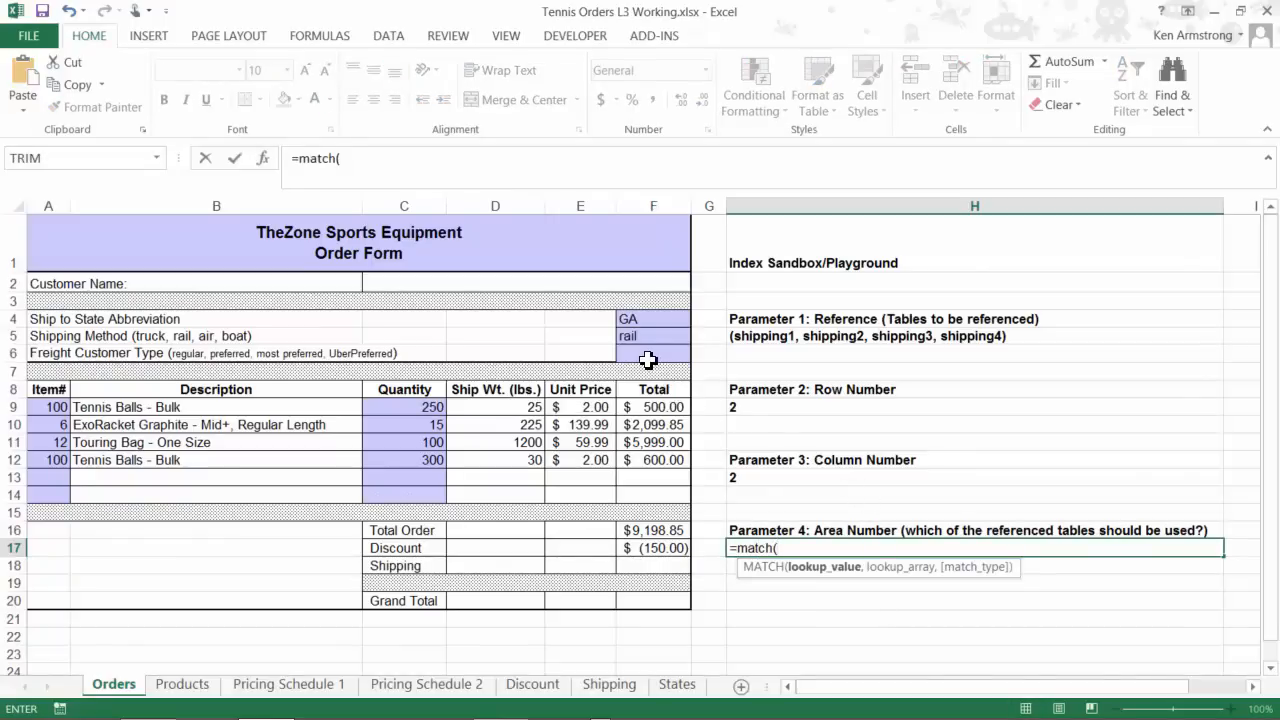
left_click(652, 352)
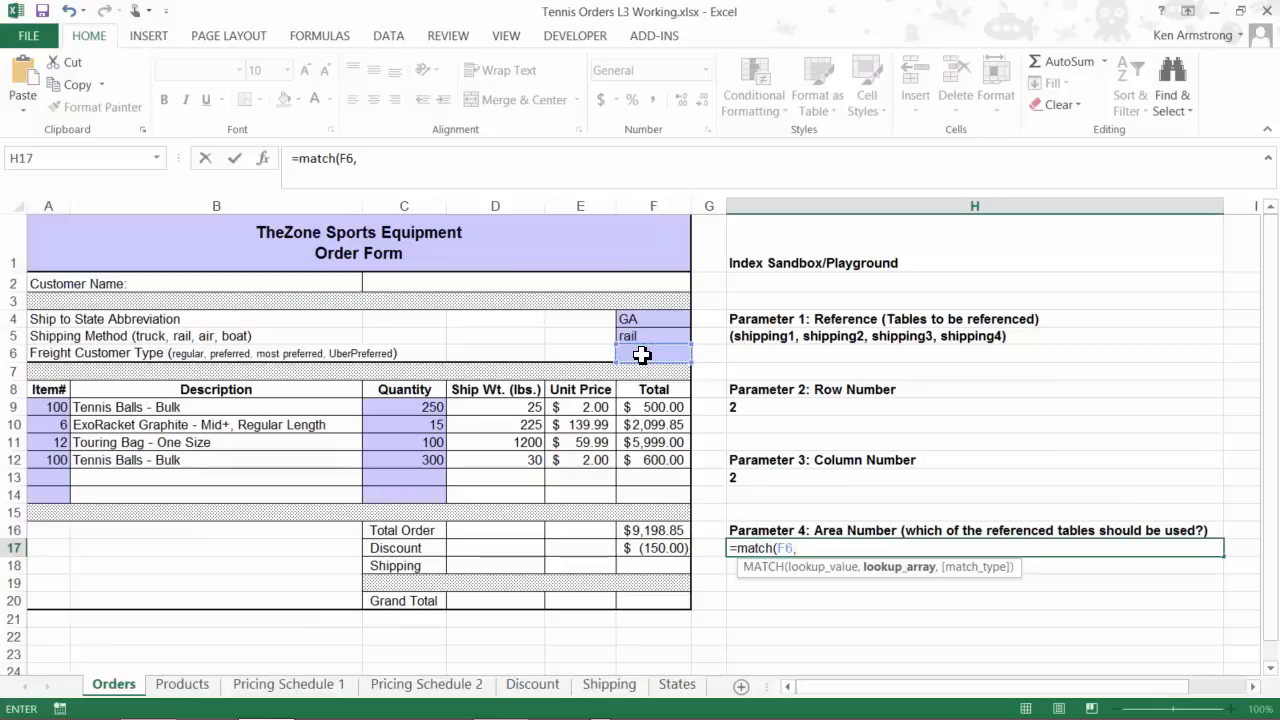
type("{")
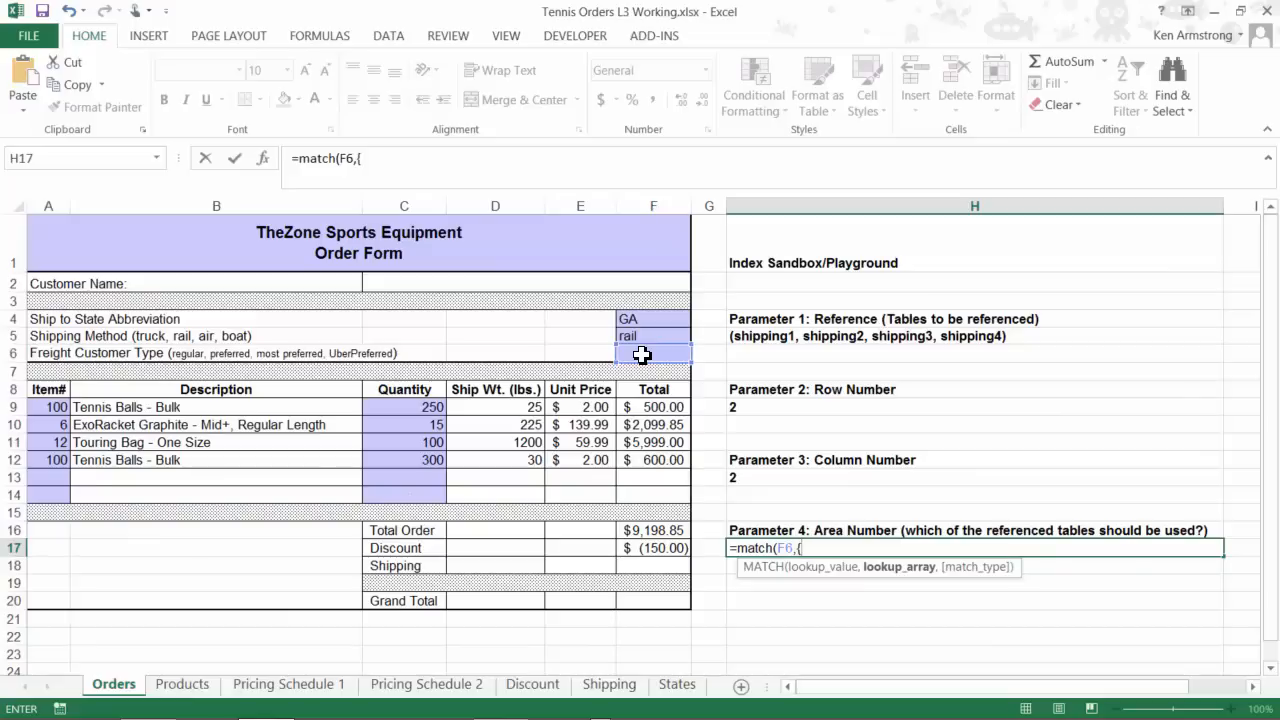
type("\"r")
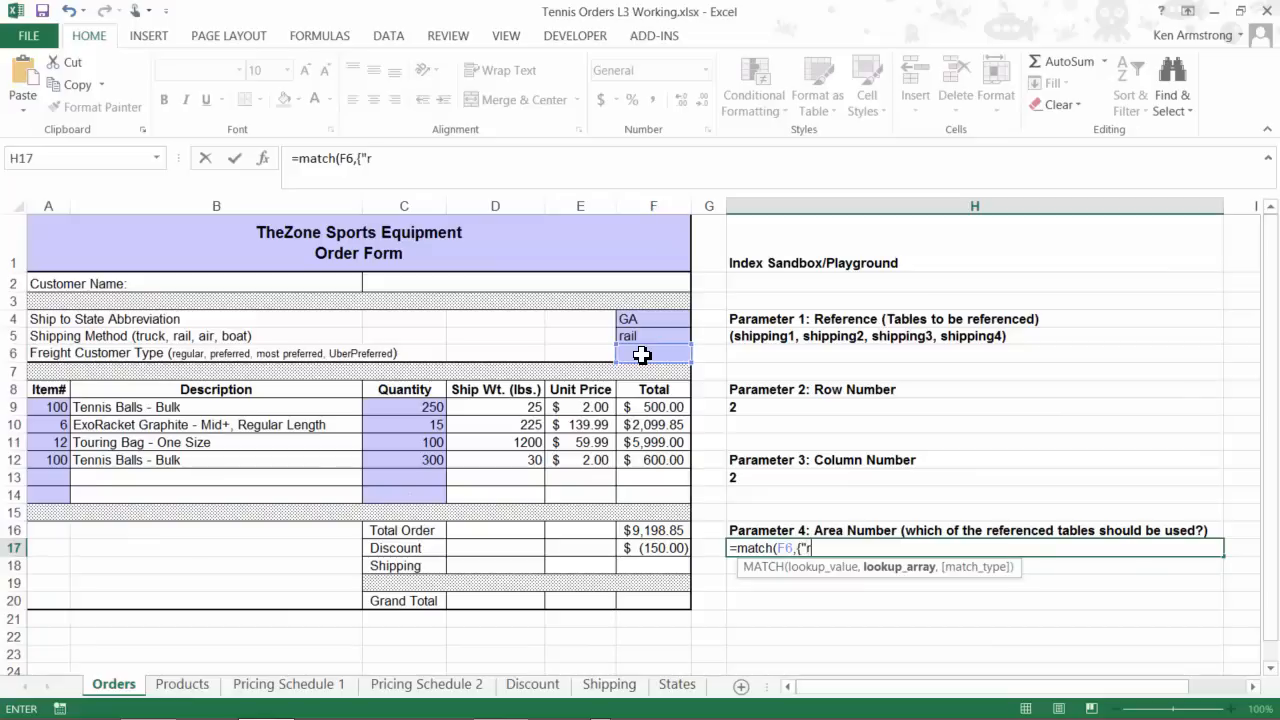
type("eg")
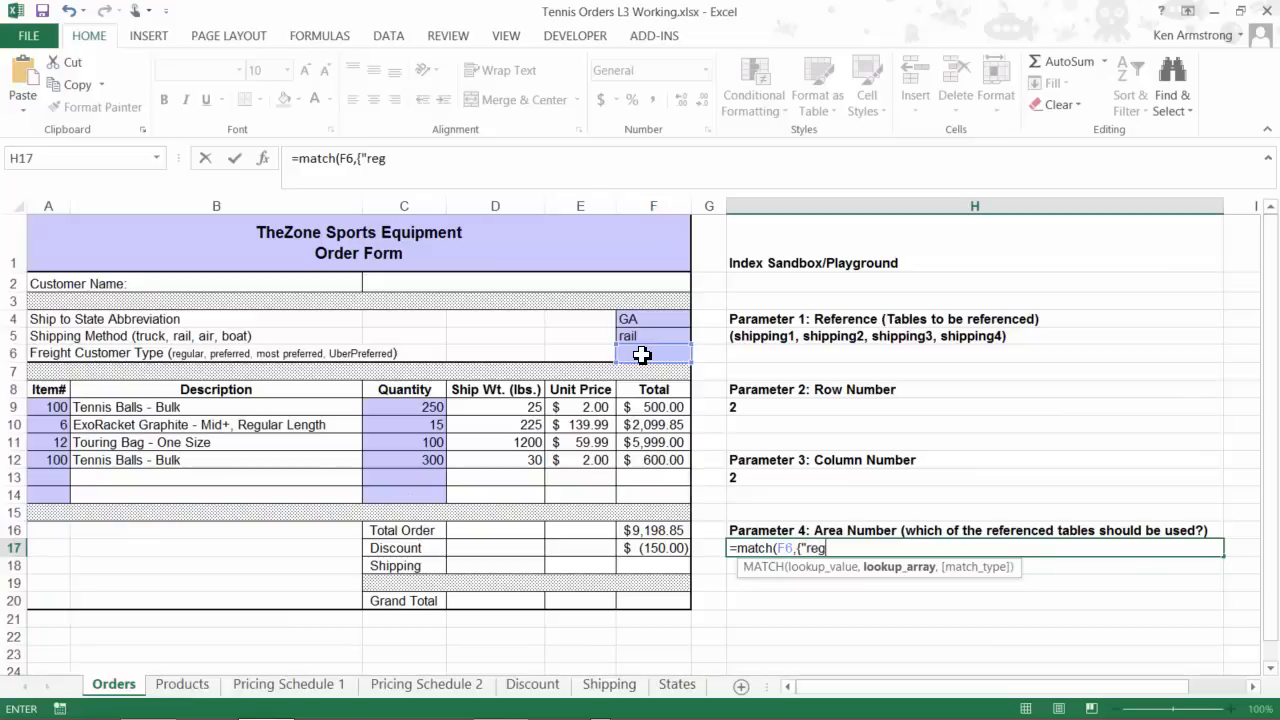
type("ular\",\"")
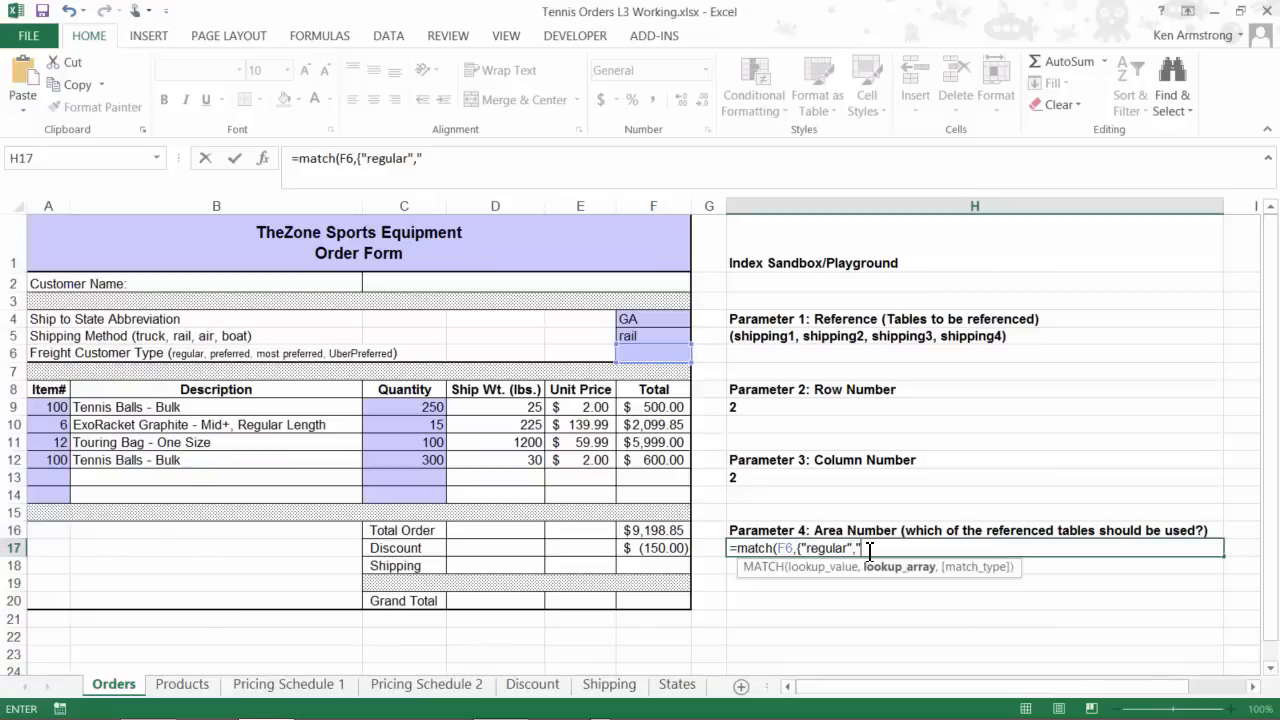
type("prefe")
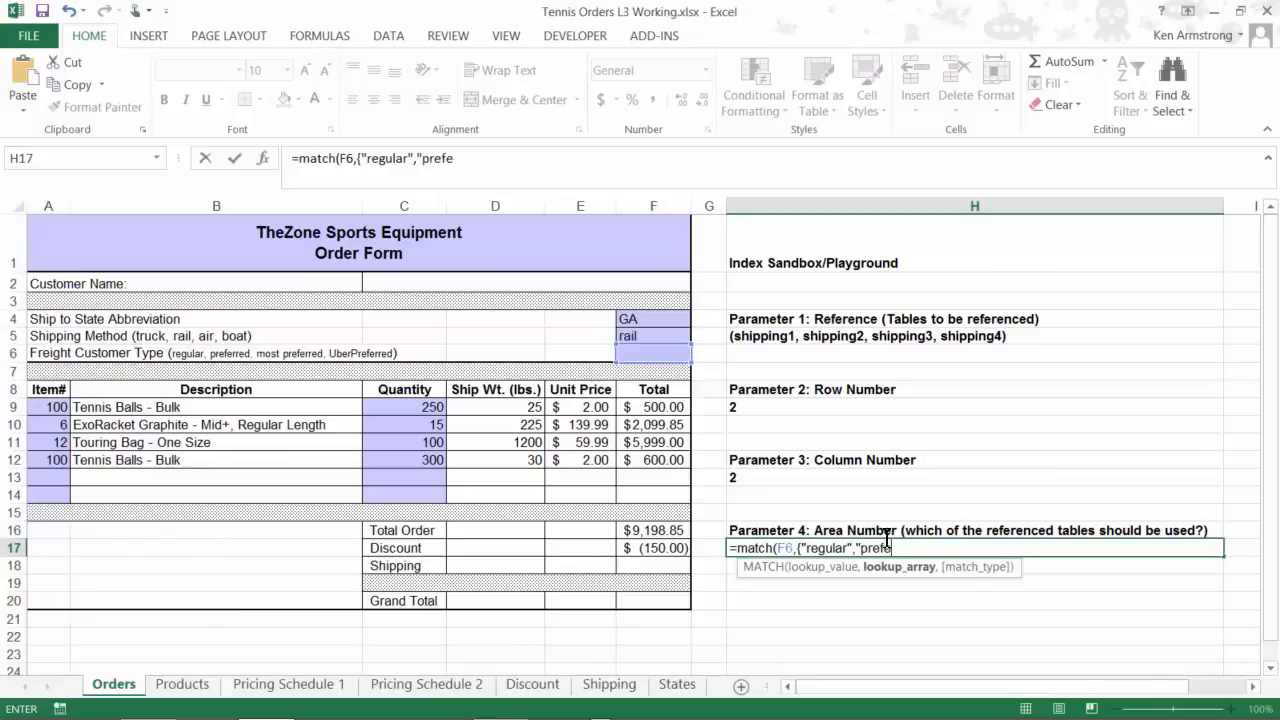
type("rred\"")
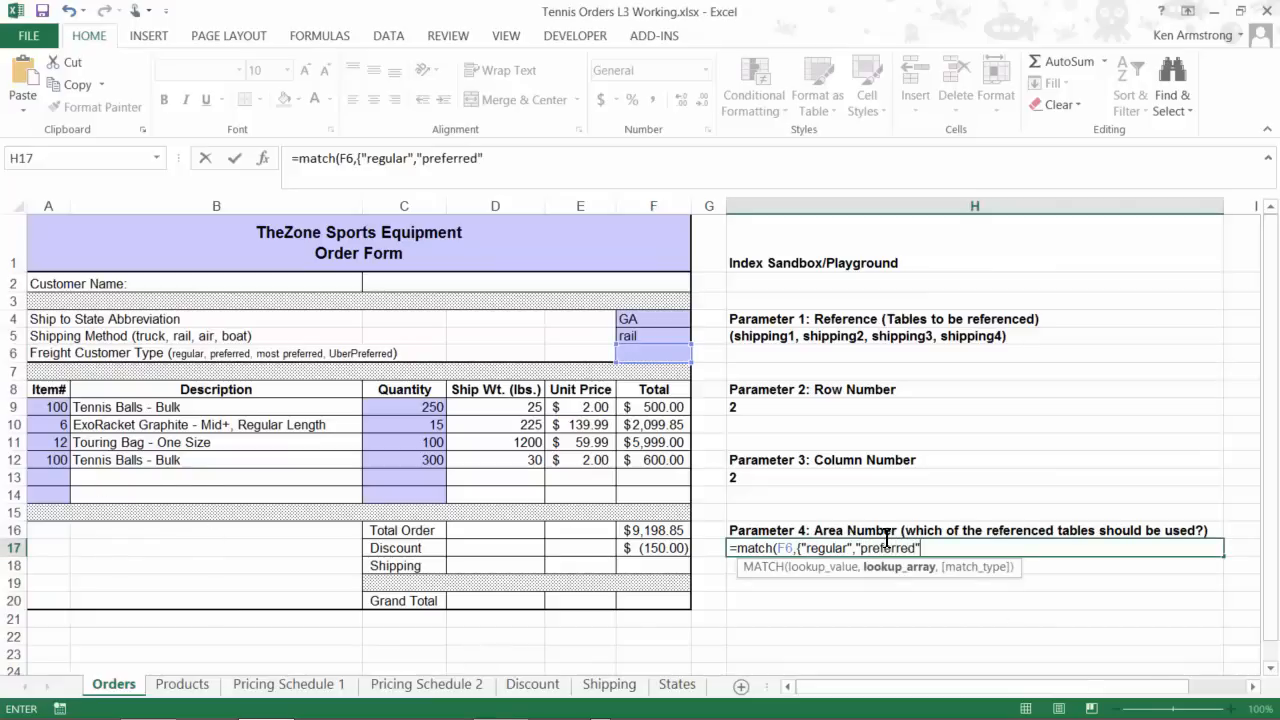
type(",")
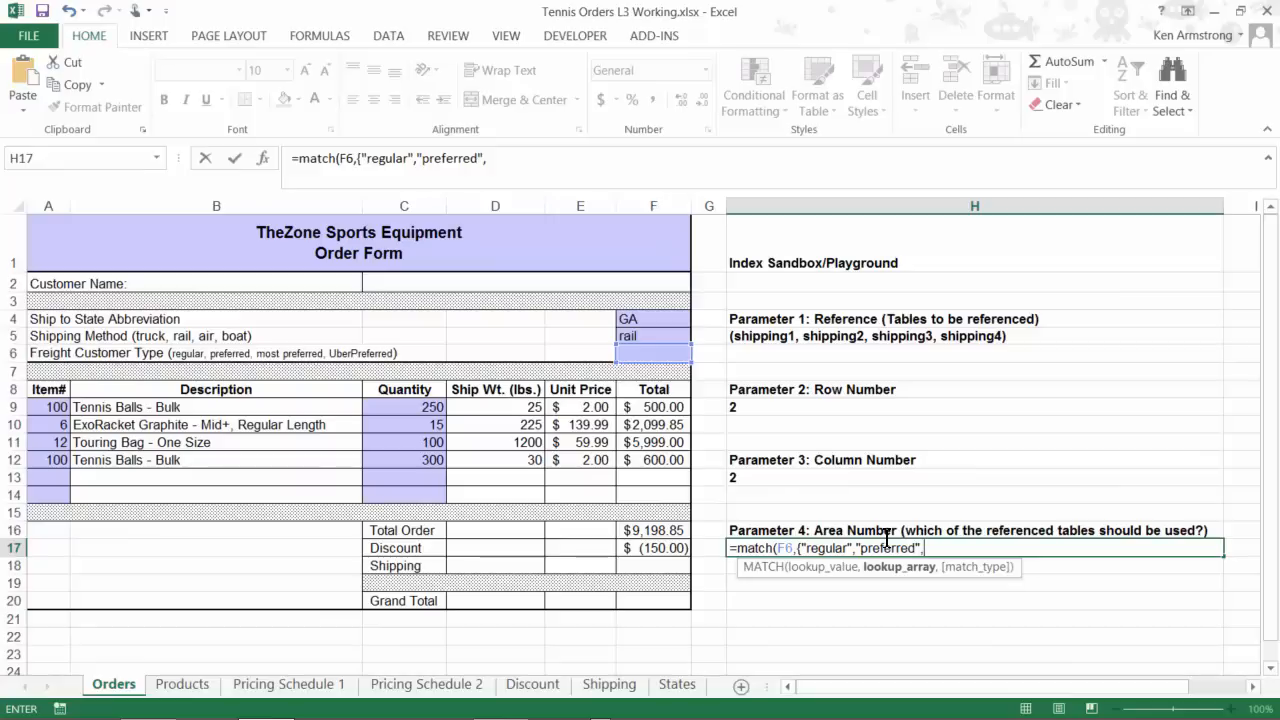
Finish the array with "most preferred","UberPreferred"} and exact-match 0, giving #N/A.
type("\"mos")
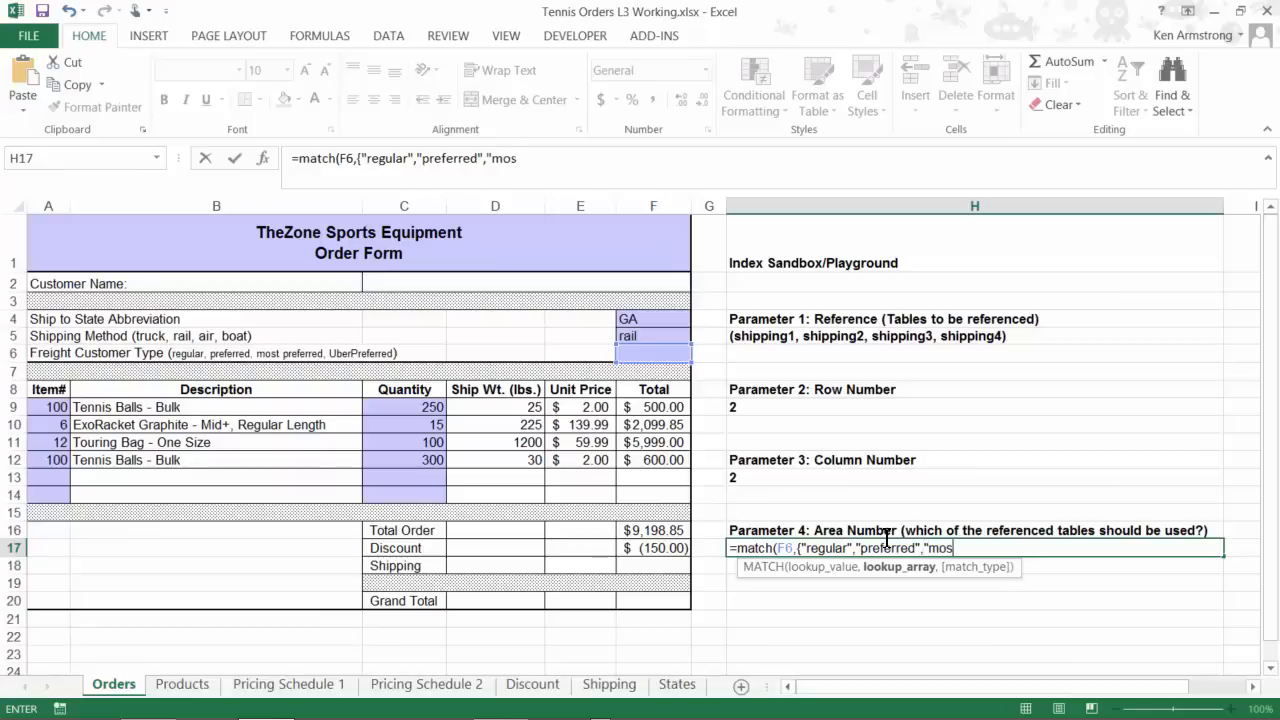
type("t preferred\"")
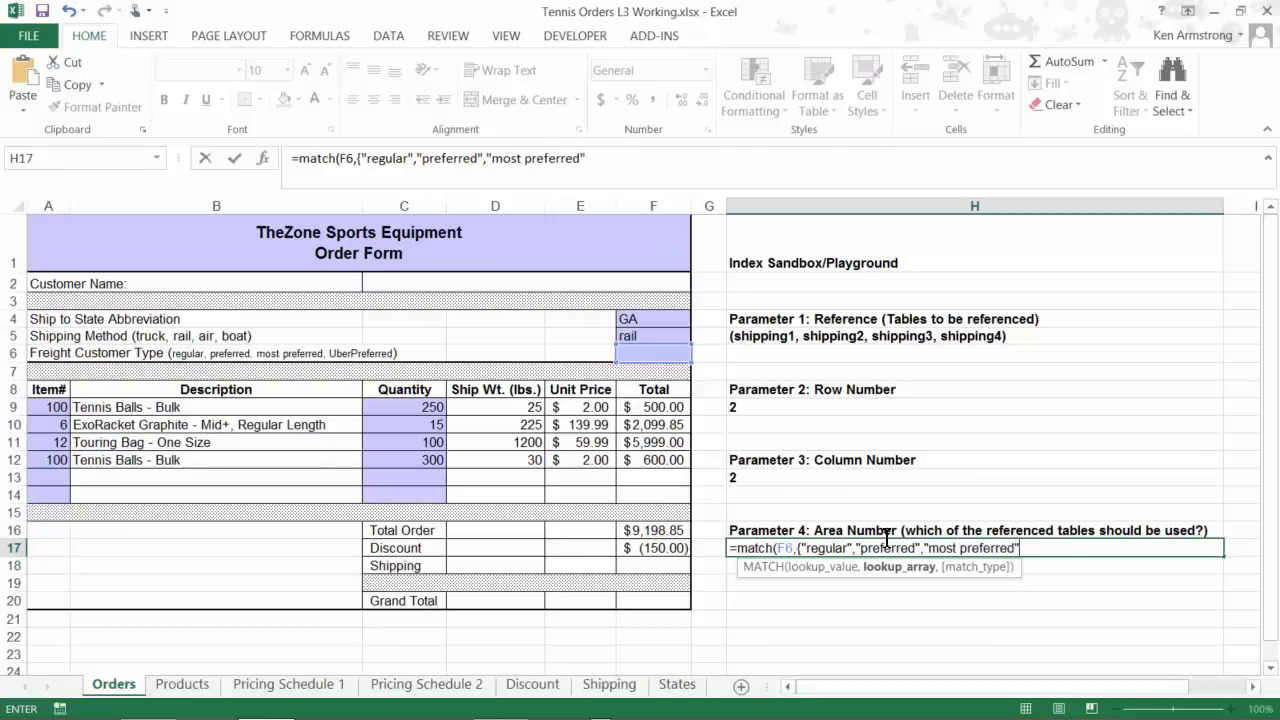
type(",\"")
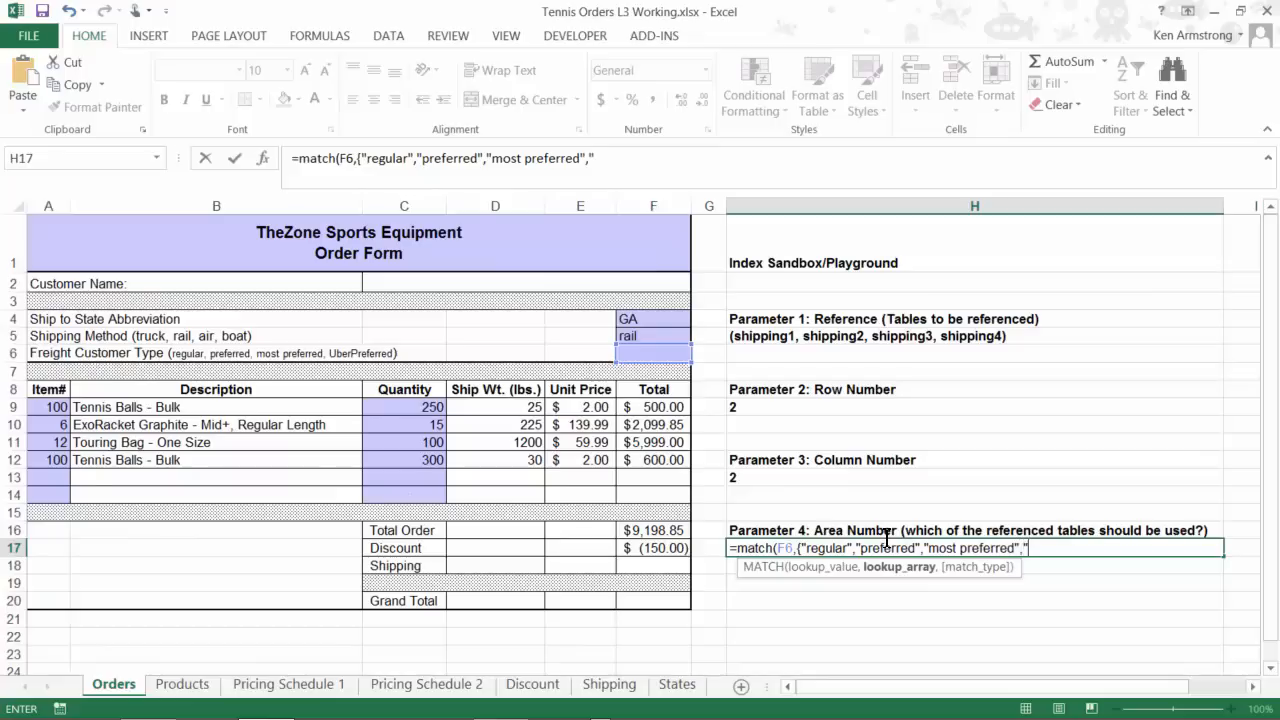
type("UberPreferre")
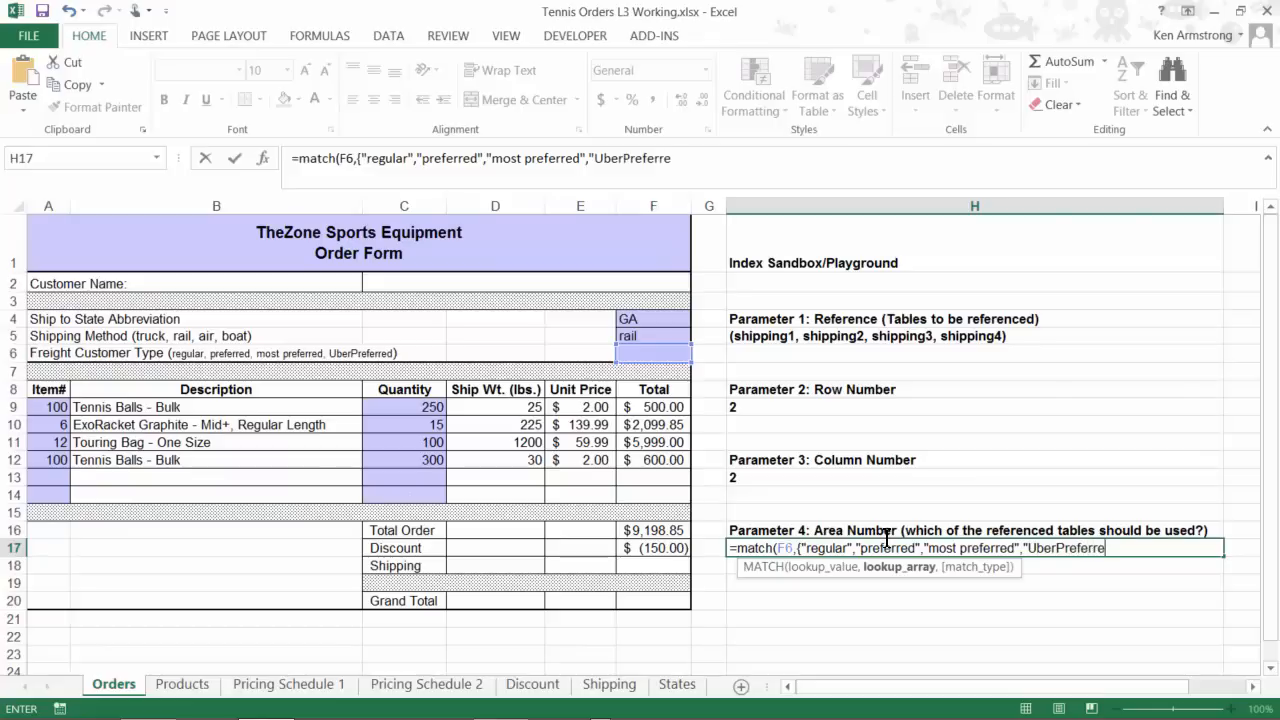
type("\"")
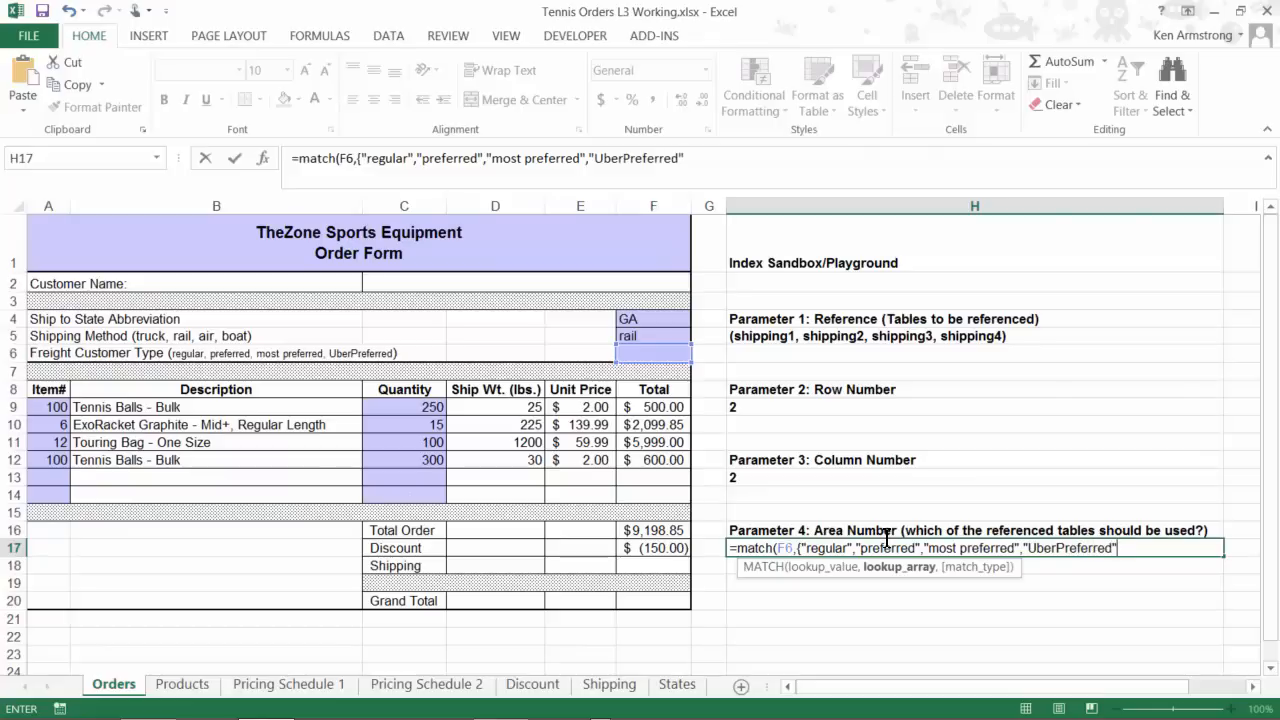
type("}")
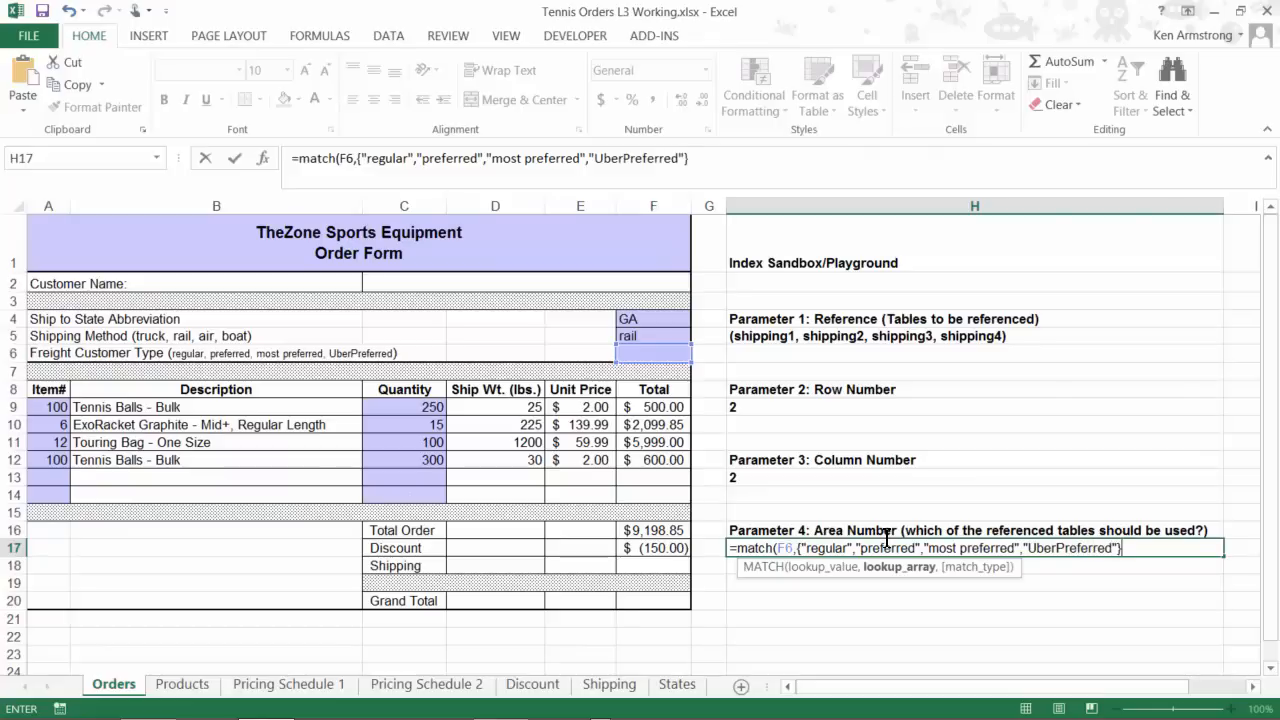
type(",")
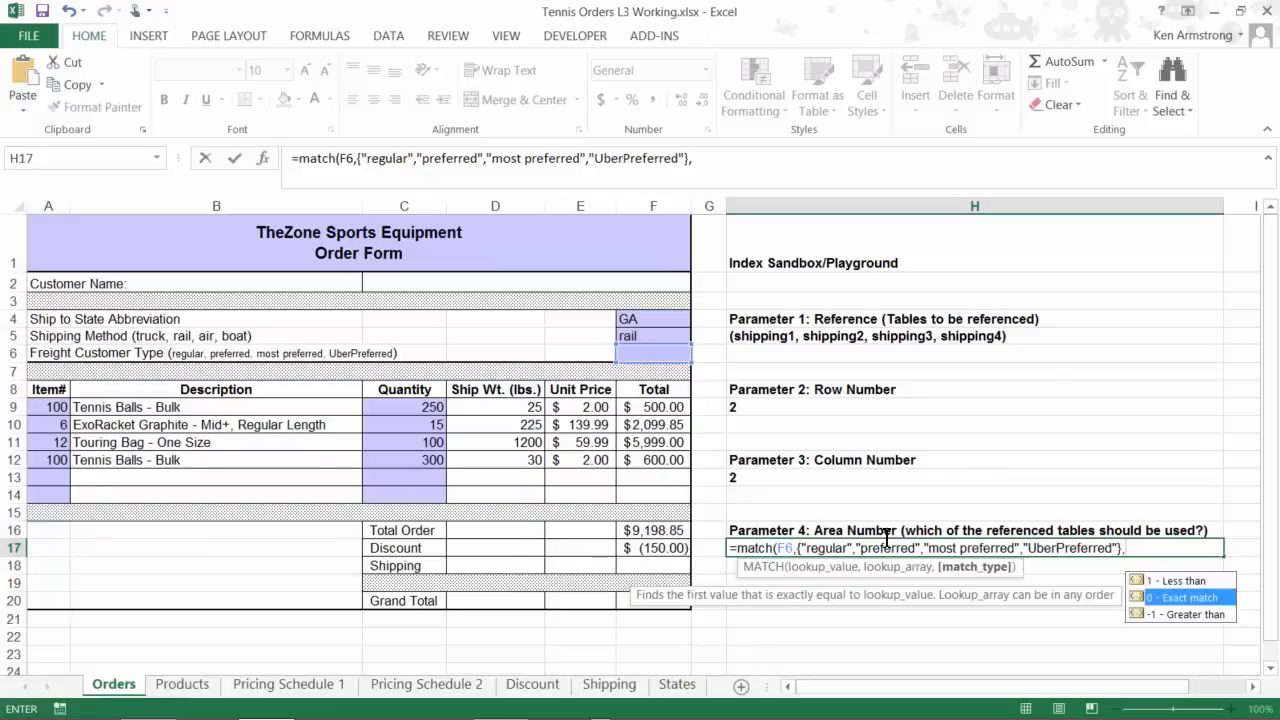
type("0")
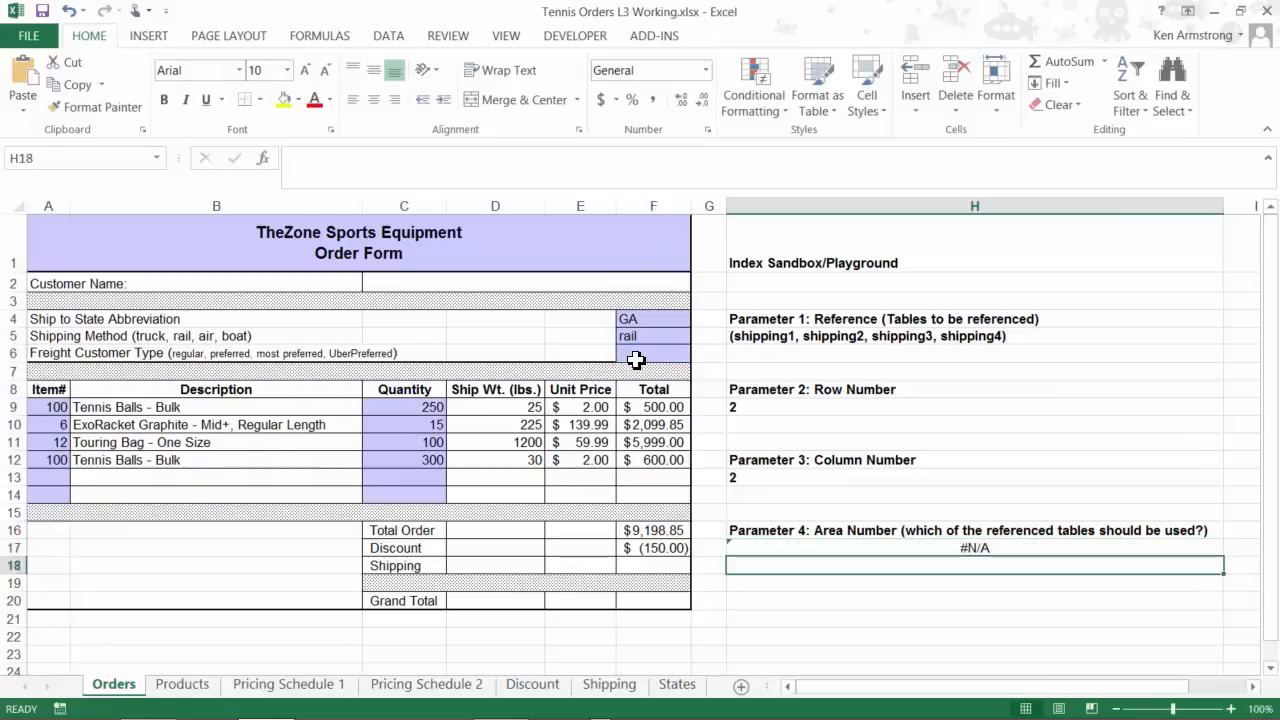
Enter uberpreferred in F6 so the H17 area number returns 4, then review it.
left_click(652, 352)
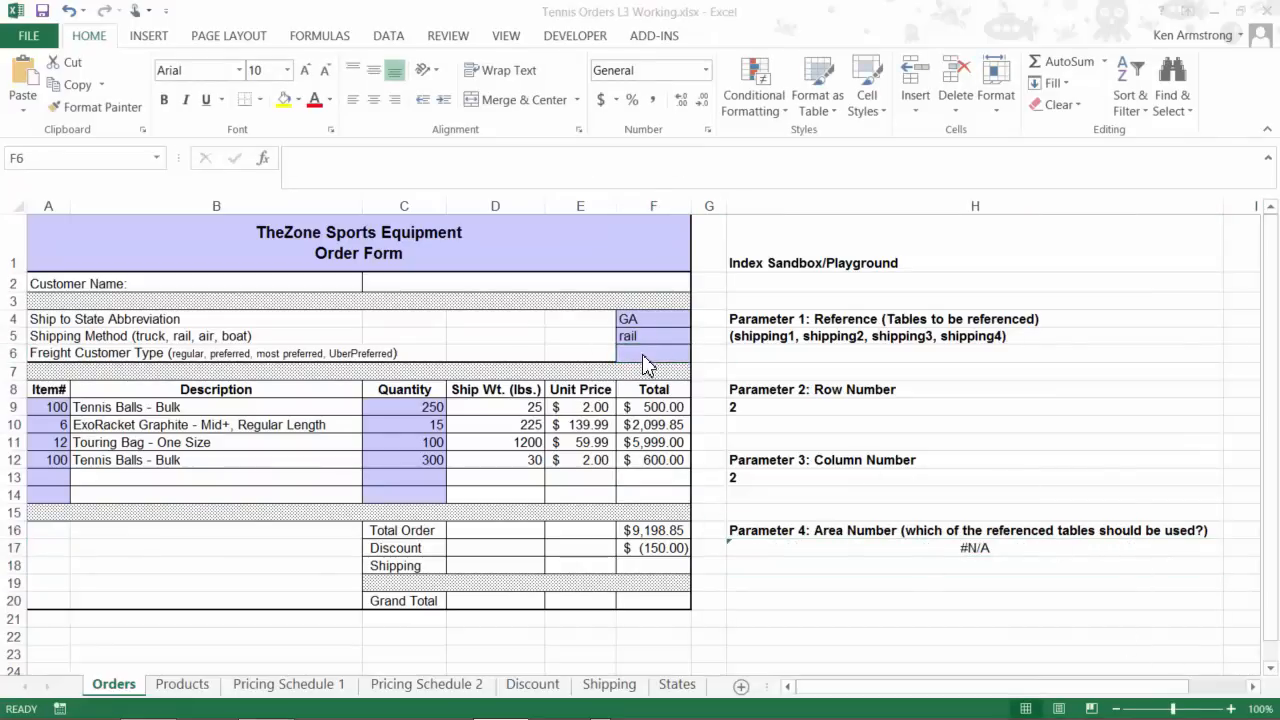
left_click(652, 352)
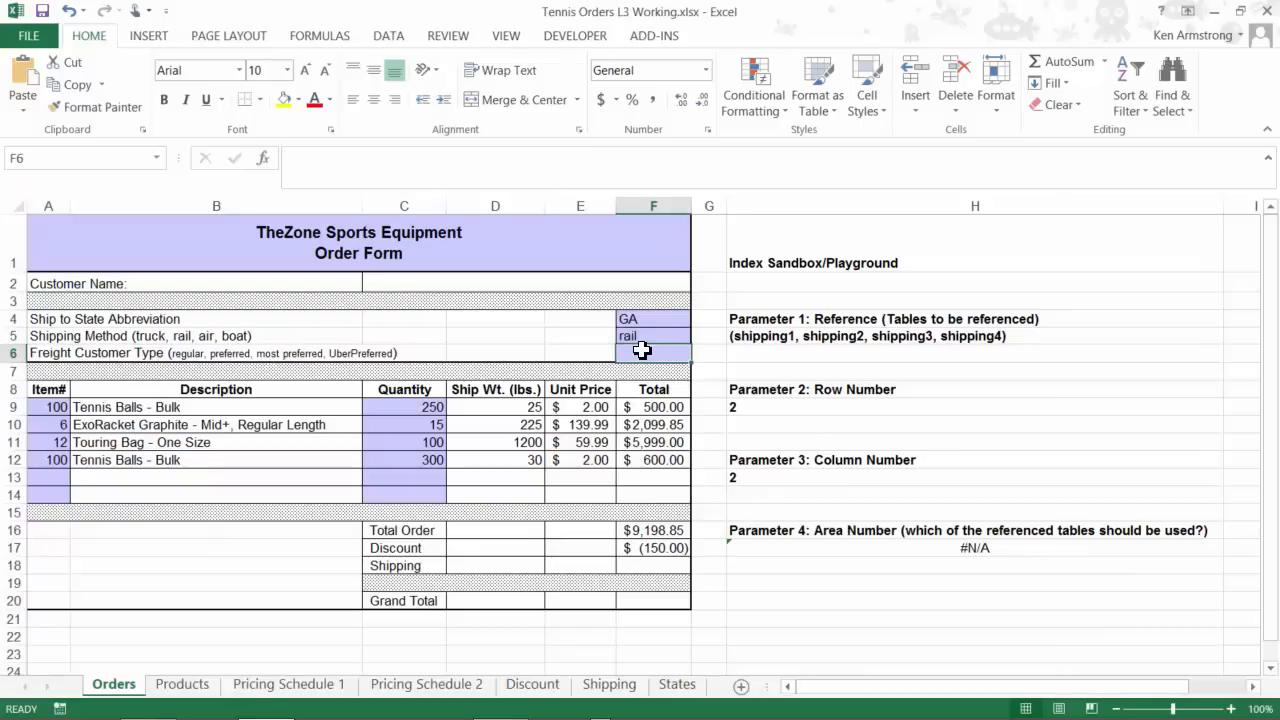
type("regular")
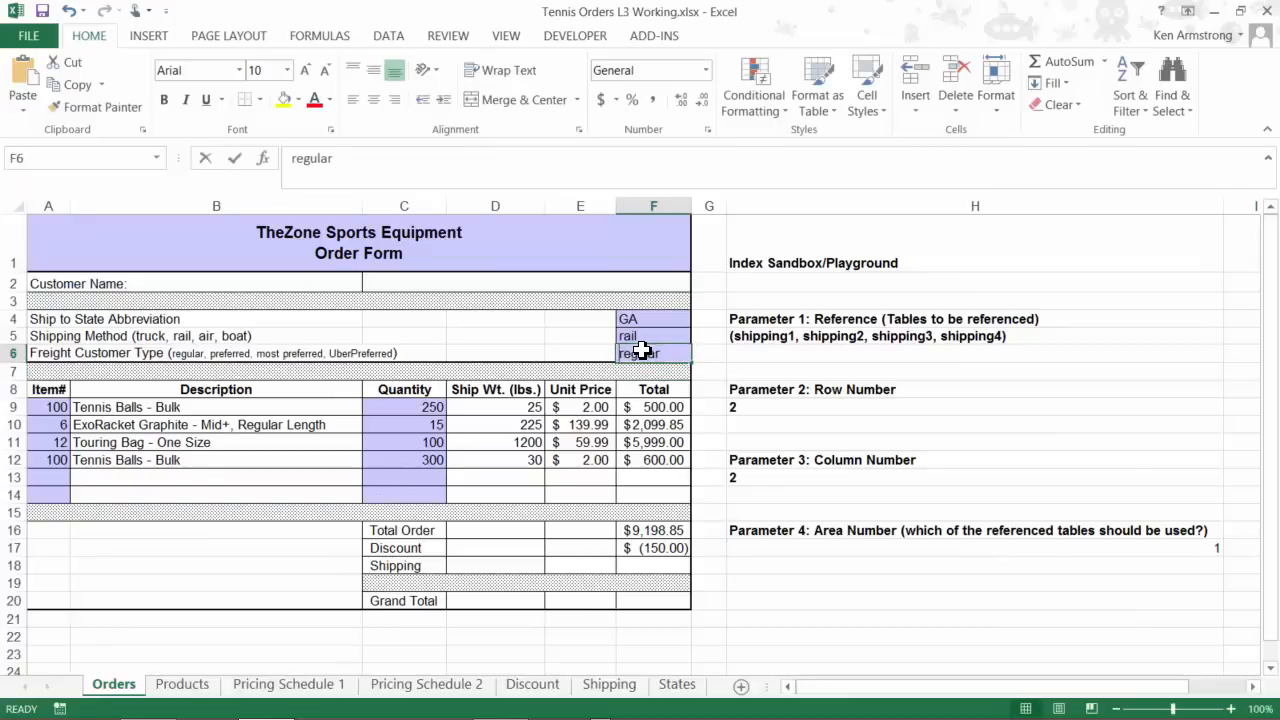
type("uberpreferred")
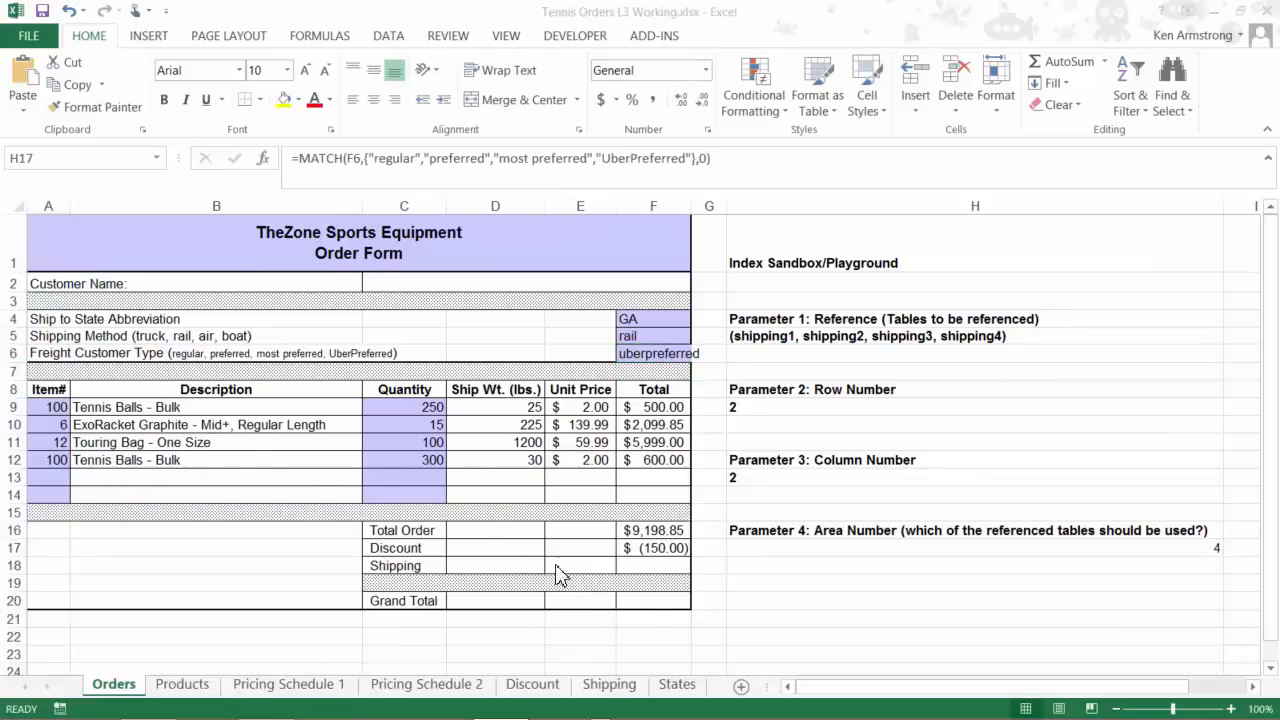
left_click(976, 548)
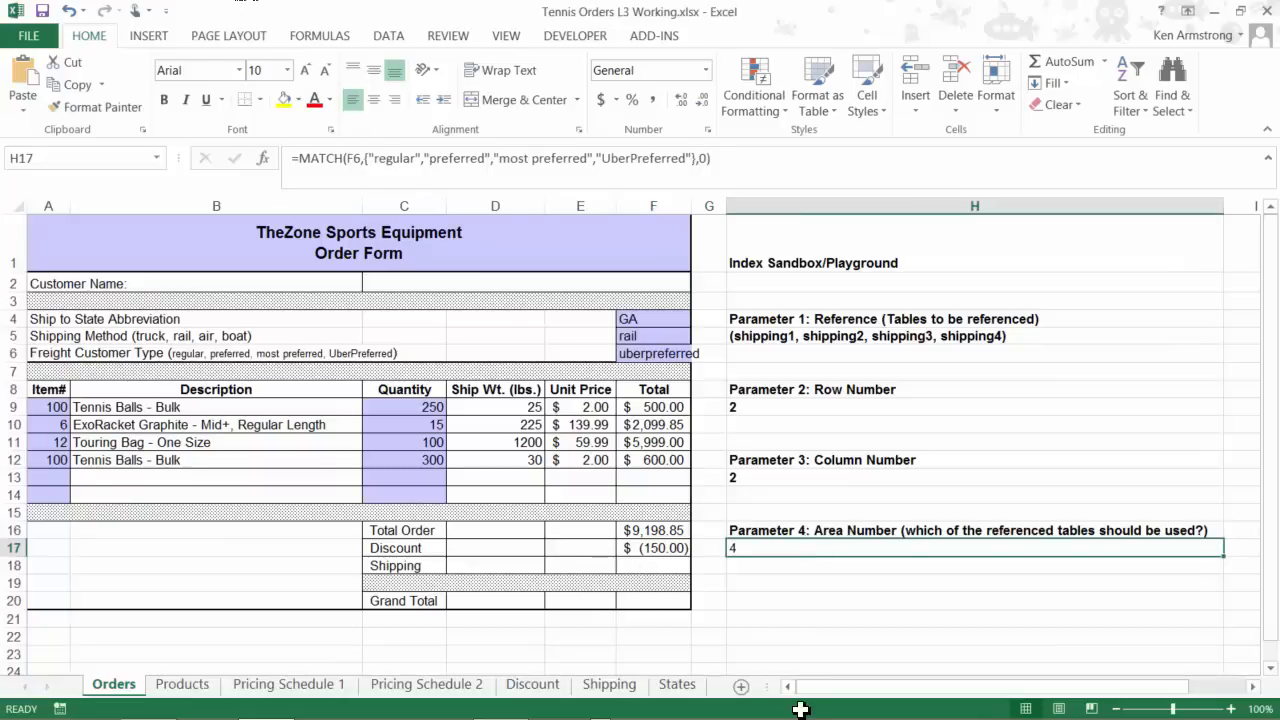
left_click(976, 336)
type("=index")
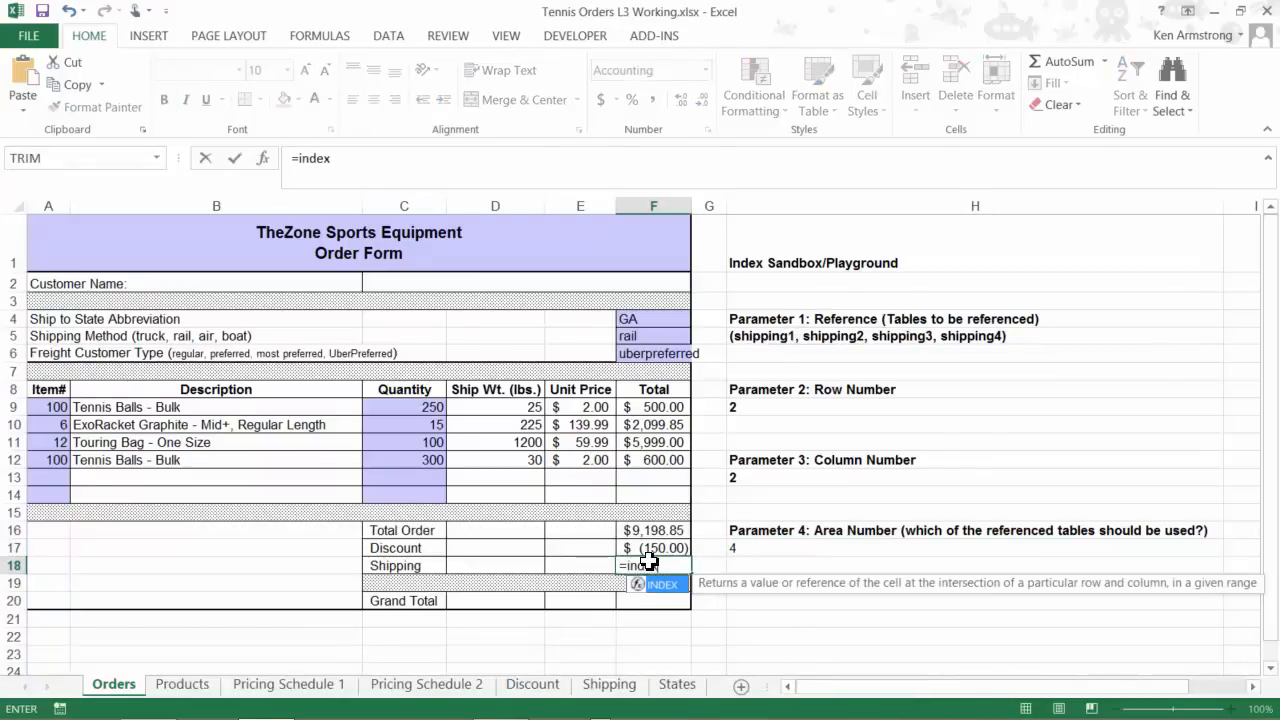
Enter =INDEX((Shipping1,Shipping2,Shipping3,Shipping4),H9,H13,H17) in F18, returning $0.09.
type("(")
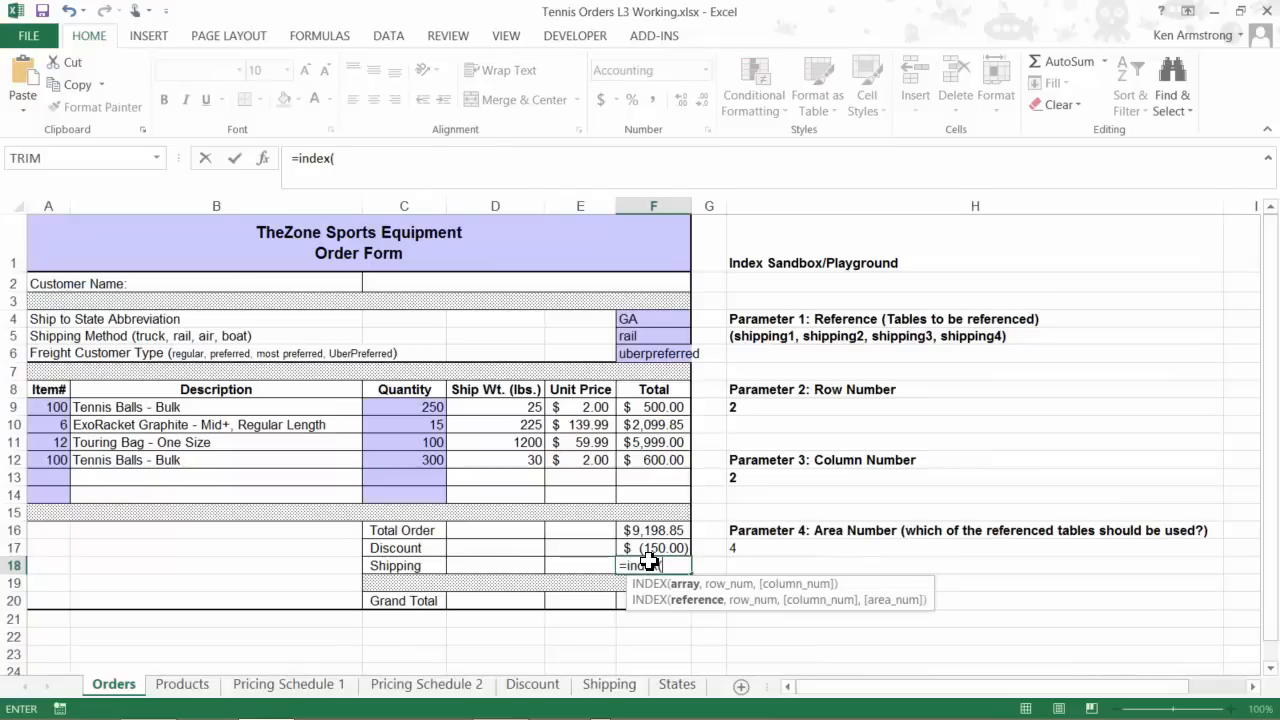
type("(sh")
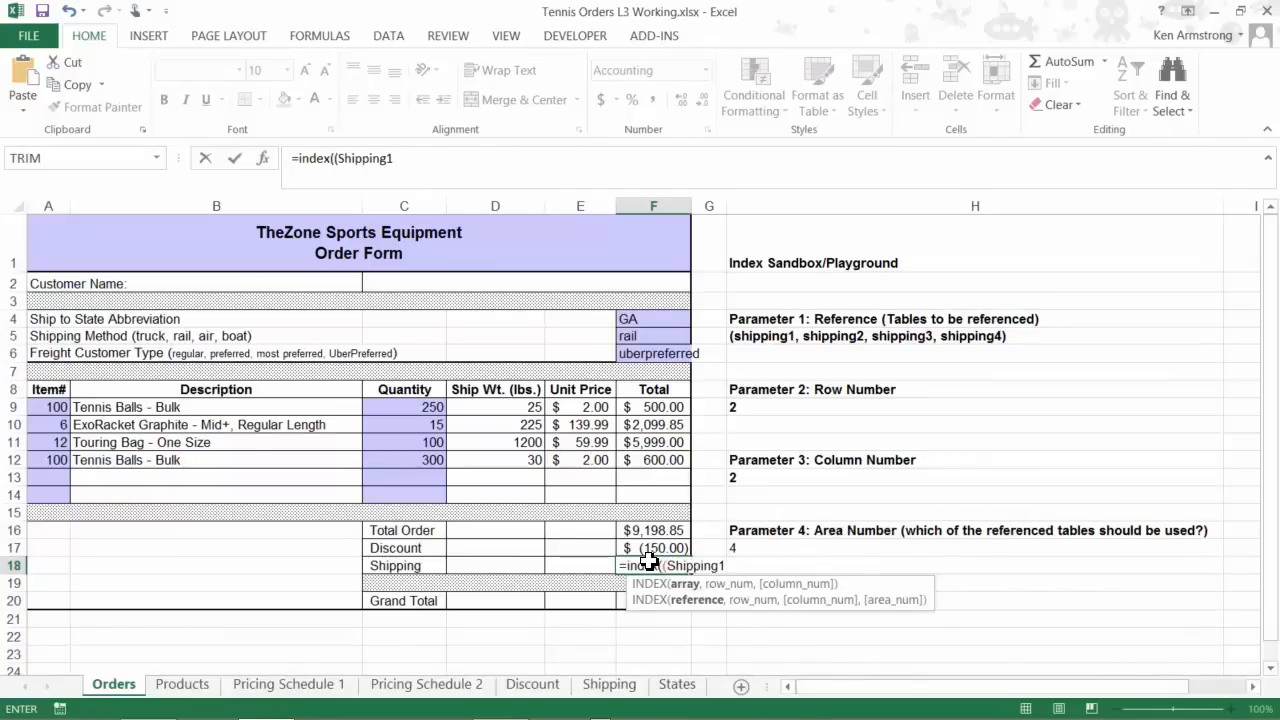
type(",shi")
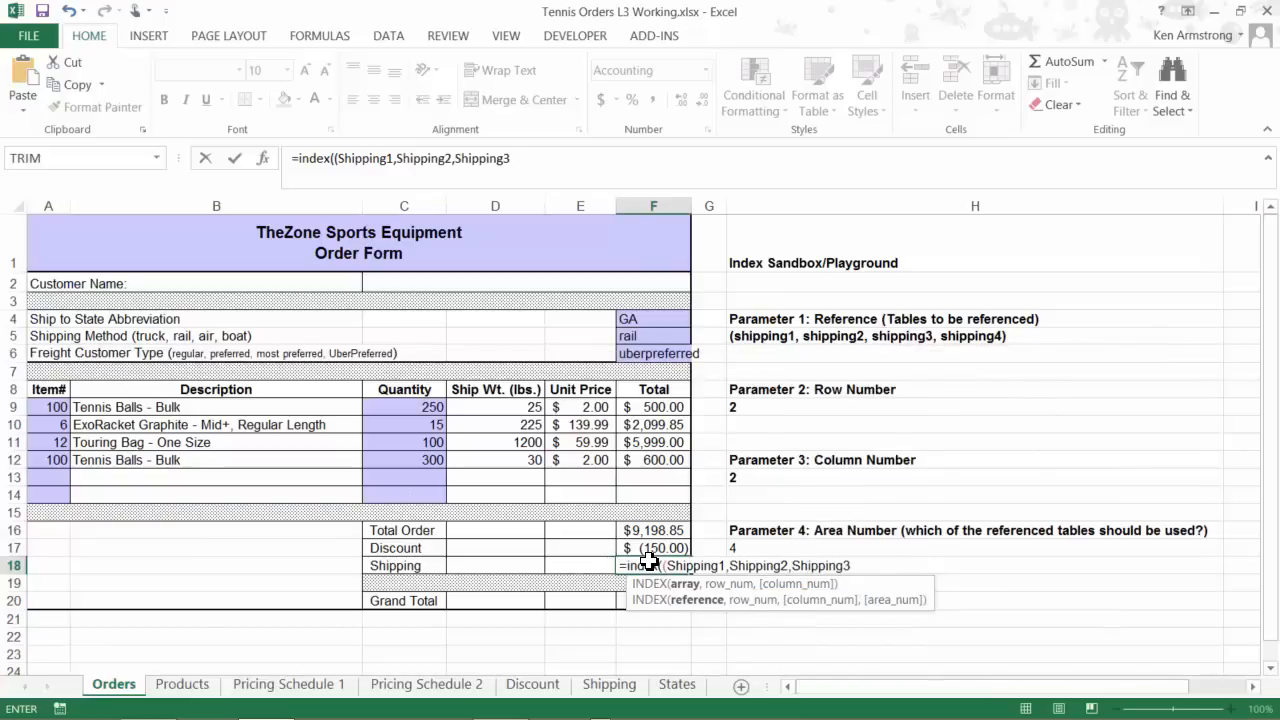
type("shi")
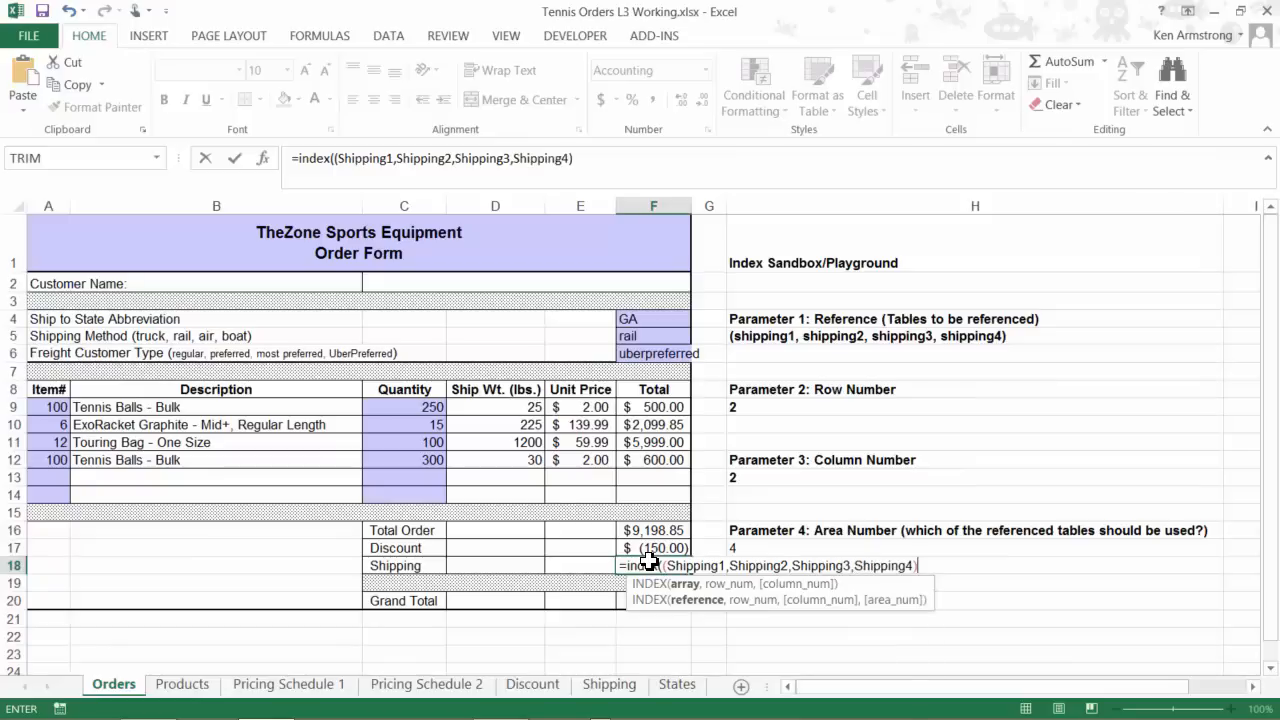
type(",H9,H13")
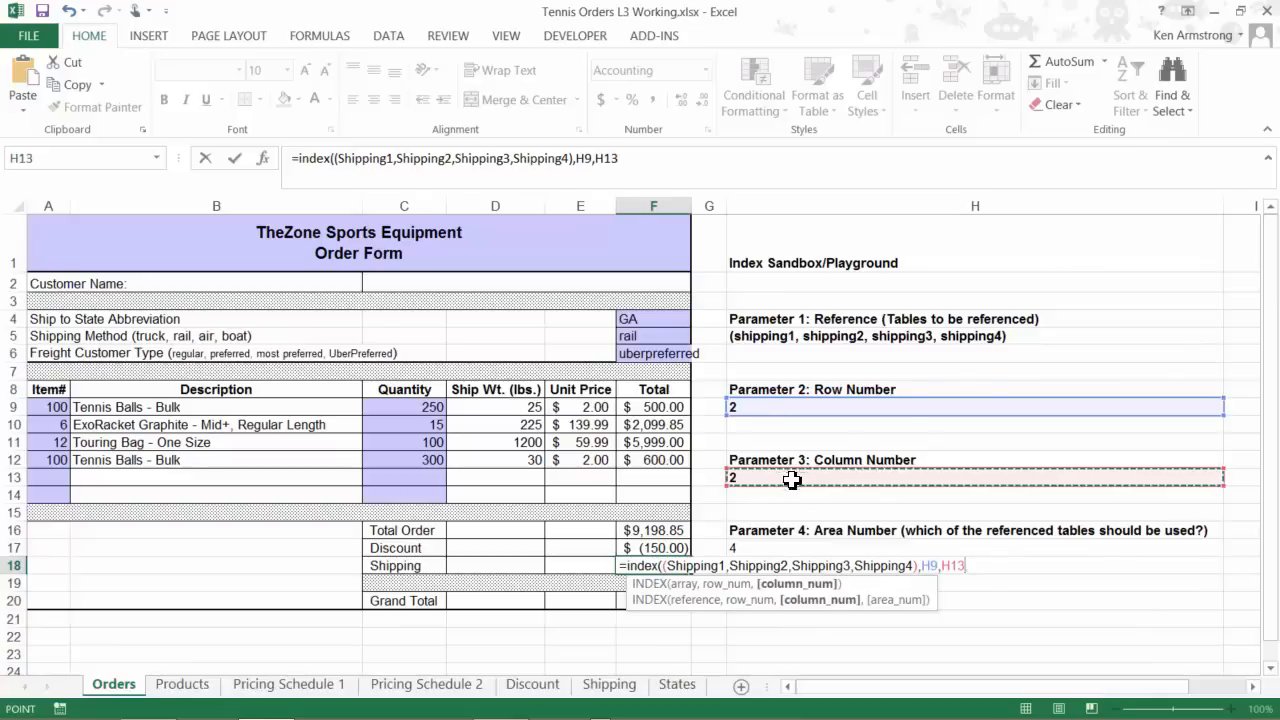
left_click(976, 548)
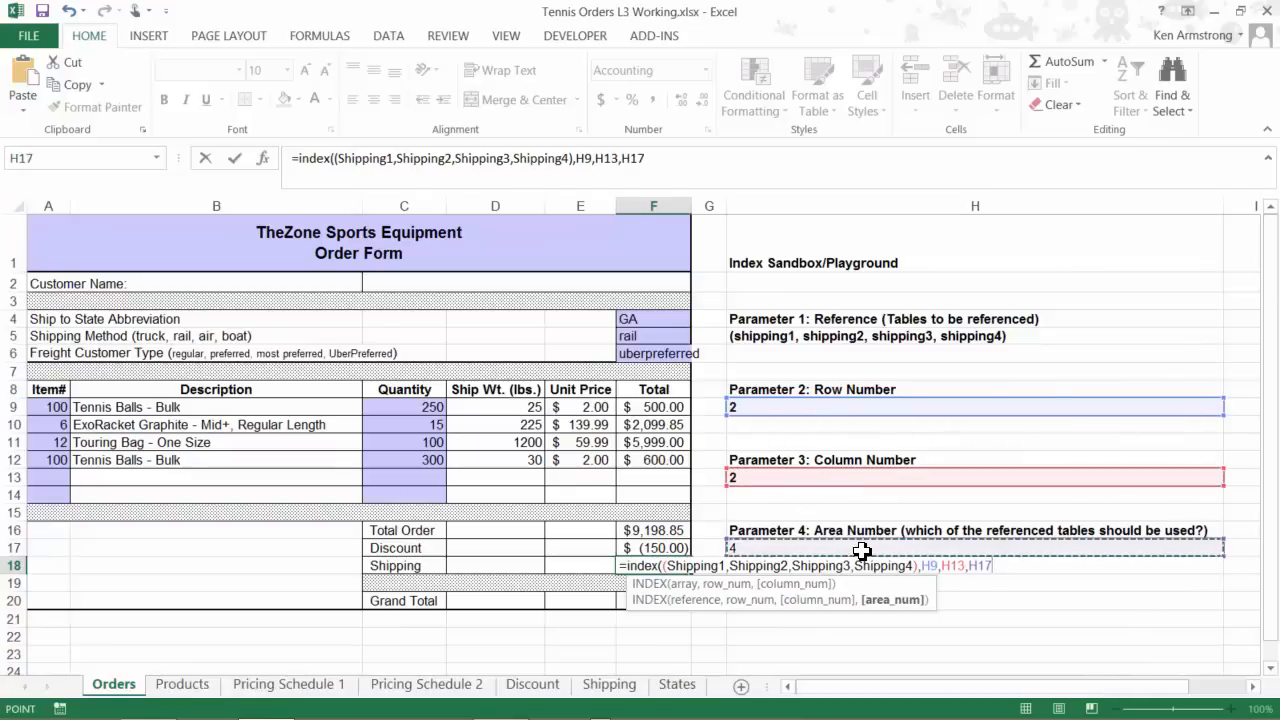
type(")")
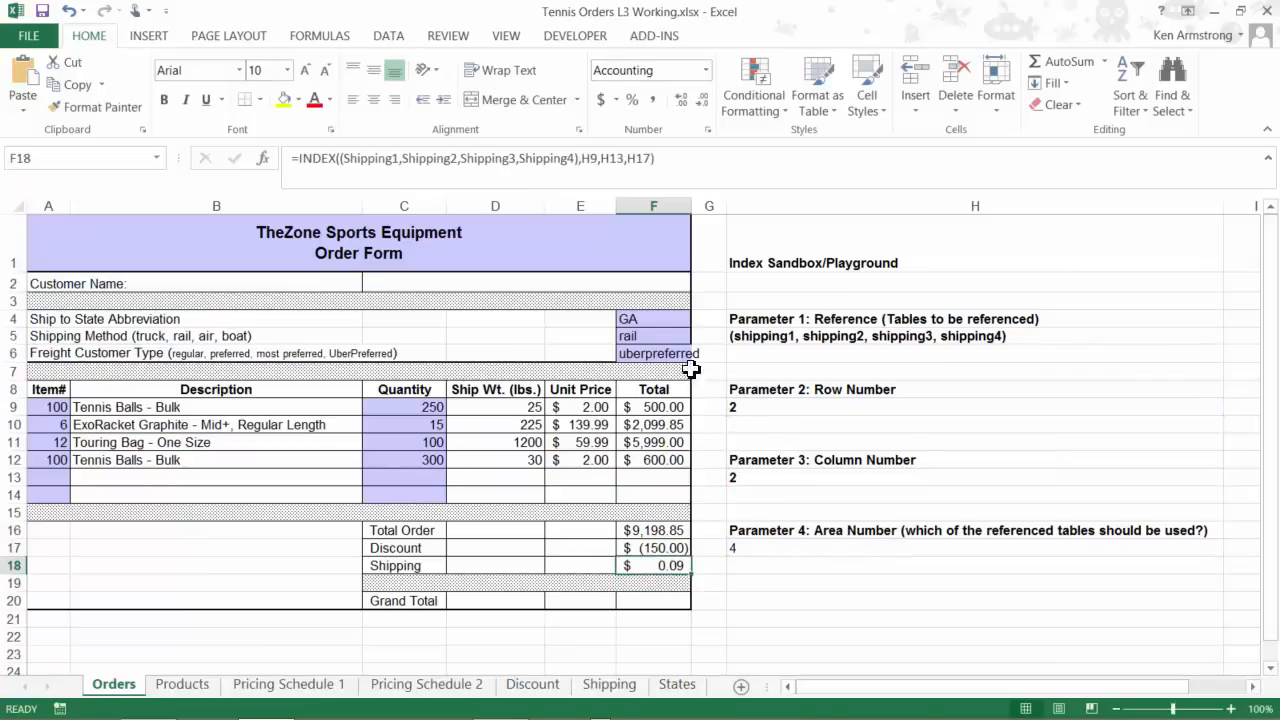
mouse_move(668, 322)
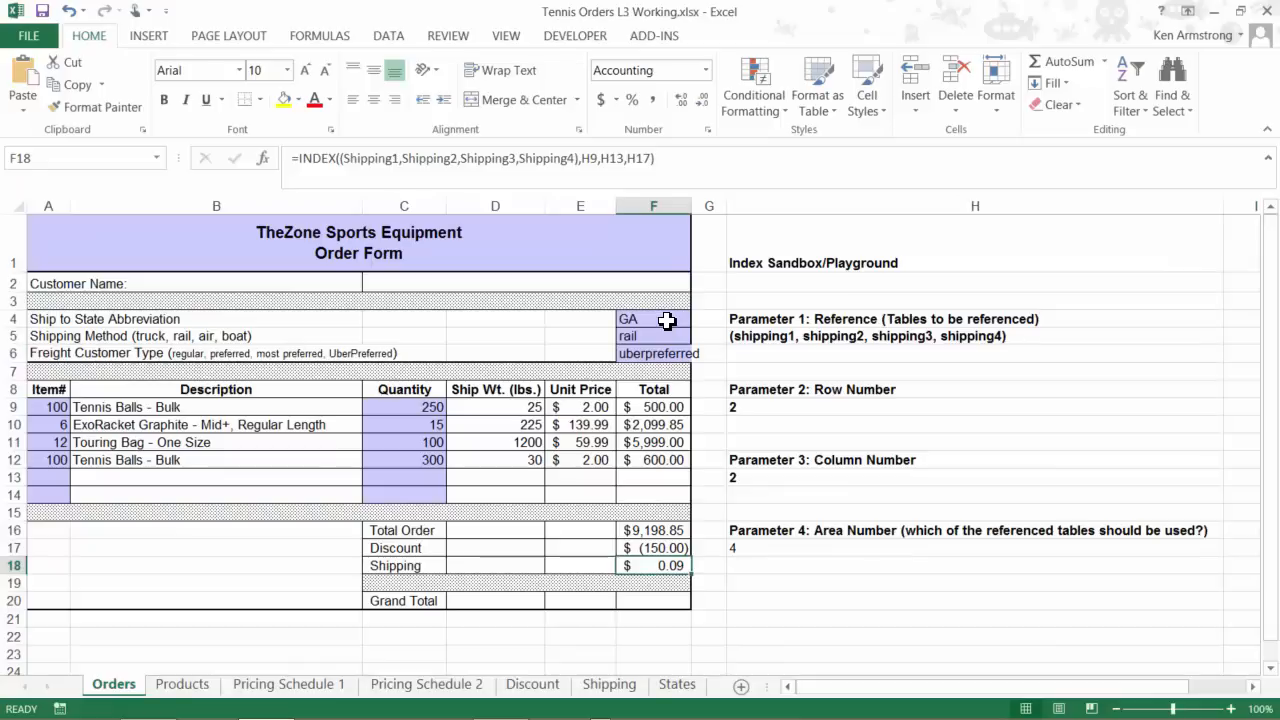
mouse_move(644, 336)
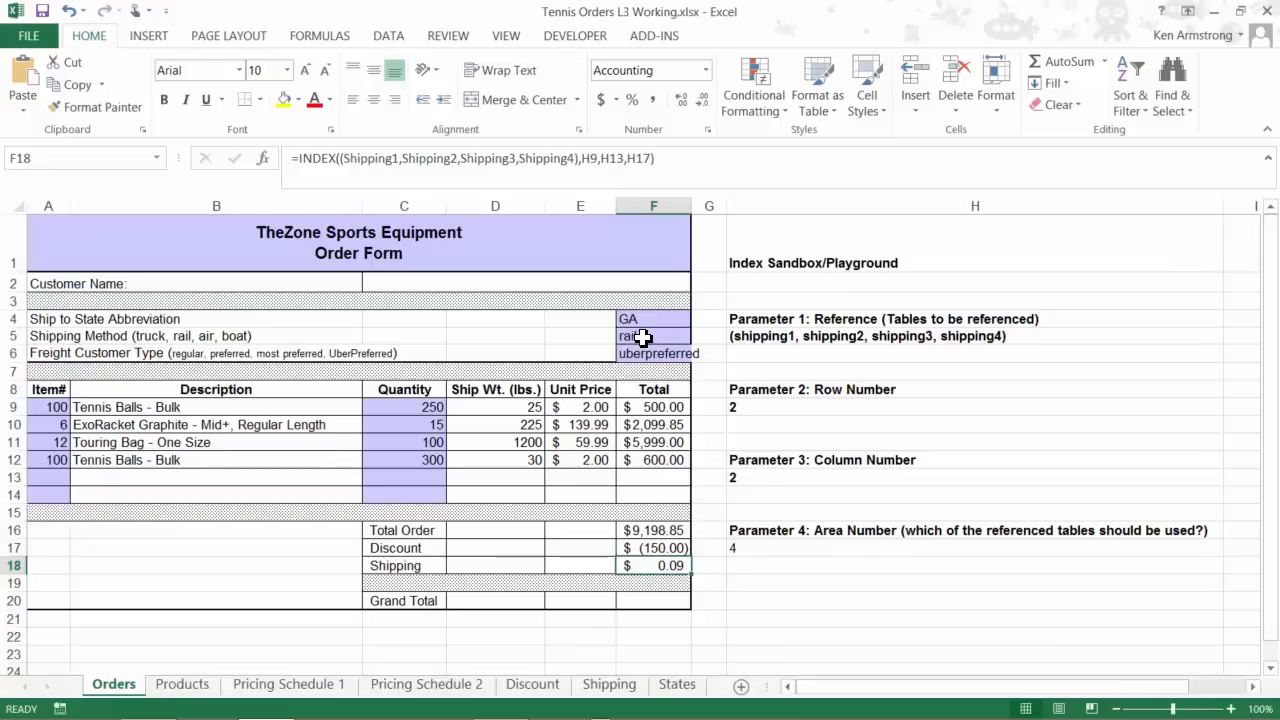
Check GA's region on States, then change the shipping method F5 to air.
left_click(652, 336)
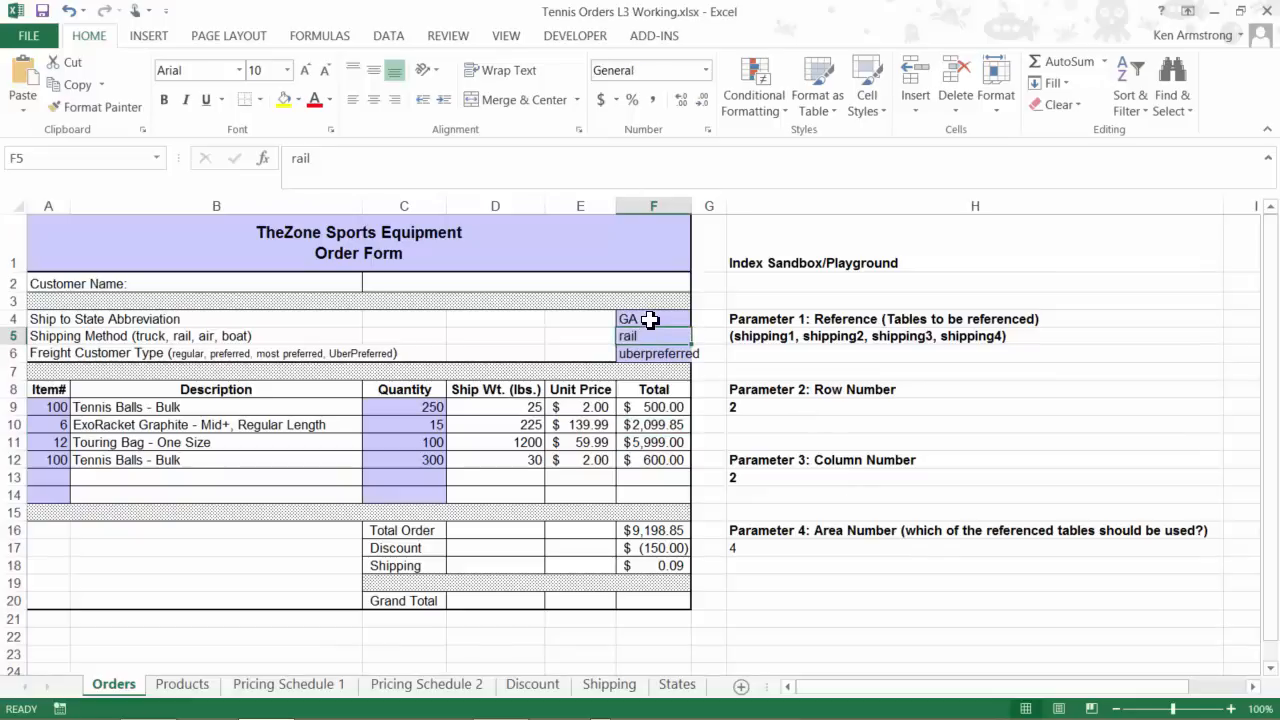
left_click(652, 318)
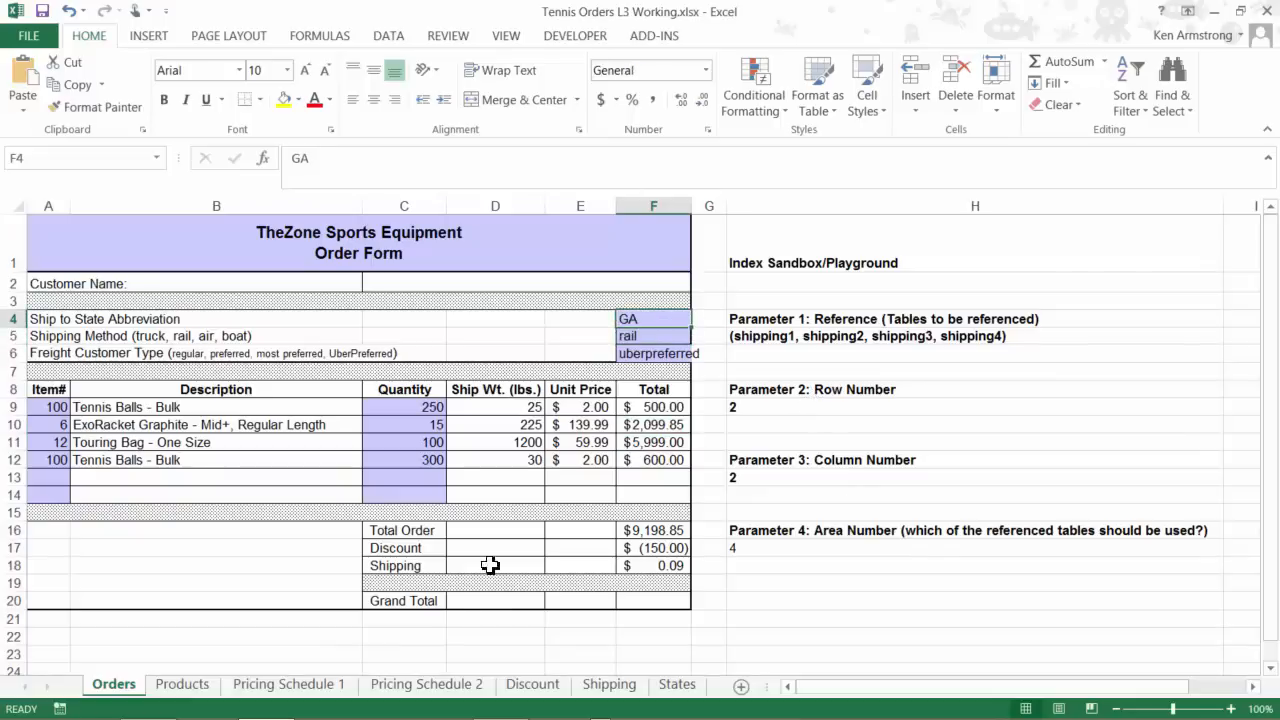
left_click(676, 684)
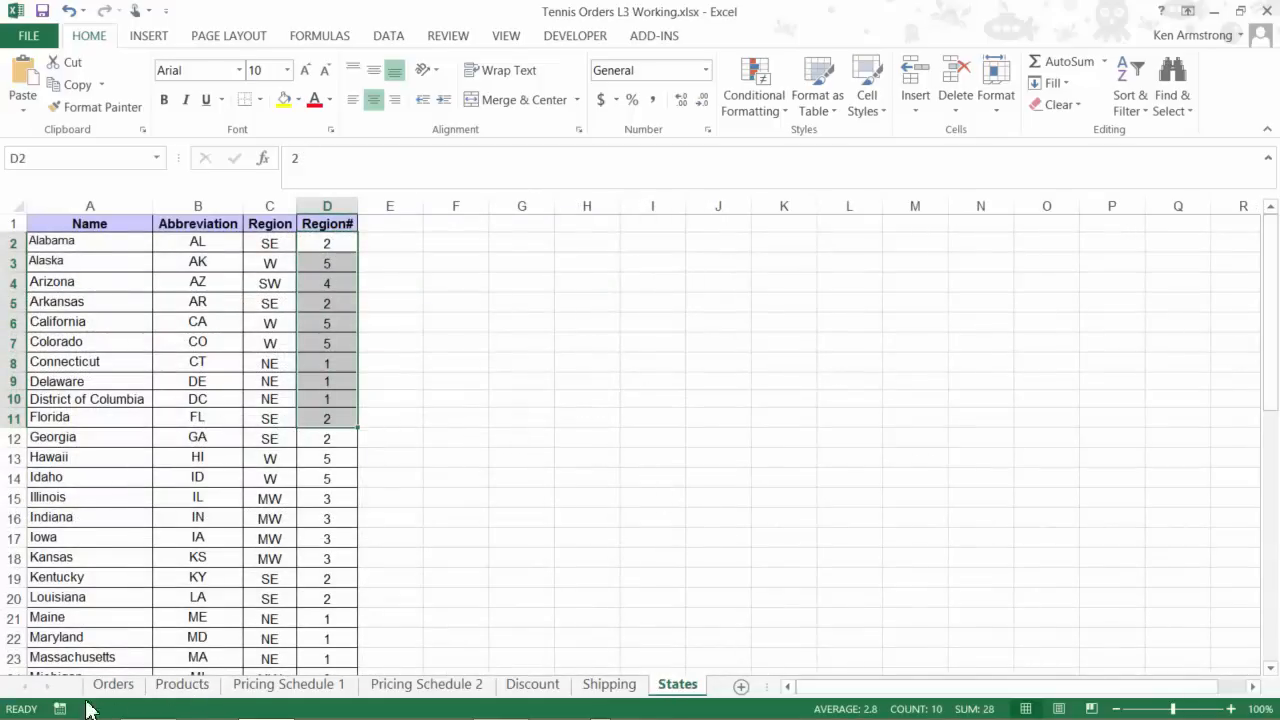
left_click(112, 684)
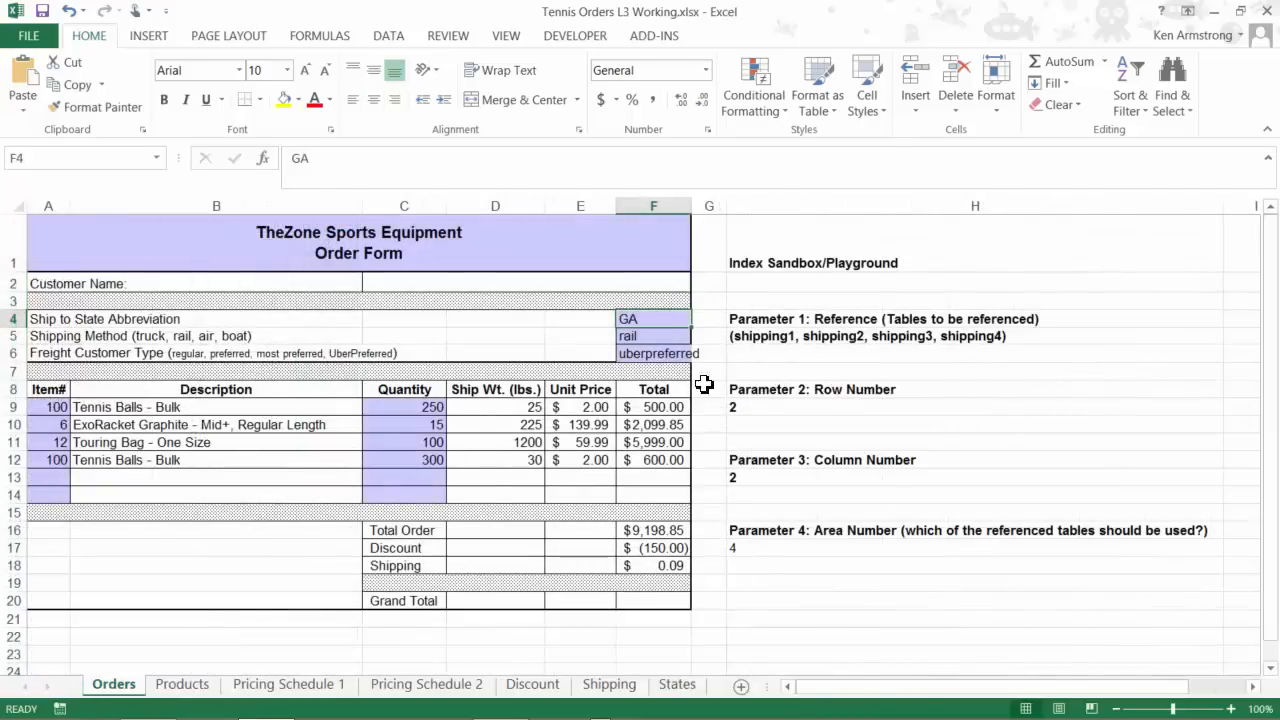
left_click(976, 408)
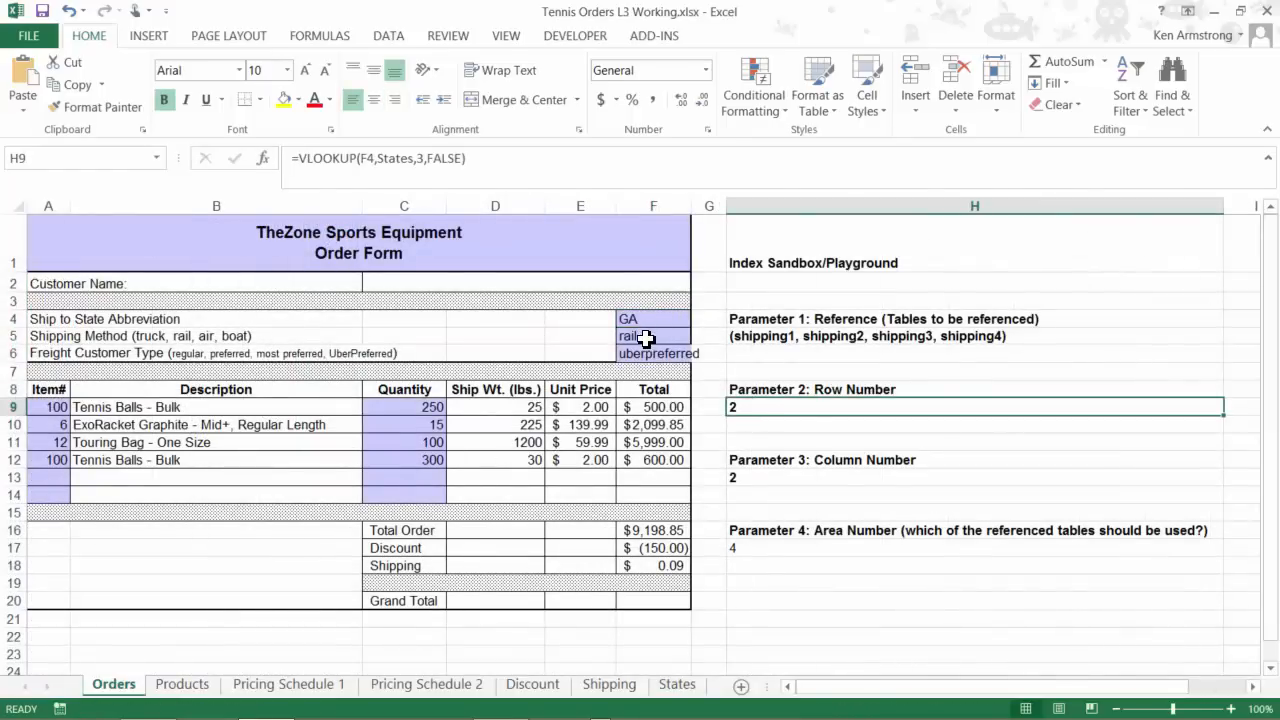
type("ai")
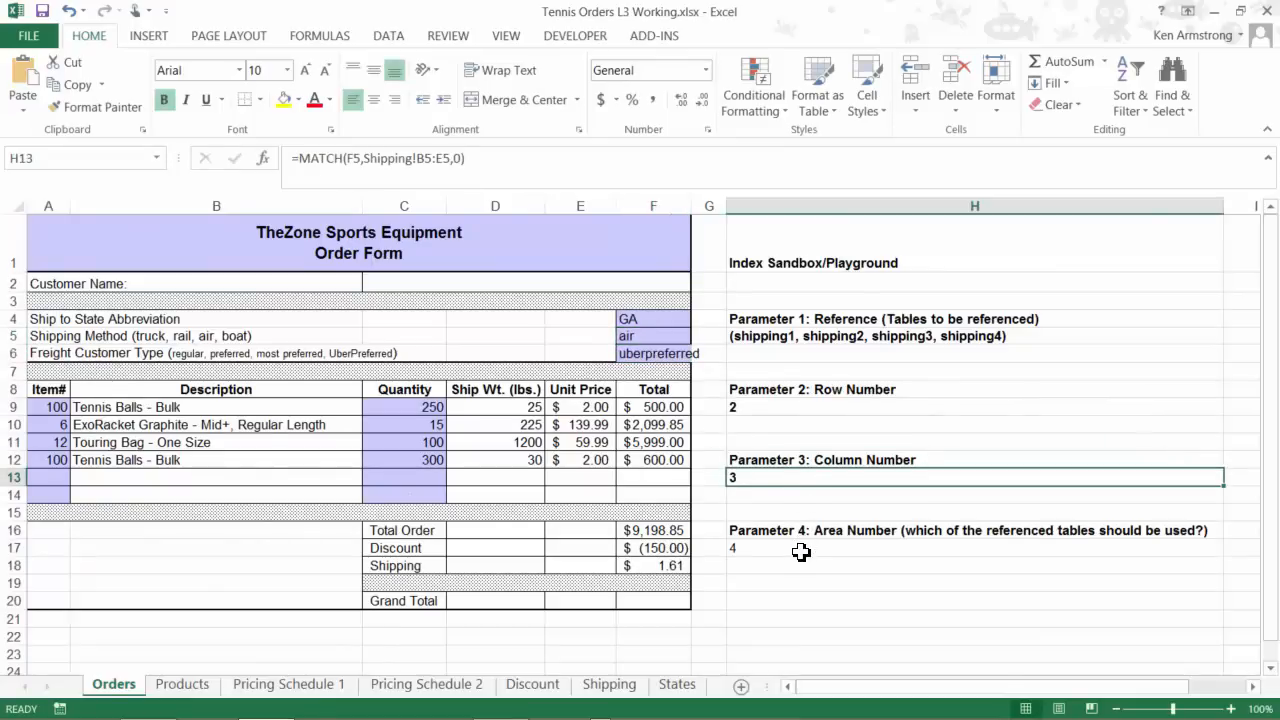
left_click(658, 352)
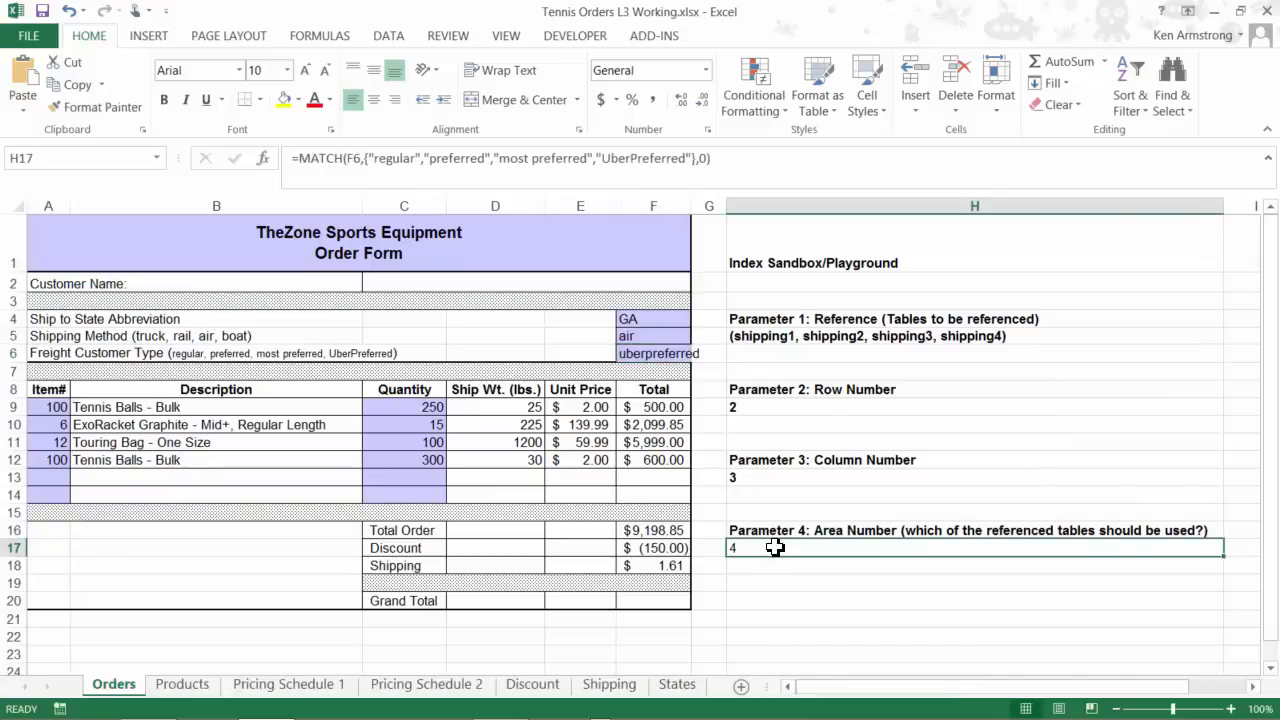
mouse_move(798, 556)
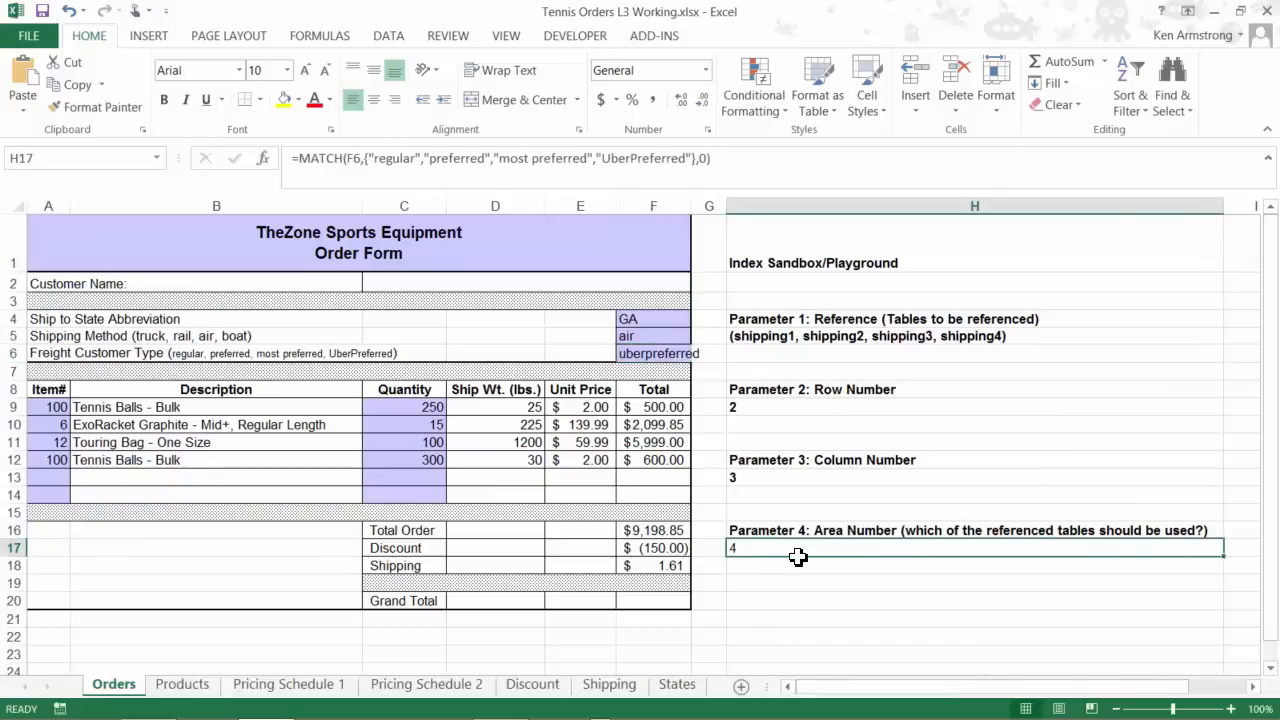
Verify the UberPreferred region 2 air rate $1.61 on the Shipping sheet and return to Orders.
left_click(608, 684)
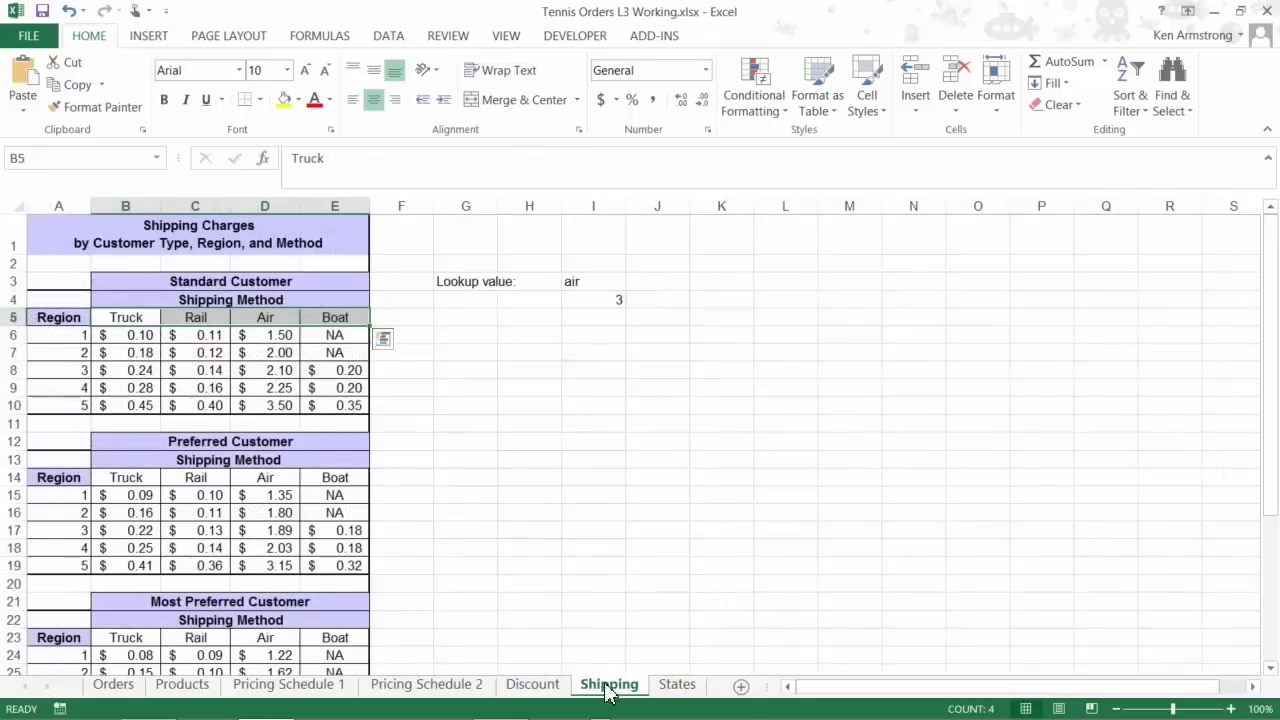
scroll("down", 3)
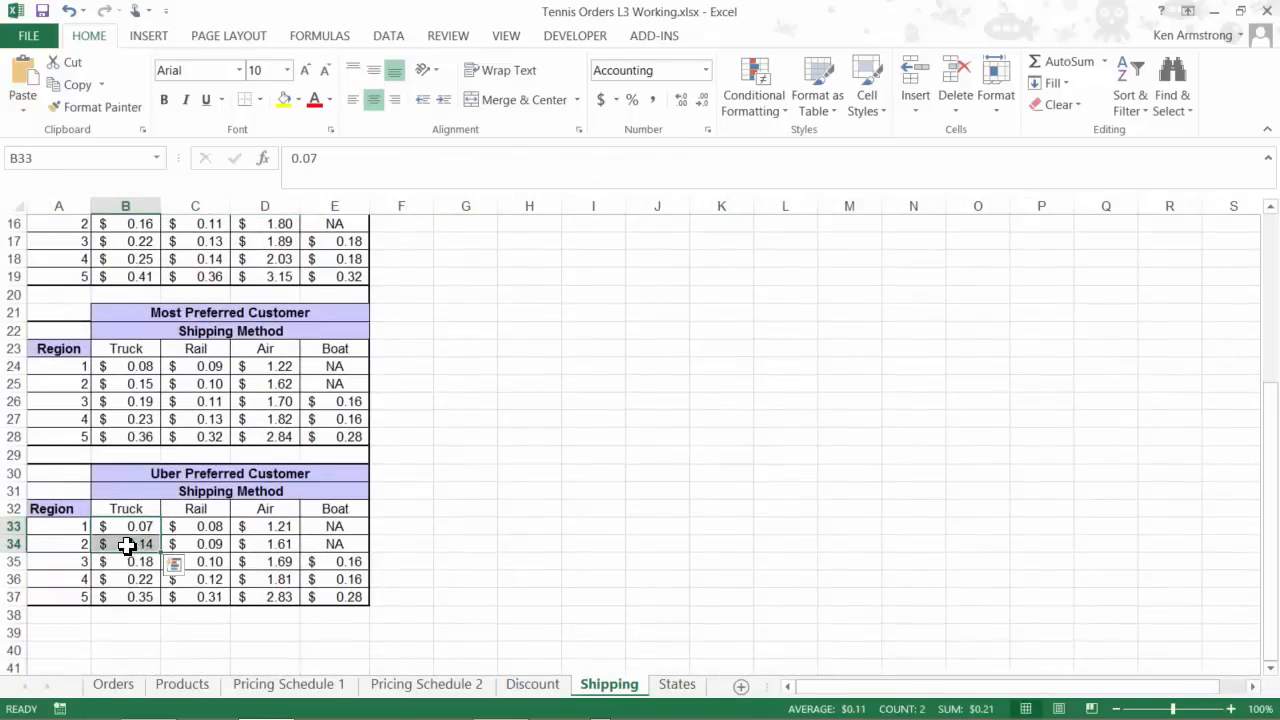
left_click_drag(128, 544, 348, 544)
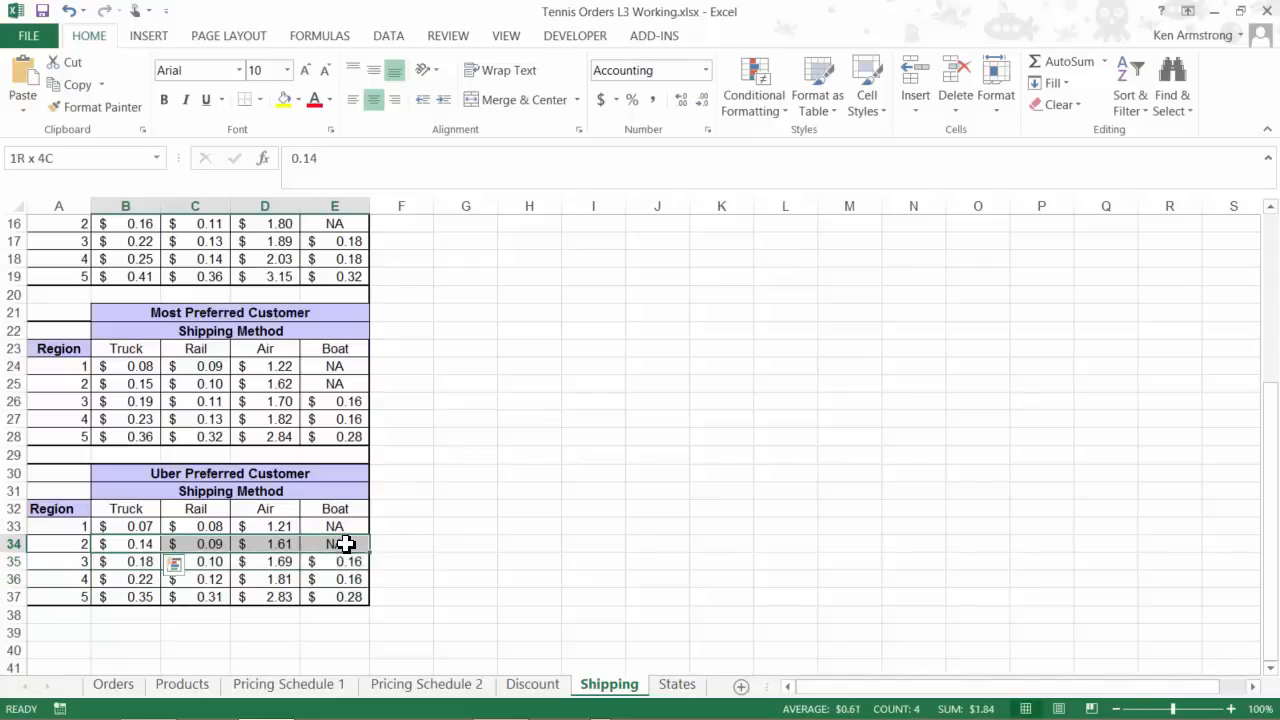
left_click(264, 544)
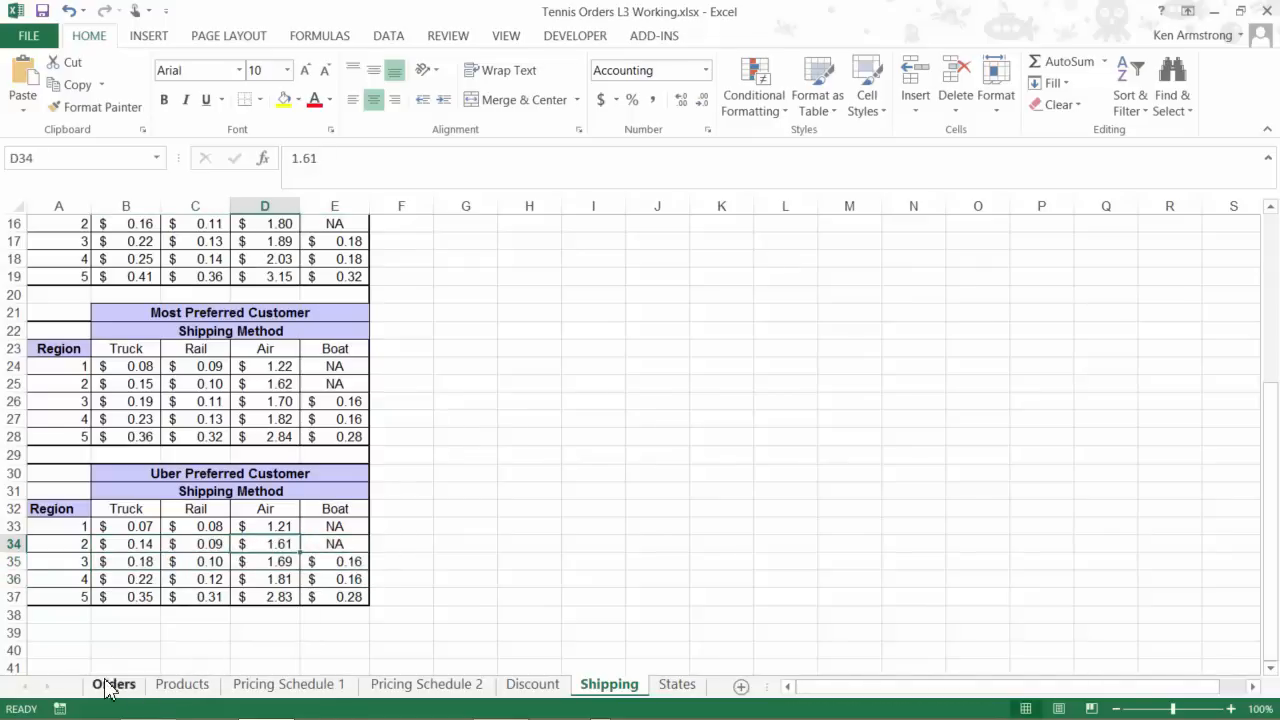
left_click(112, 684)
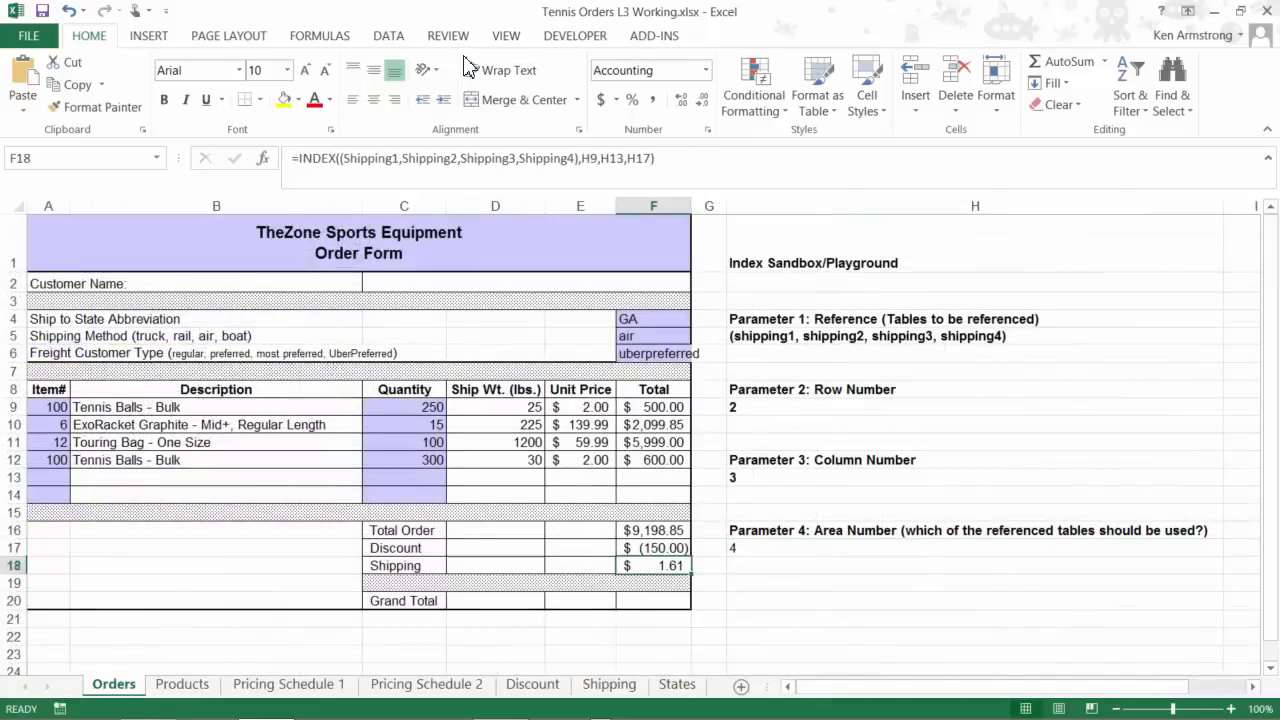
Trace F18's precedents from the Formulas ribbon to the row, column and area number cells.
left_click(320, 36)
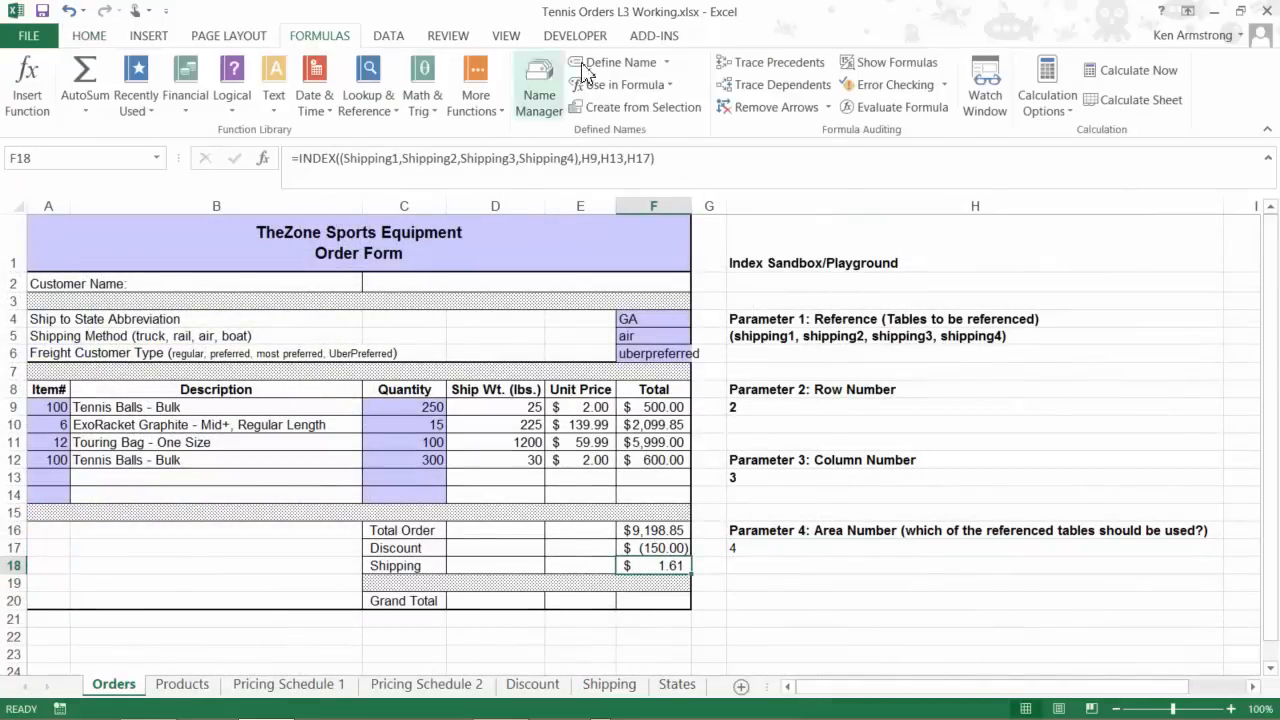
left_click(776, 62)
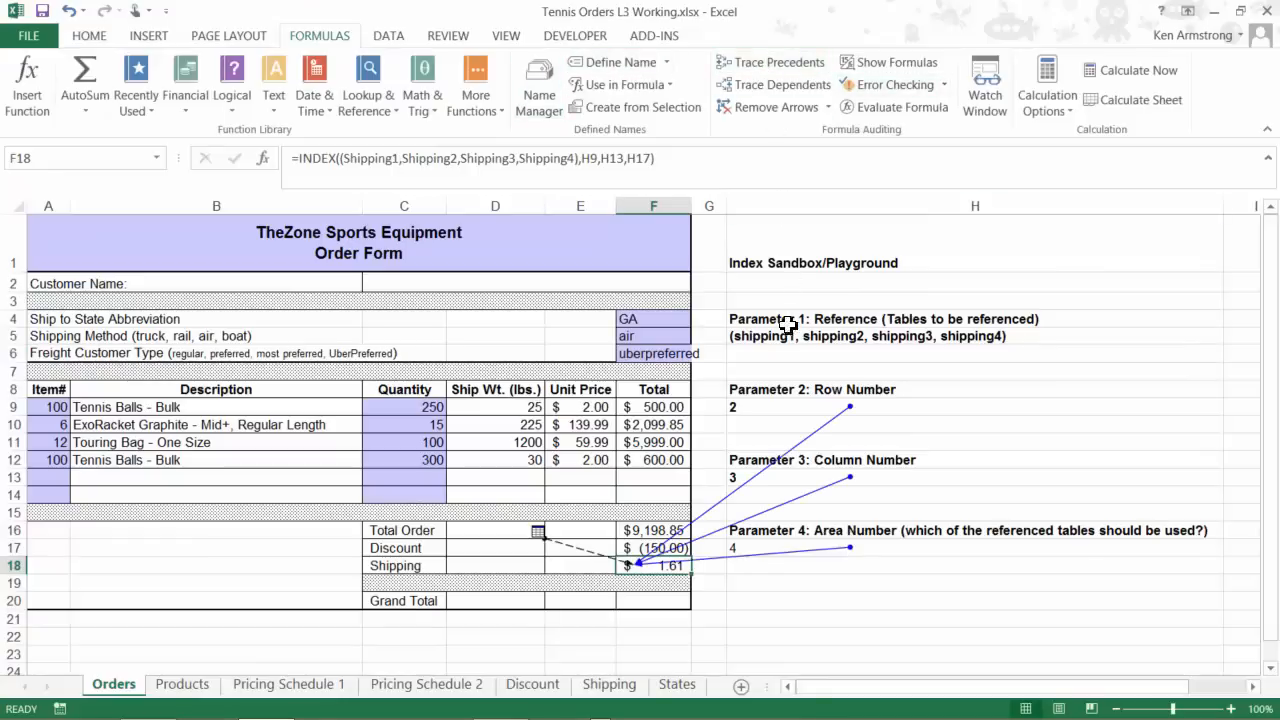
mouse_move(772, 564)
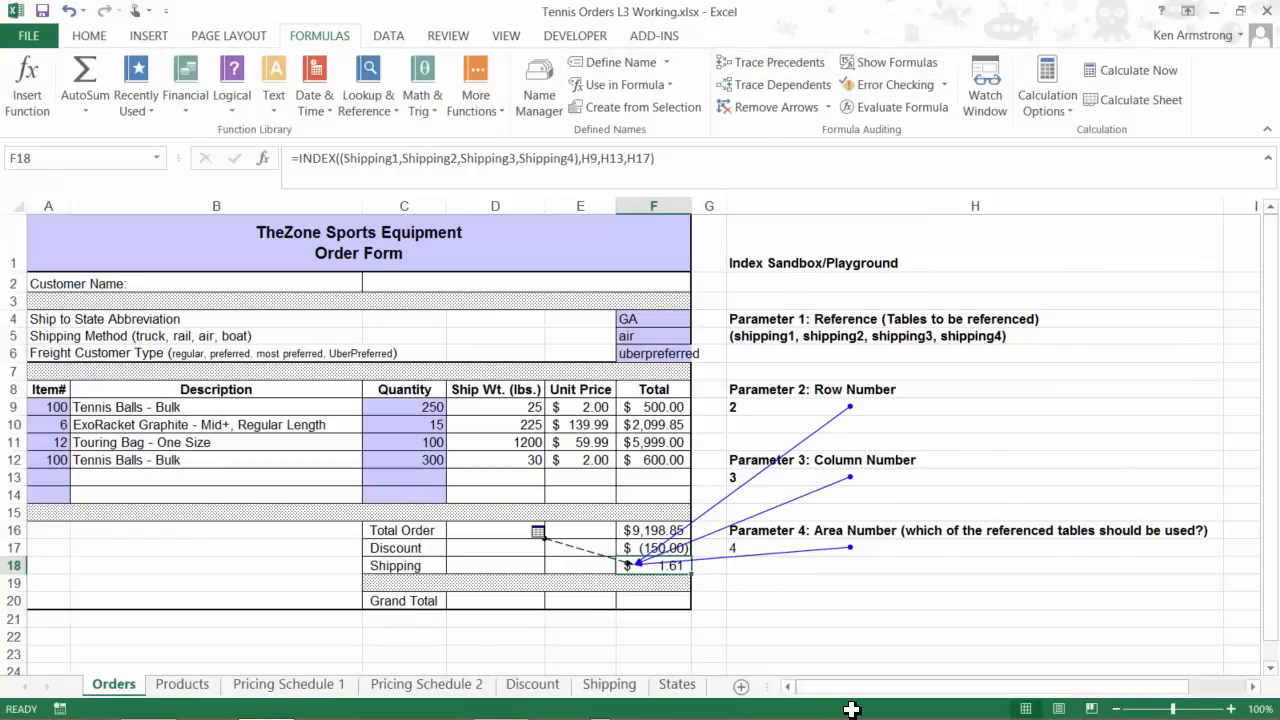
mouse_move(704, 56)
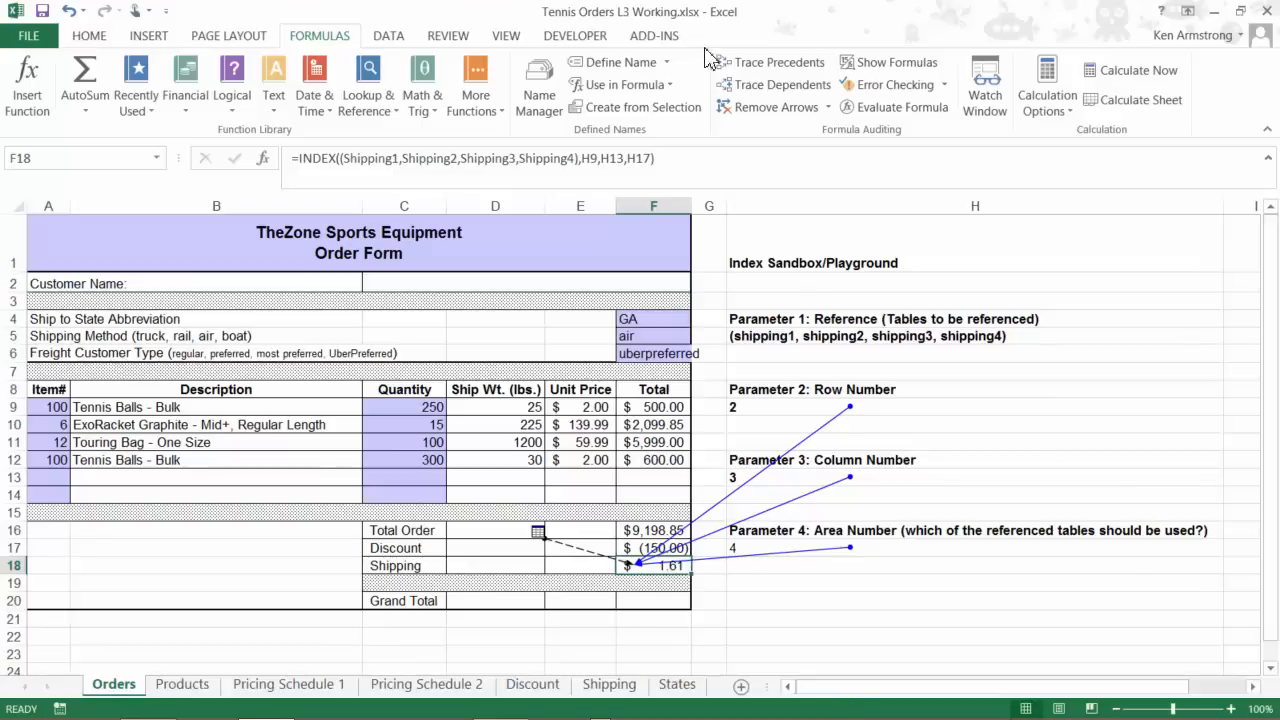
left_click(776, 108)
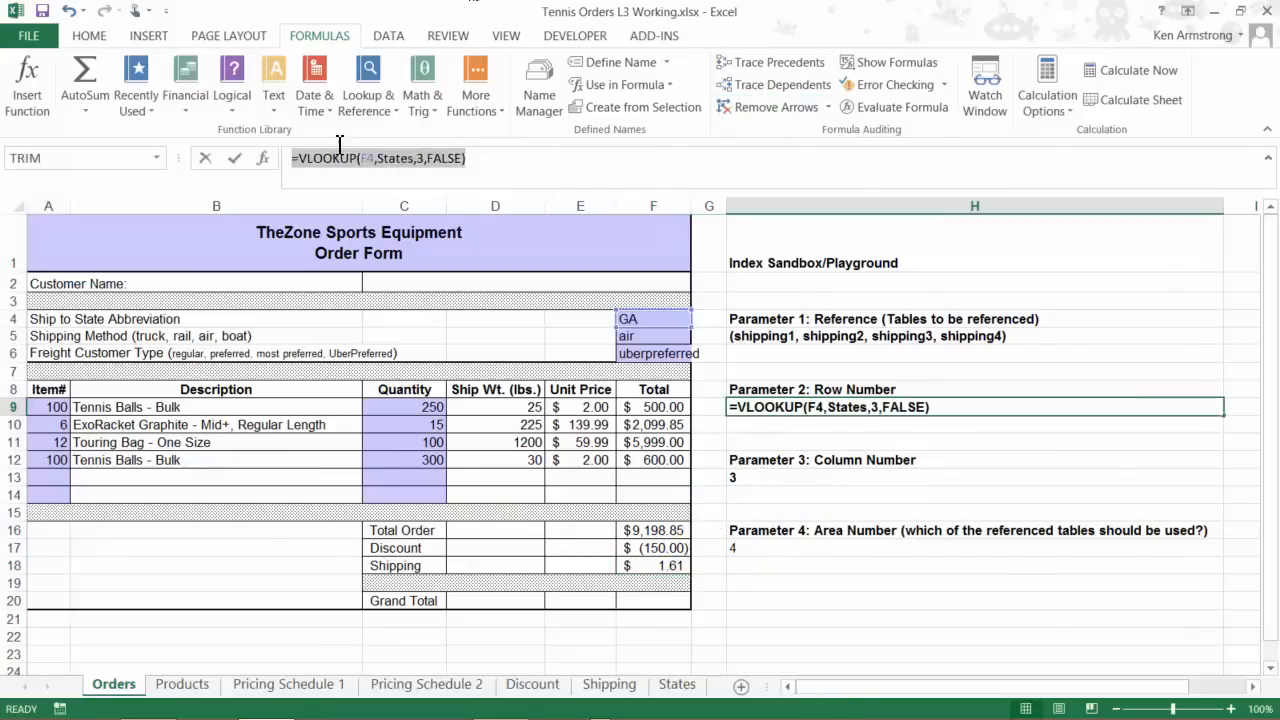
Nest the H9 VLOOKUP and H13/H17 MATCH formulas directly inside F18's INDEX, still giving $1.61.
left_click(324, 168)
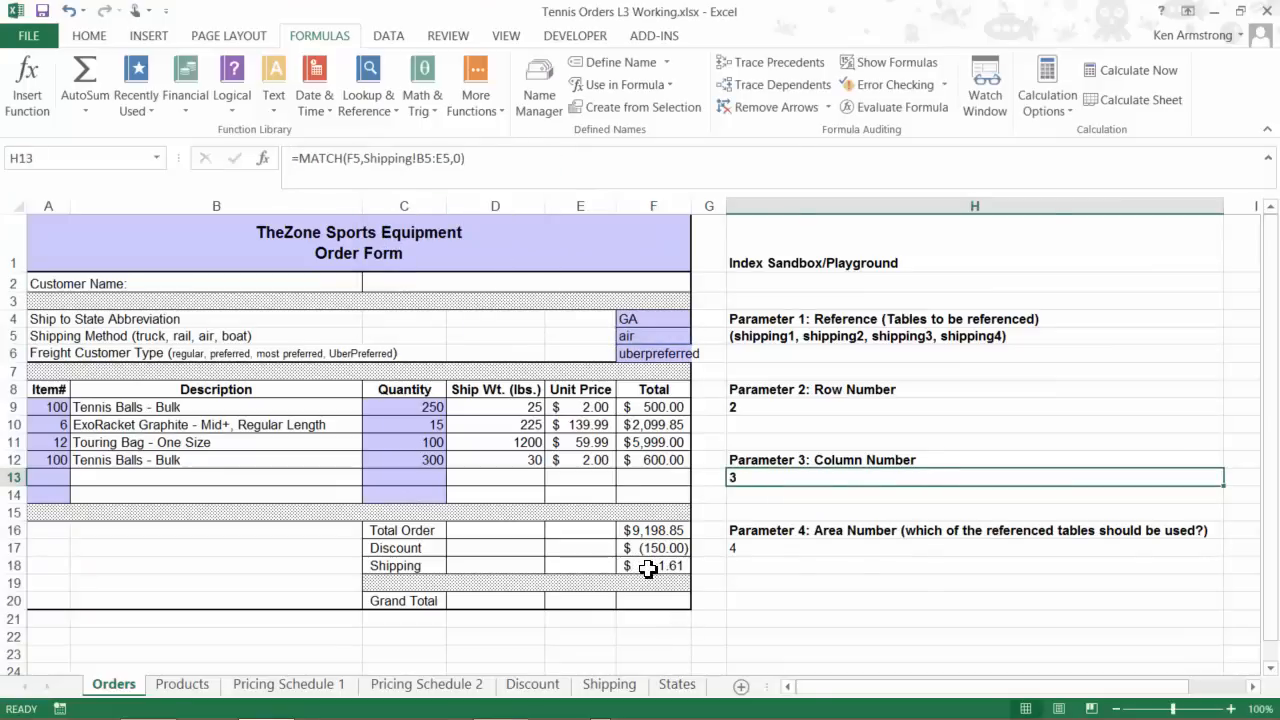
left_click(652, 564)
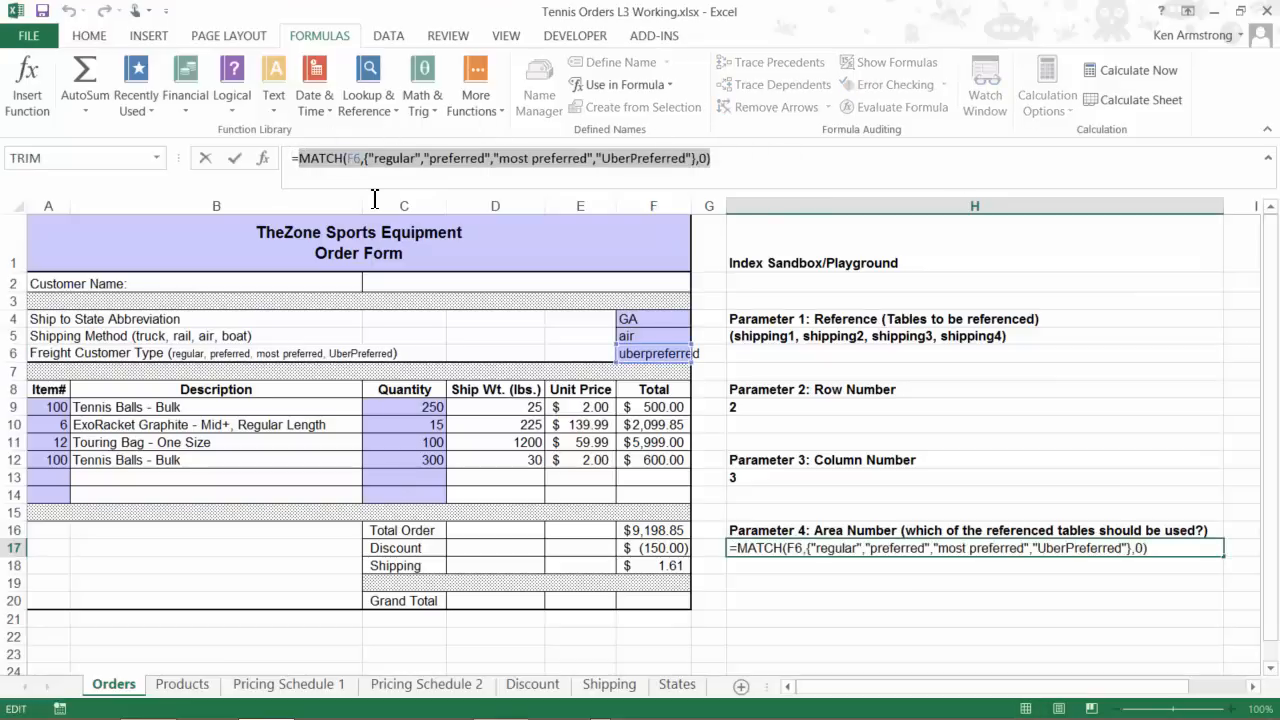
right_click(360, 158)
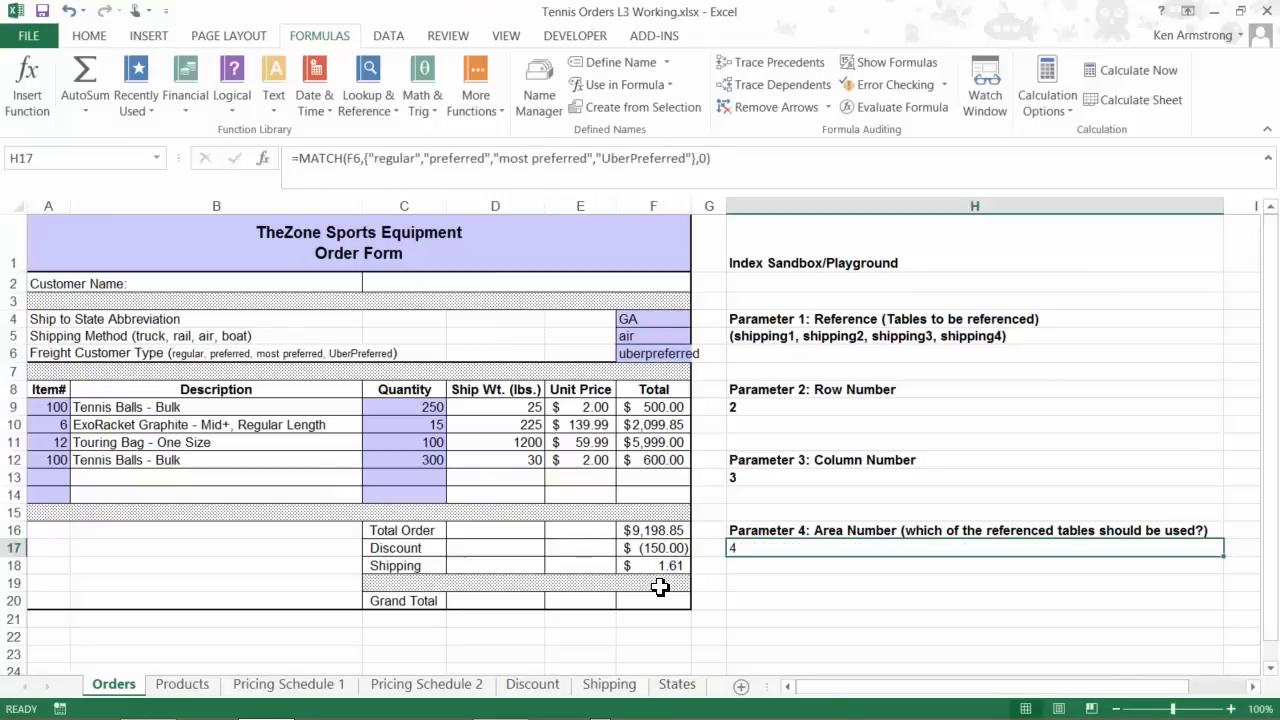
left_click(652, 564)
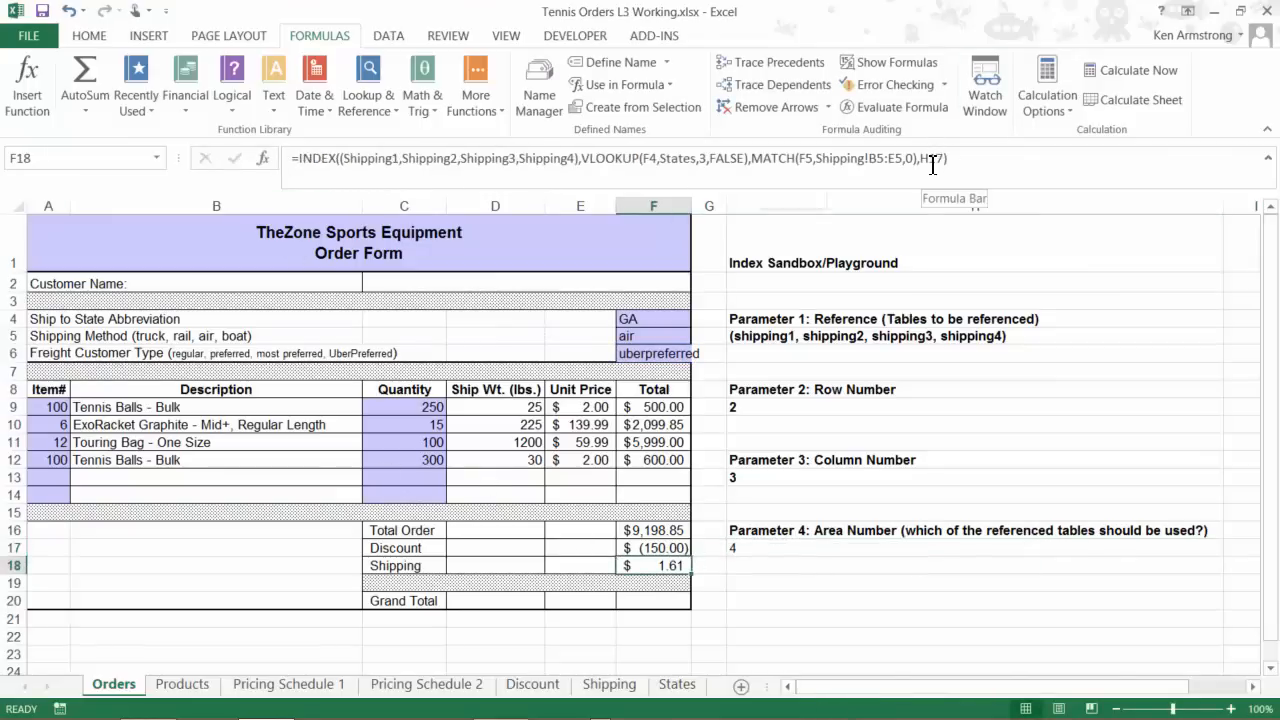
type(",MATCH(F6,{\"regular\",\"preferred\",\"most preferred\",\"UberPreferred\"},0)")
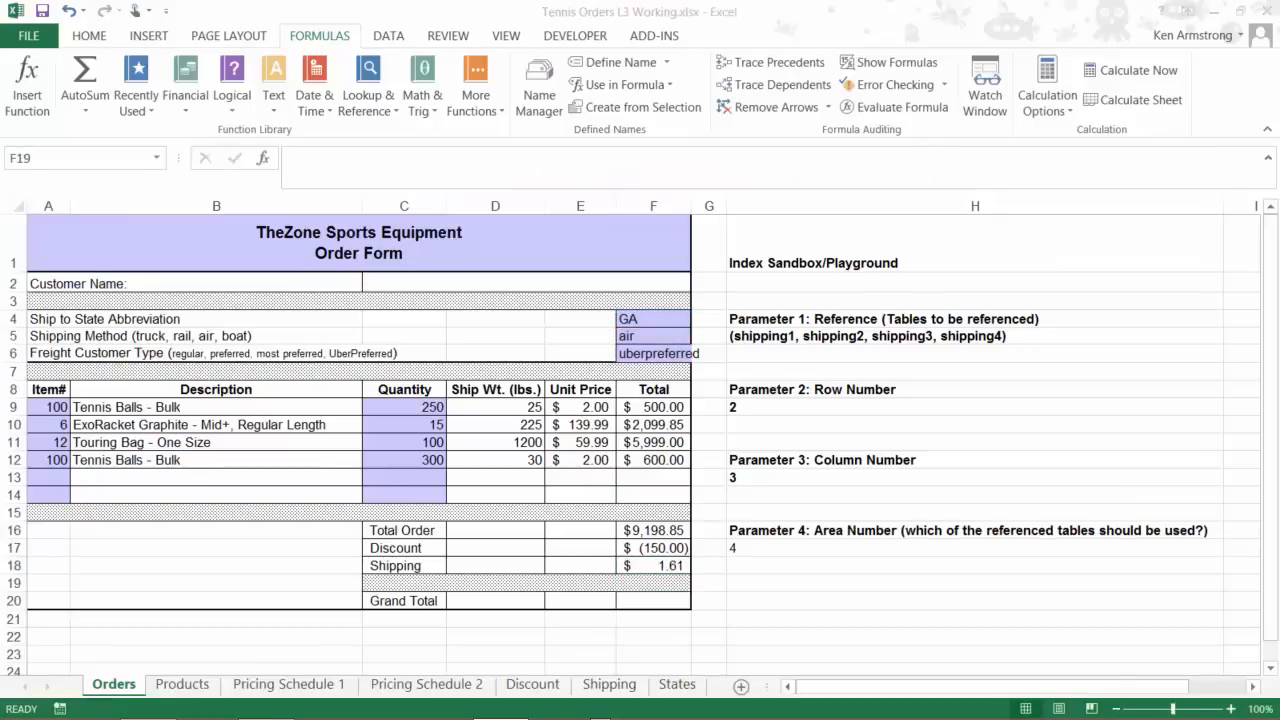
mouse_move(770, 556)
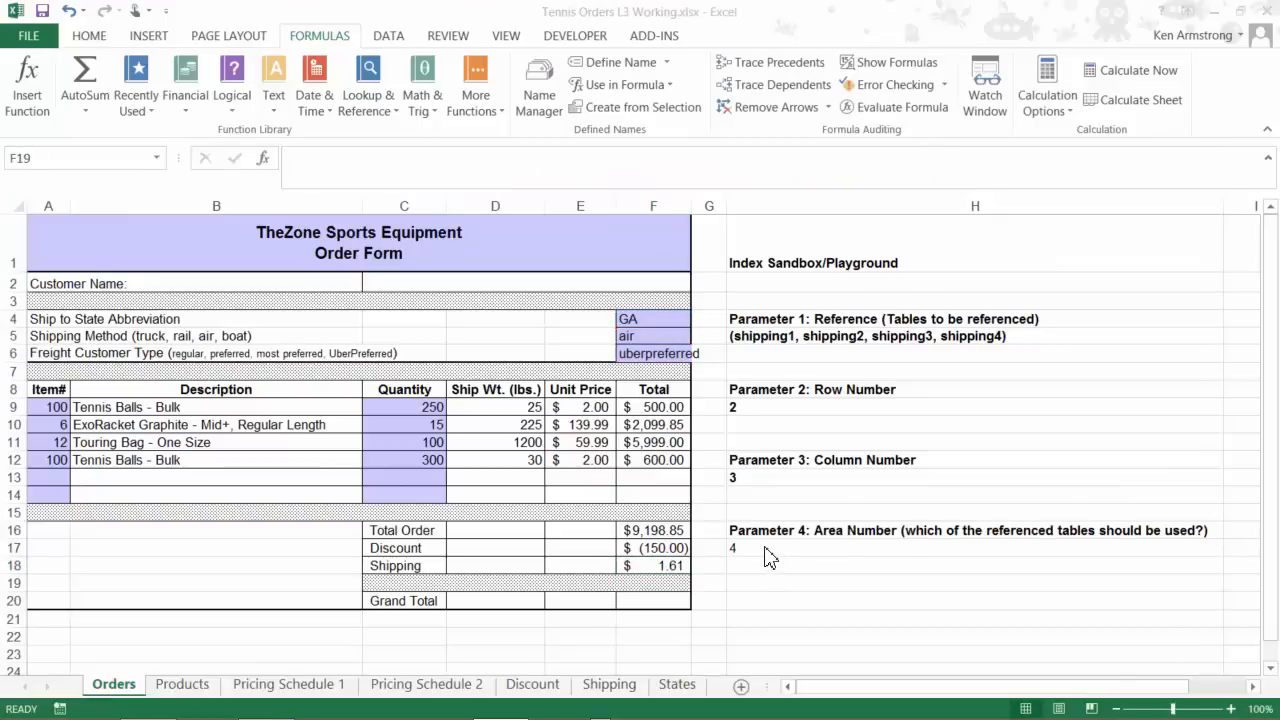
Hide the Index Sandbox column H from the order form.
left_click(652, 564)
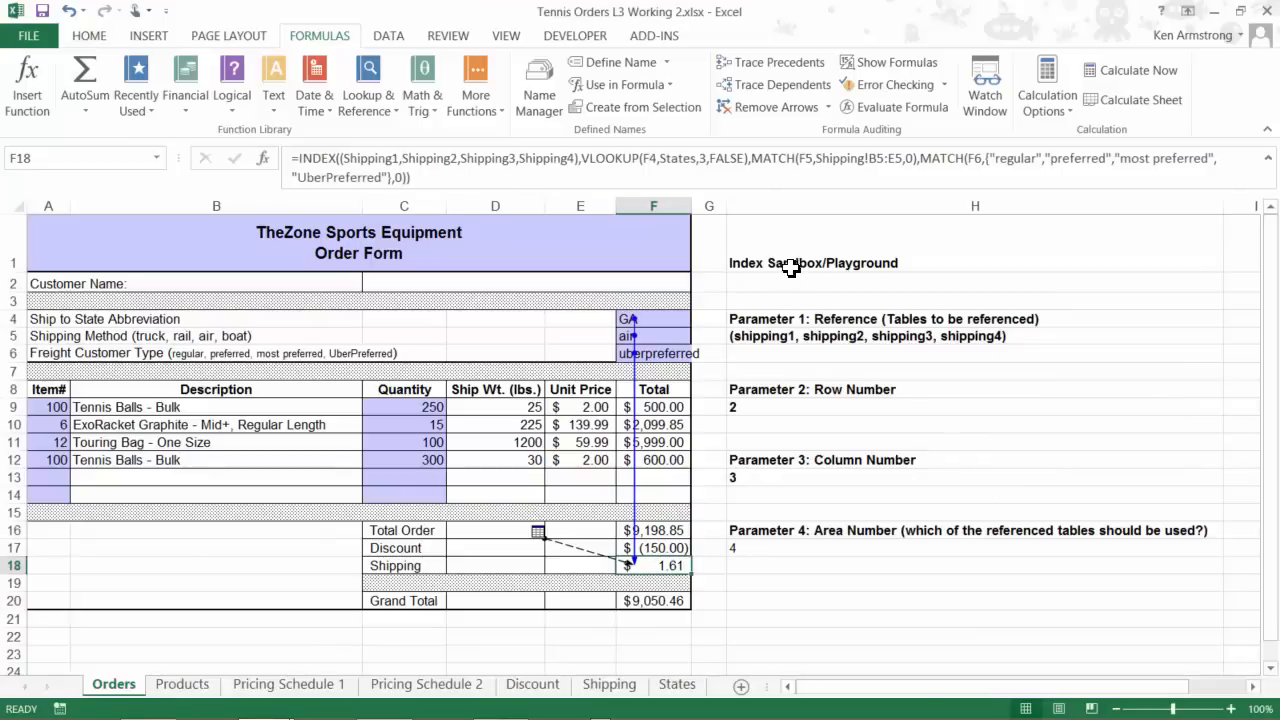
left_click(974, 206)
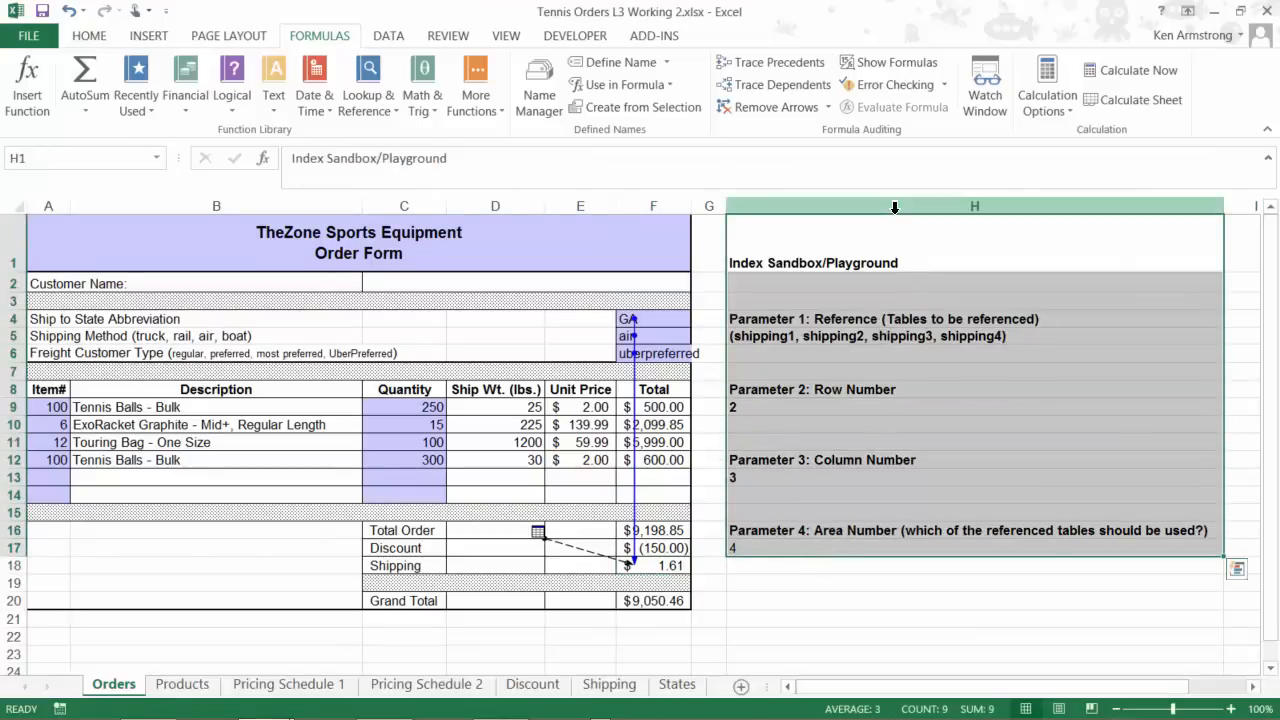
right_click(974, 206)
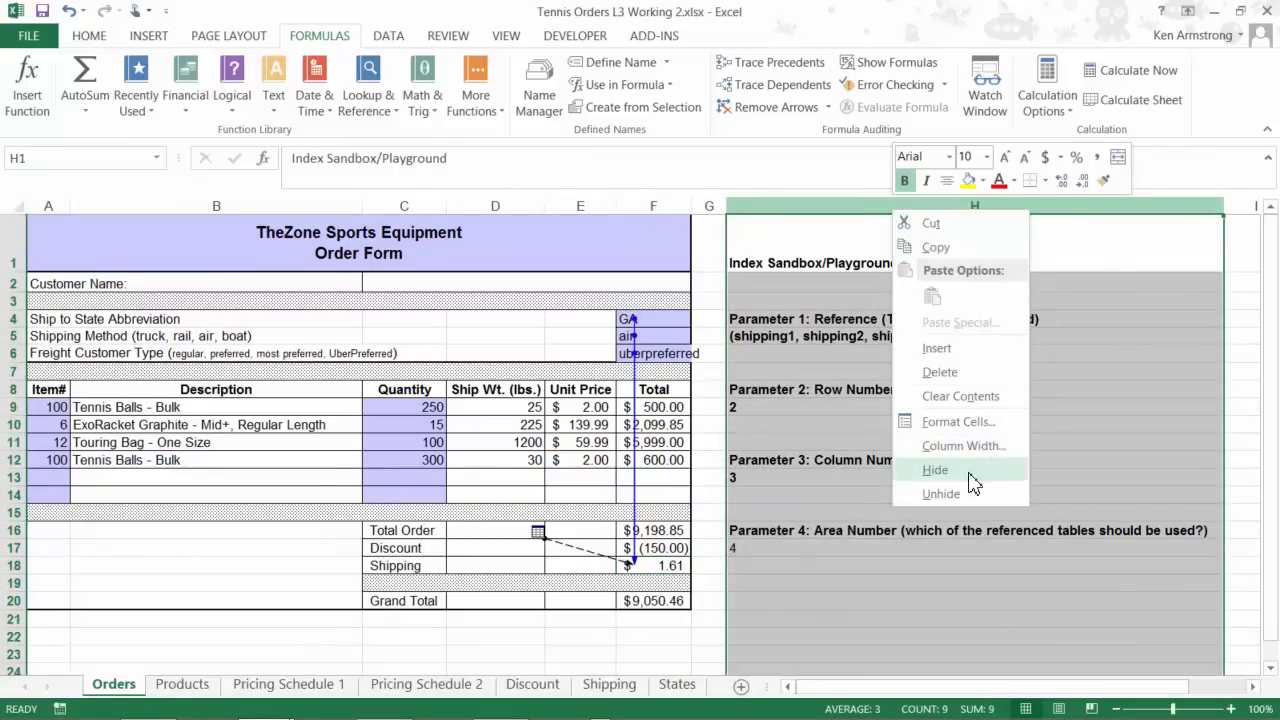
left_click(936, 468)
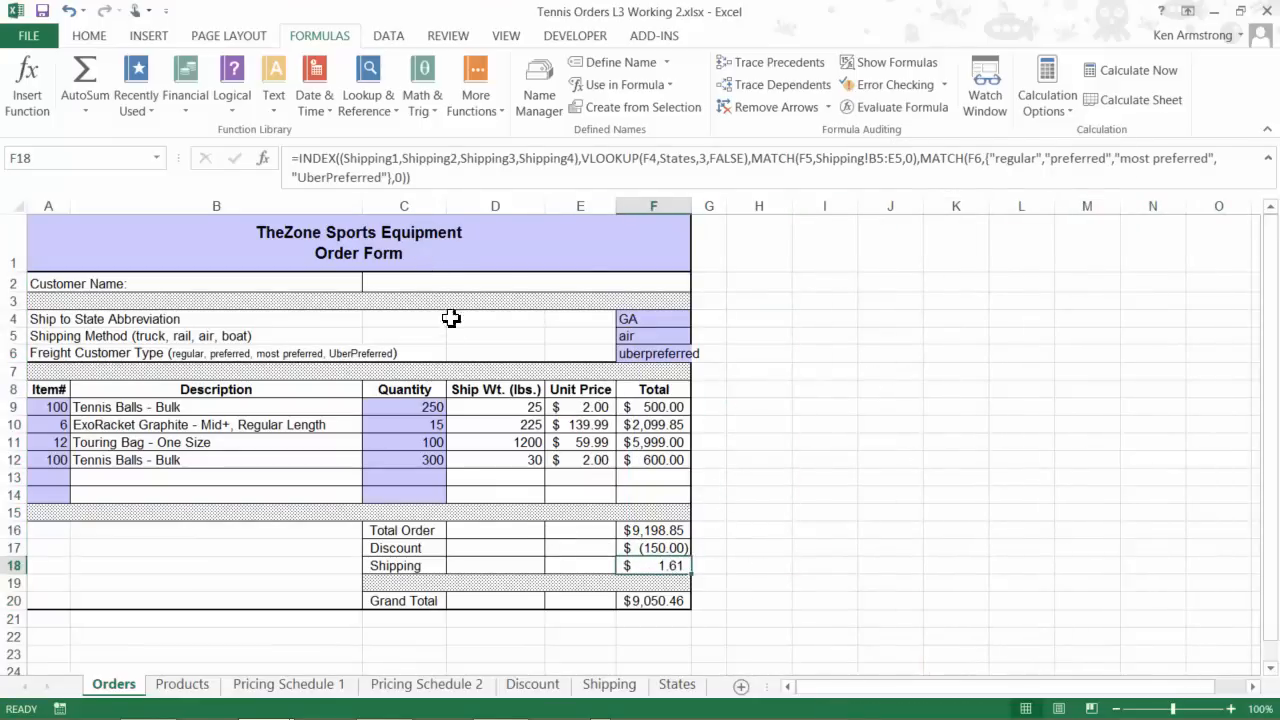
mouse_move(520, 500)
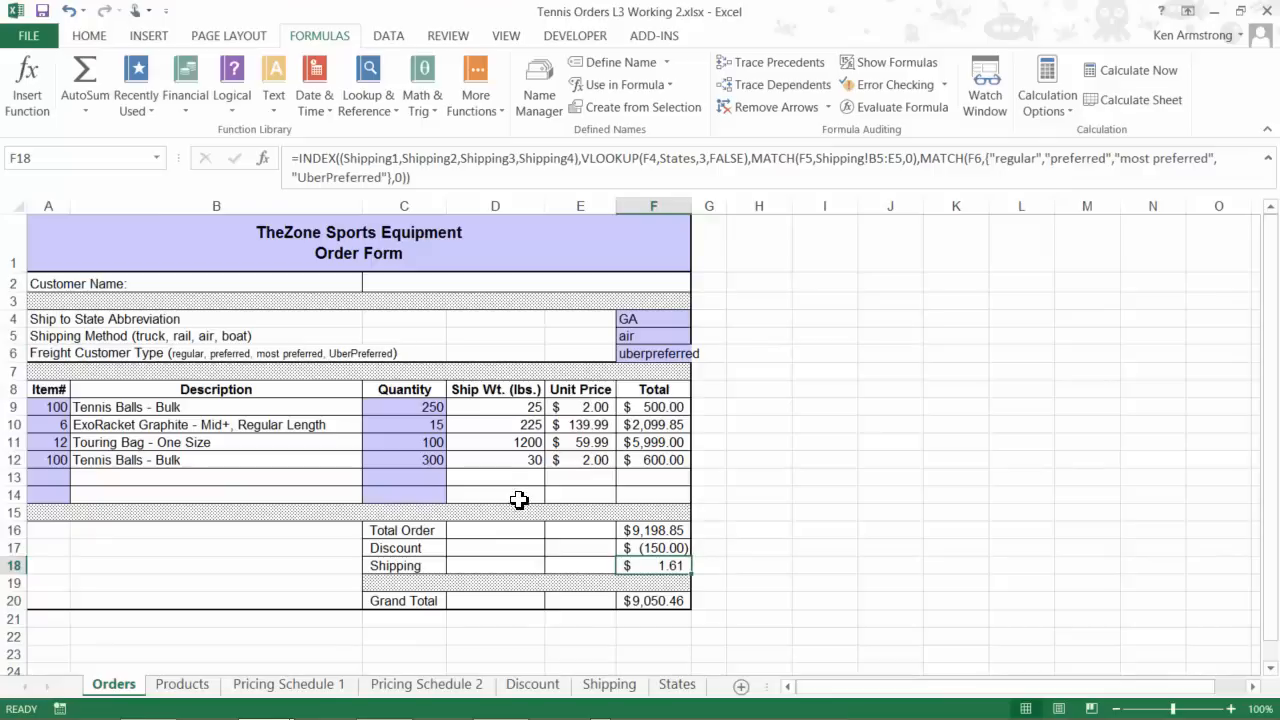
mouse_move(616, 568)
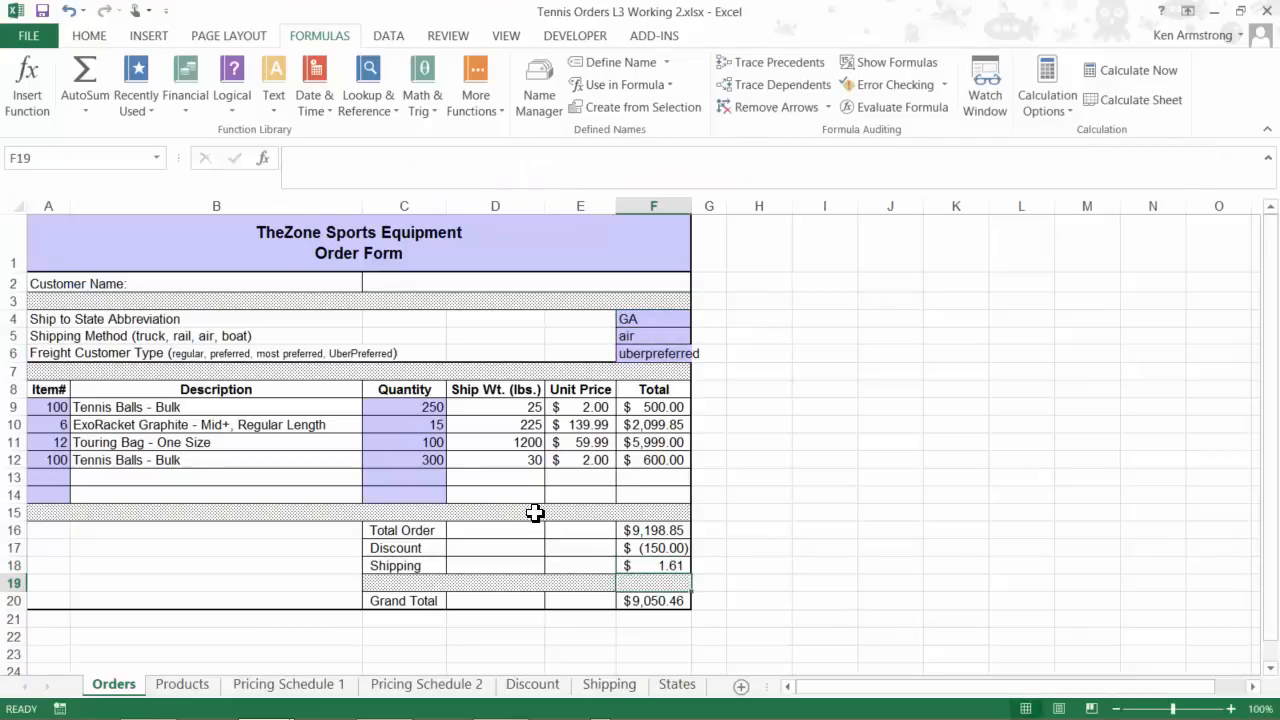
Sum shipping weights D9:D14 in D16 as 1,480.00 with number format applied.
left_click(496, 530)
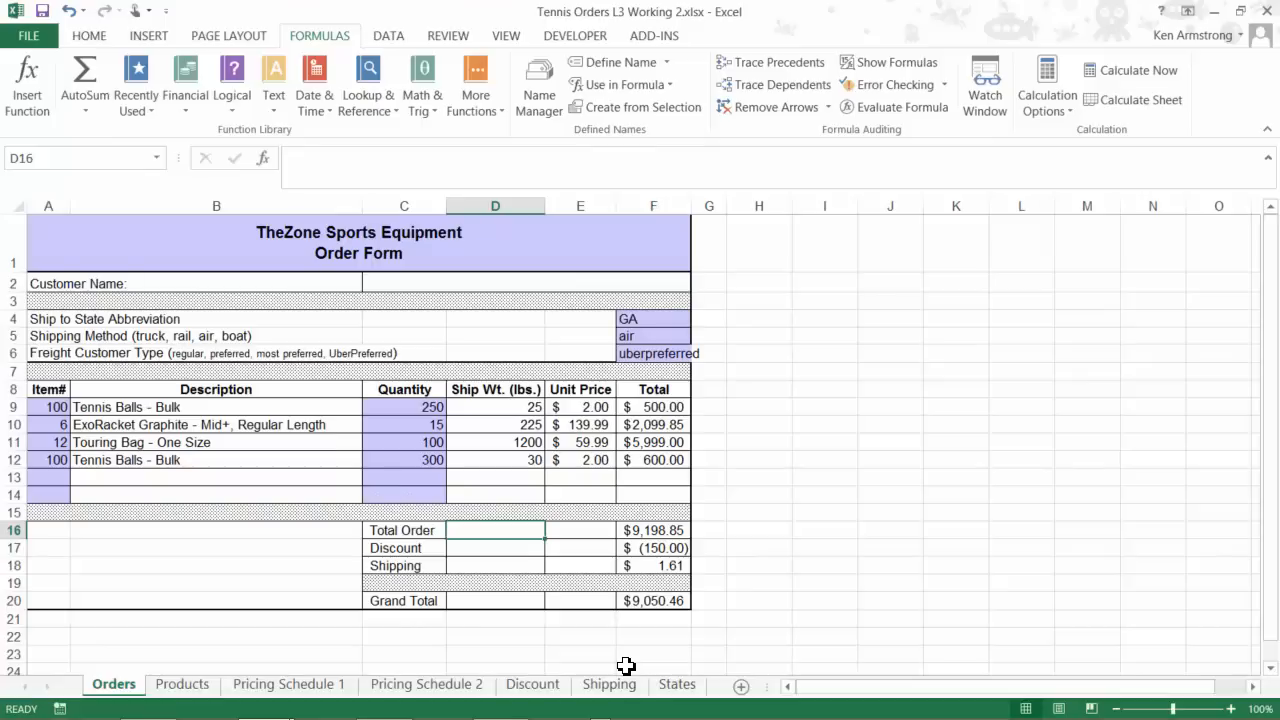
type("=sum")
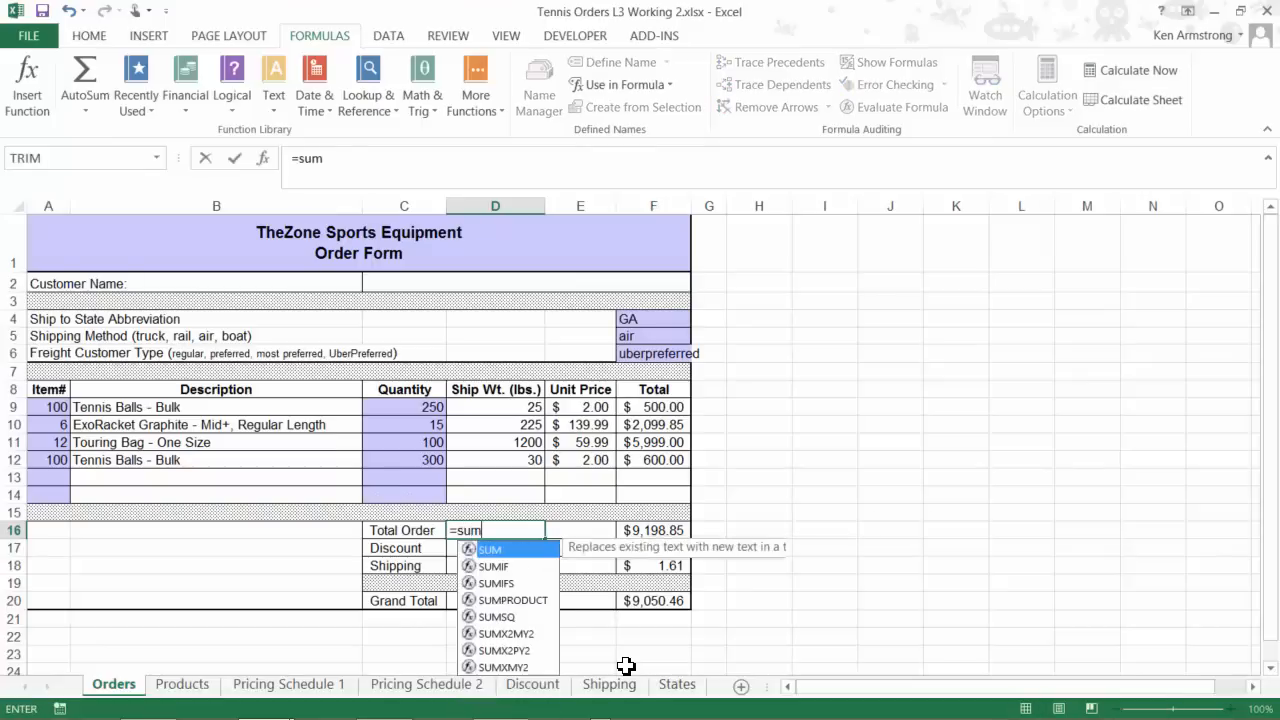
type("(")
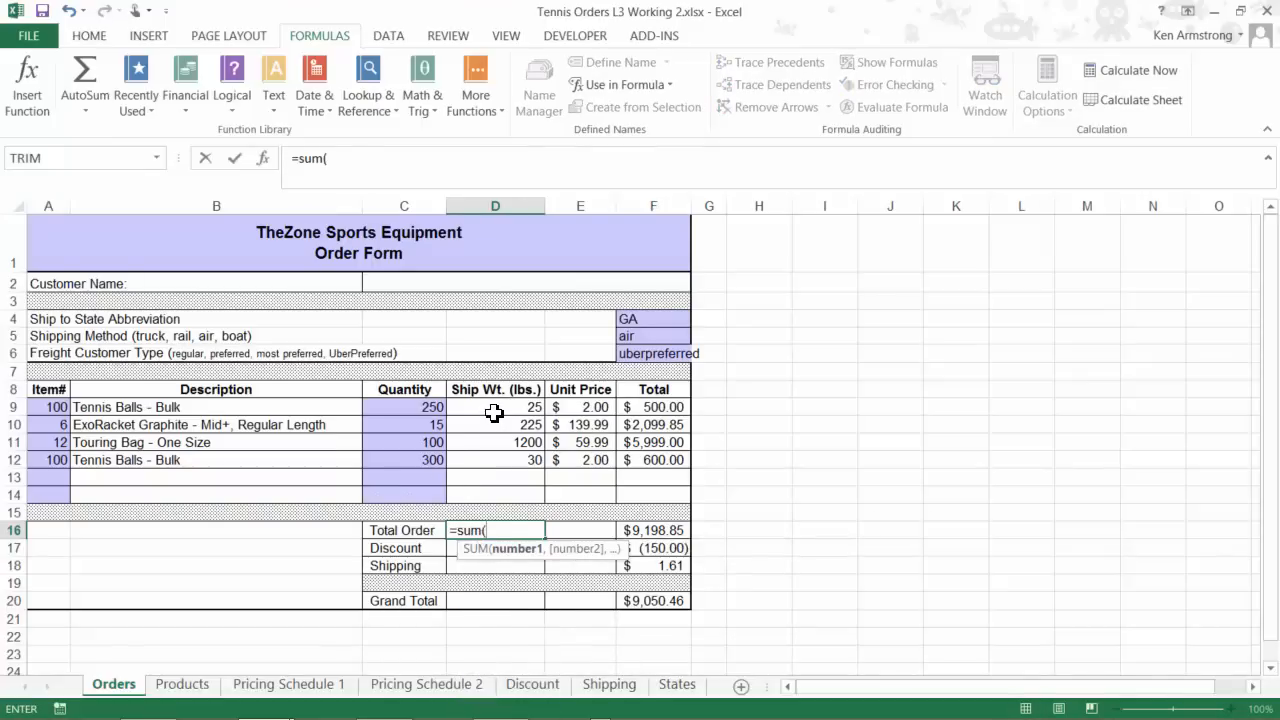
left_click_drag(496, 408, 496, 494)
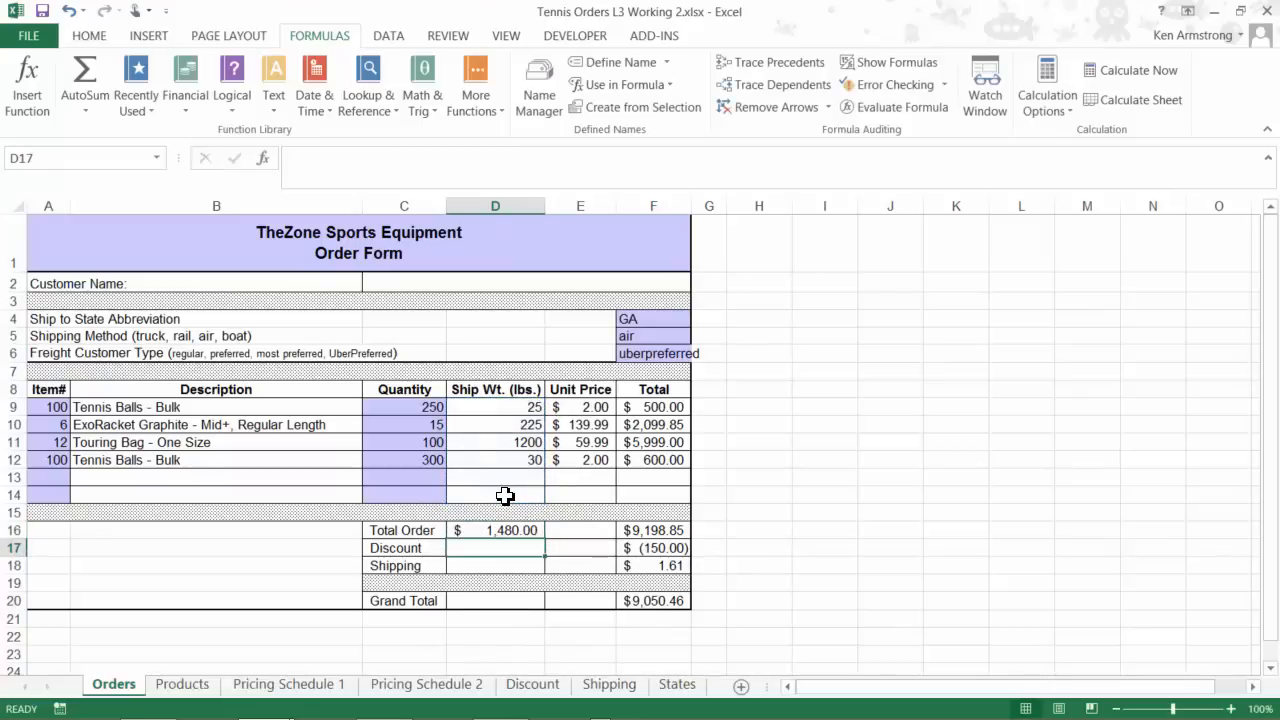
left_click(496, 530)
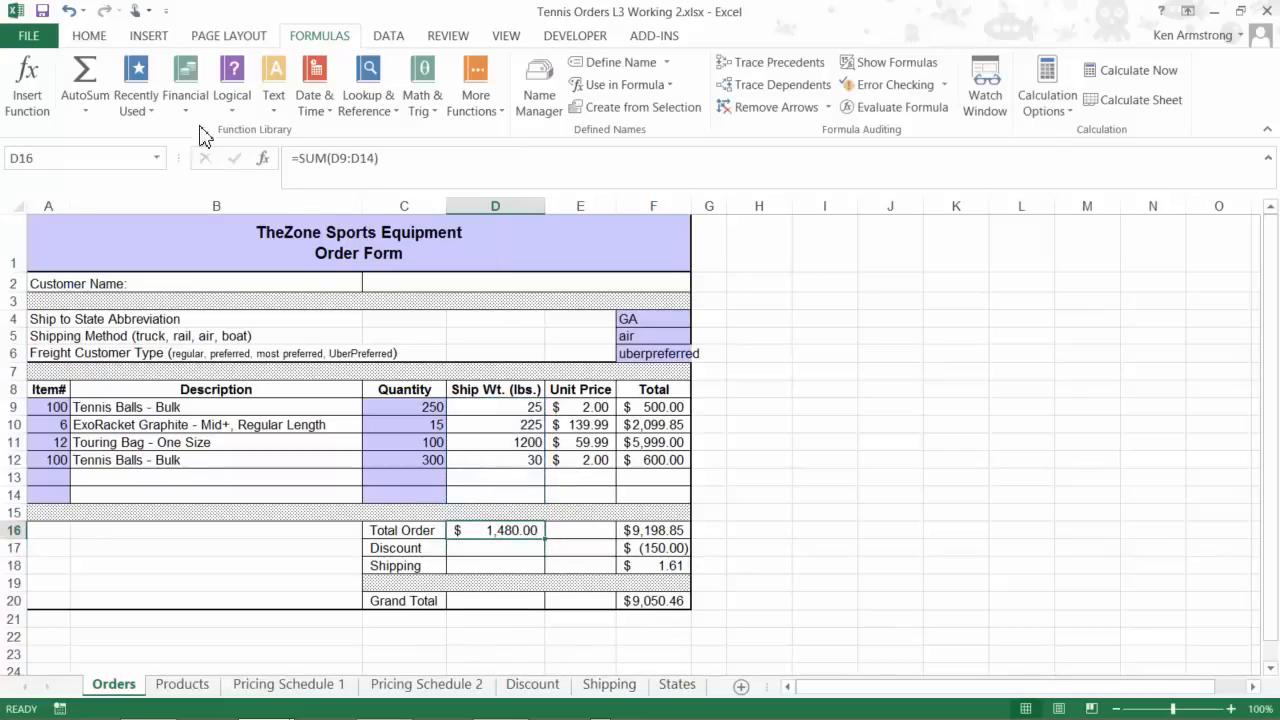
left_click(88, 36)
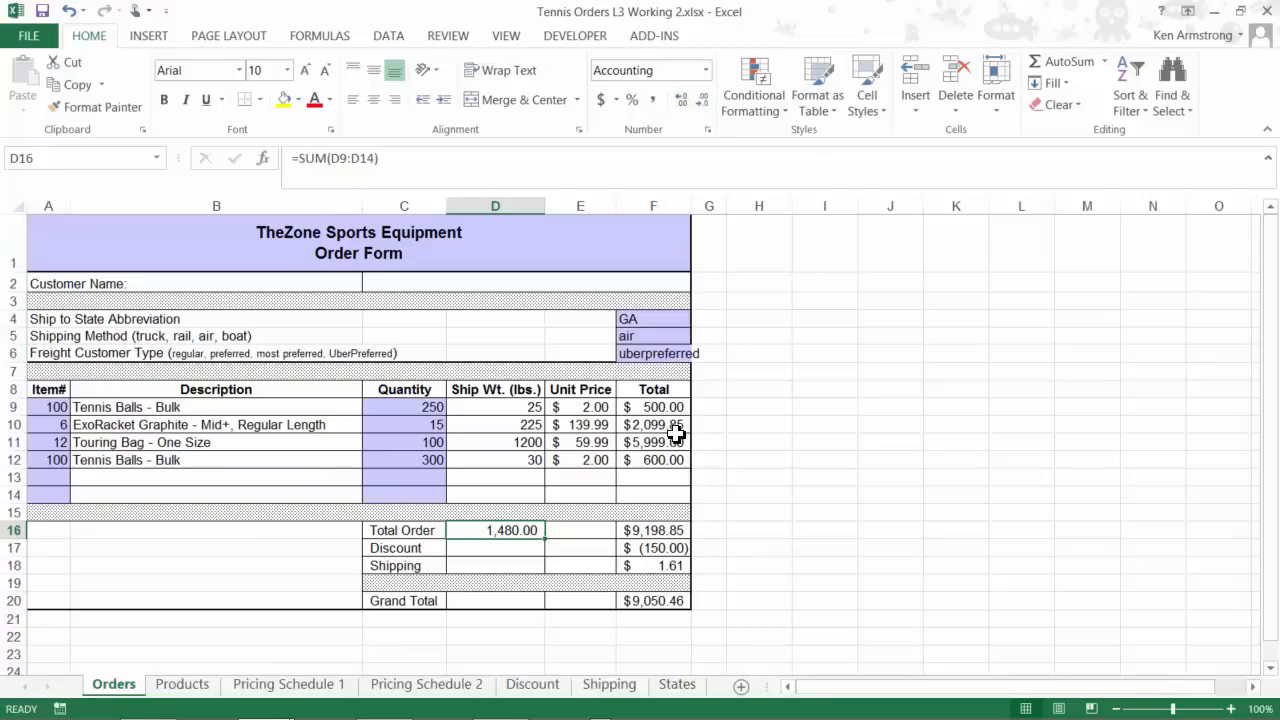
left_click(652, 564)
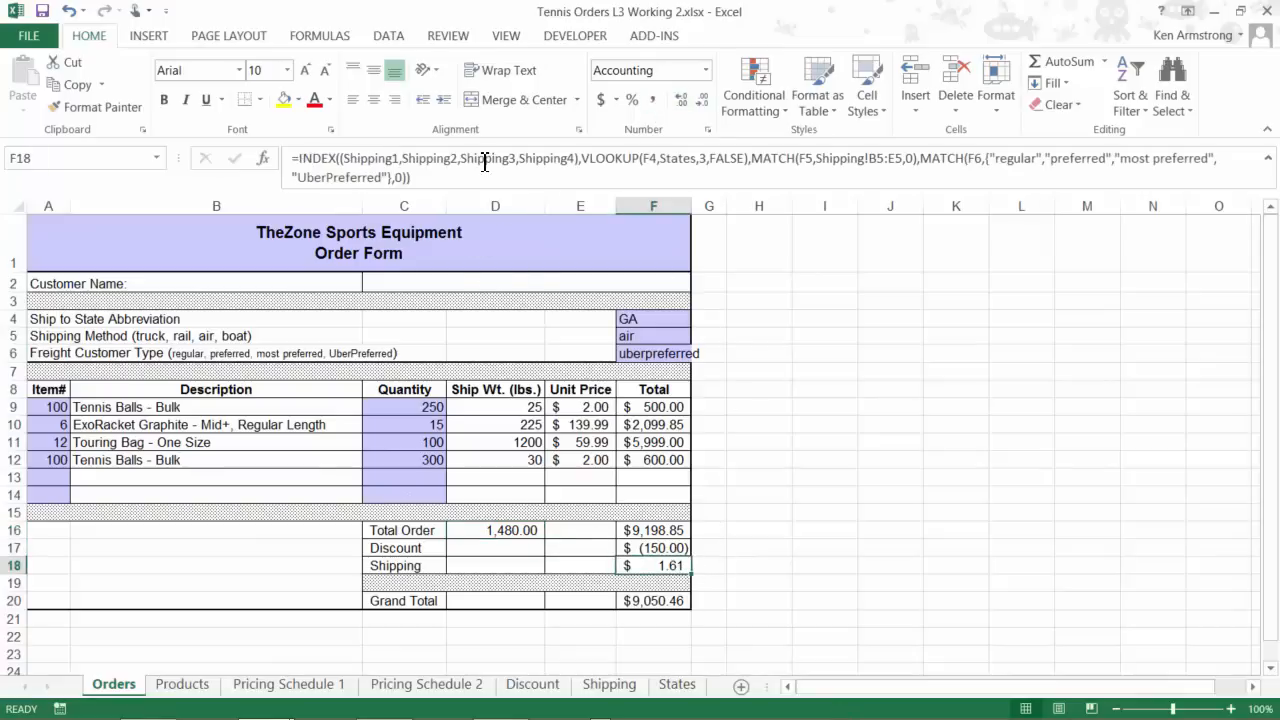
Multiply F18's looked-up rate by weight D16 for $2,382.80 and confirm F20's SUM(F16:F18) grand total $11,431.65.
double_click(652, 564)
type("*D16")
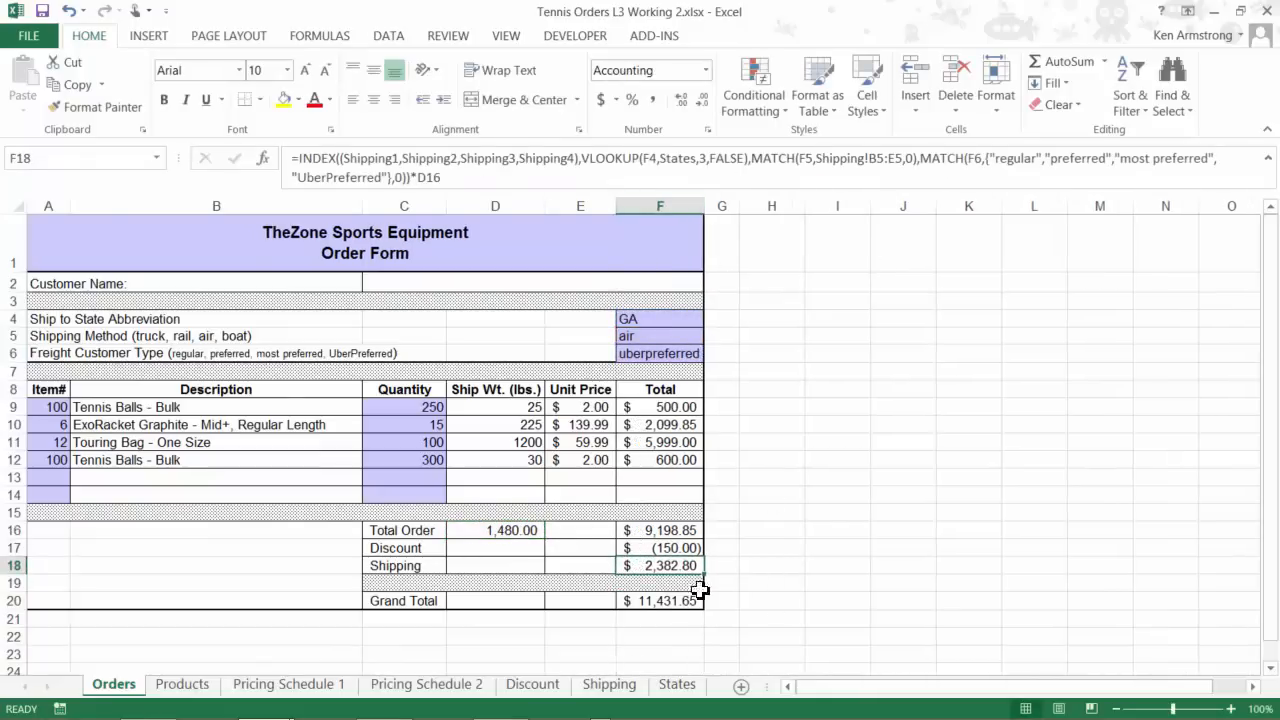
left_click(660, 600)
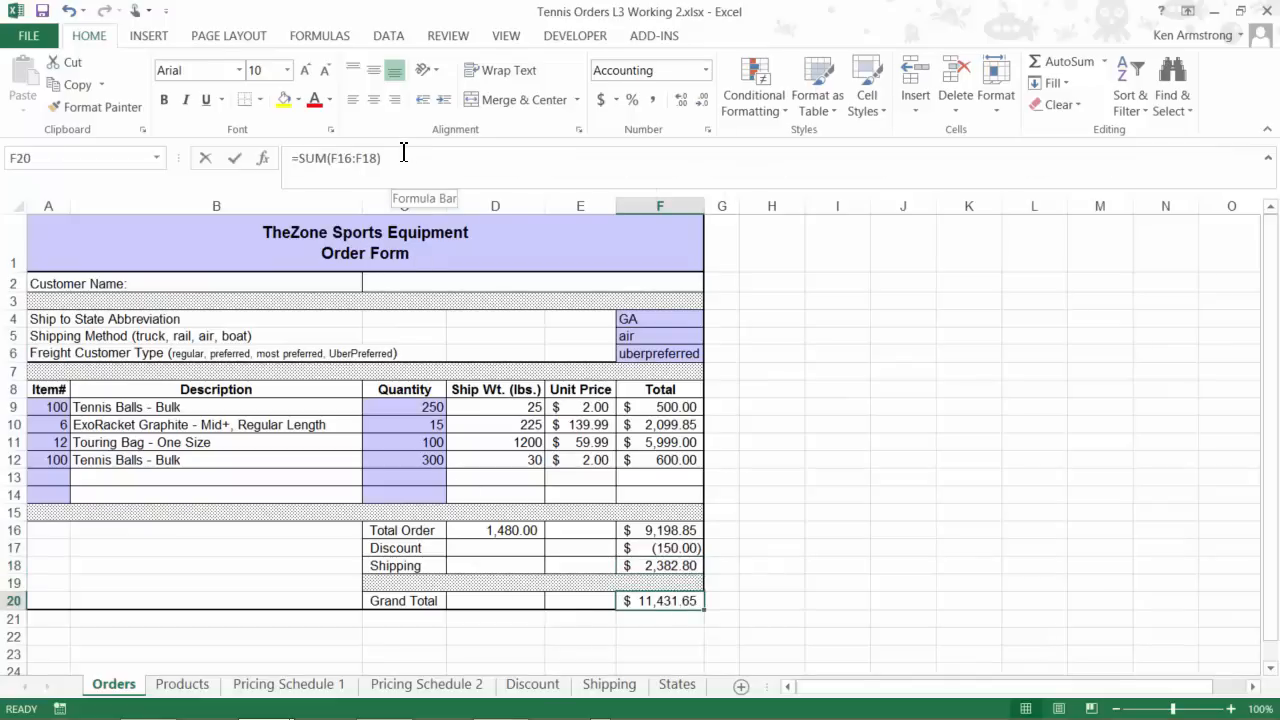
double_click(660, 600)
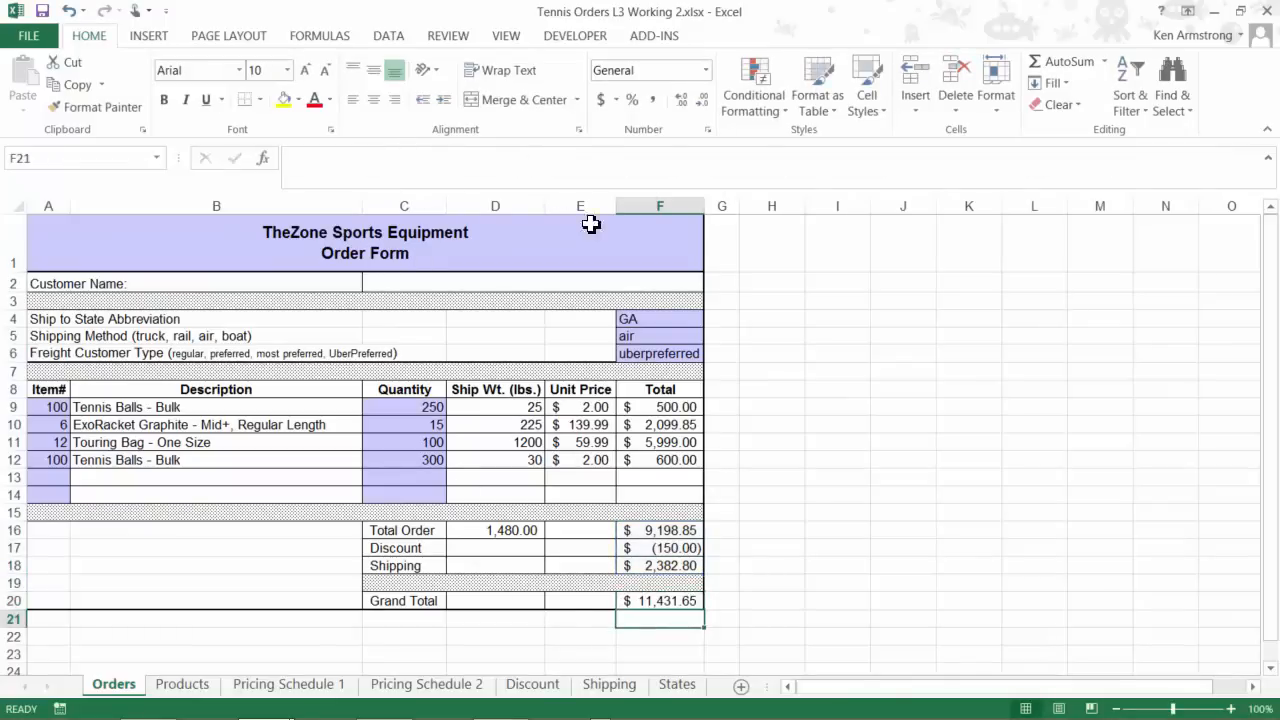
left_click(660, 600)
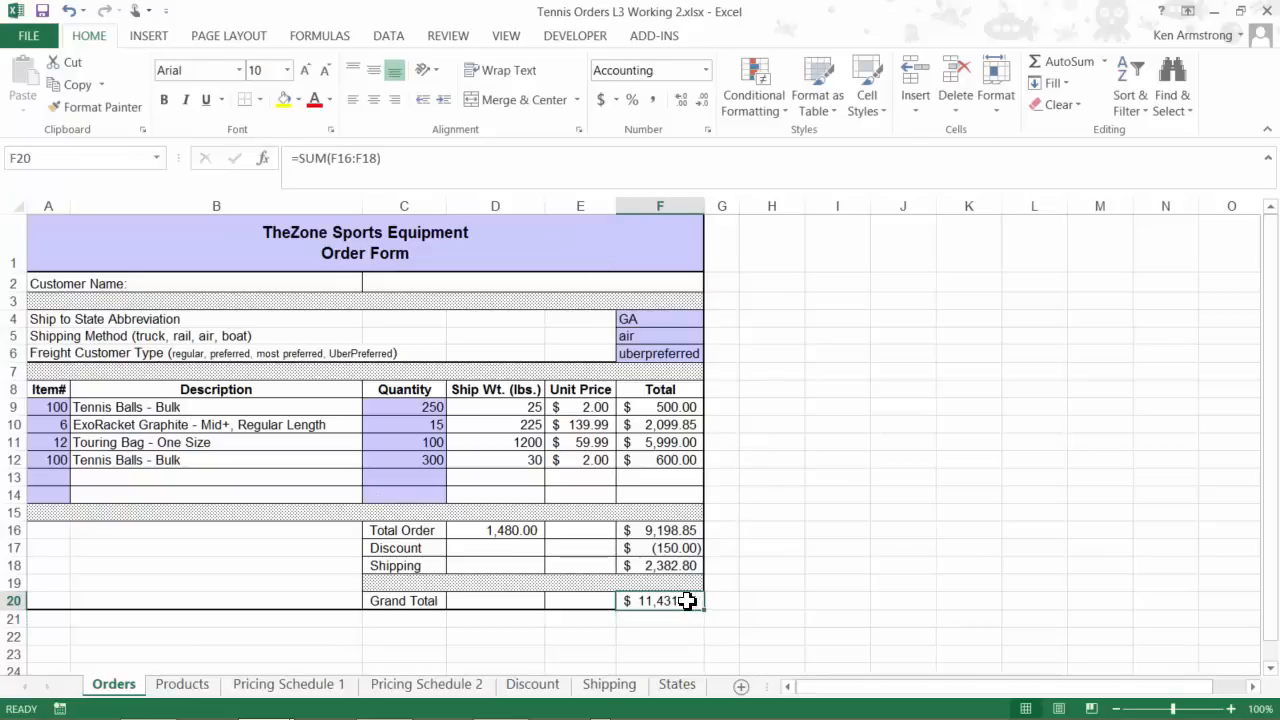
mouse_move(820, 544)
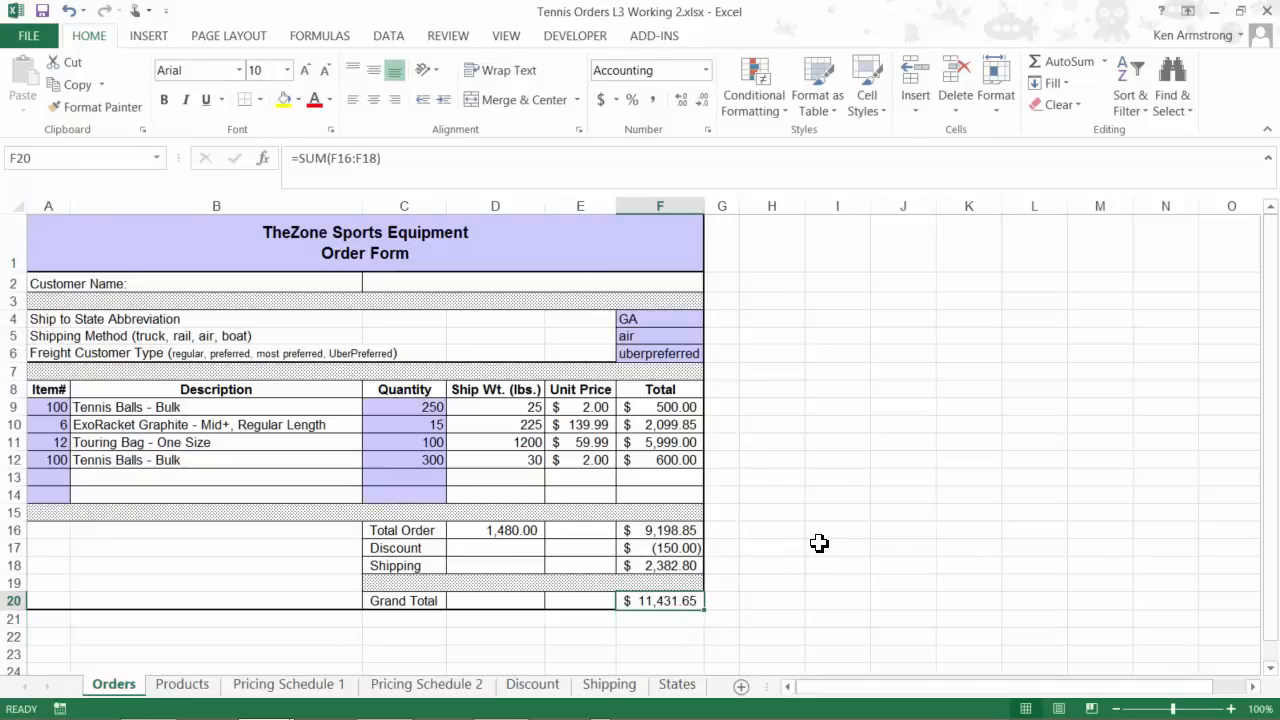